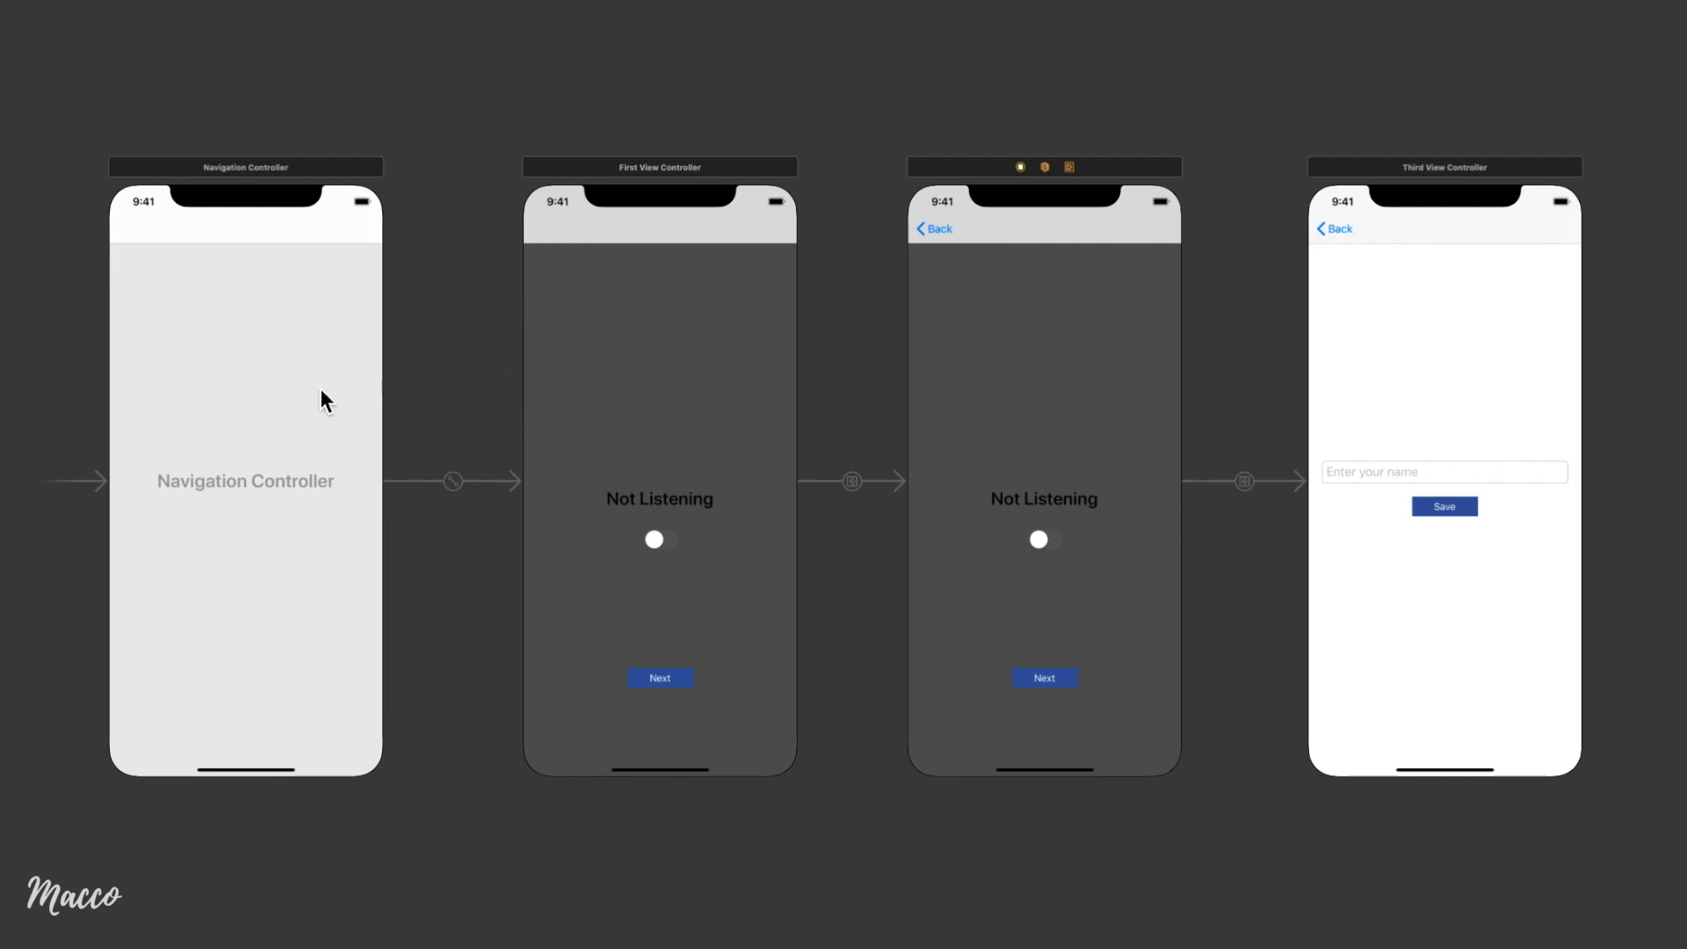
pyautogui.moveTo(751, 552)
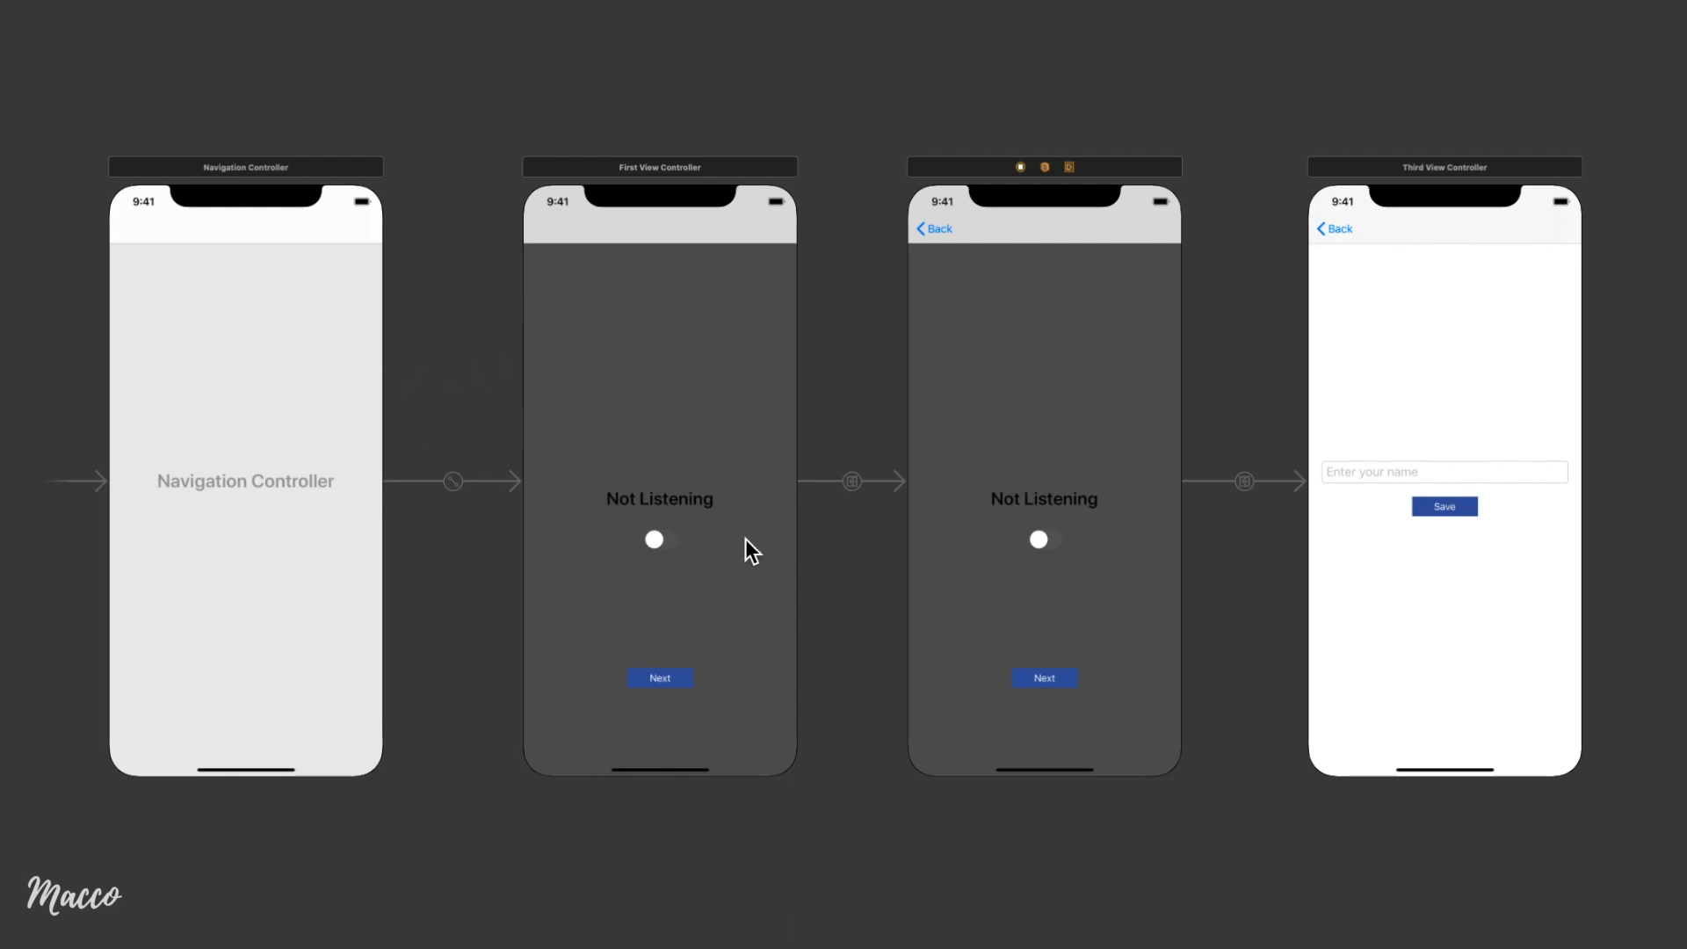
# Review switchToggled's sender.isOn branch choosing green Listening or darkGray Not Listening, then go to SecondViewController.
pyautogui.click(659, 497)
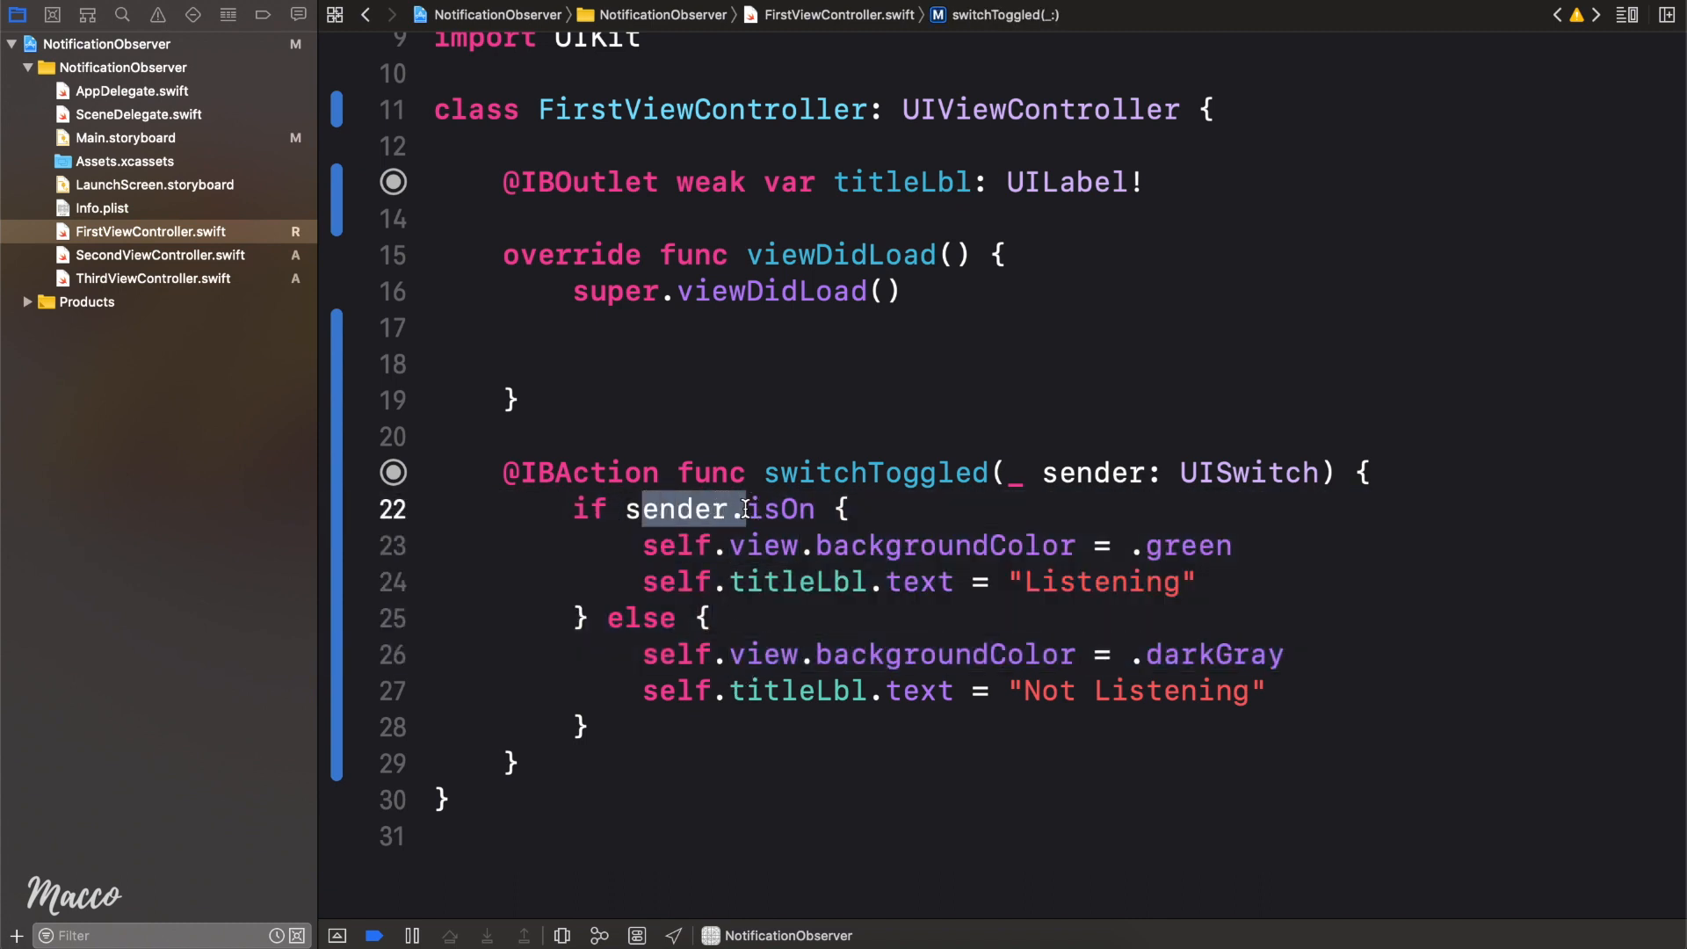
pyautogui.click(753, 510)
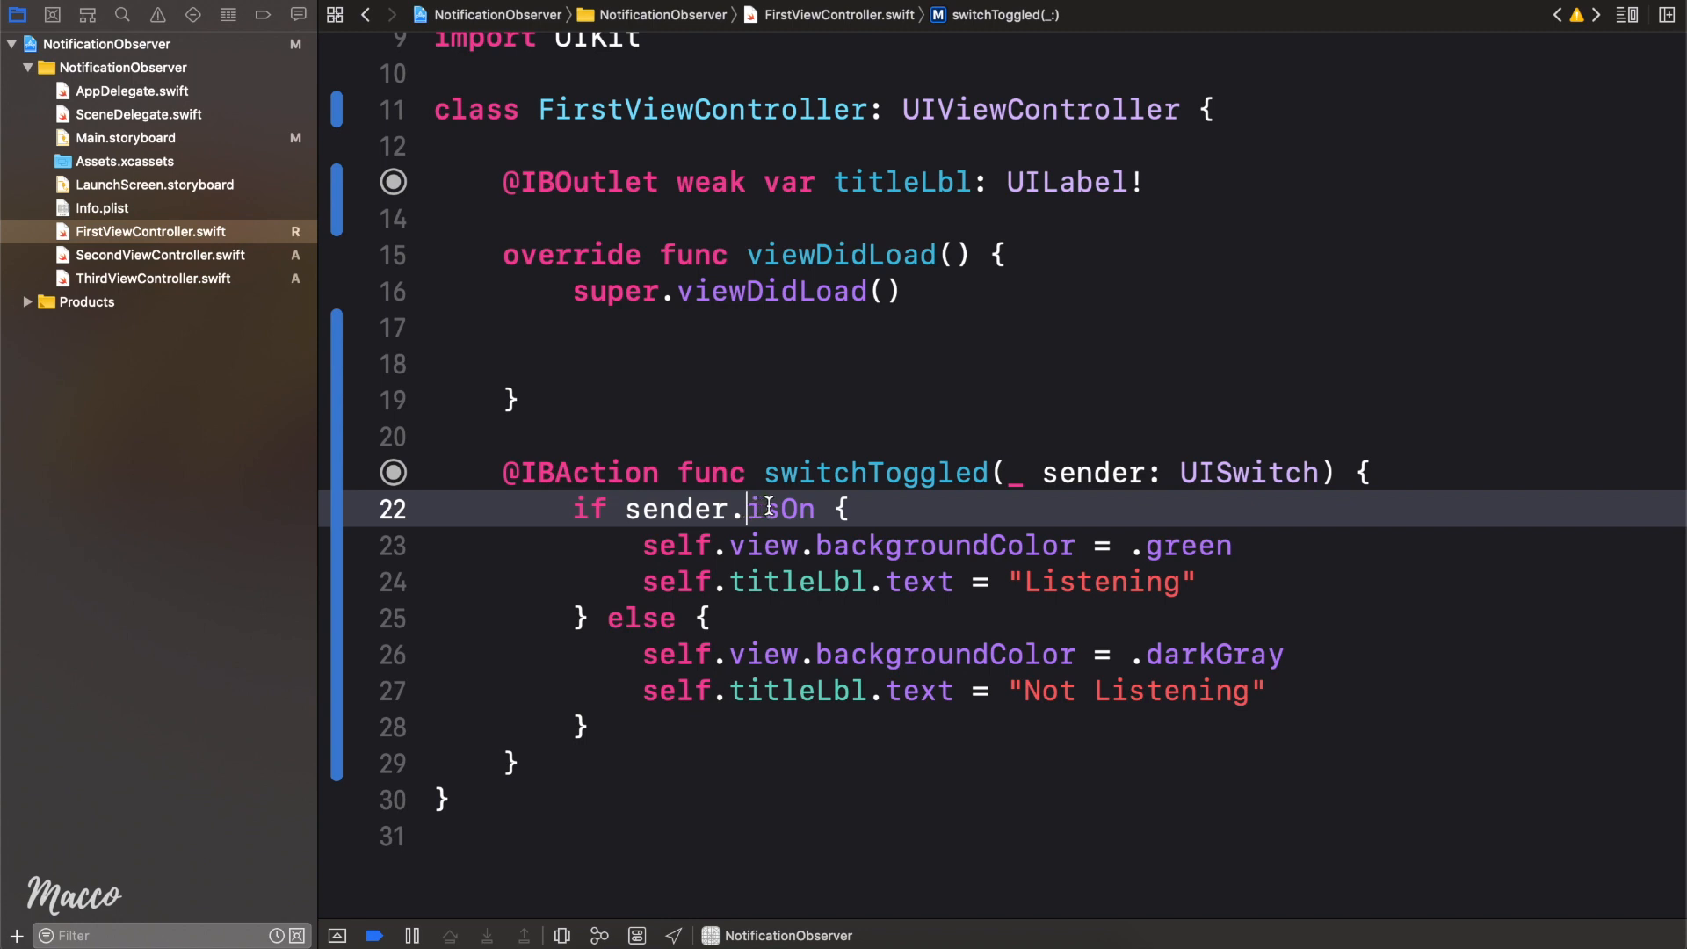
pyautogui.doubleClick(1194, 544)
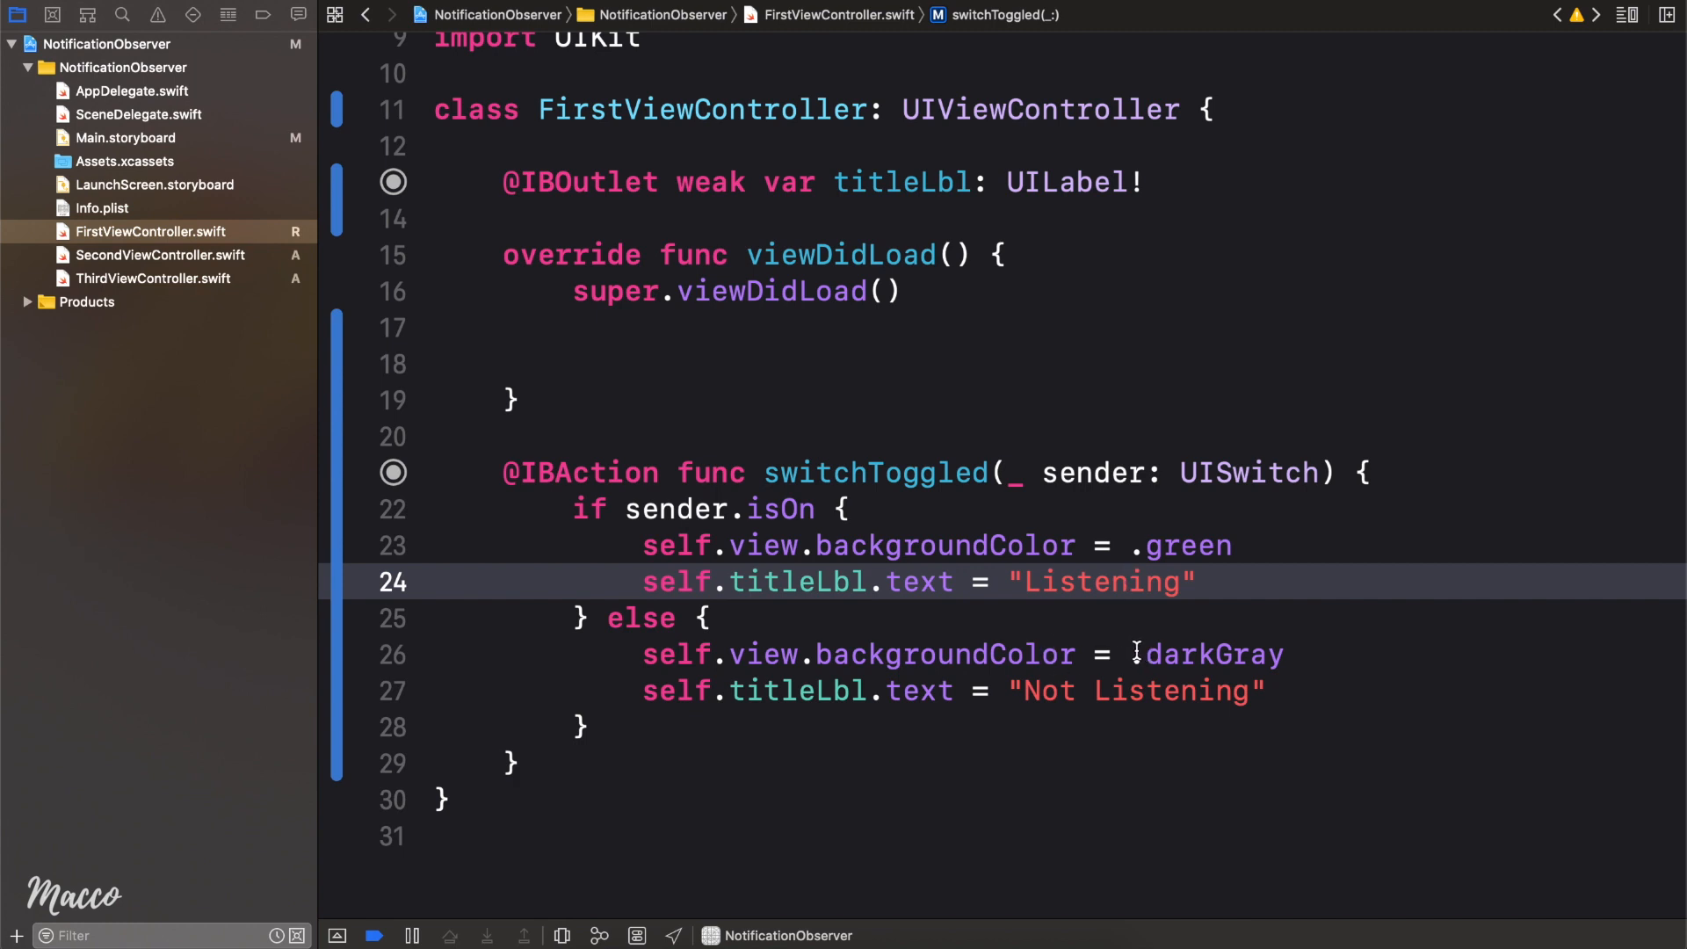
pyautogui.doubleClick(1210, 654)
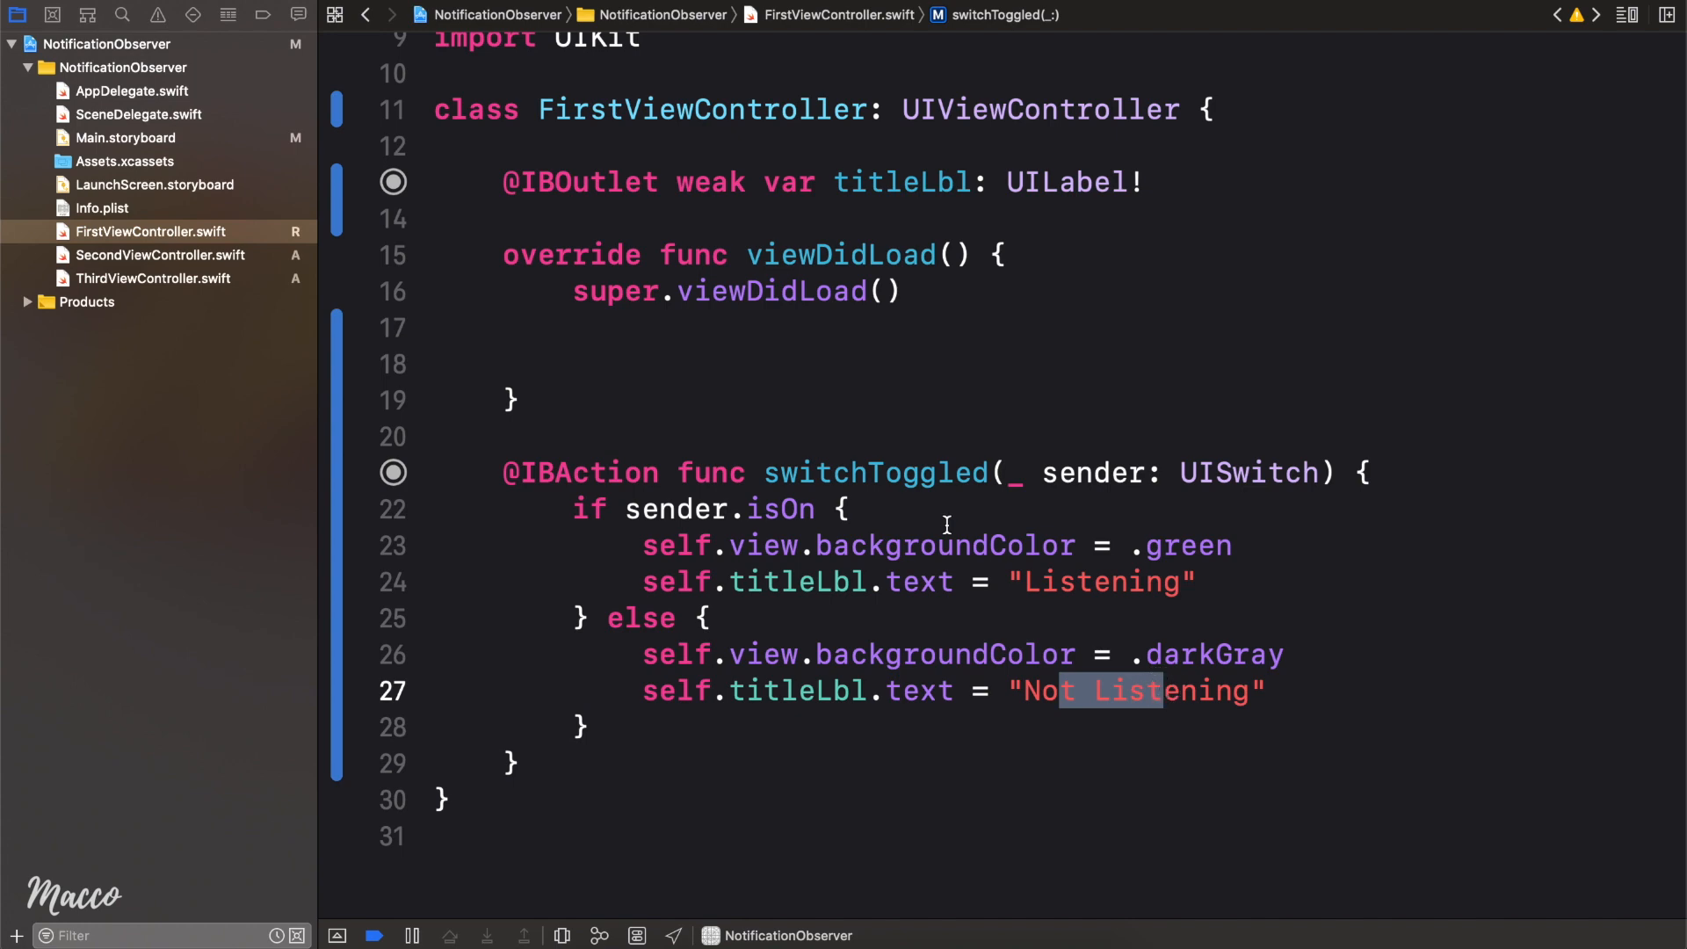
pyautogui.click(161, 254)
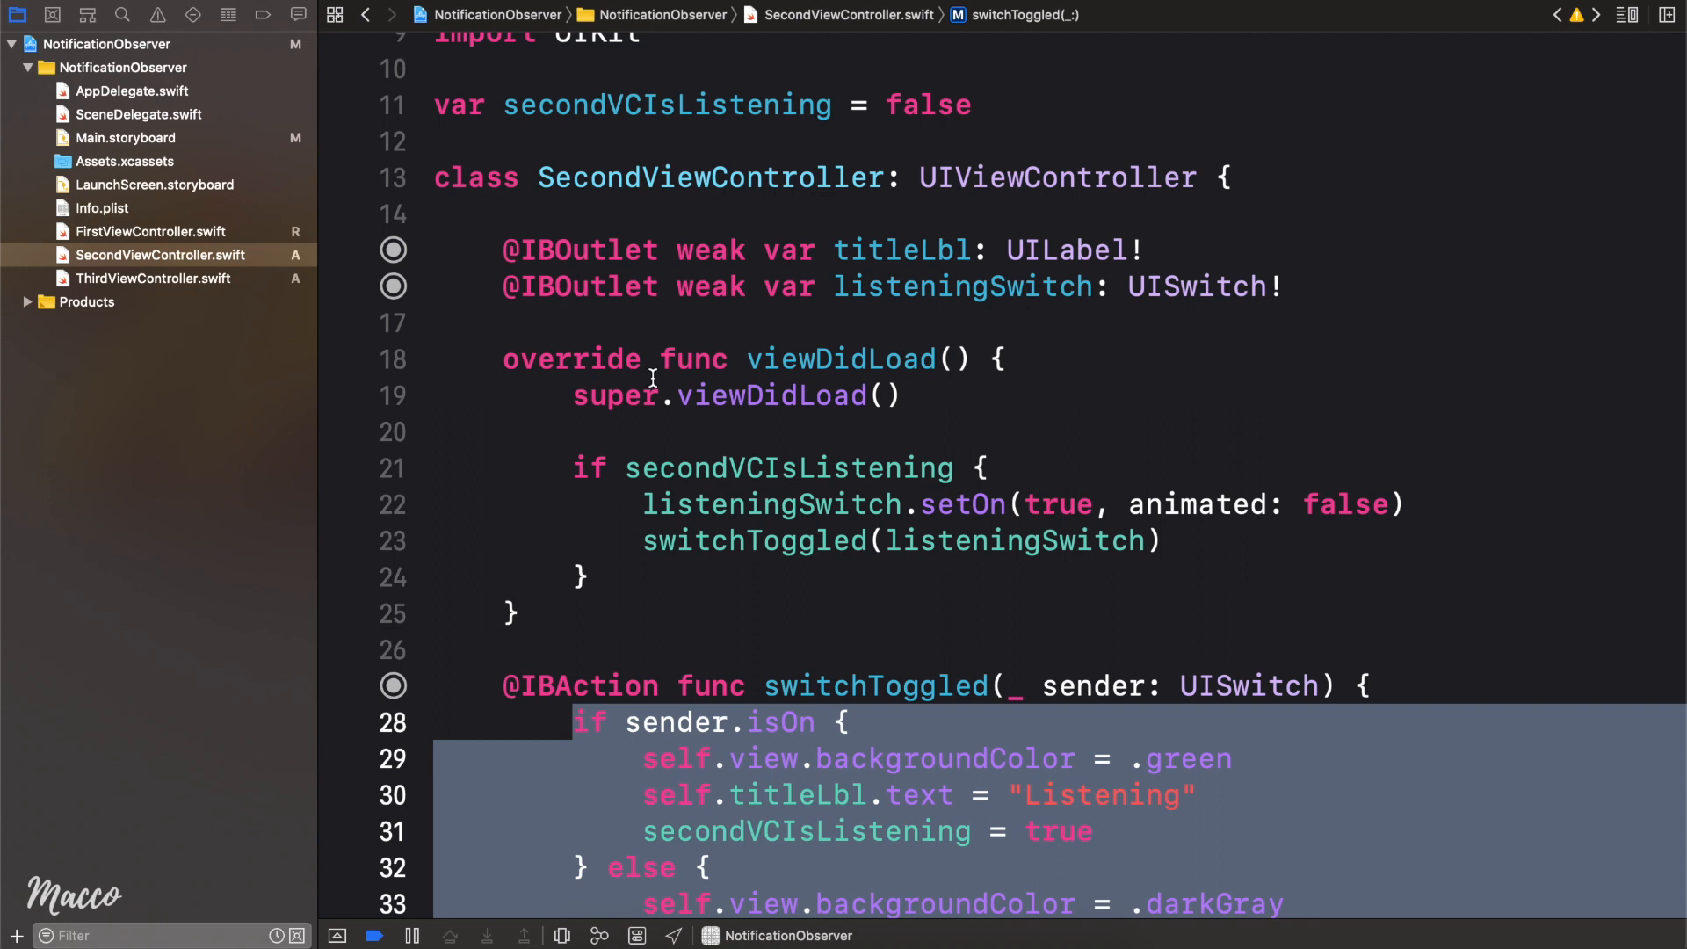
# Review the secondVCIsListening check and the listeningSwitch restore in viewDidLoad.
pyautogui.doubleClick(574, 155)
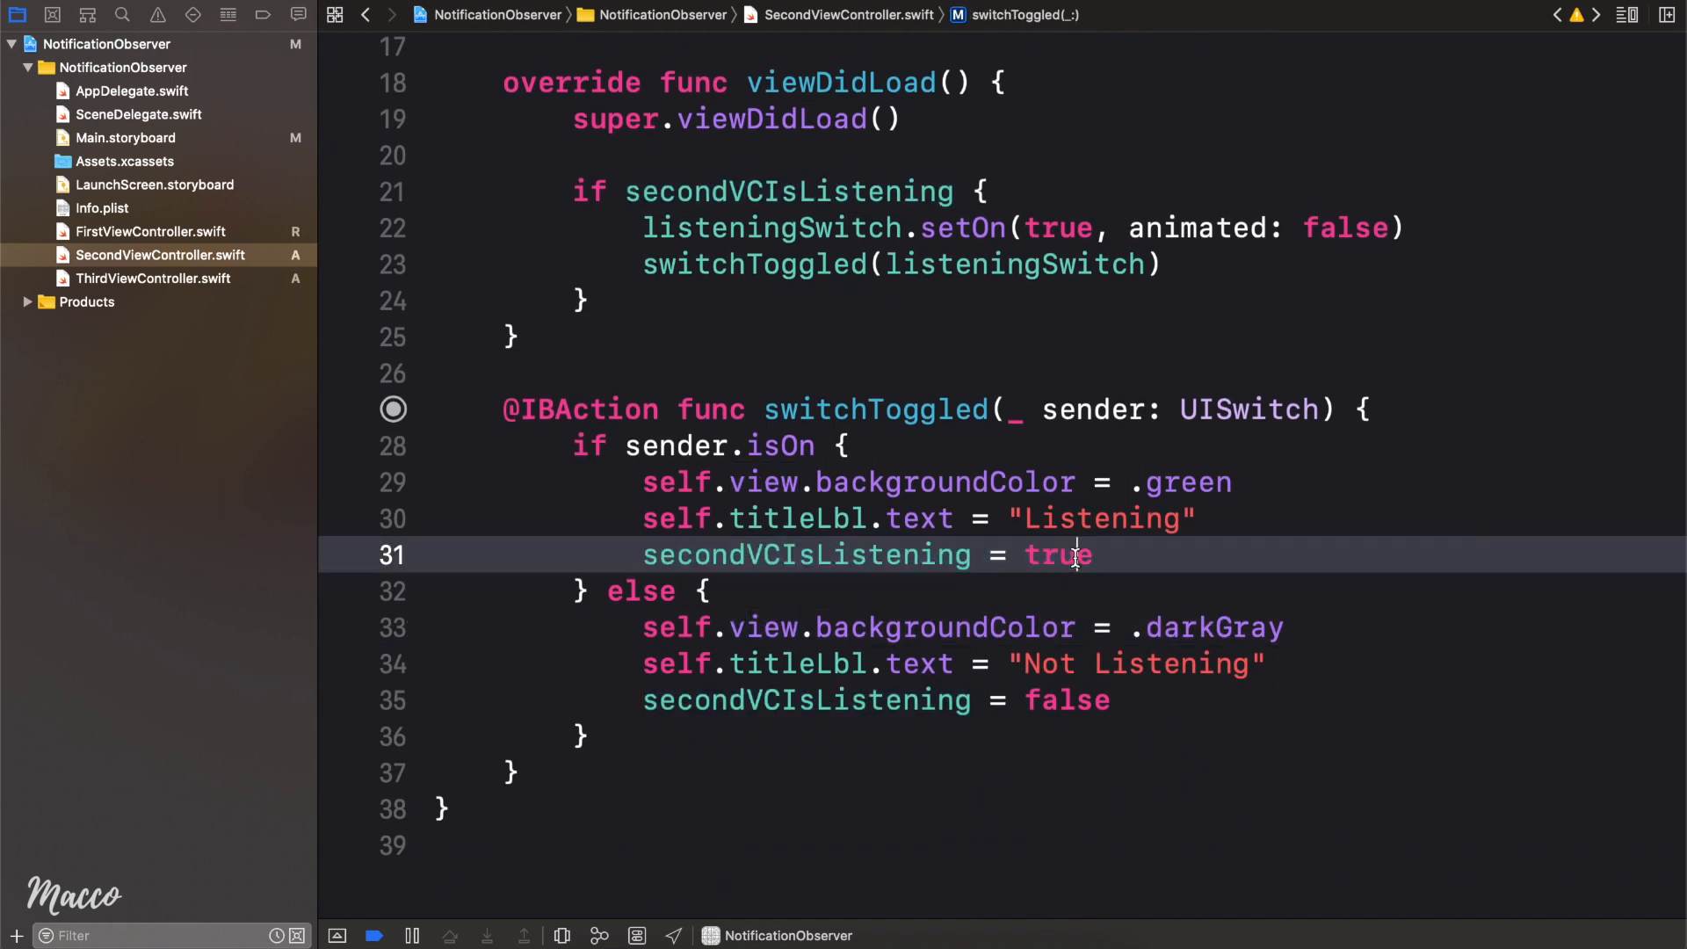
pyautogui.moveTo(1057, 689)
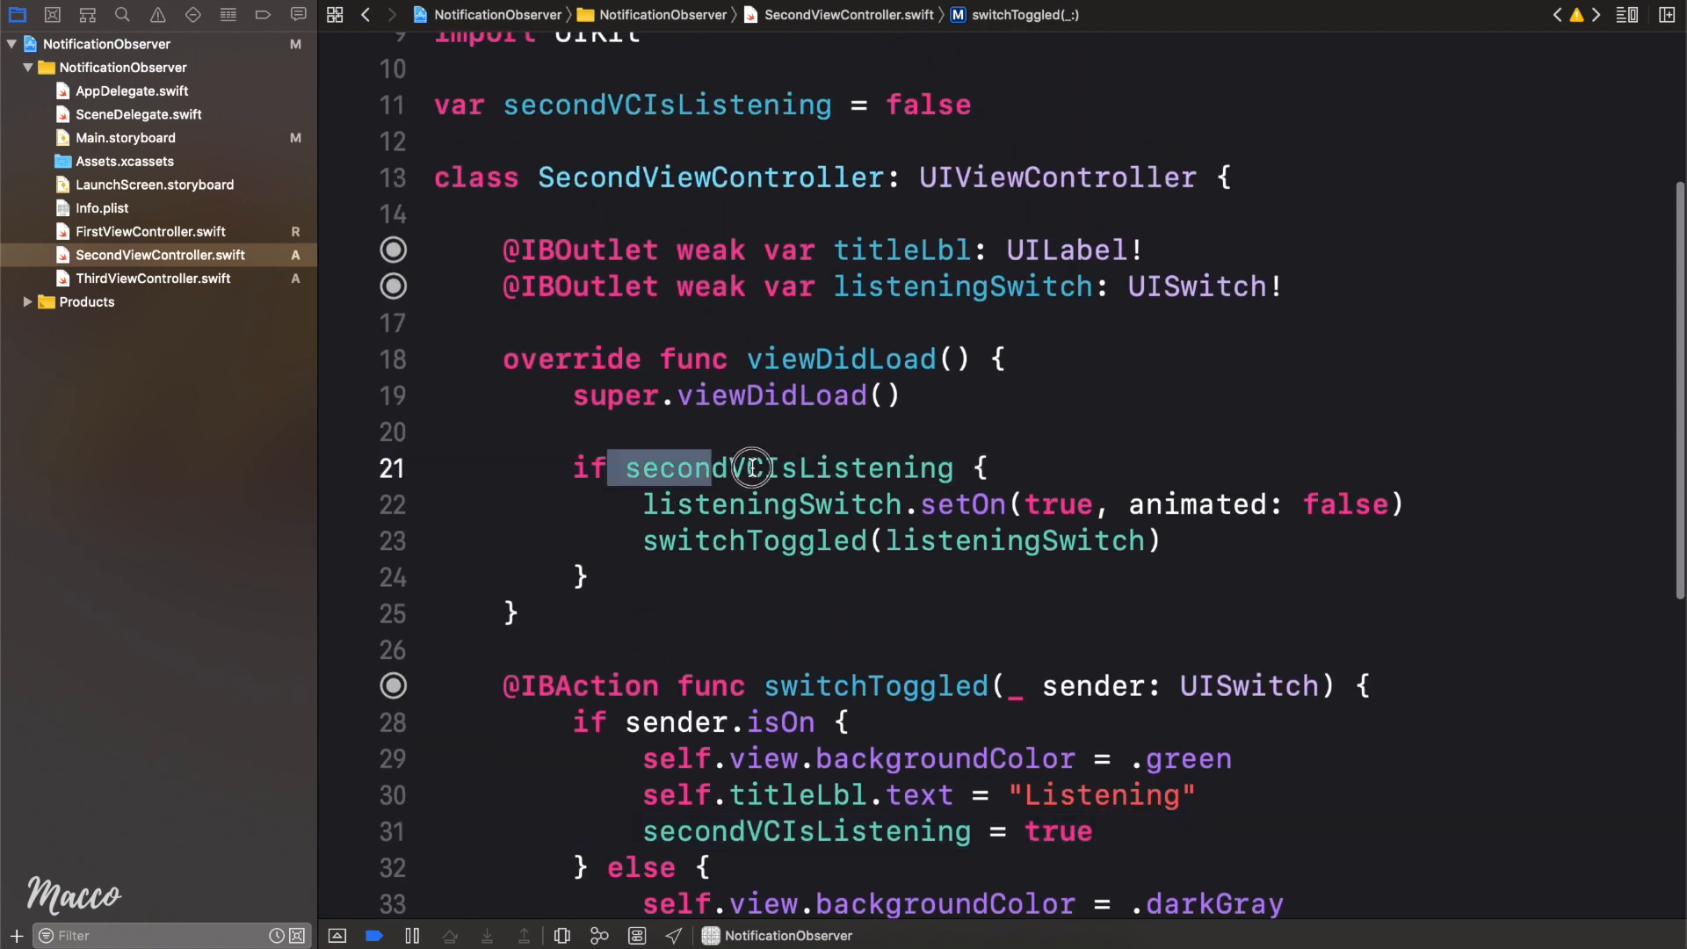
pyautogui.click(786, 467)
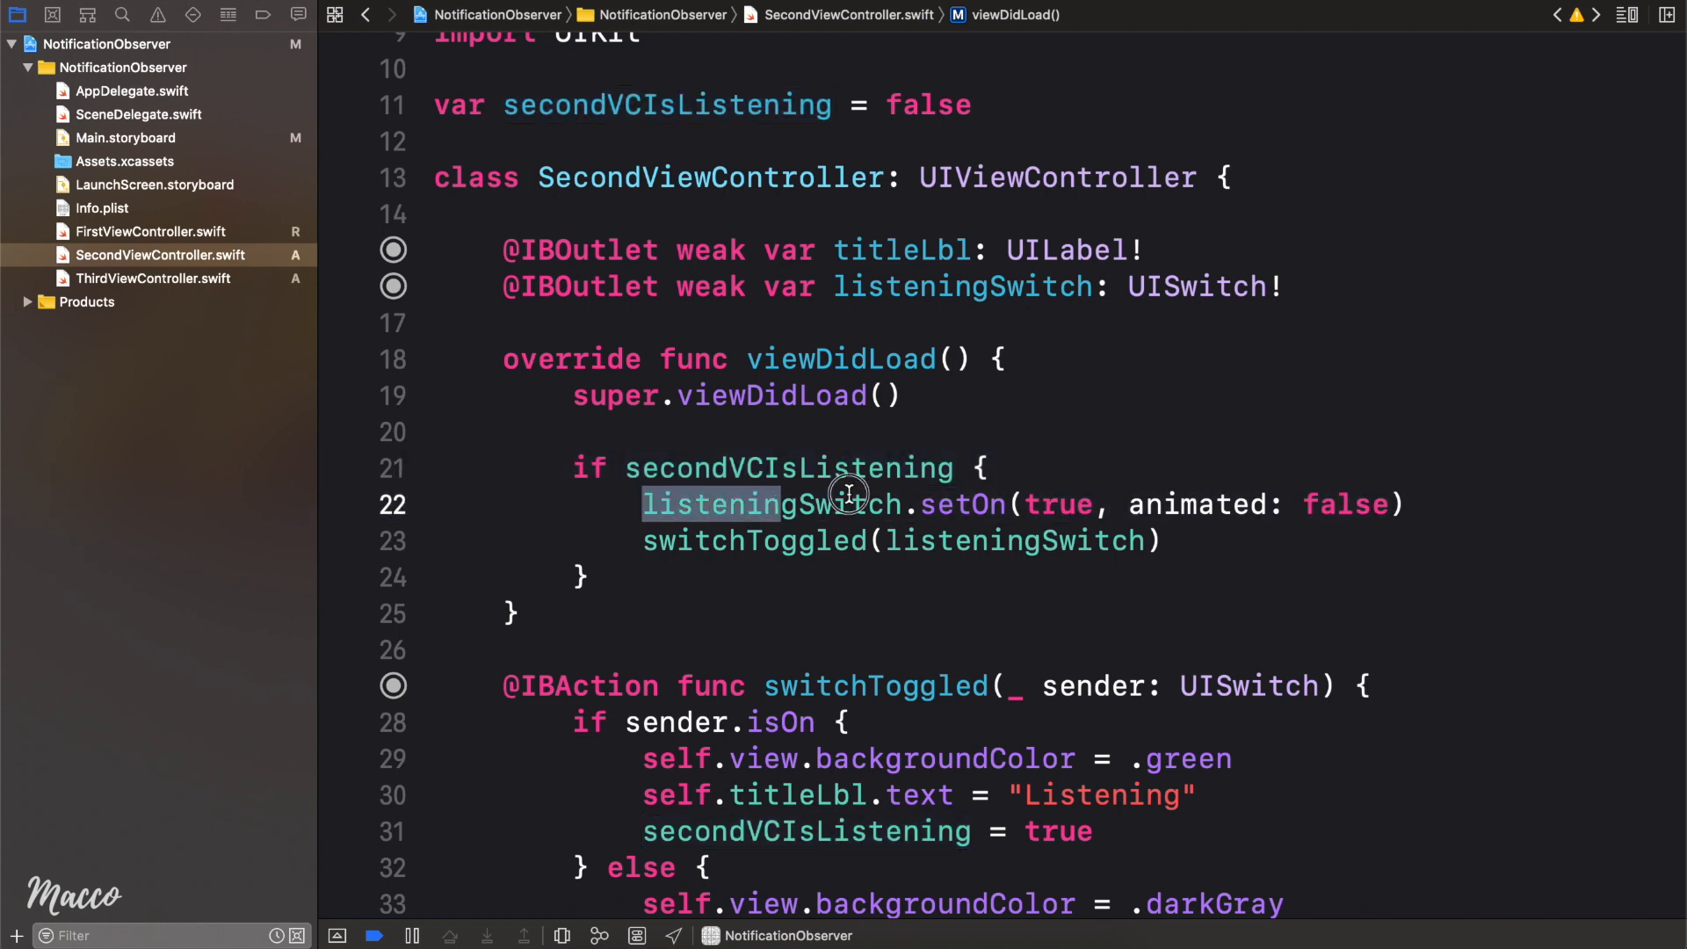
pyautogui.click(734, 504)
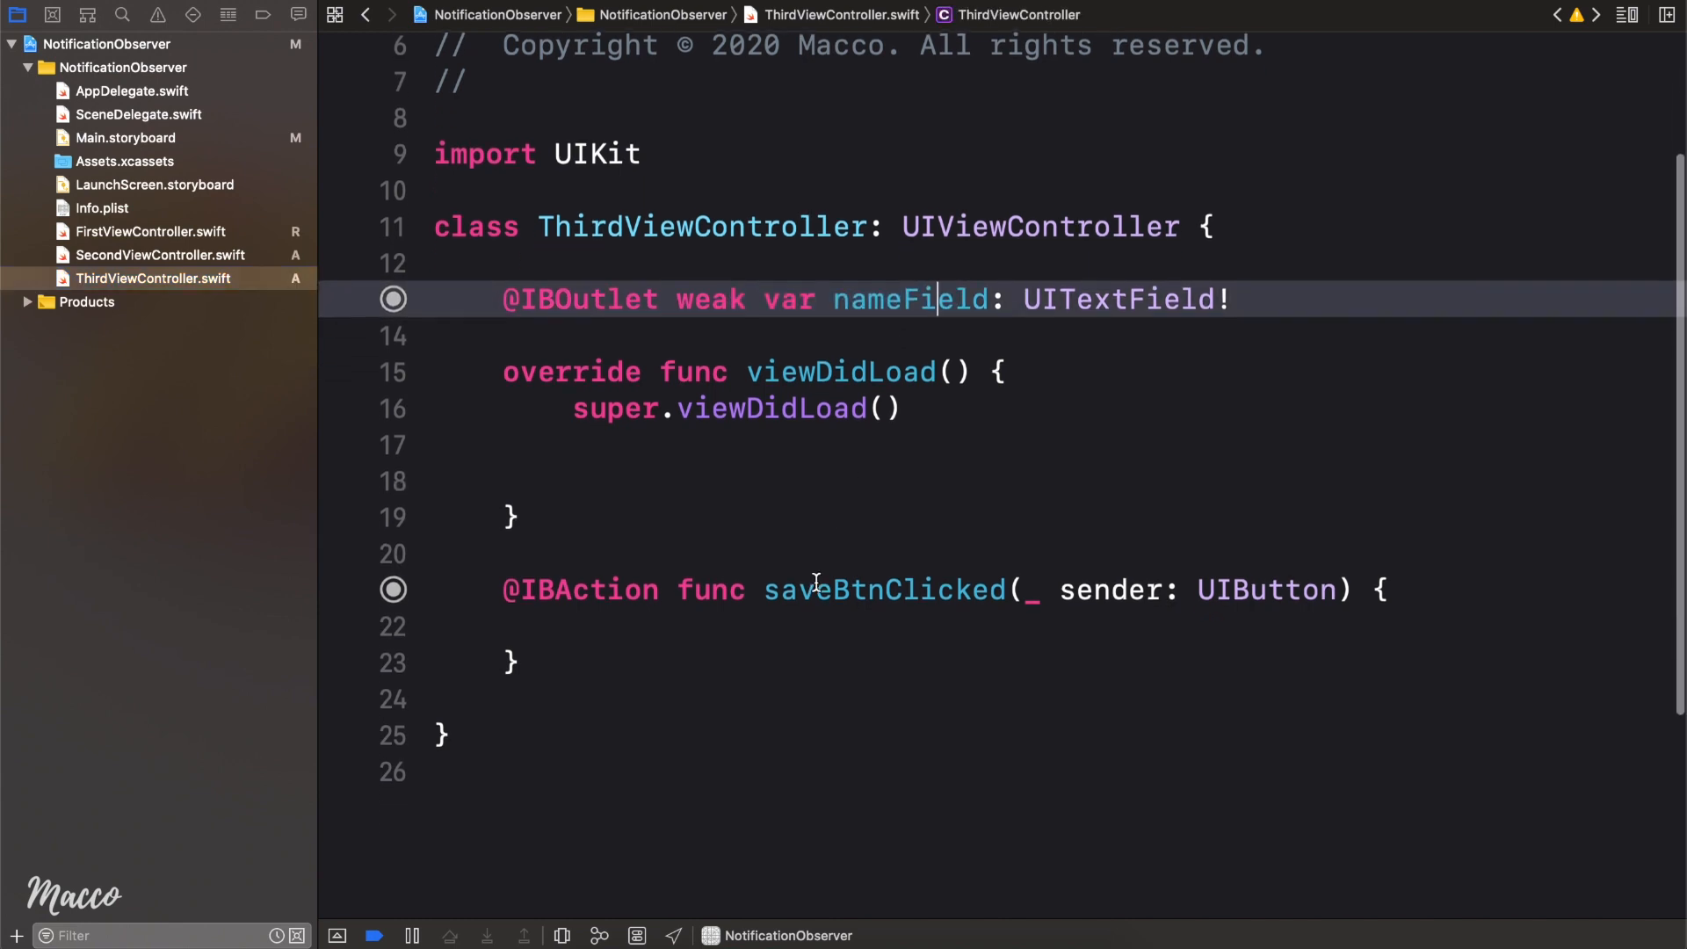
# Place the cursor inside the empty saveBtnClicked action and run the app in the Simulator.
pyautogui.click(659, 625)
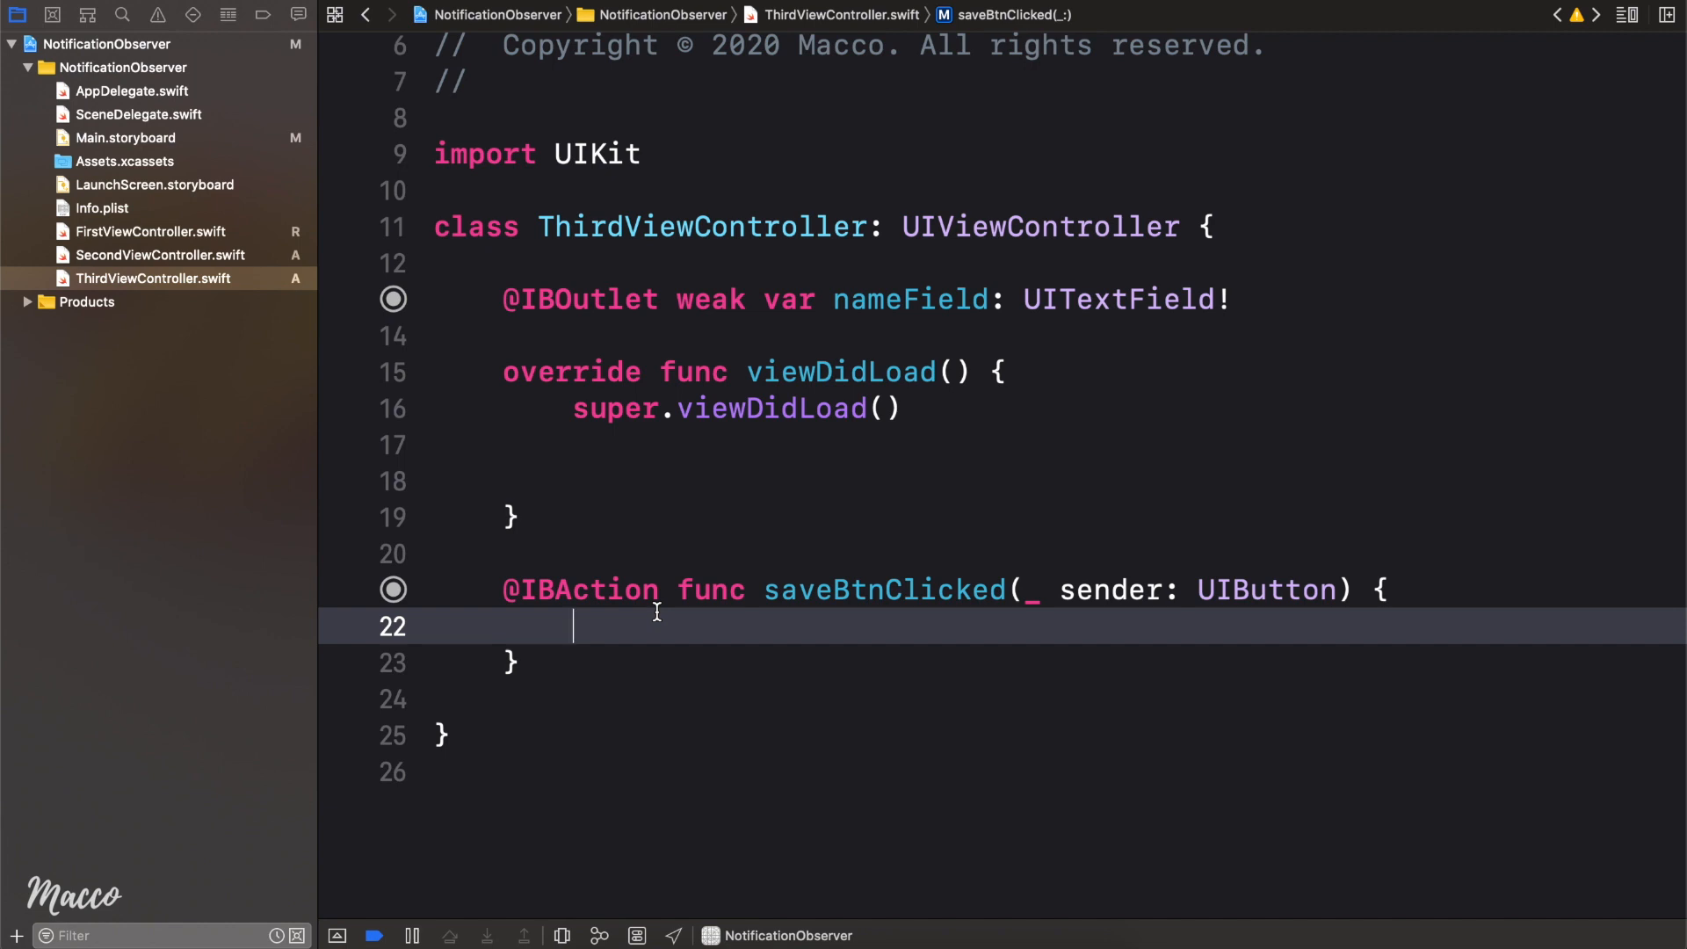
pyautogui.click(373, 933)
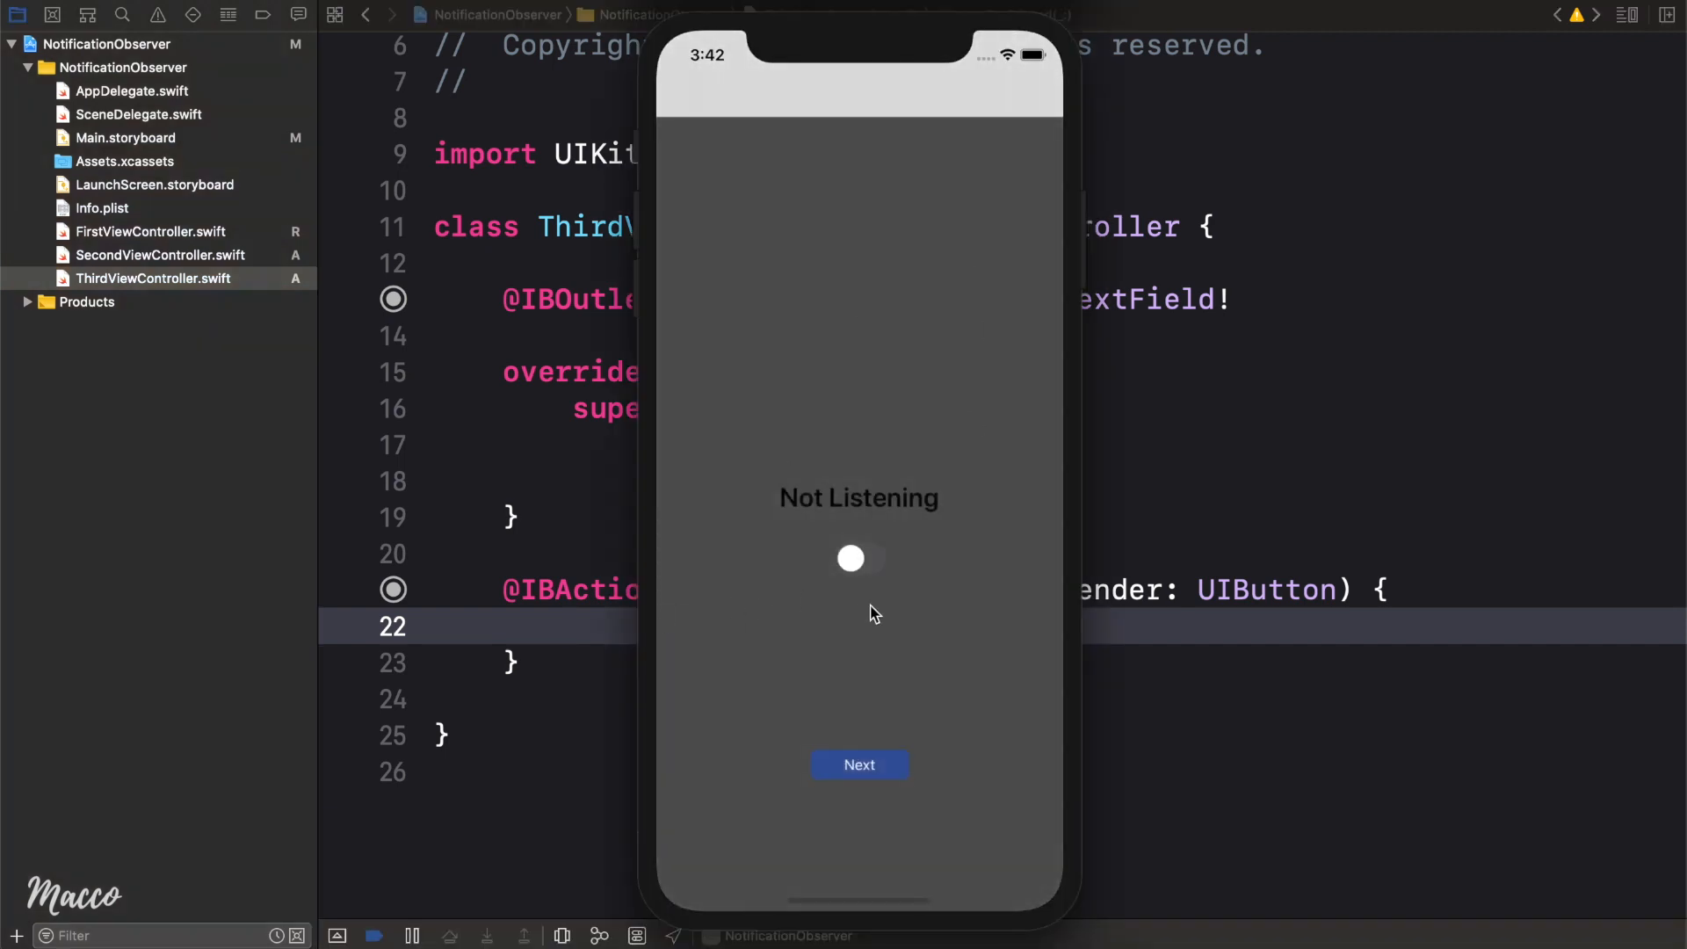
# Step through the three screens and turn listening on for the second and first screens, seeing them go green Listening.
pyautogui.click(859, 764)
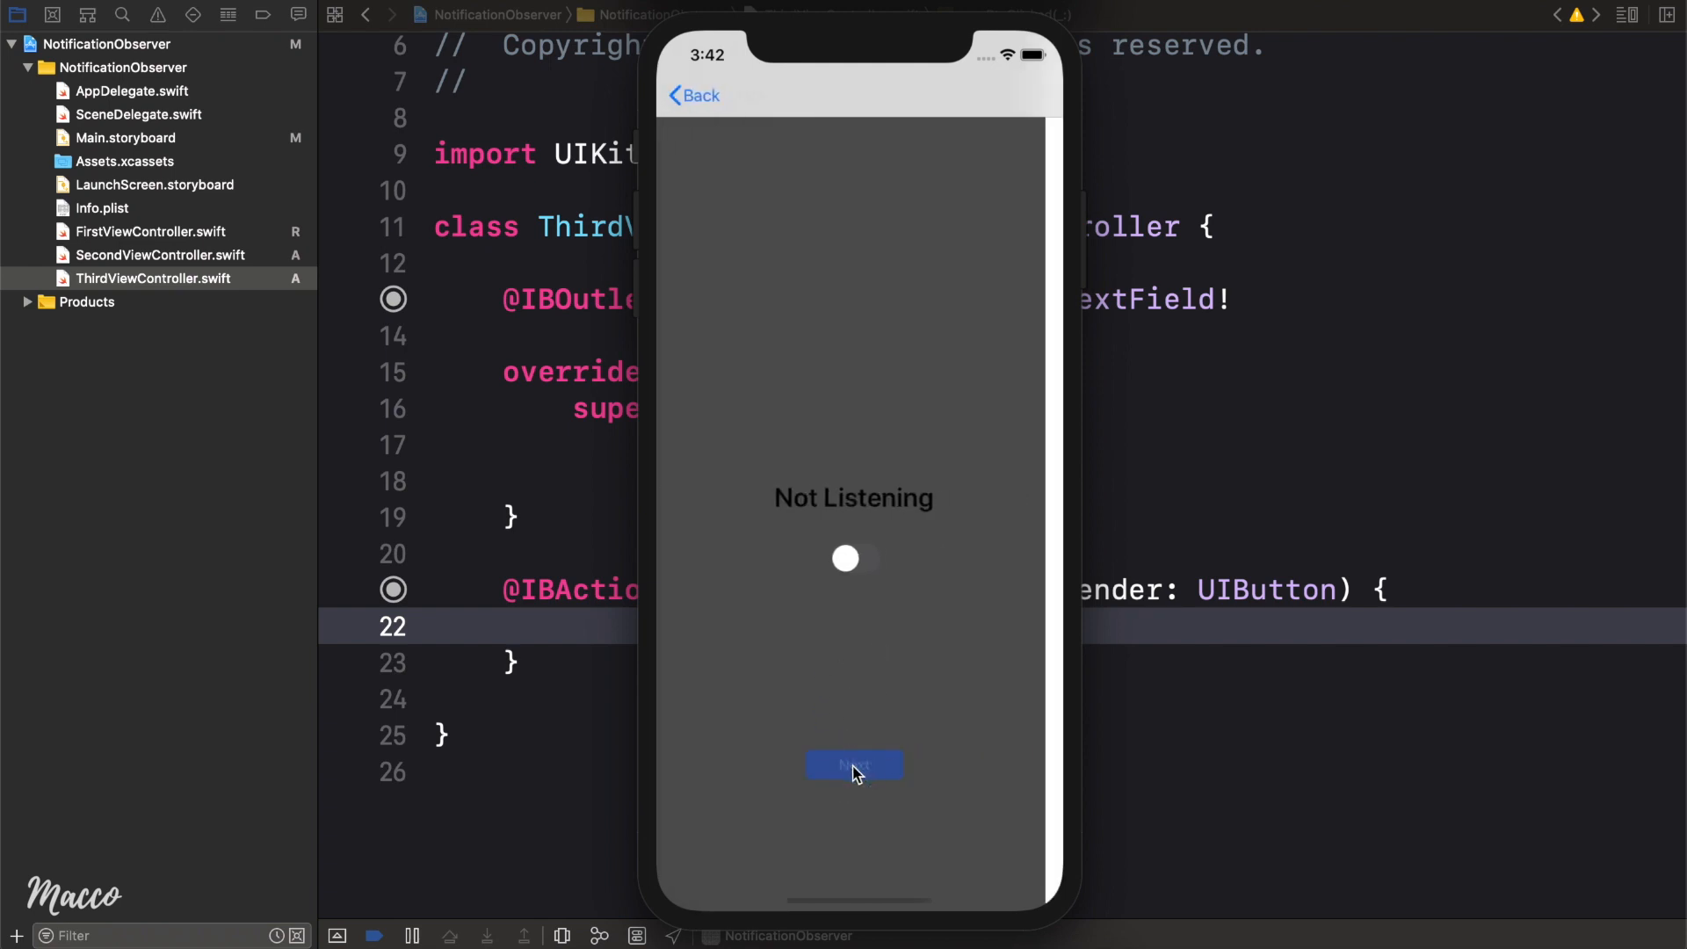
pyautogui.click(853, 764)
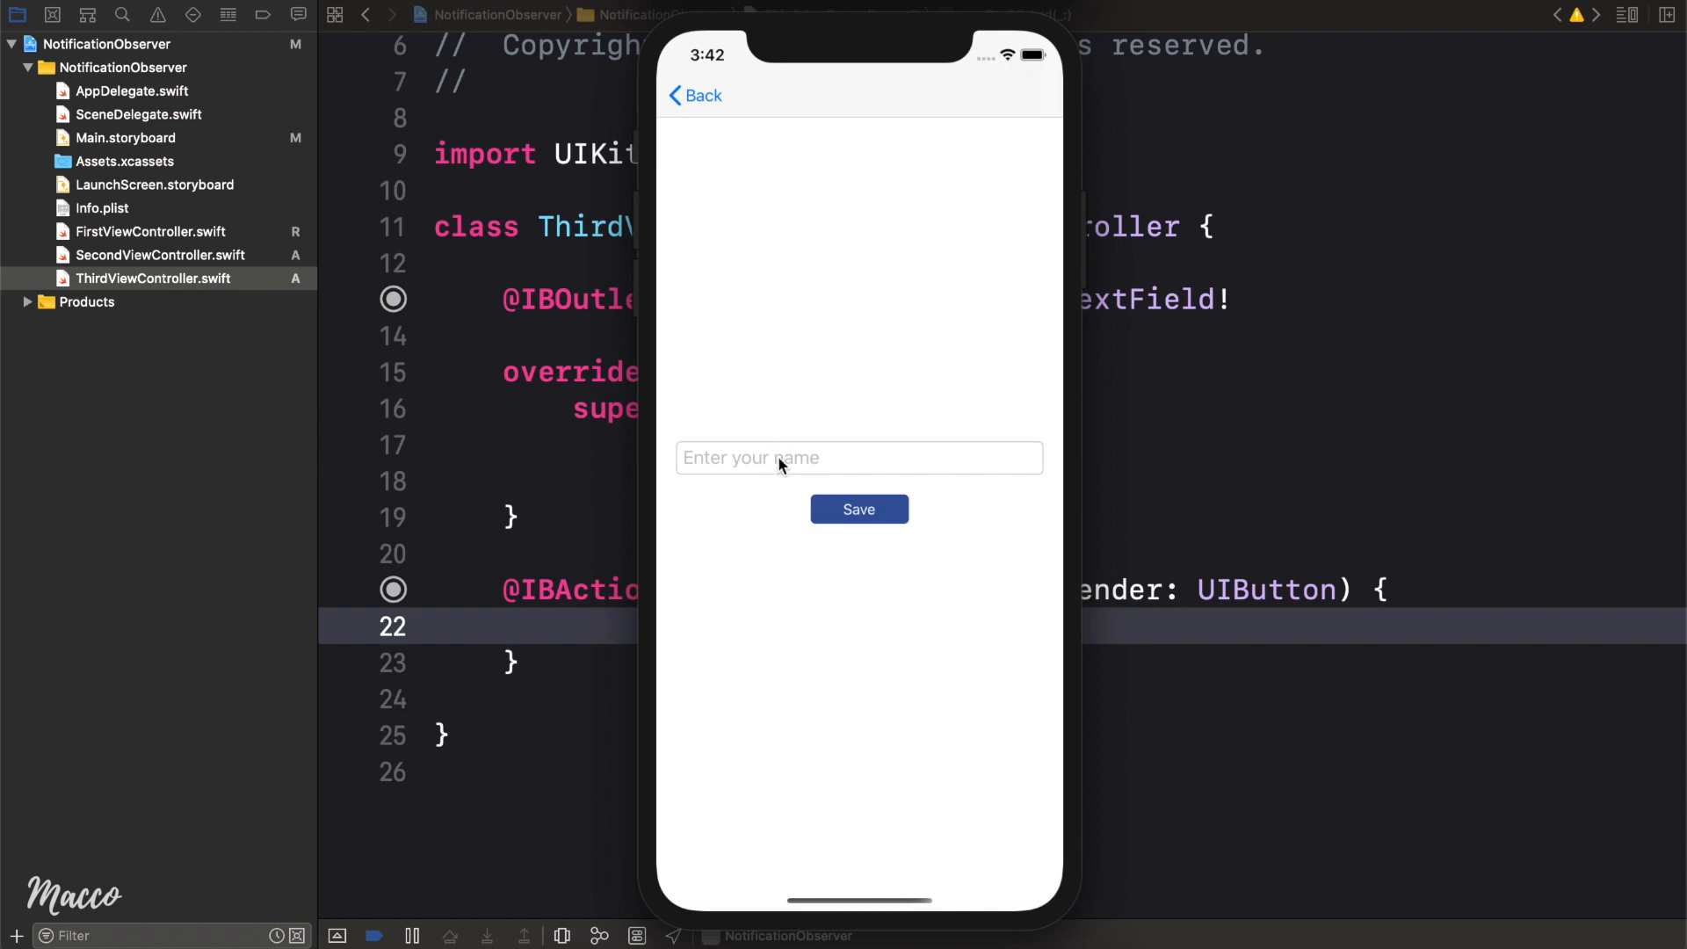
pyautogui.click(859, 509)
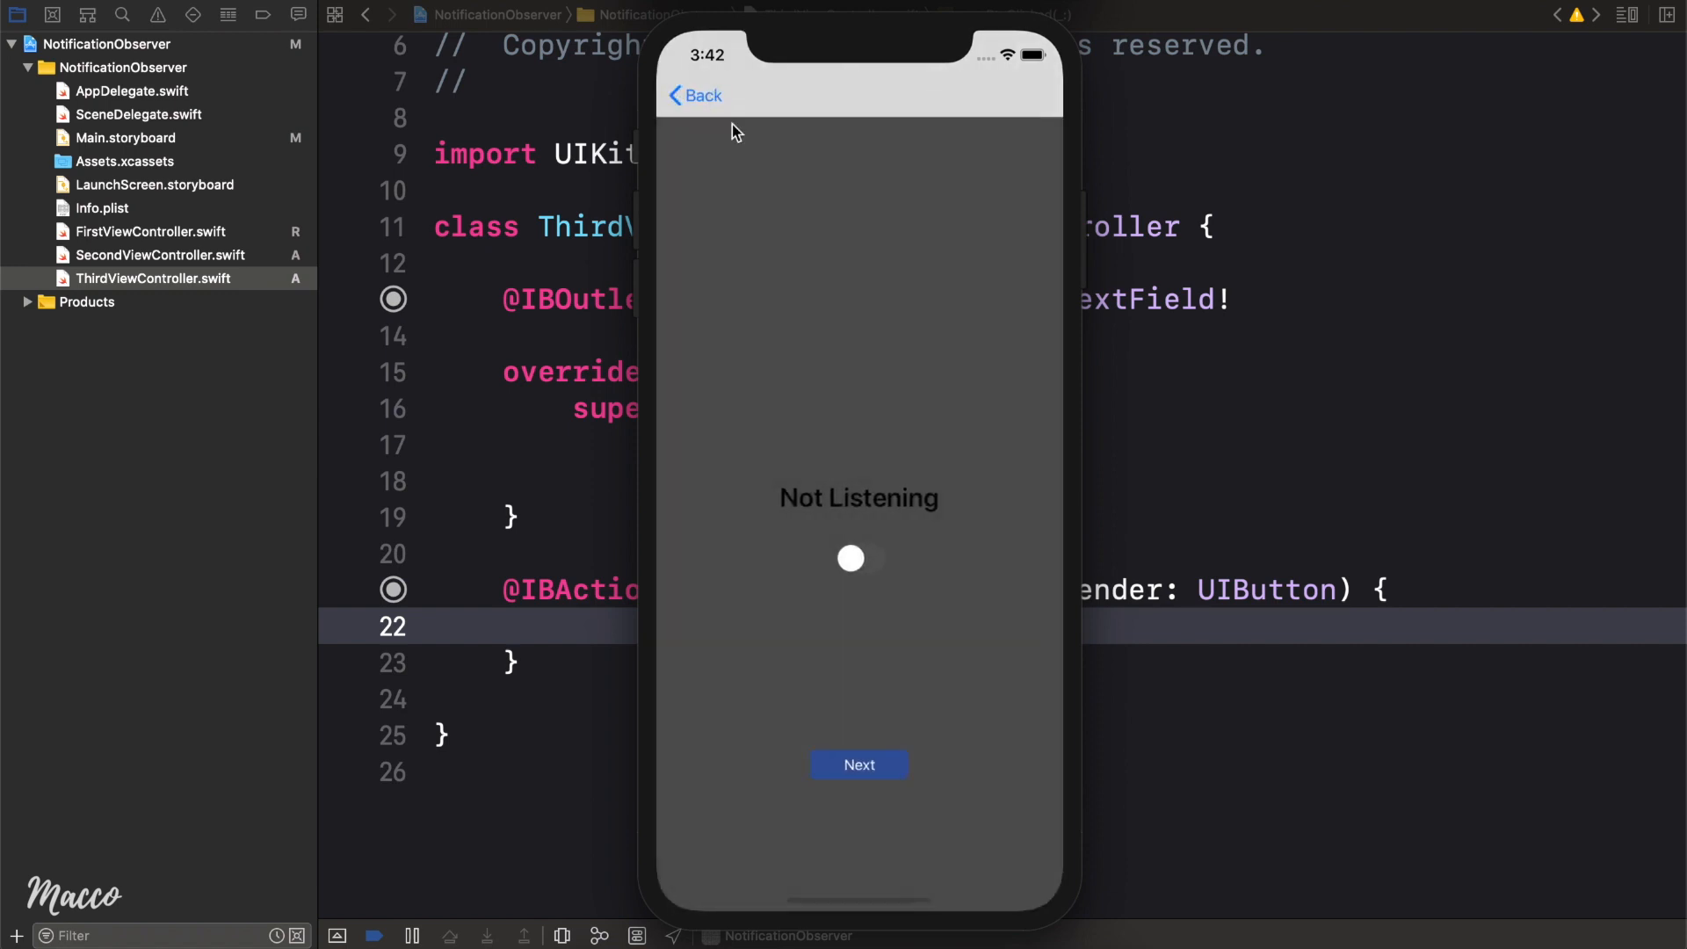
pyautogui.click(850, 557)
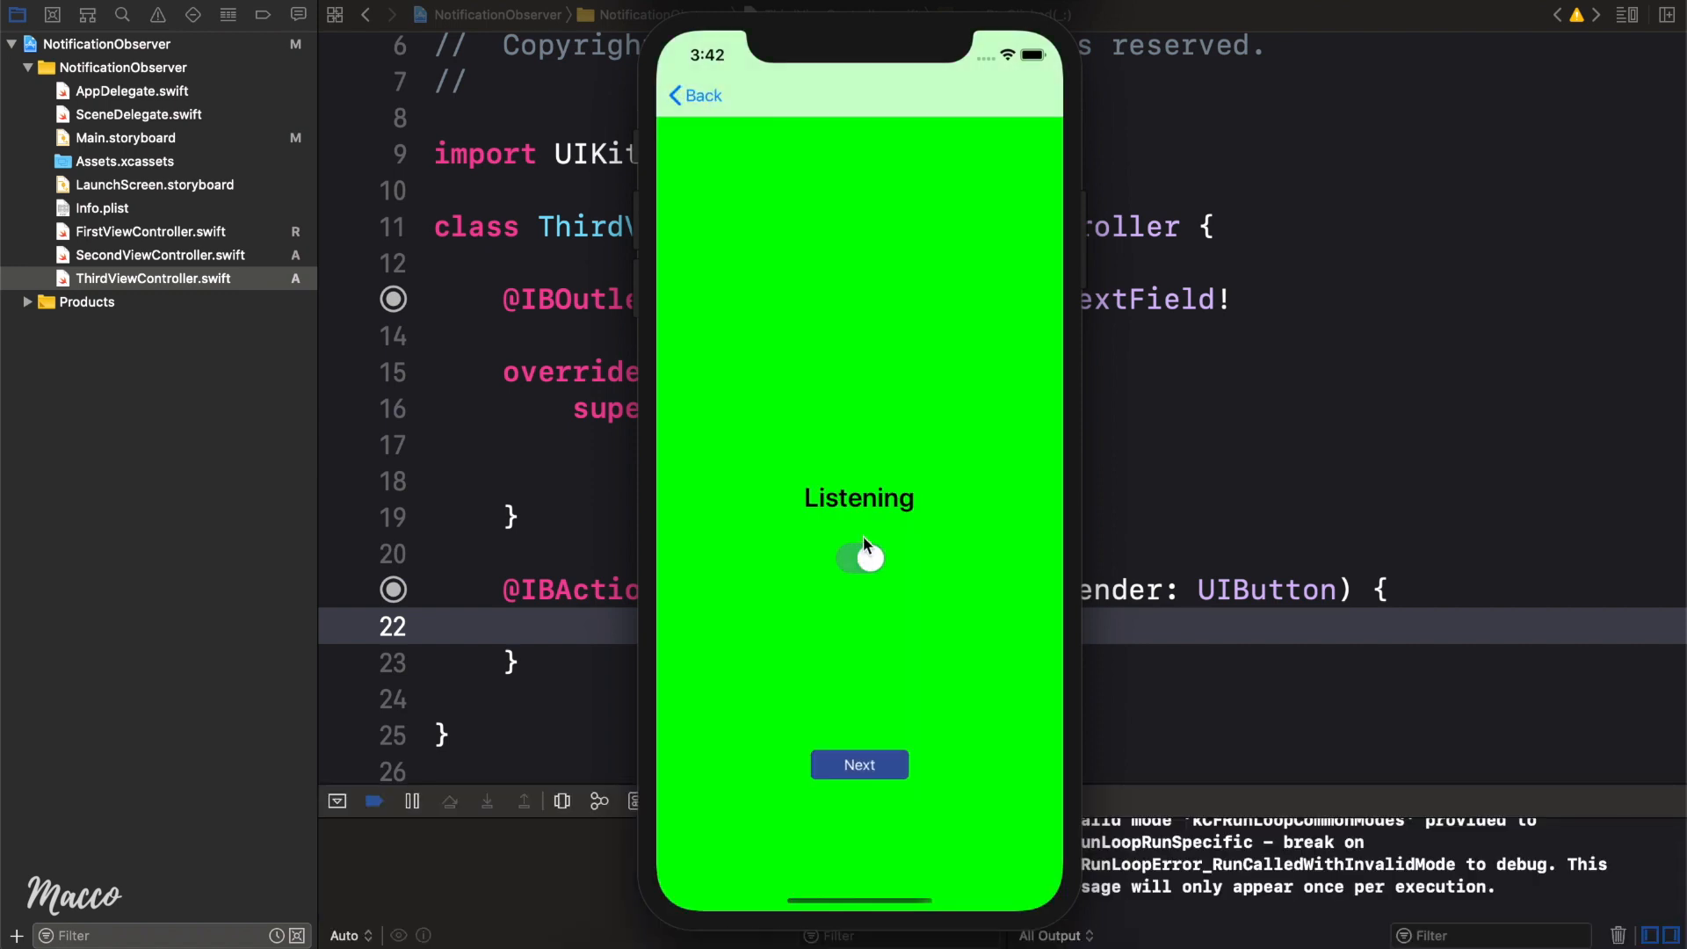
pyautogui.click(859, 557)
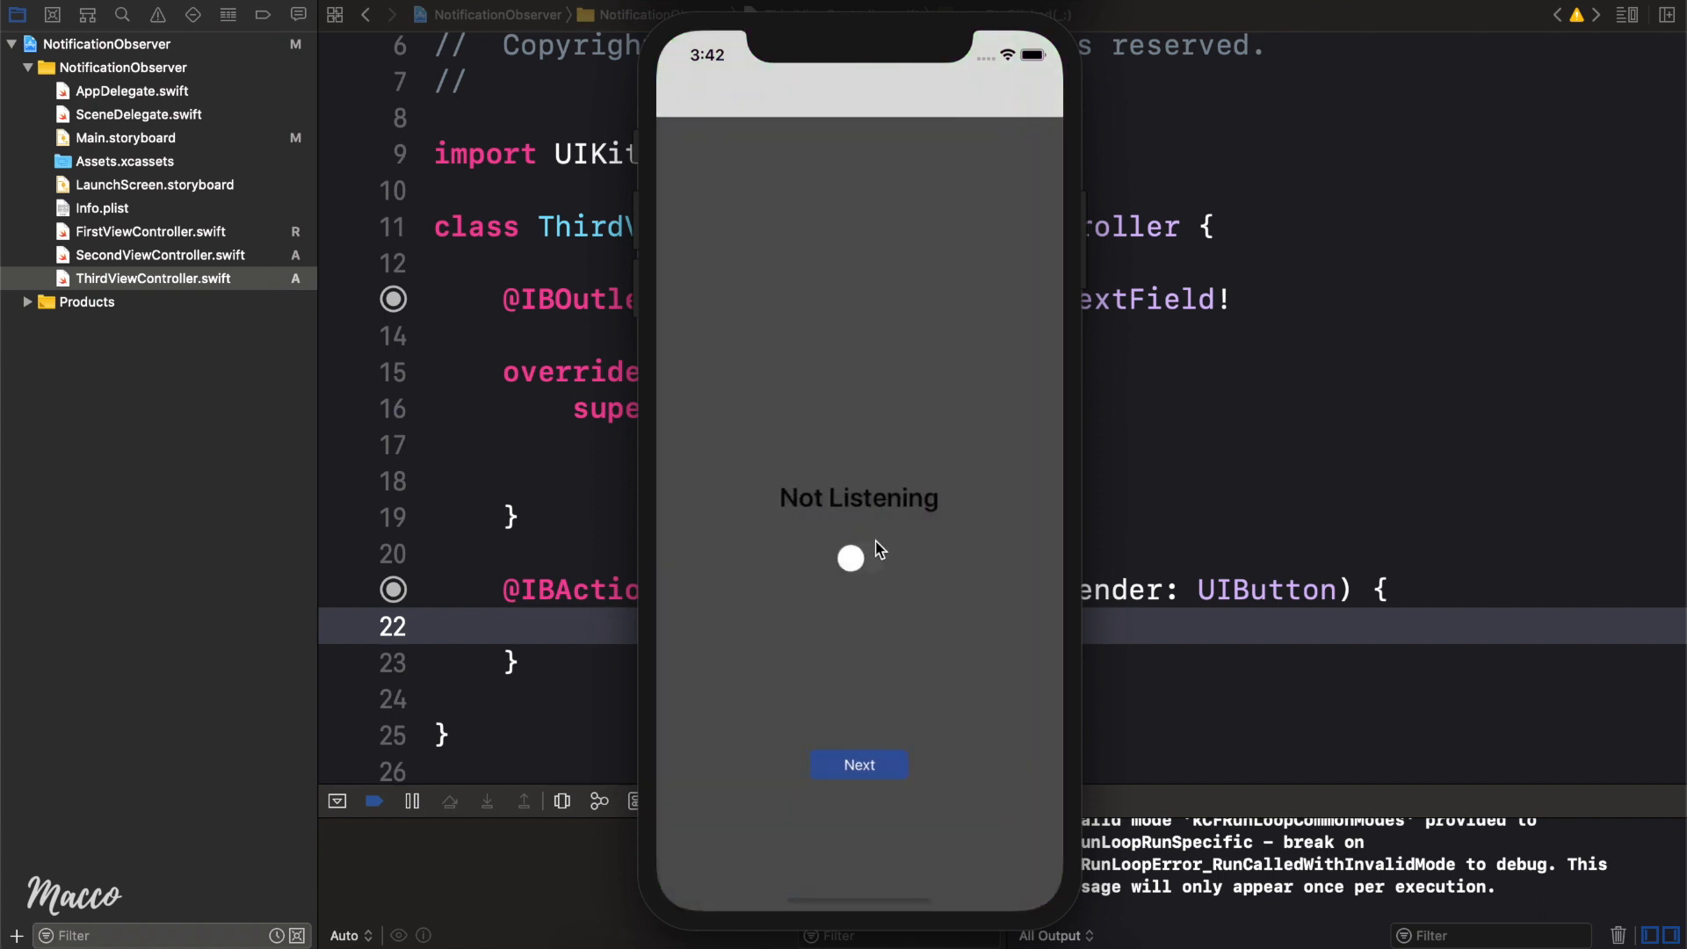
pyautogui.click(858, 557)
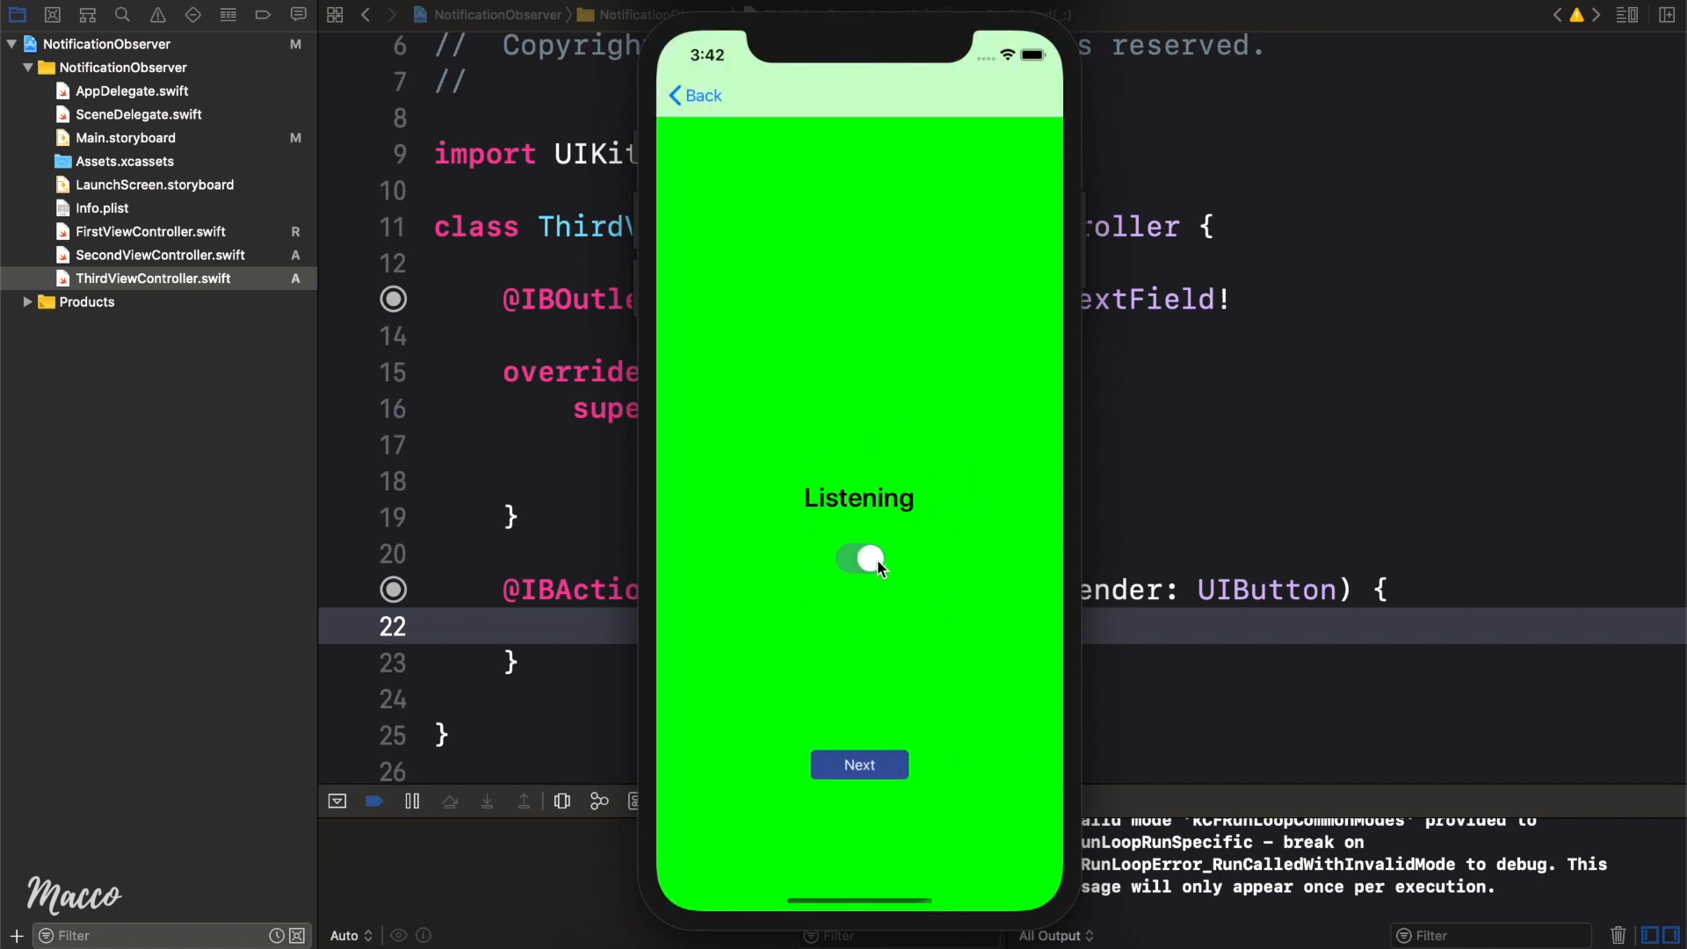
pyautogui.click(859, 559)
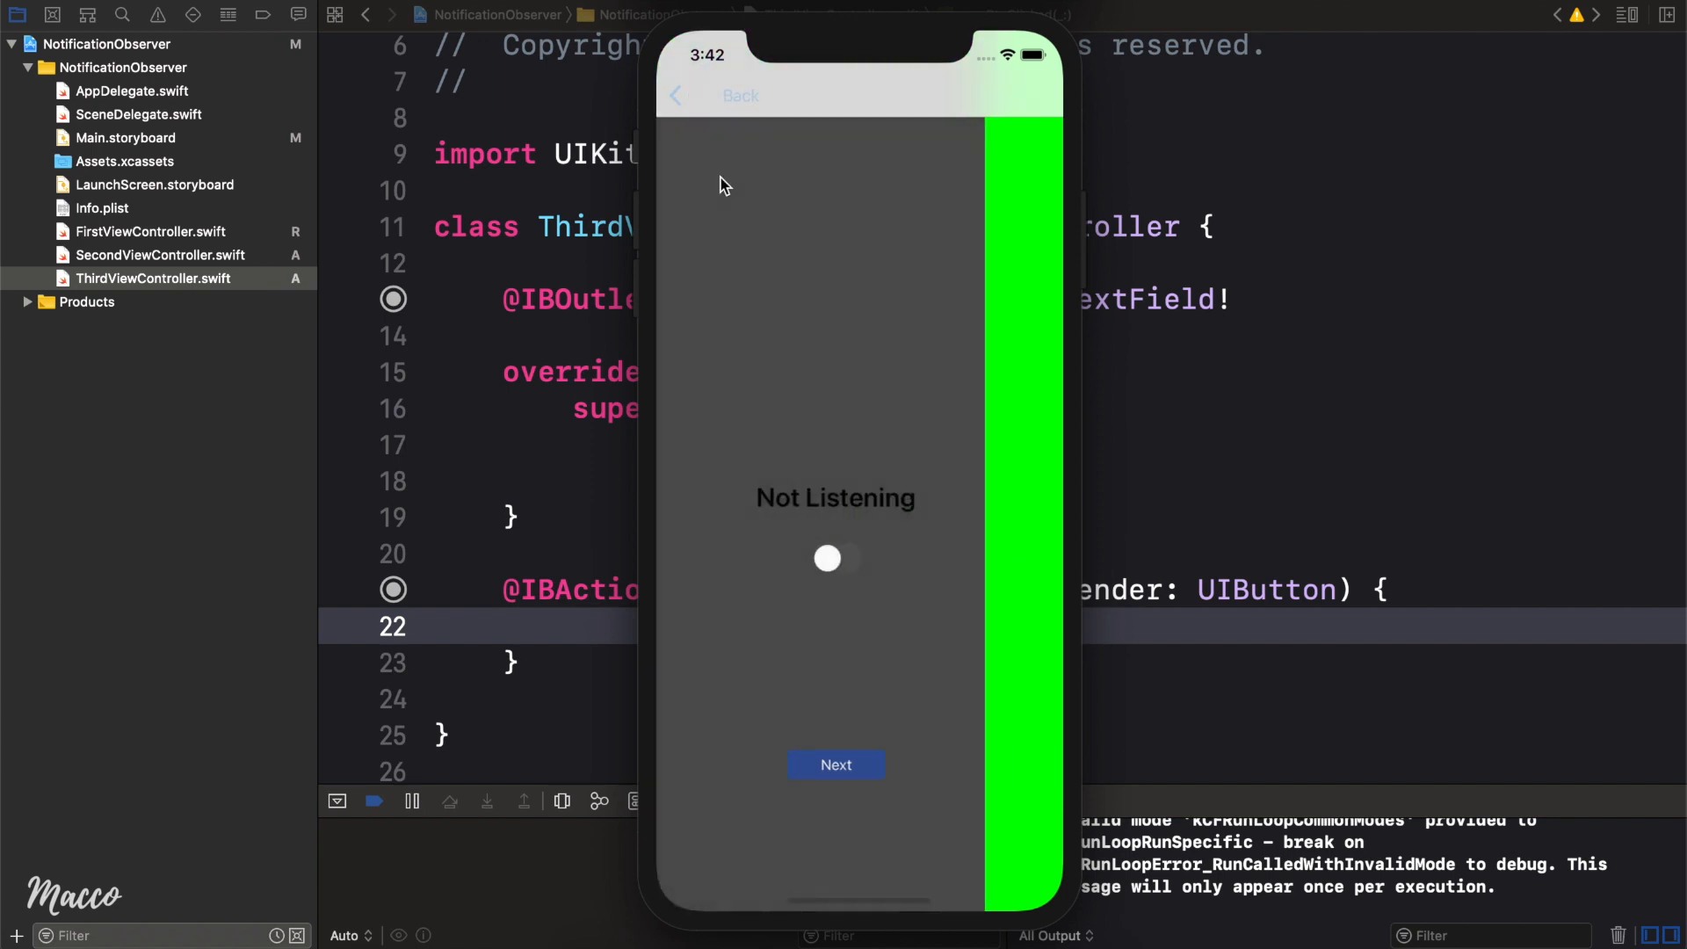
pyautogui.click(836, 558)
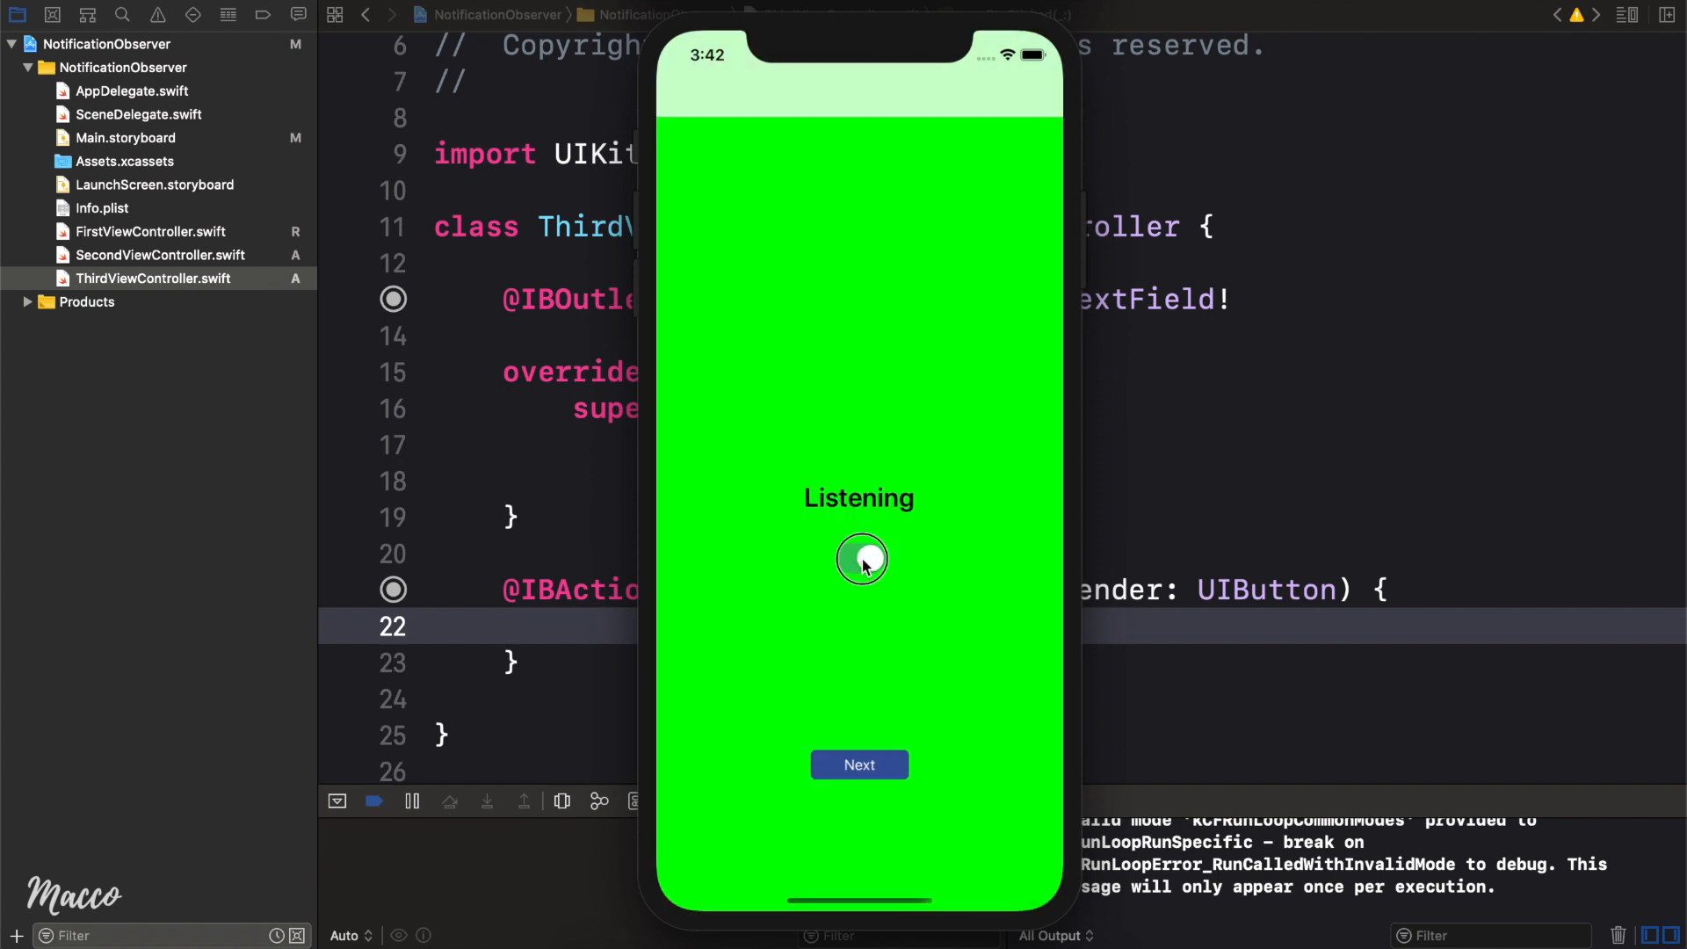
pyautogui.click(859, 559)
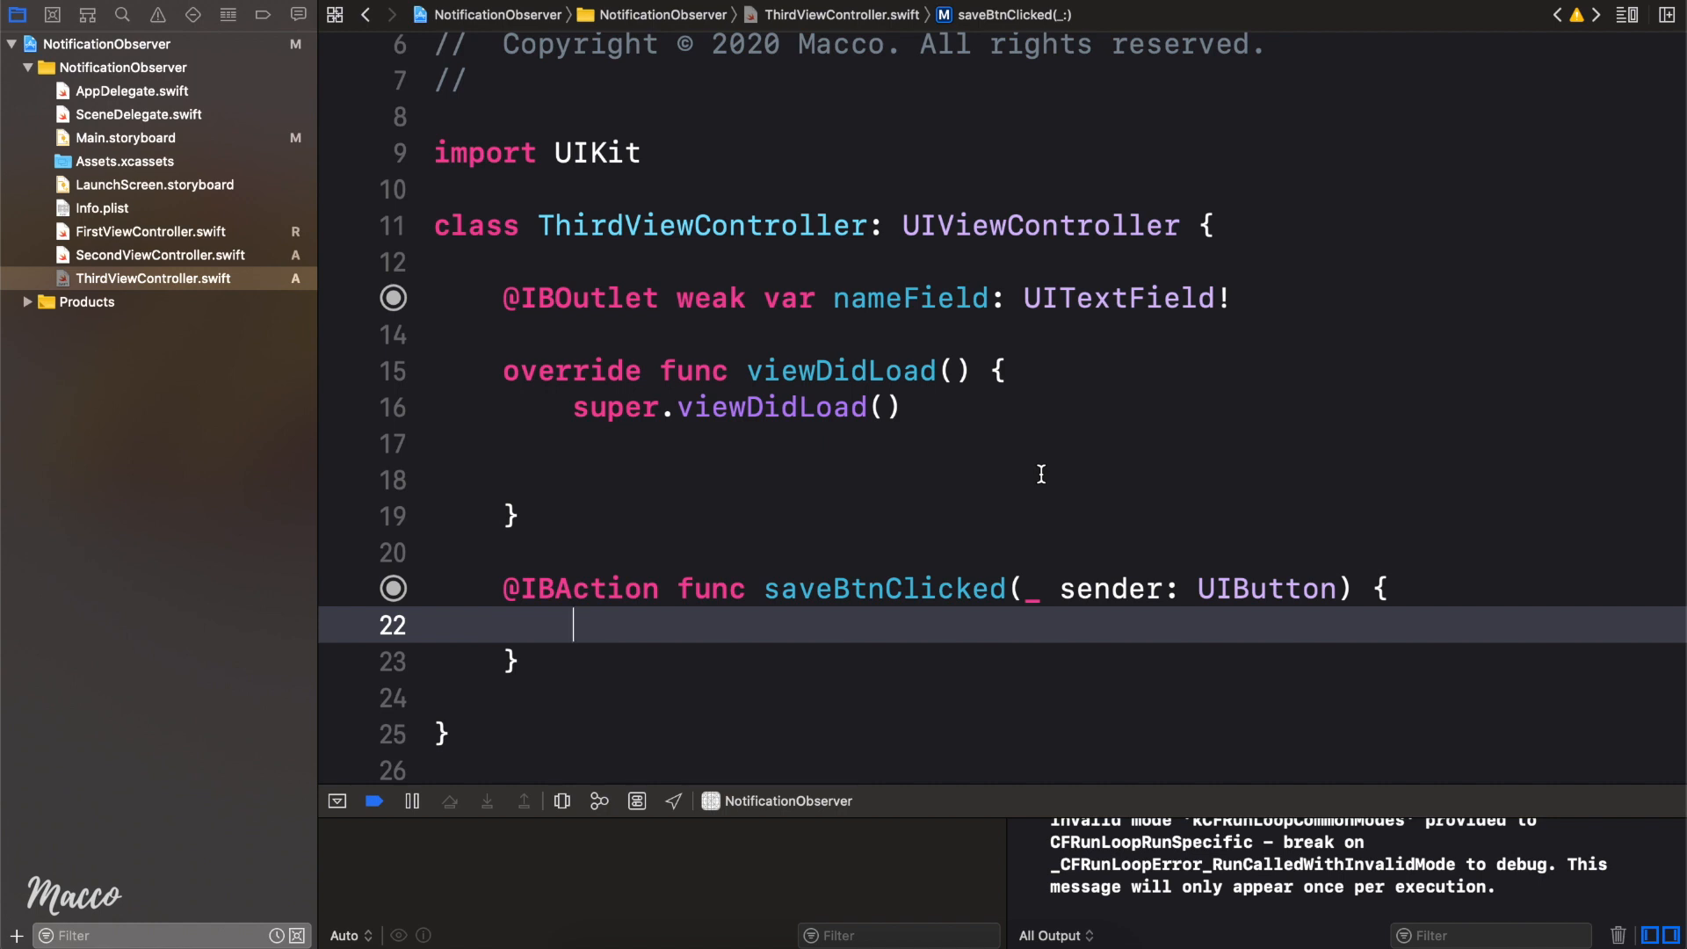
# Scroll the ThirdViewController editor to the saveBtnClicked action.
pyautogui.scroll(-3)
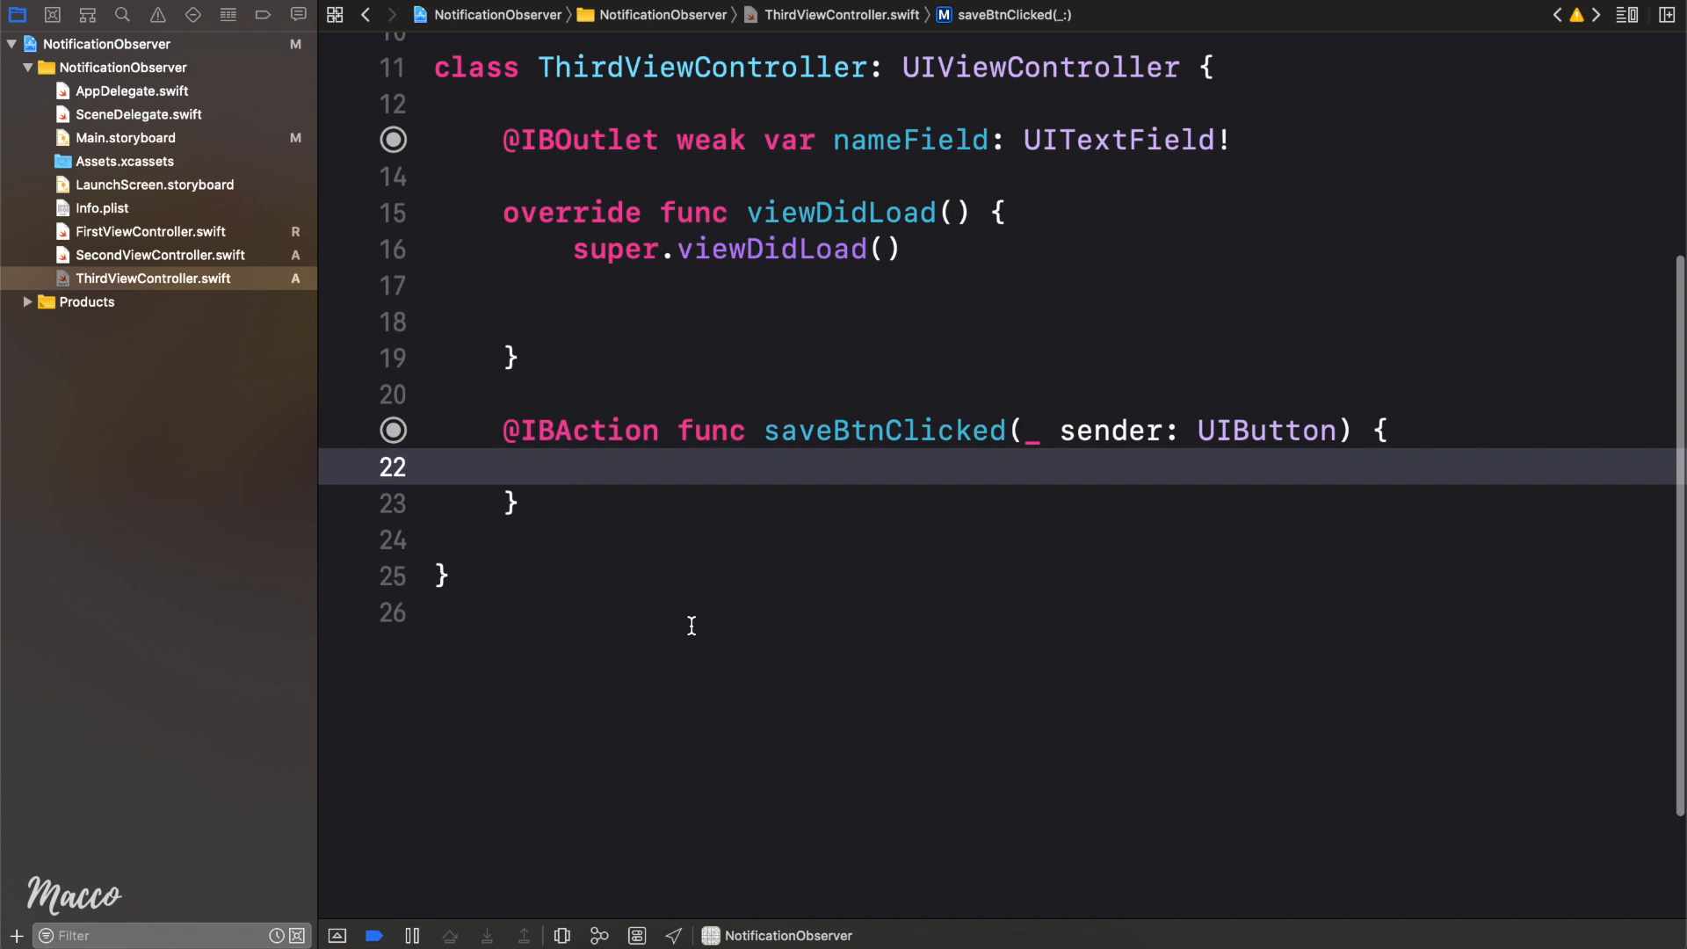
# Write NotificationCenter.default.post with notification name "macco" and object nil.
pyautogui.write('NotificationCenter.d')
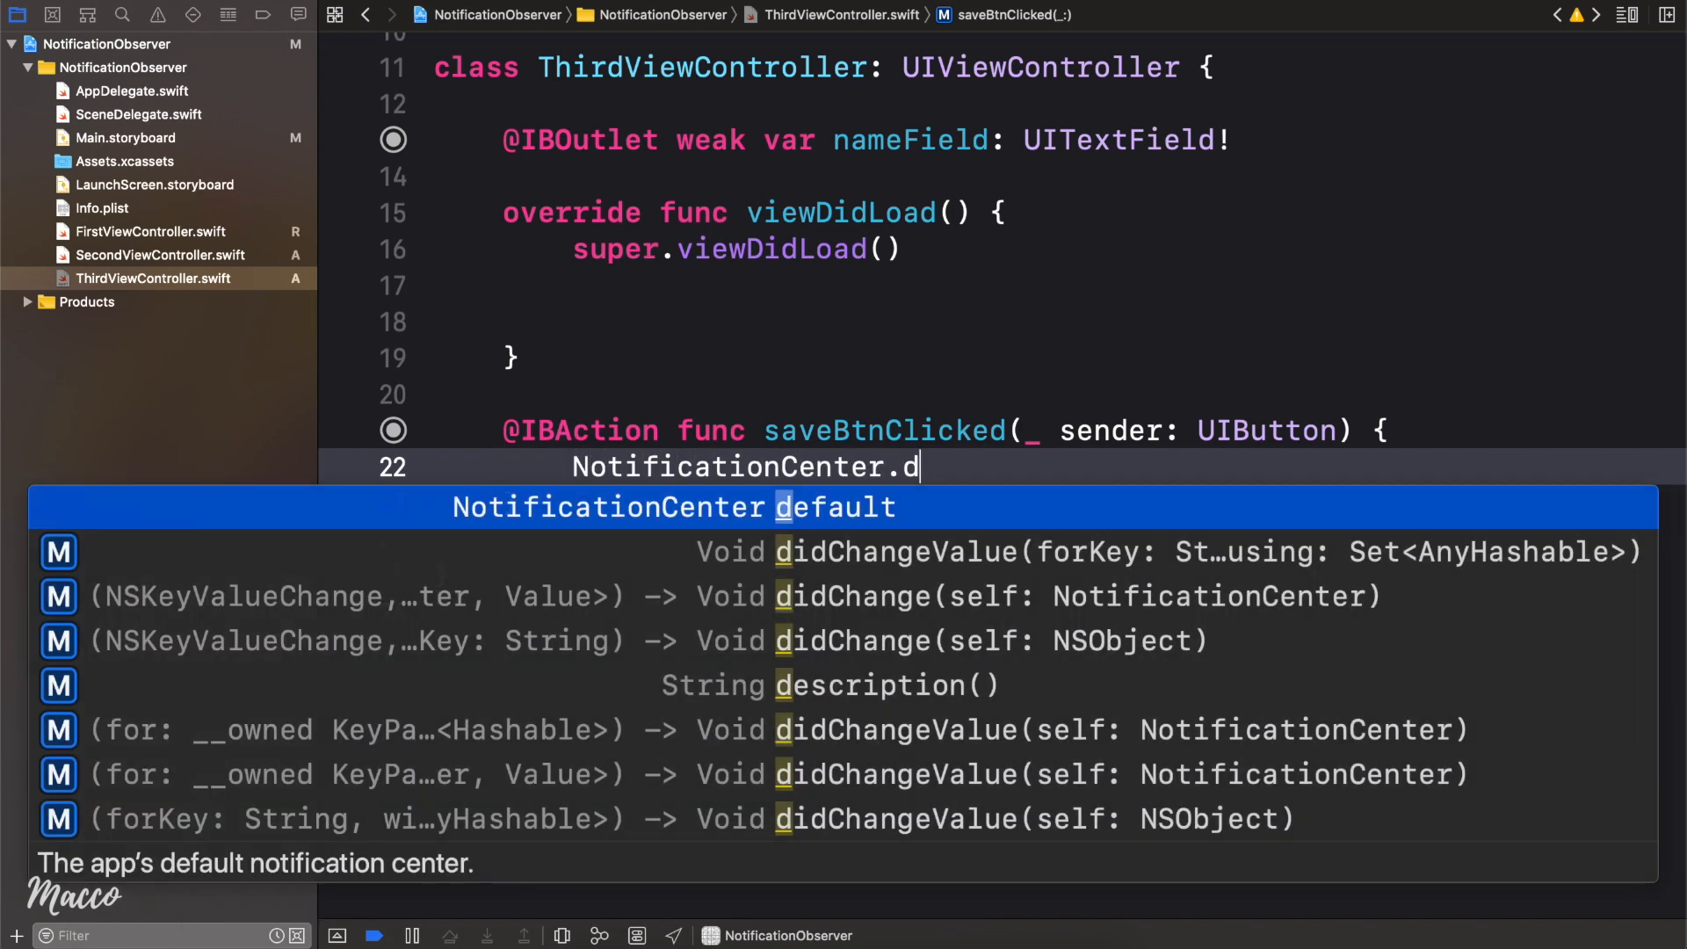
pyautogui.write('efault.post(name: NSNotification.Name(""), object: Any?, userInfo: [AnyHashable : Any]?')
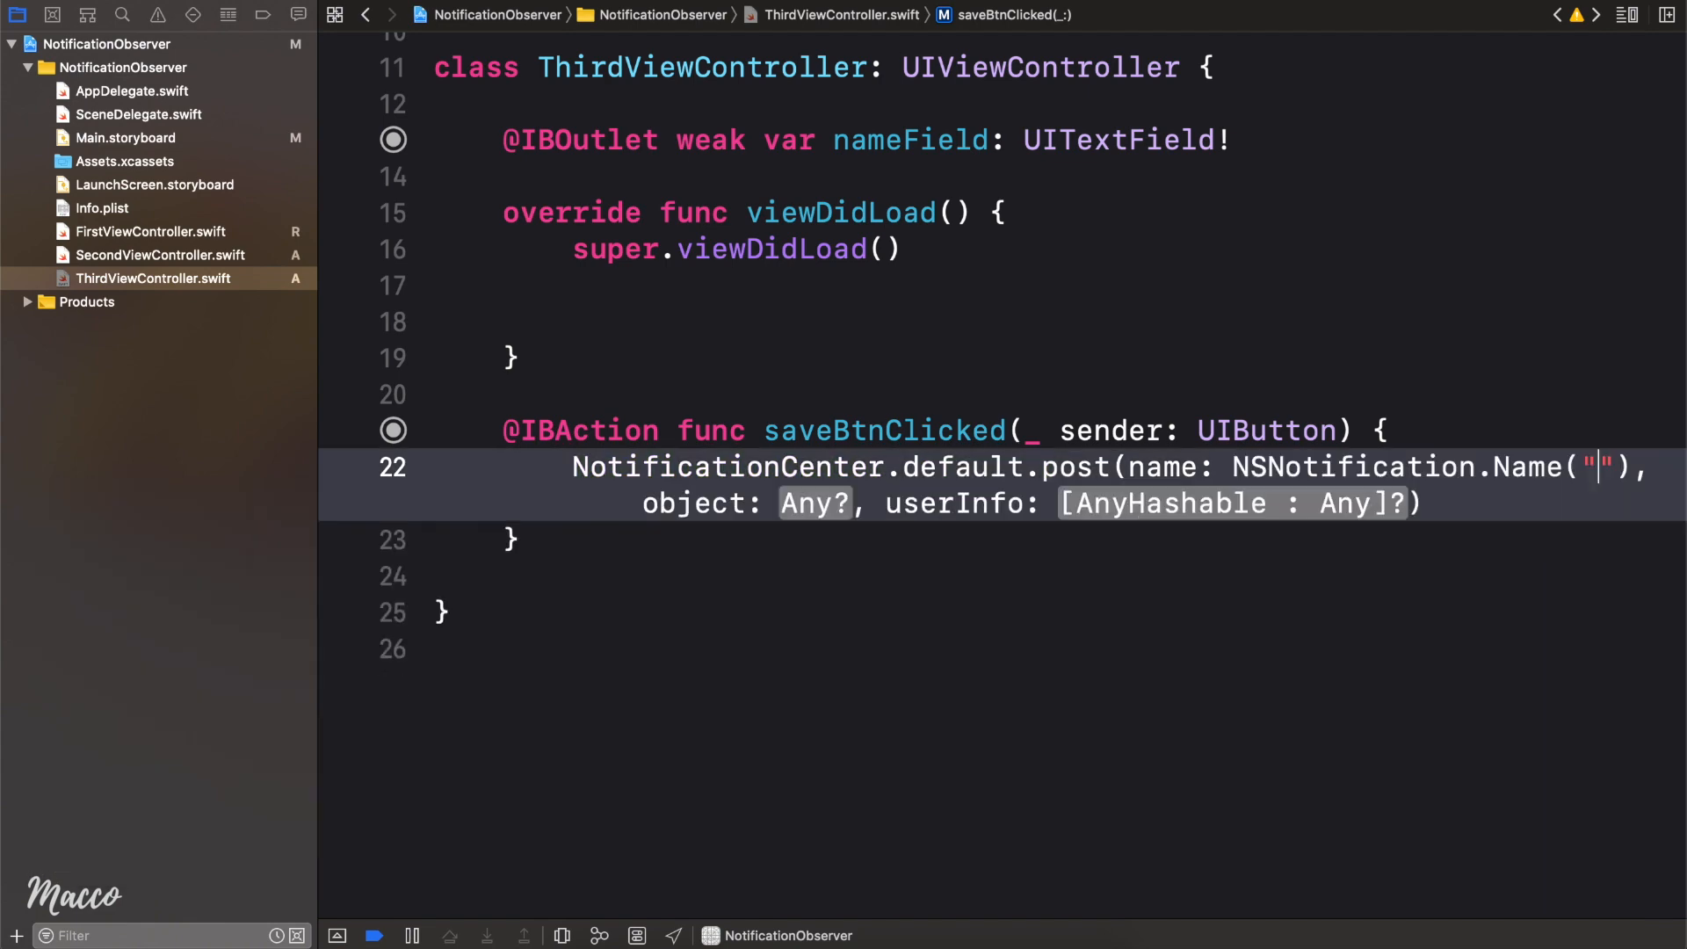
pyautogui.write('macco')
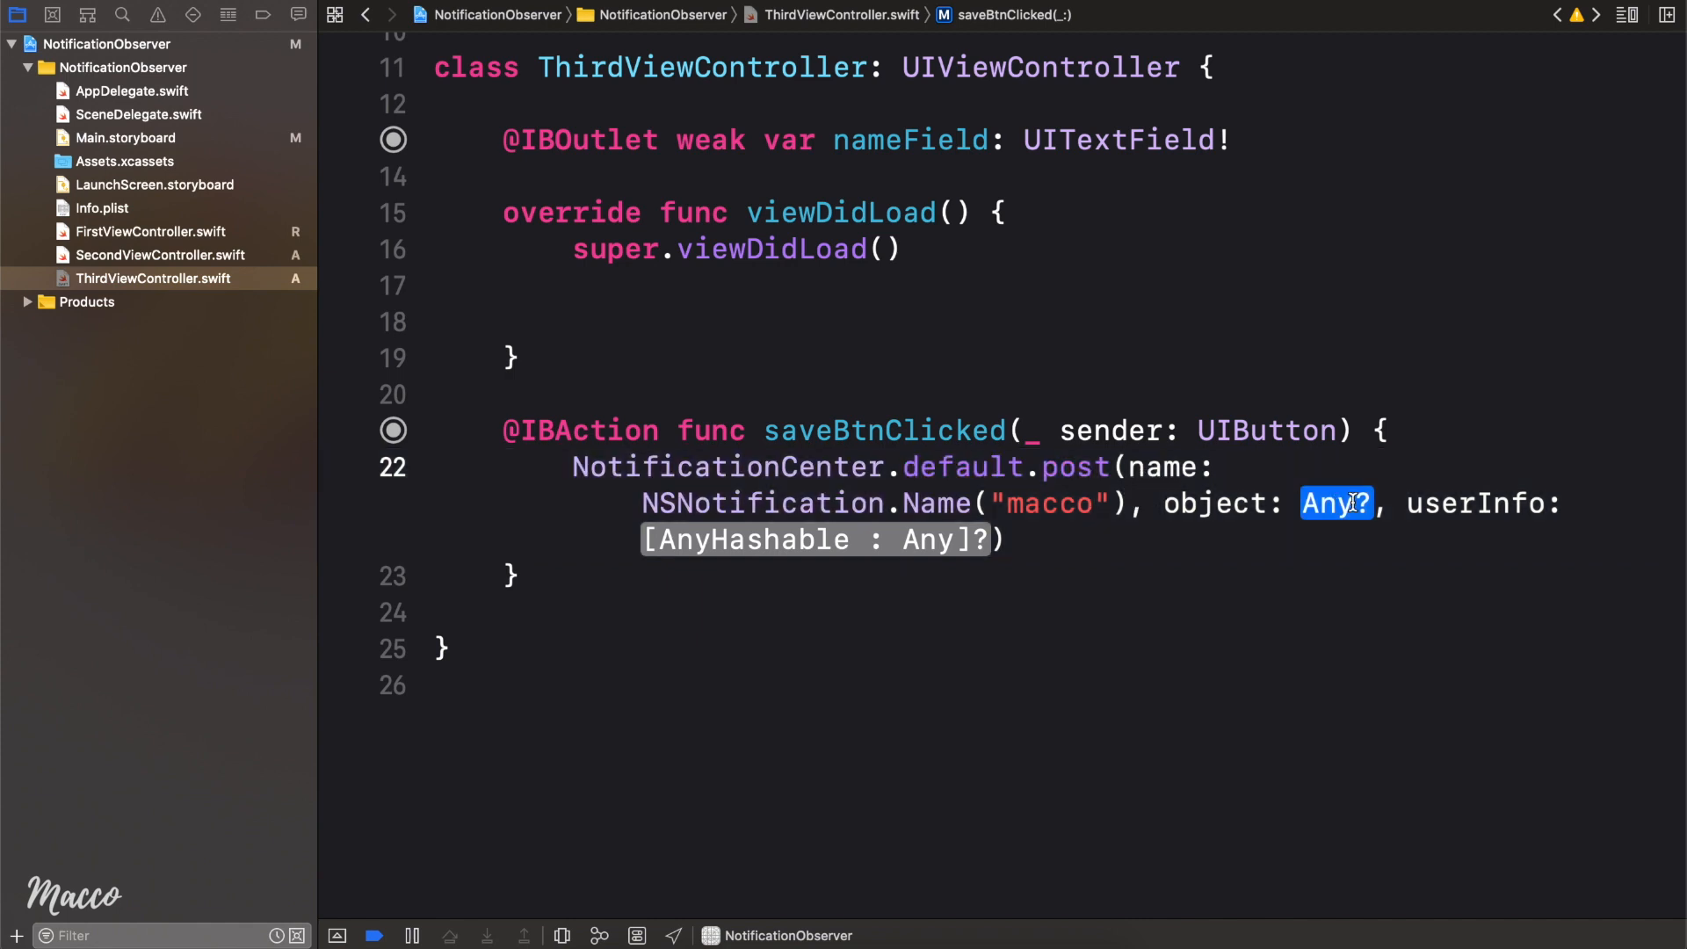
pyautogui.write('nil')
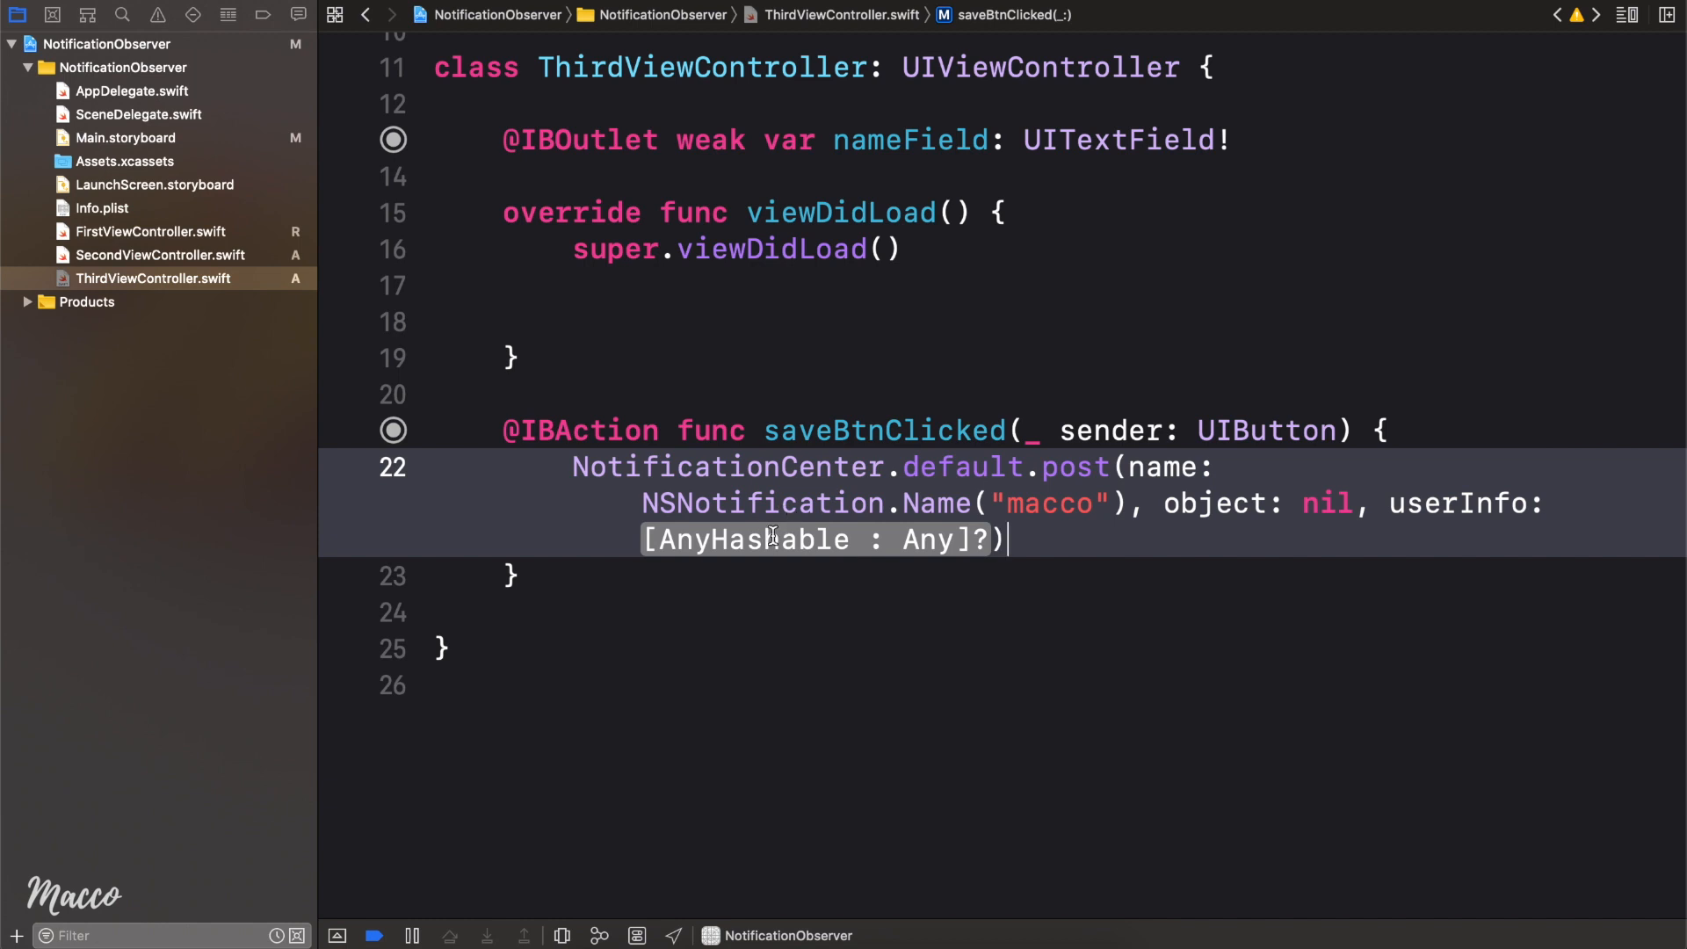
# Fill userInfo with ["name": nameField.text ?? ""].
pyautogui.doubleClick(754, 540)
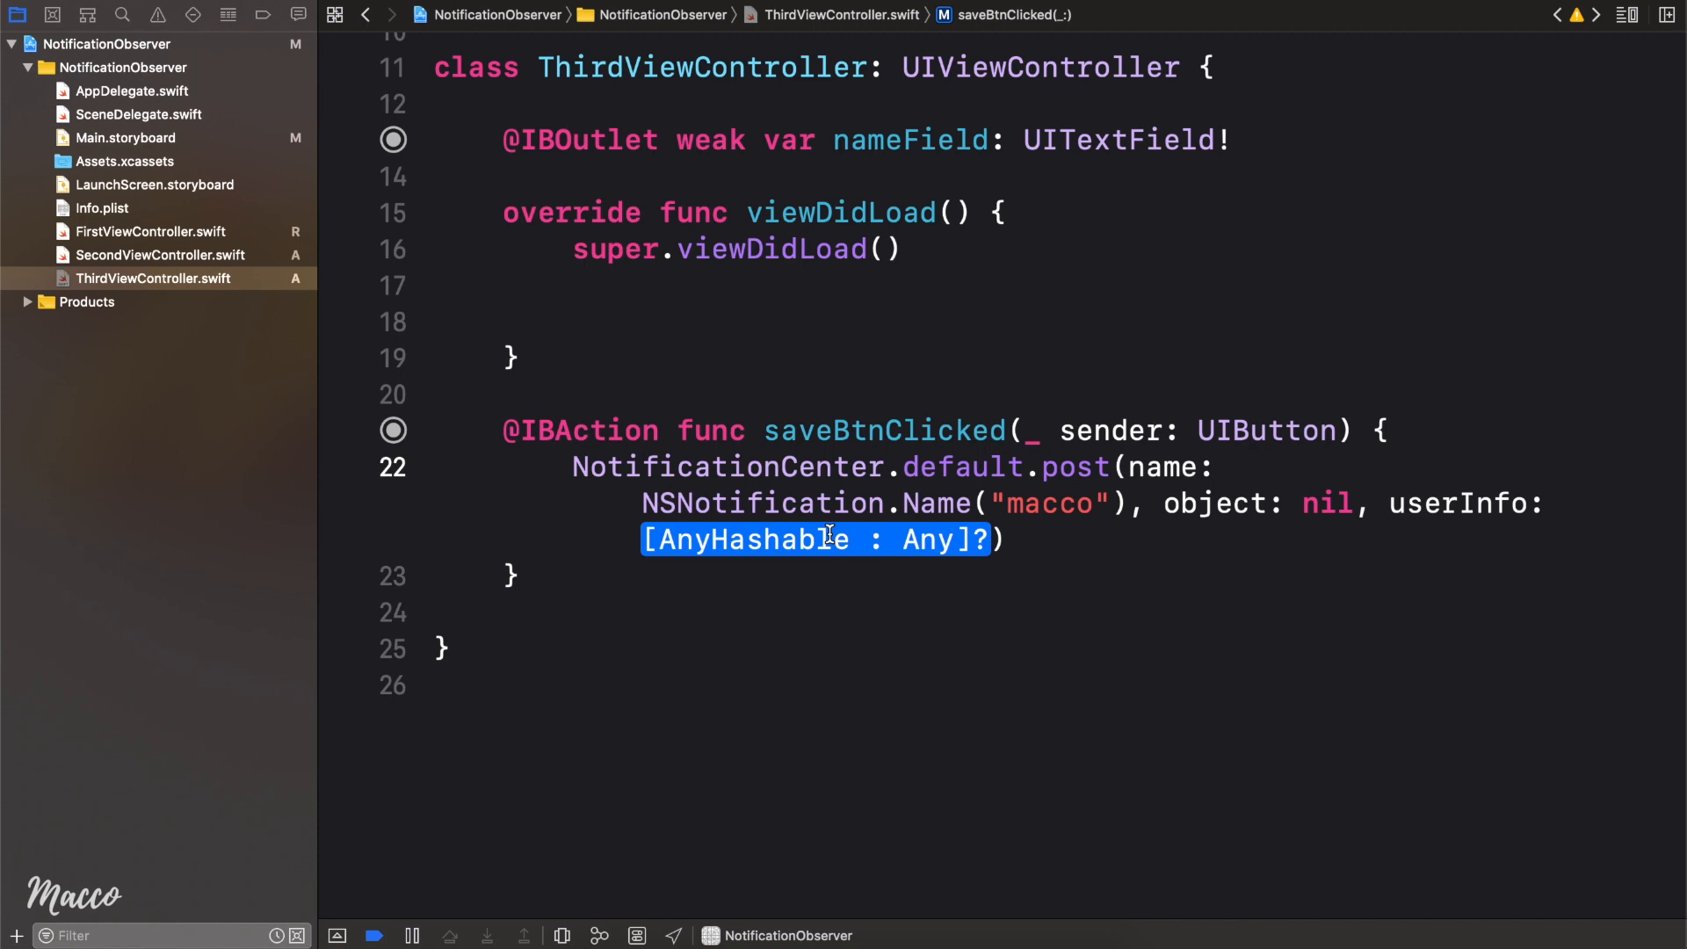
pyautogui.write('[]')
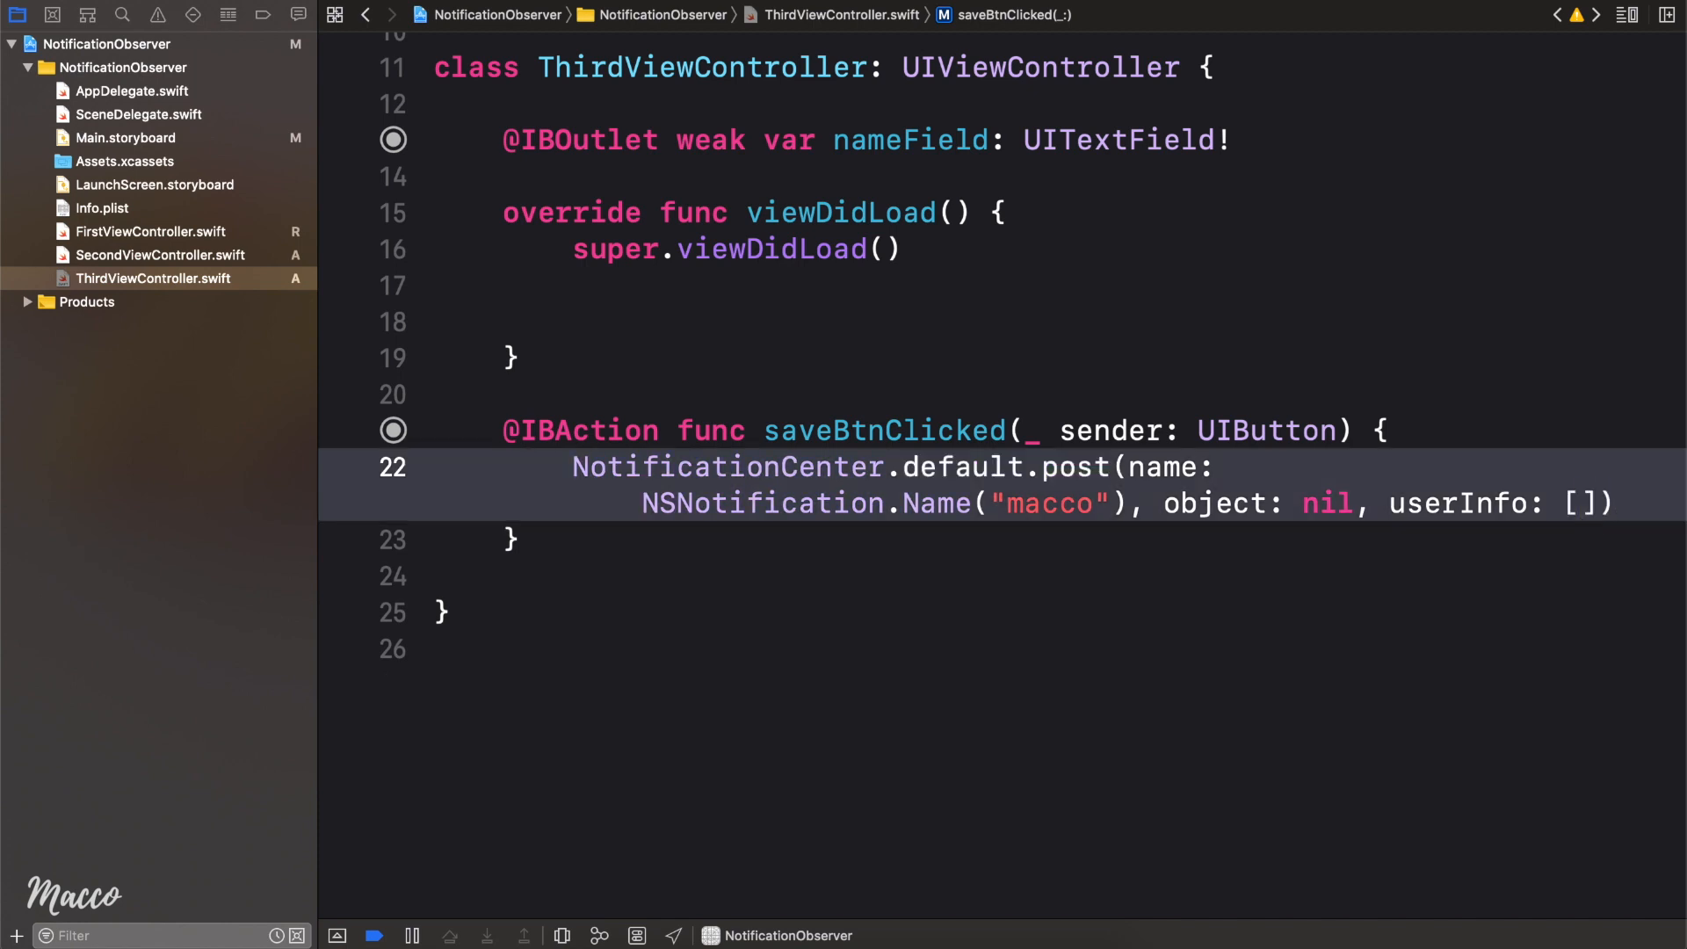
pyautogui.write('"name')
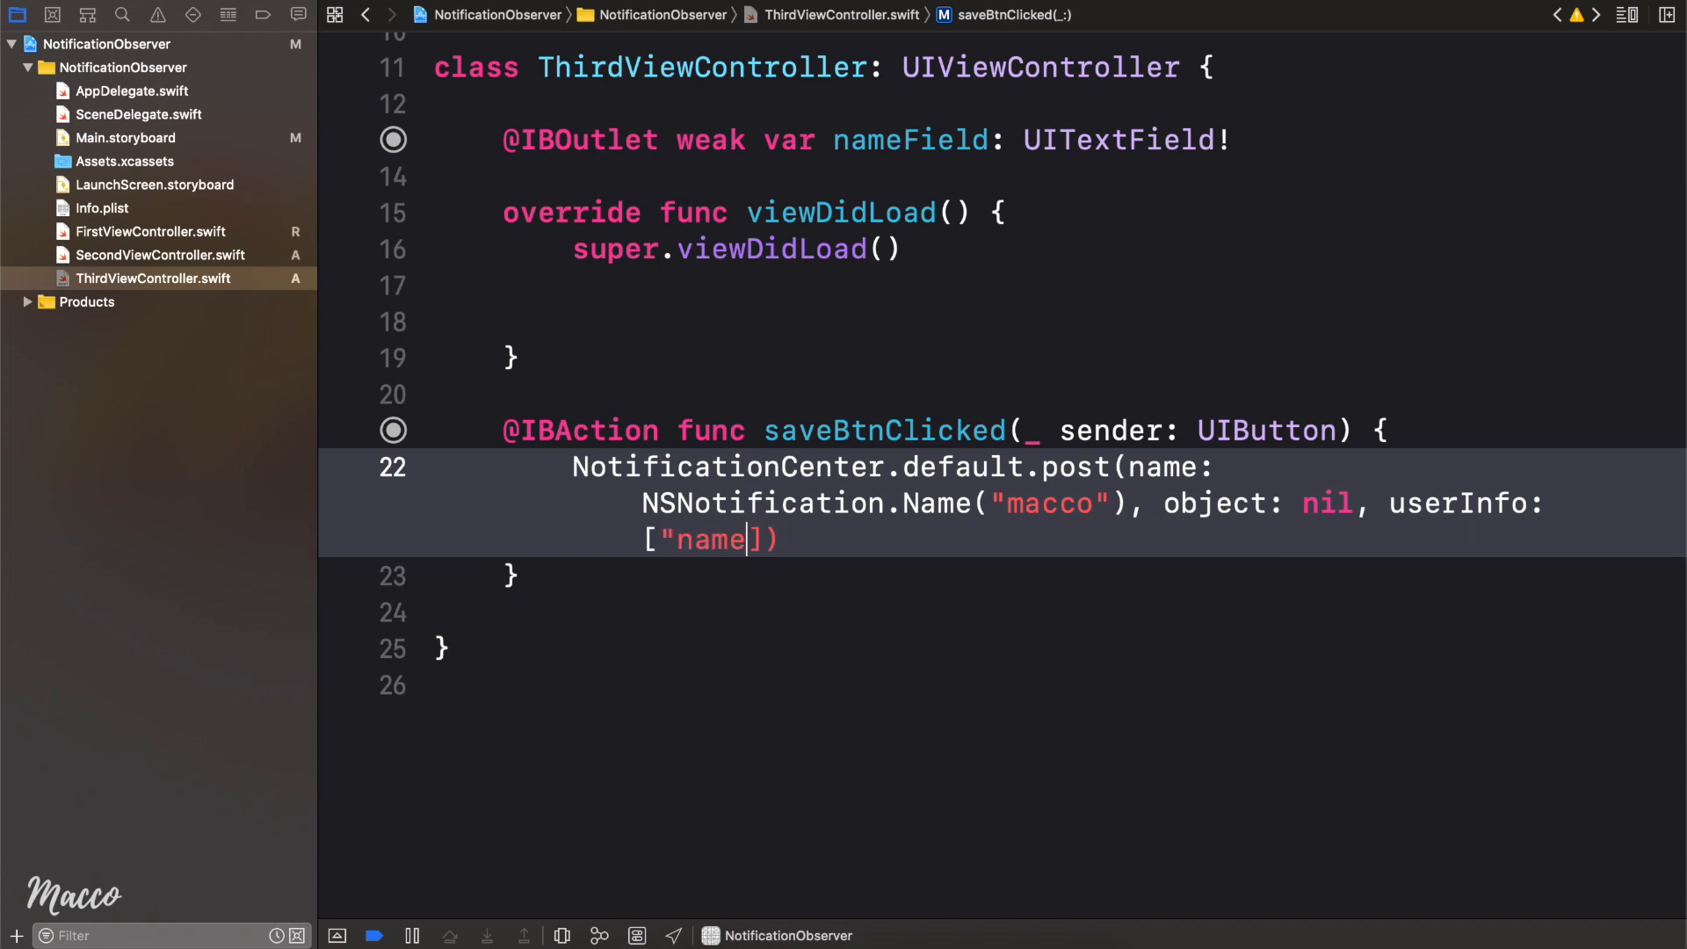
pyautogui.write(':')
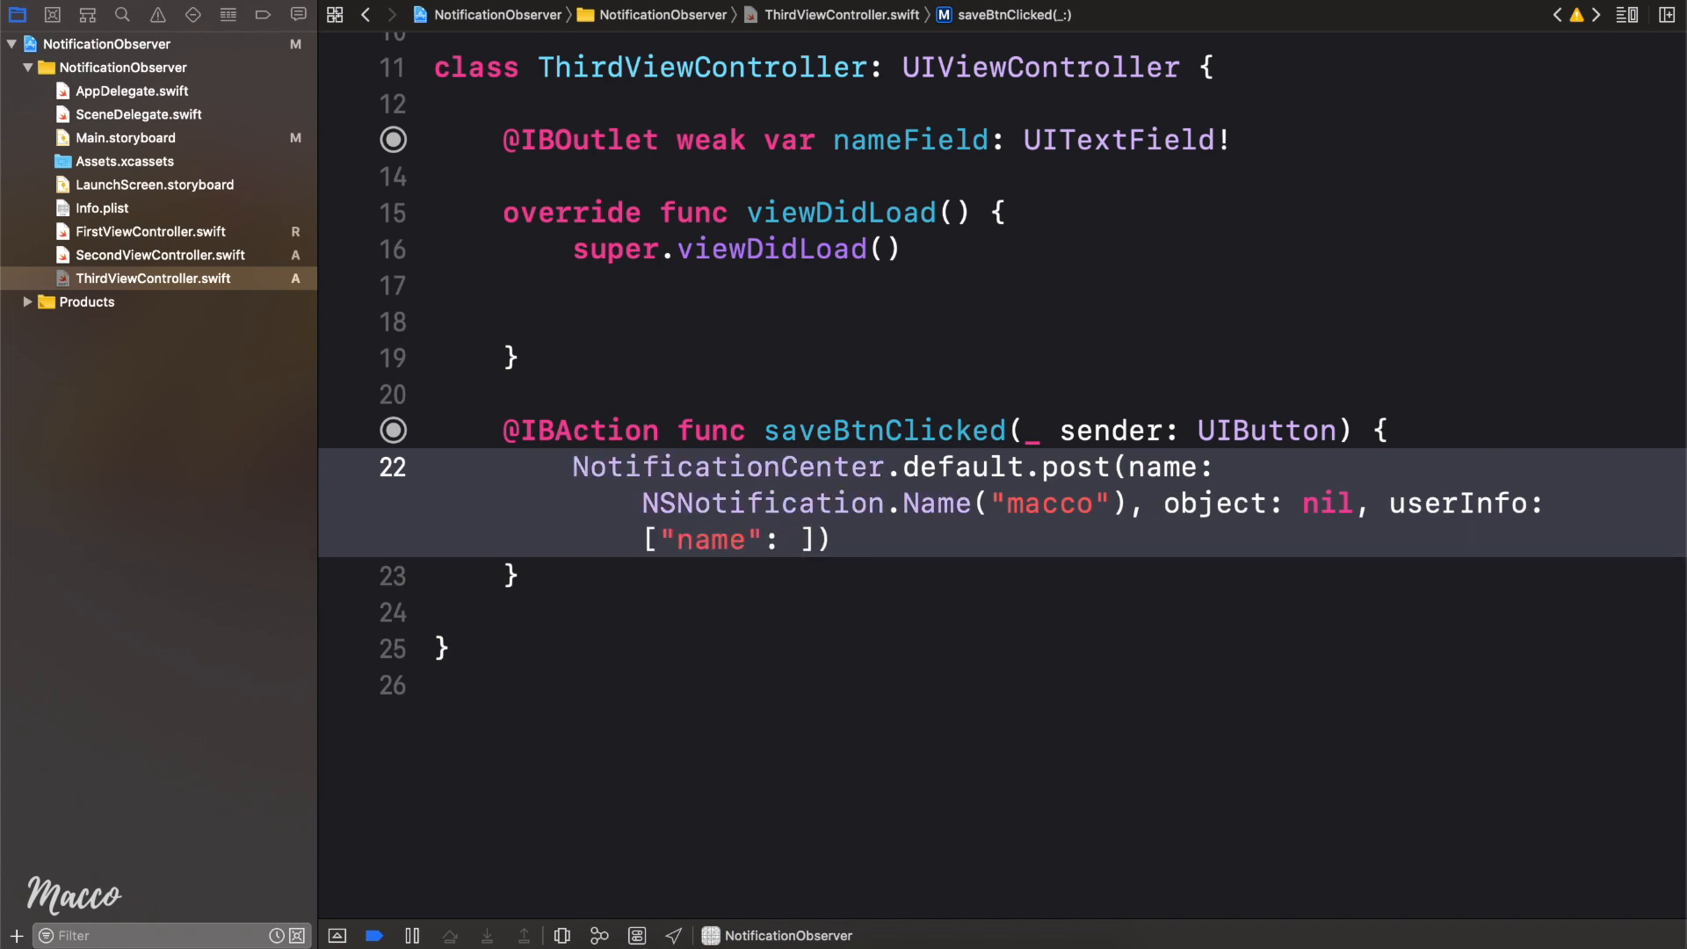
pyautogui.write('nameField')
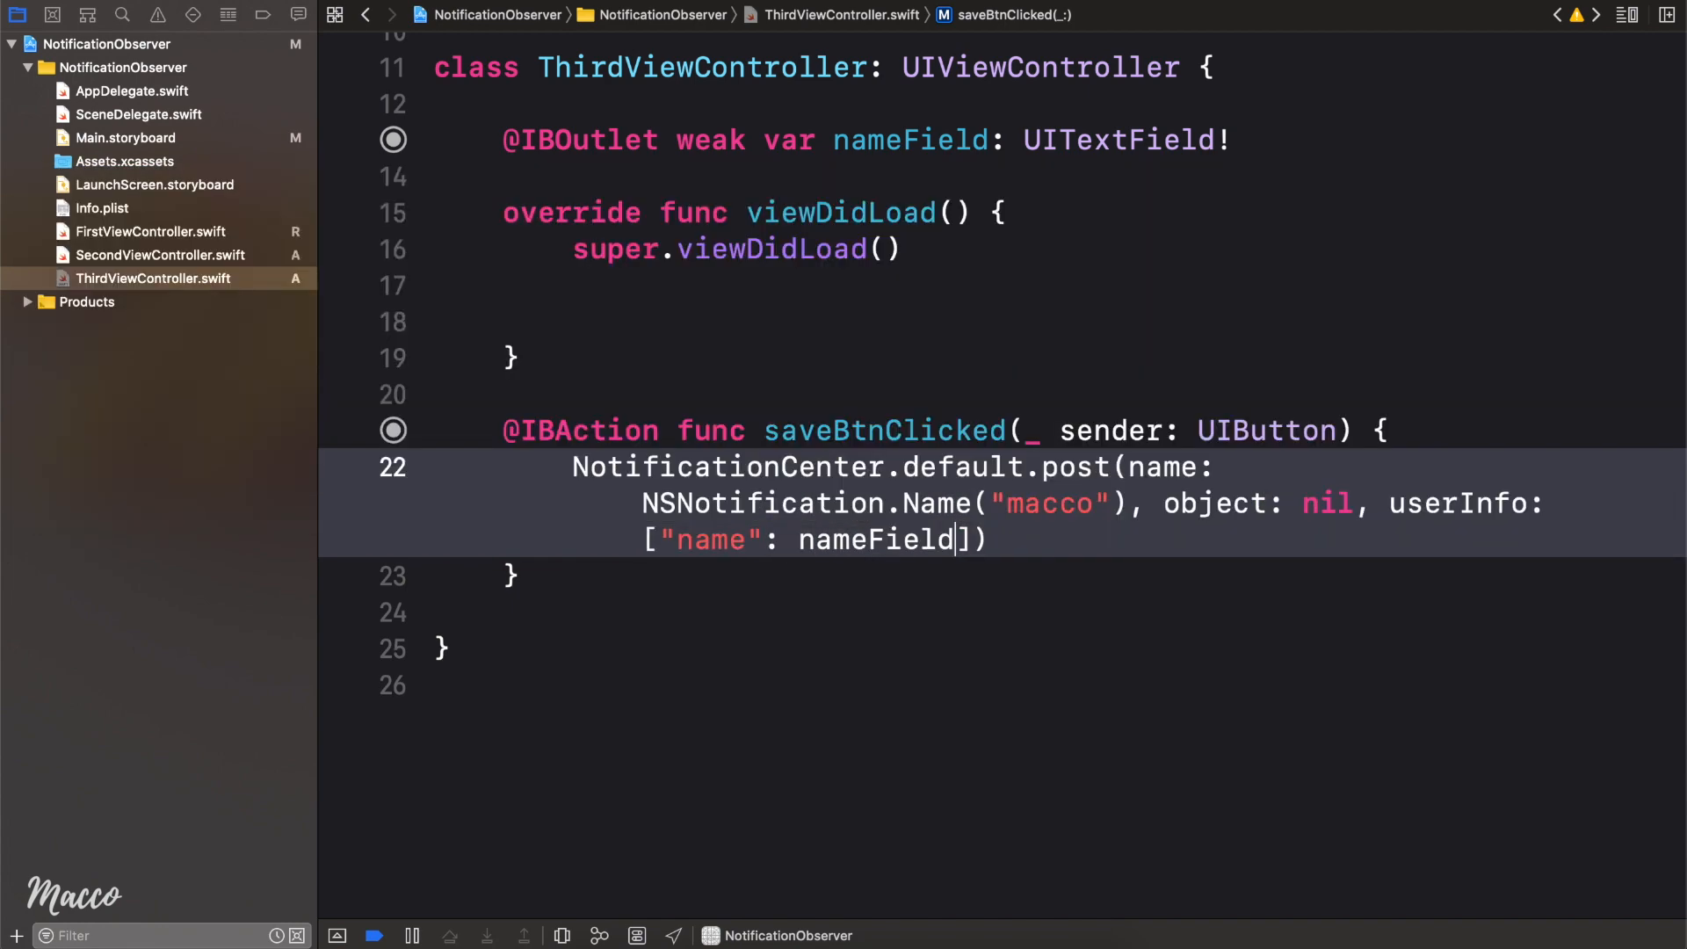
pyautogui.write('.text ??')
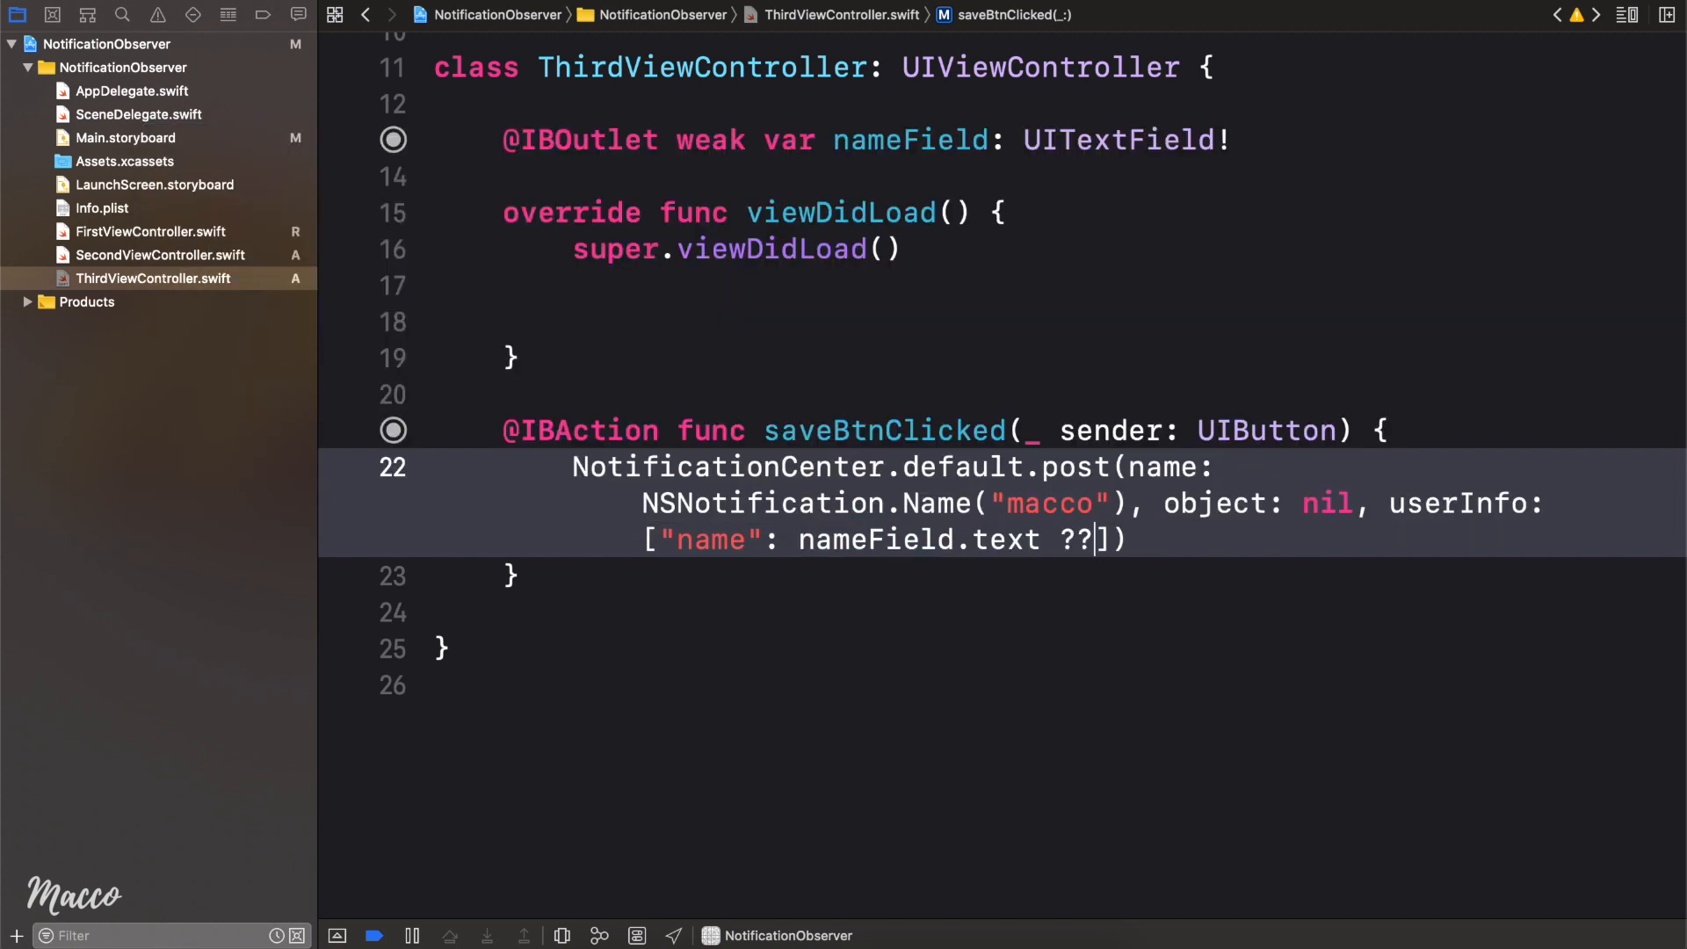
pyautogui.write('""')
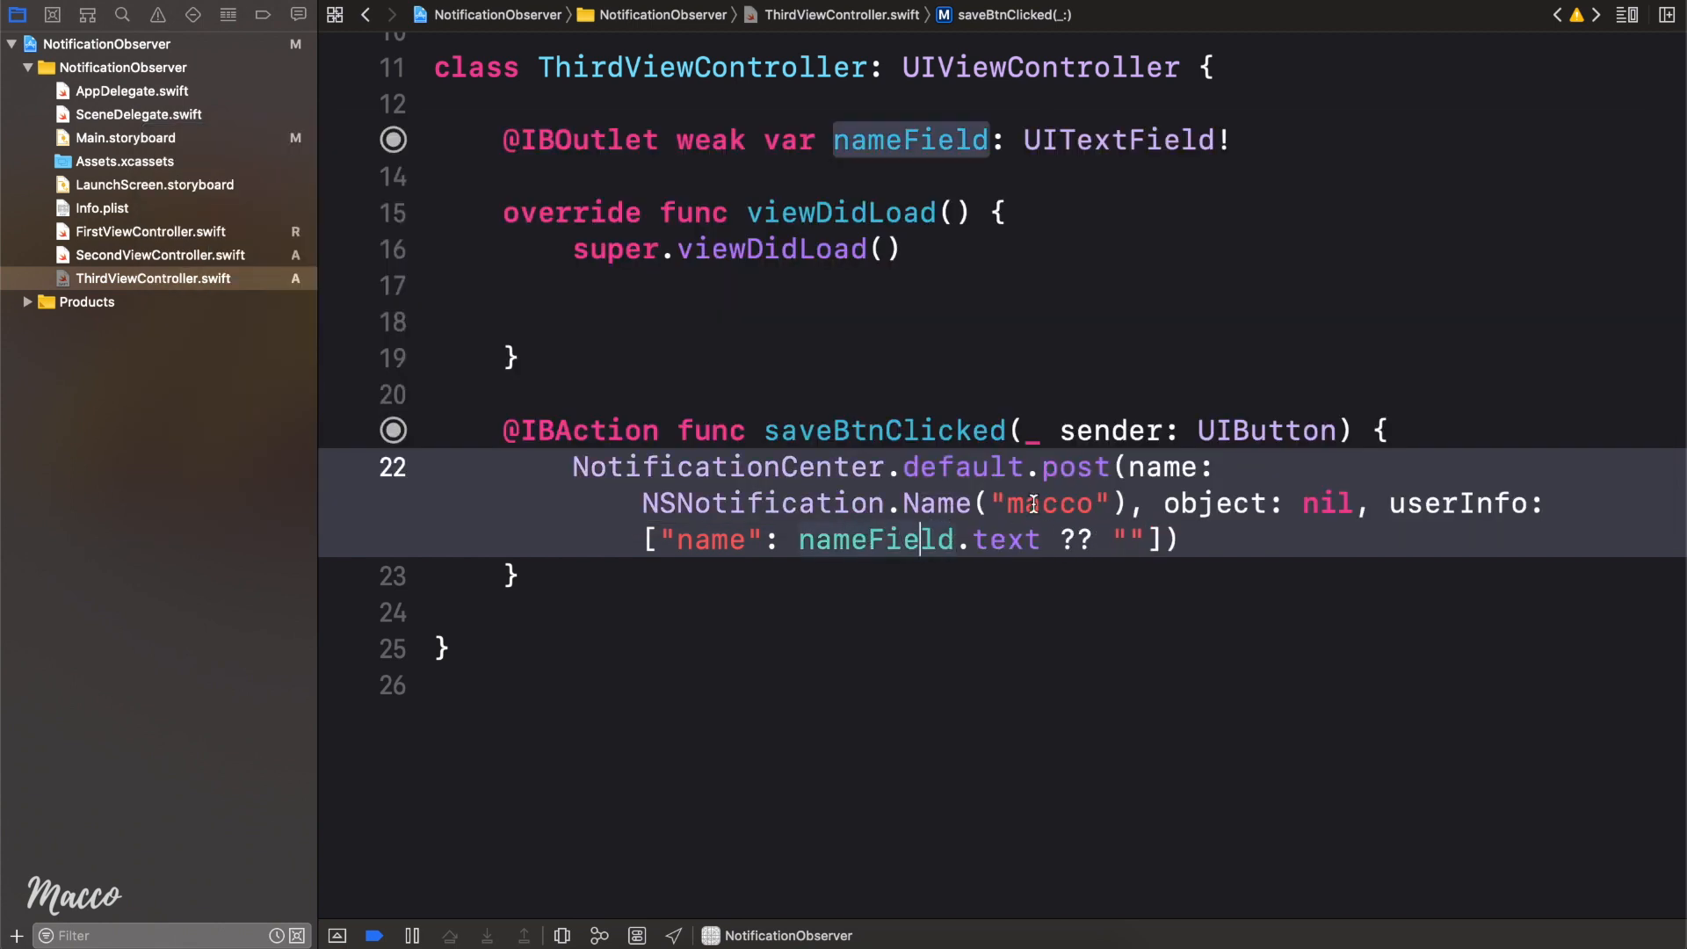
pyautogui.doubleClick(1059, 503)
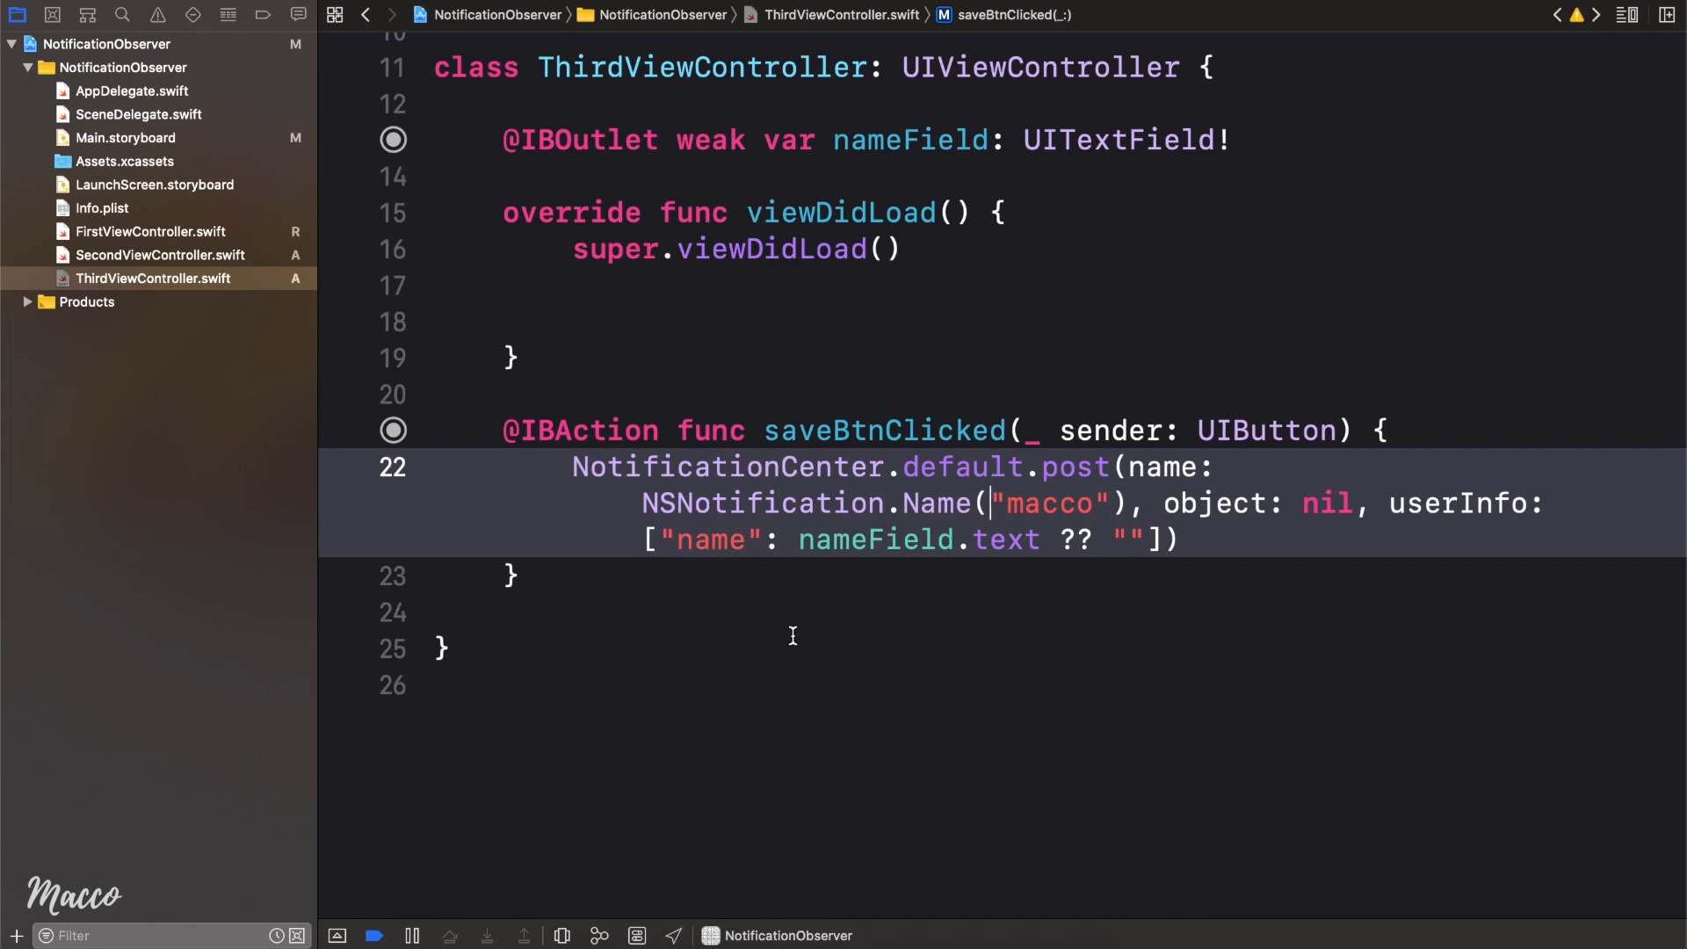
# Add an NSNotification.Name extension with static let myNotification = NSNotification.Name("macco").
pyautogui.write('extension')
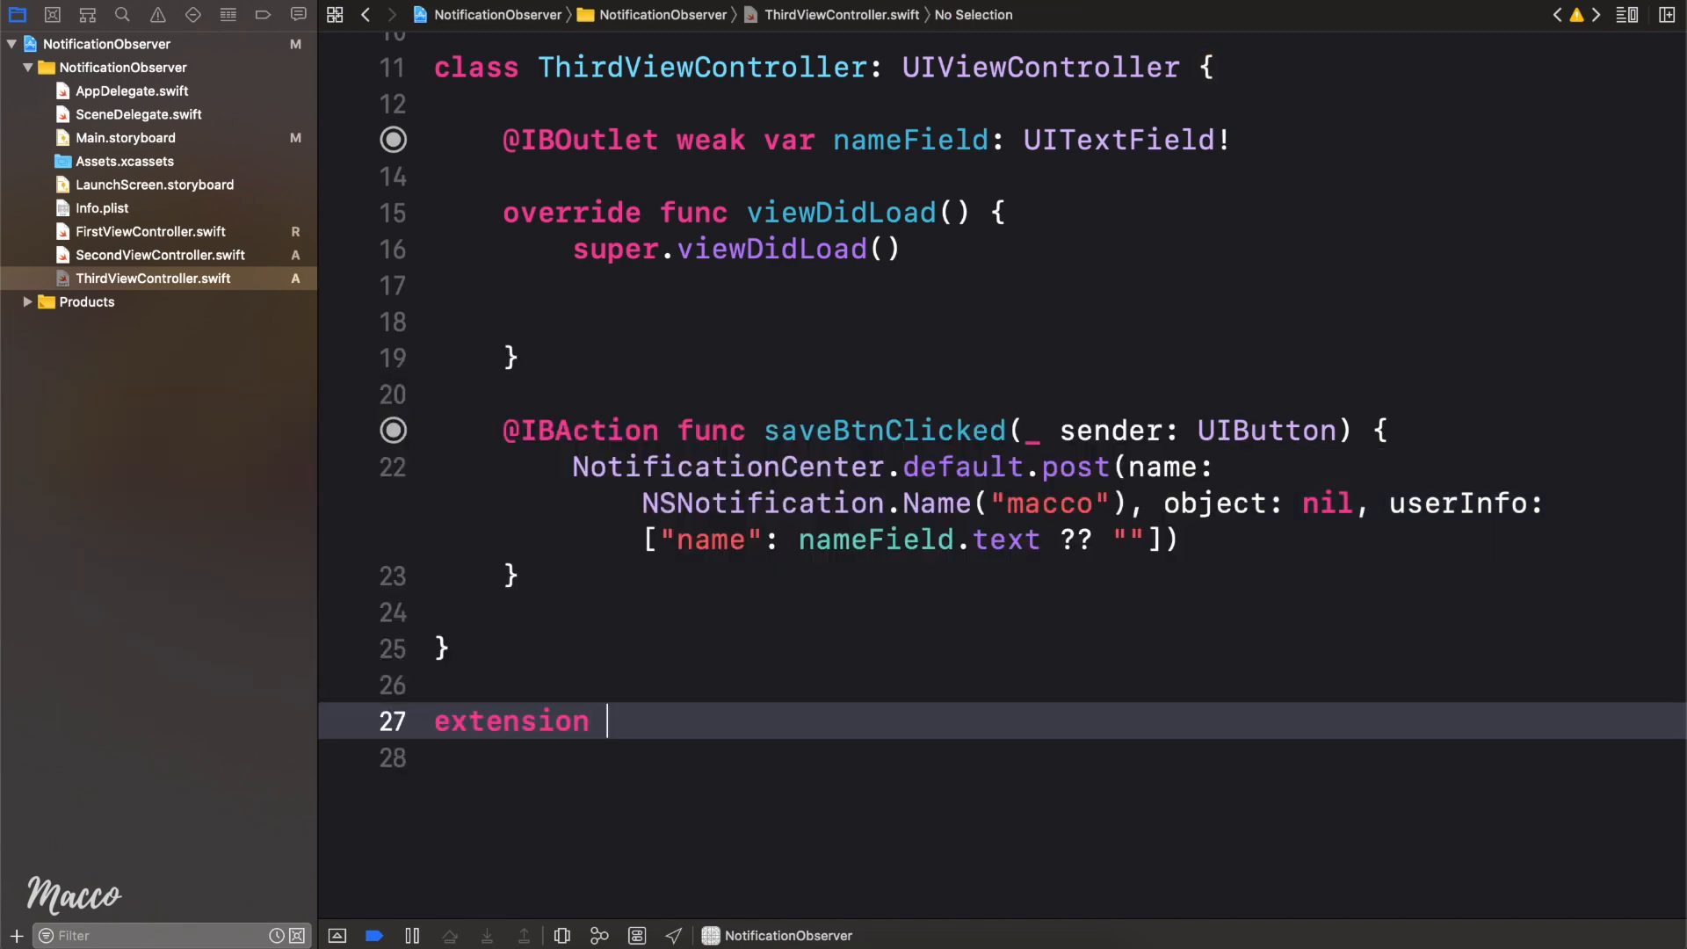
pyautogui.write('NSNotification.Name {')
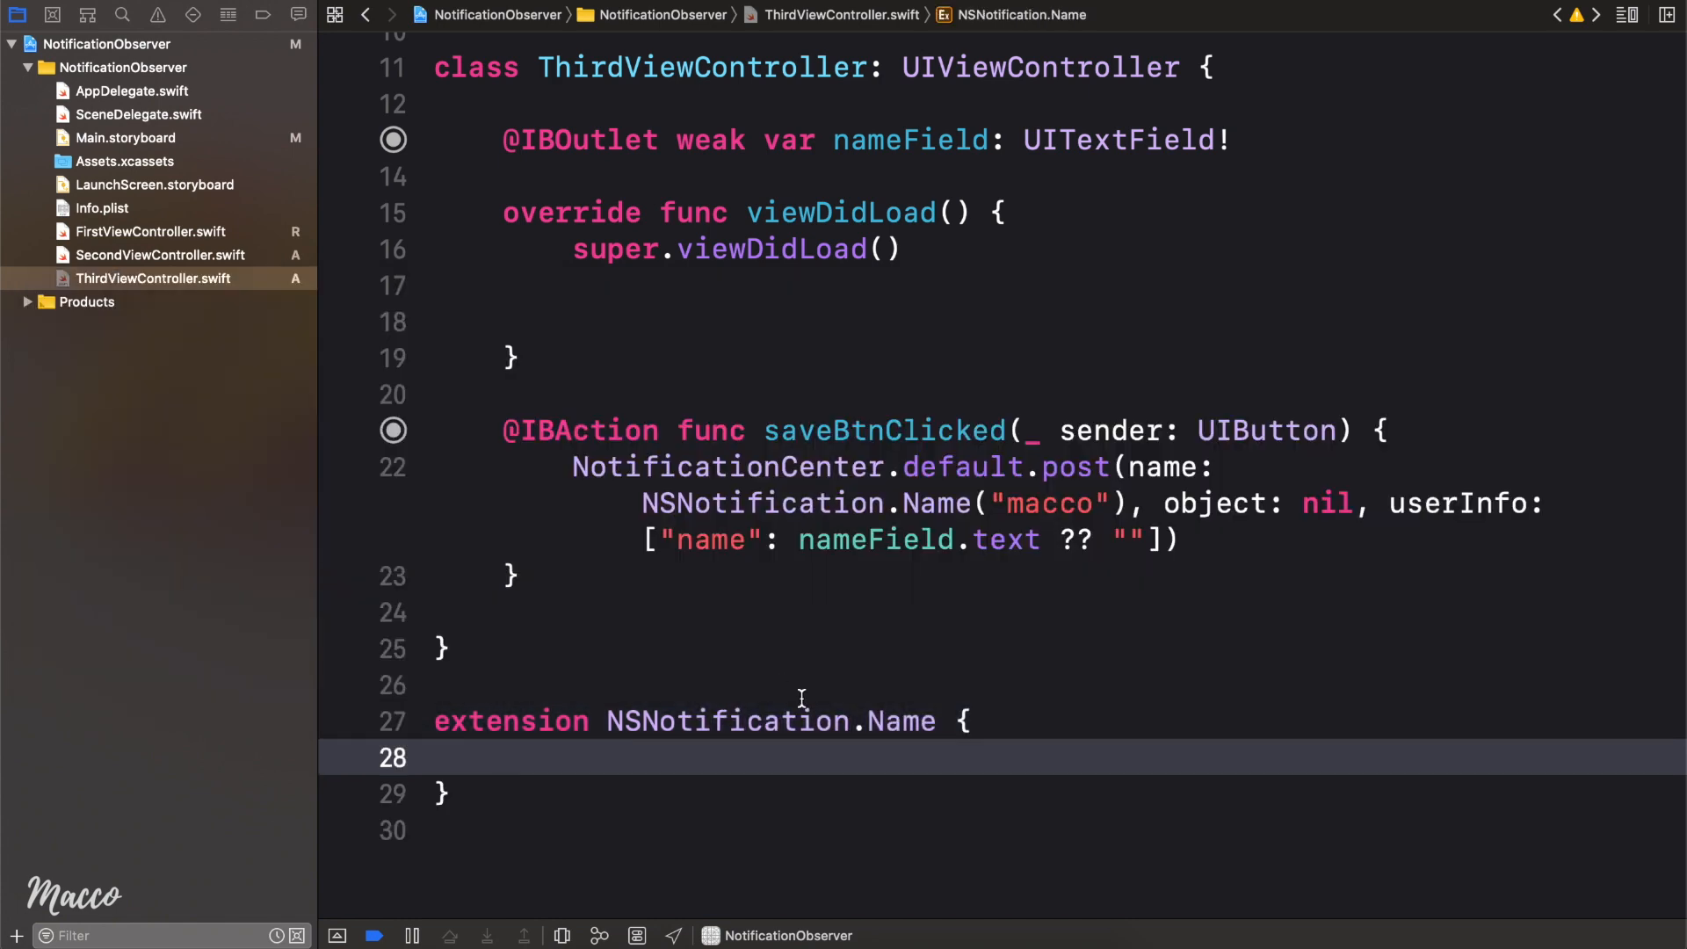
pyautogui.write('sta')
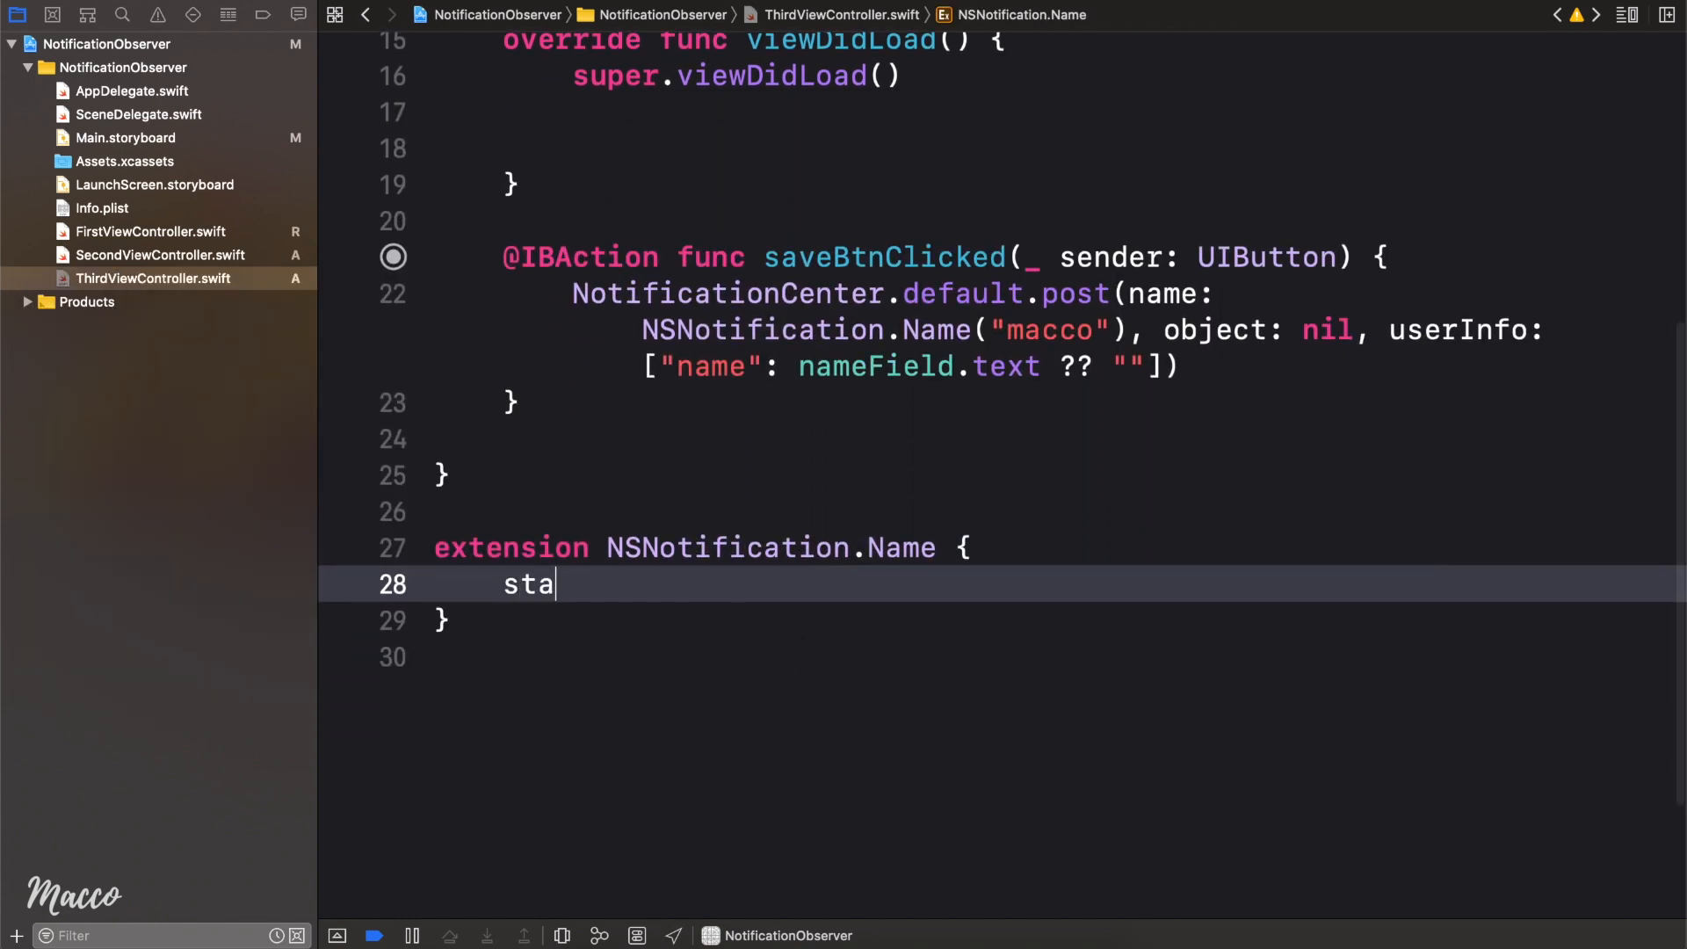
pyautogui.write('tic let')
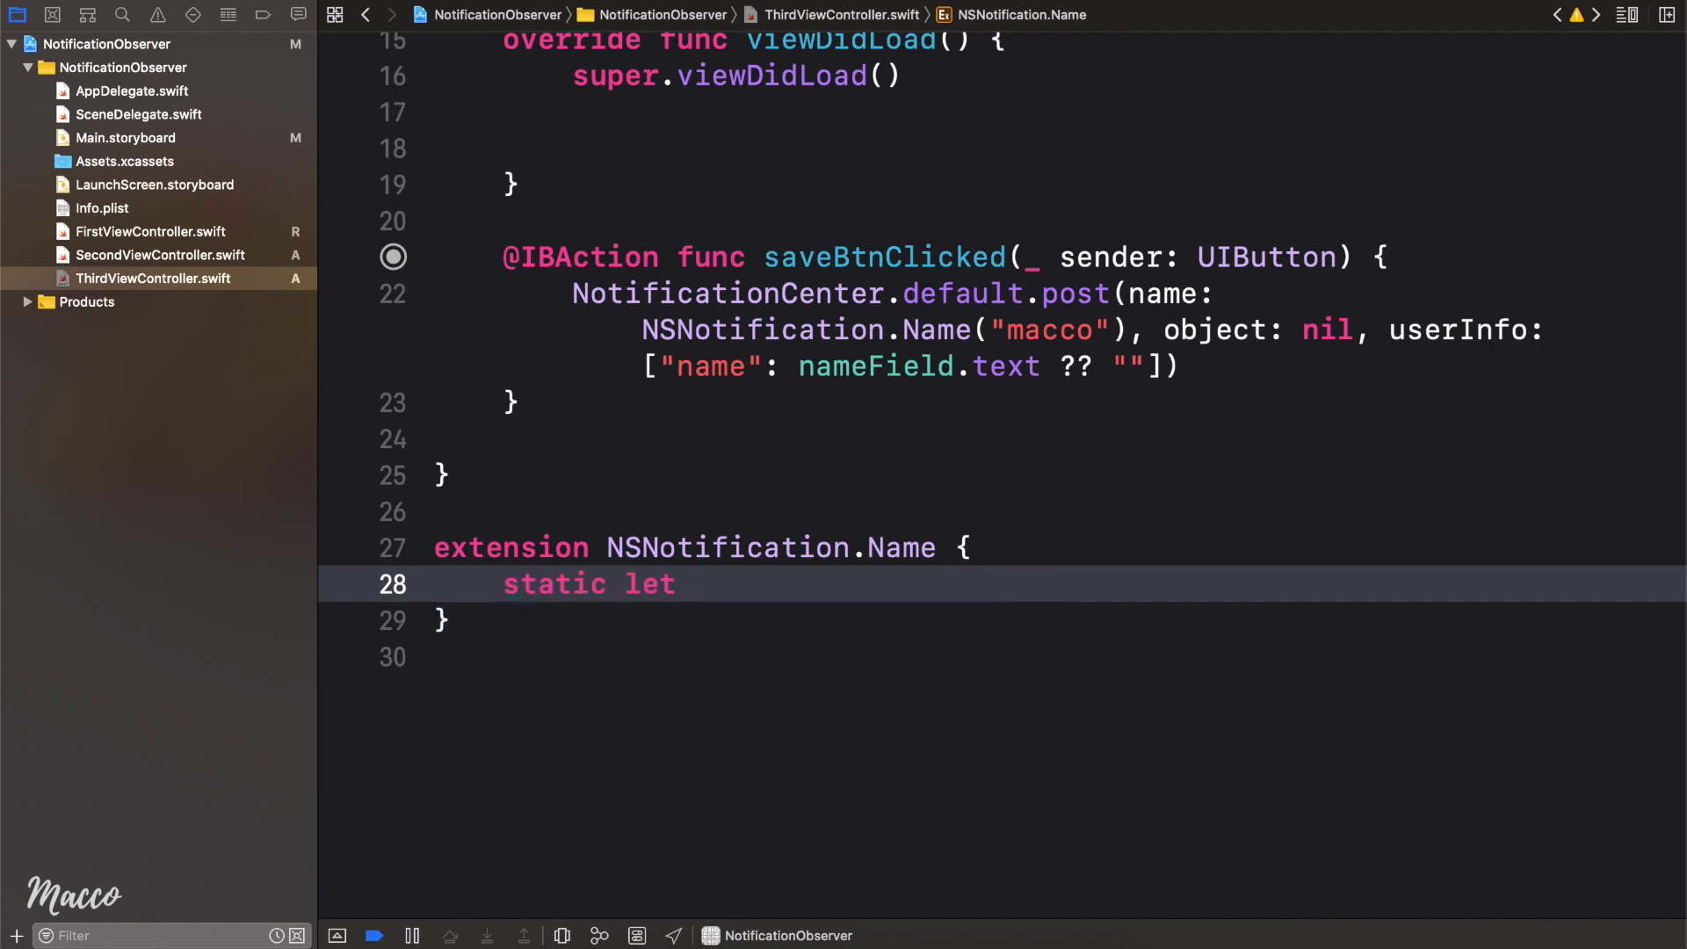
pyautogui.write('myNotif')
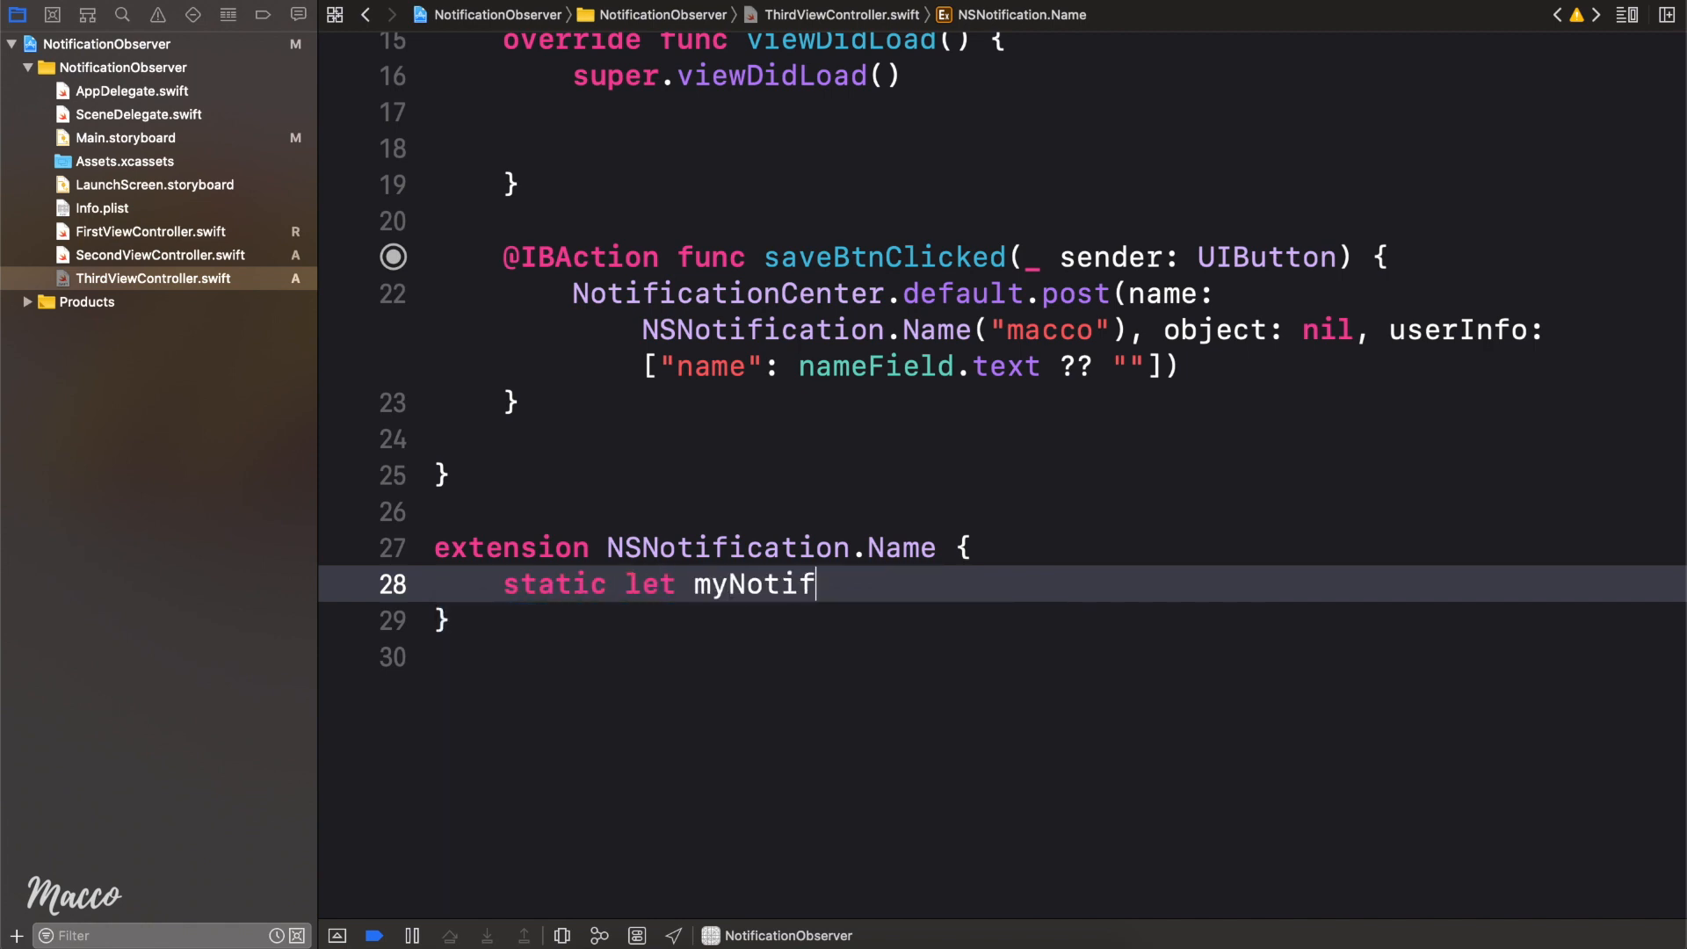
pyautogui.write('ication = NSNotification.Name("macco')
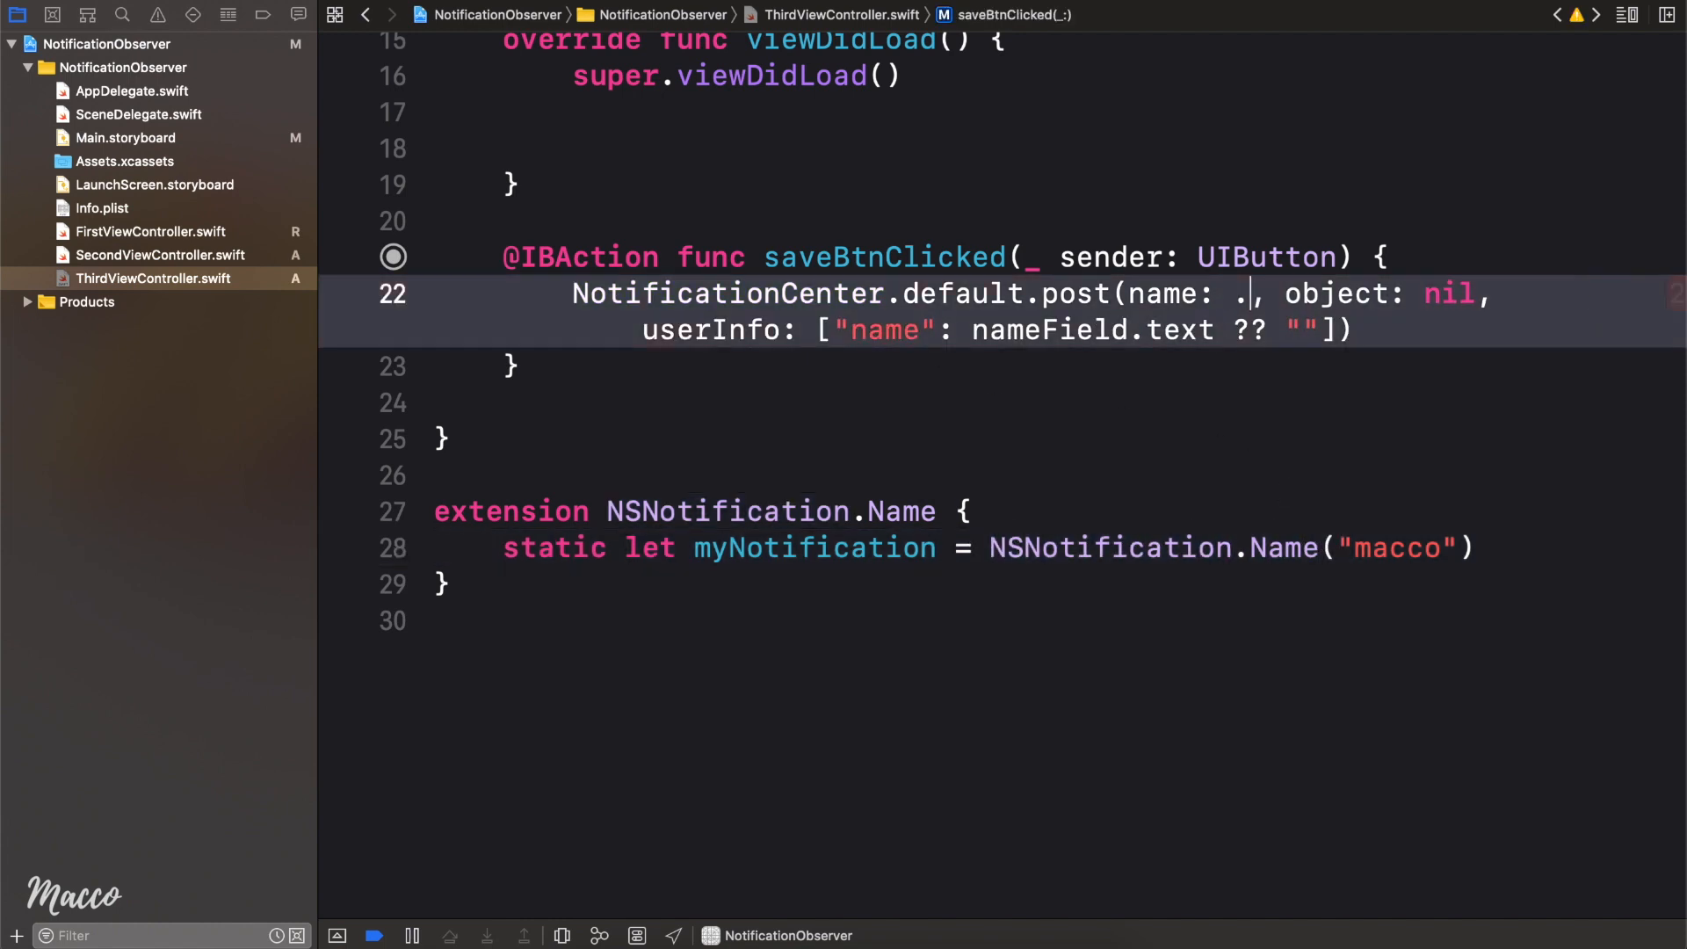
# Change the post call to use .myNotification as its name.
pyautogui.write('myNotification')
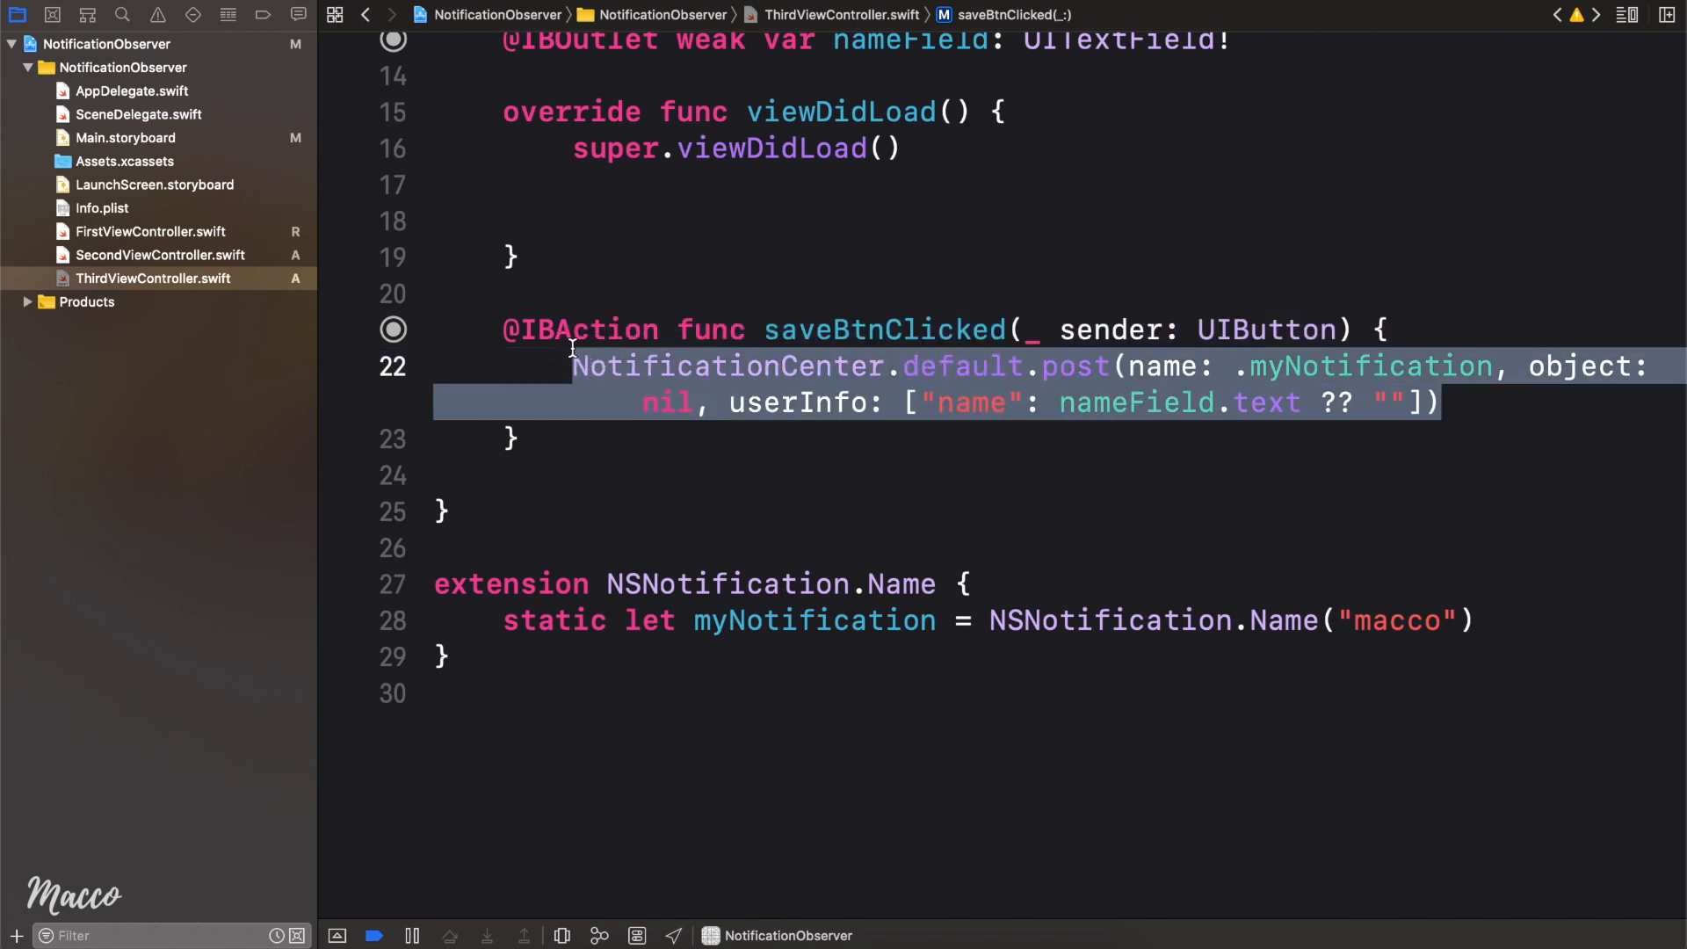
pyautogui.click(1119, 402)
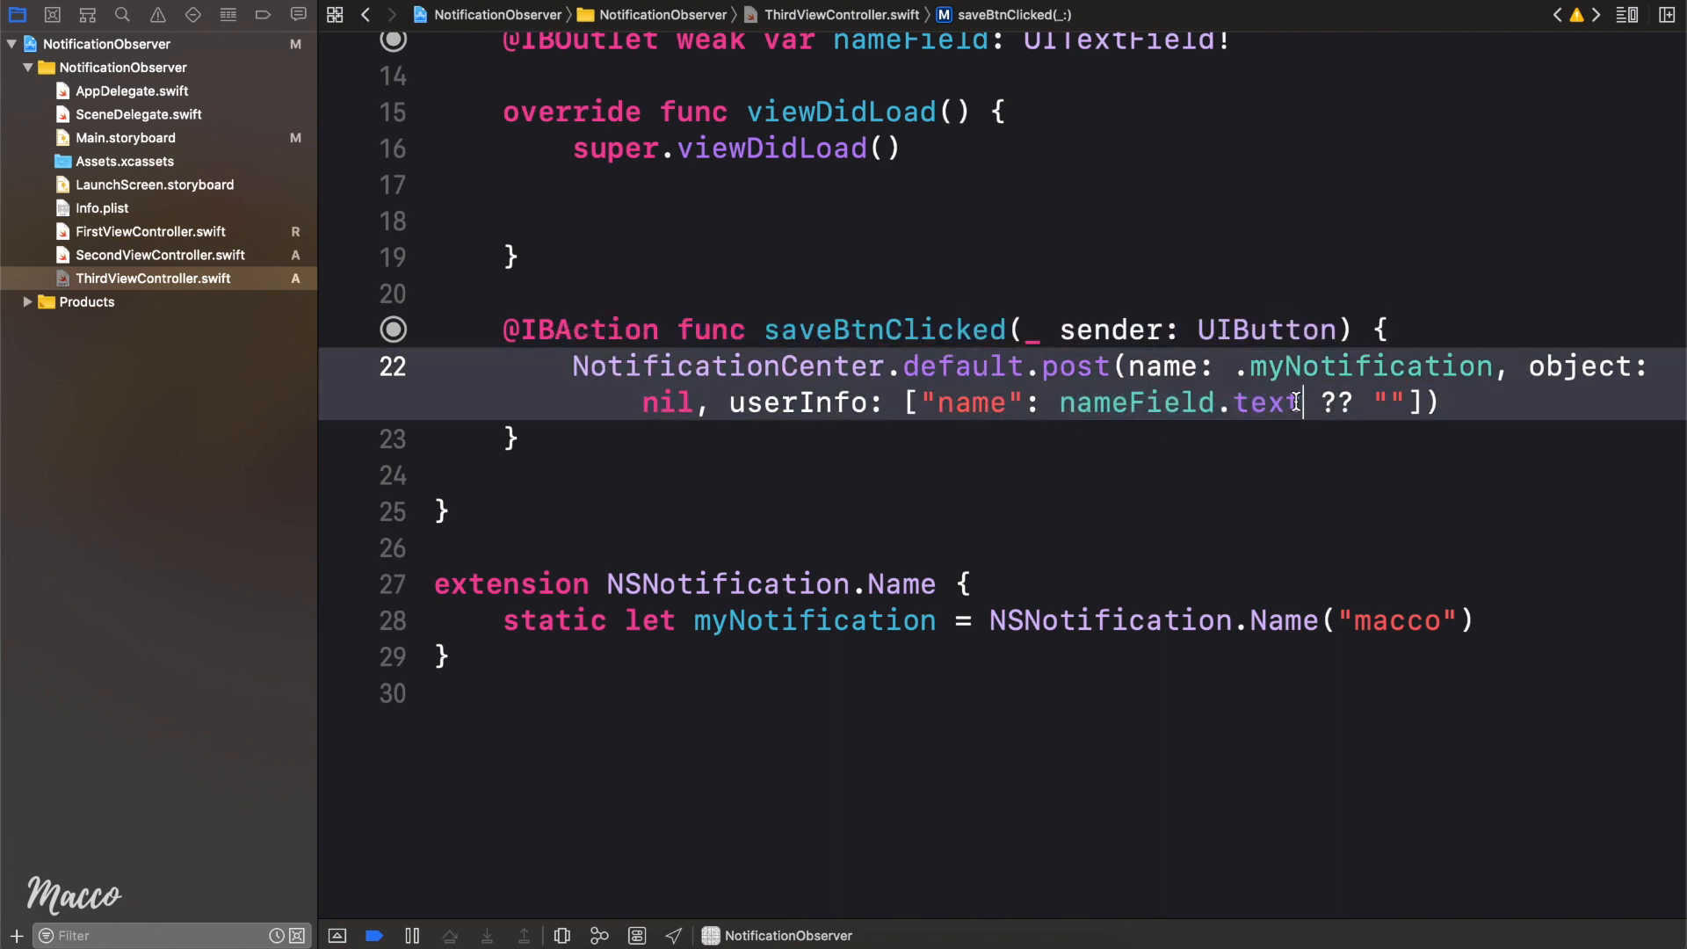
pyautogui.doubleClick(974, 402)
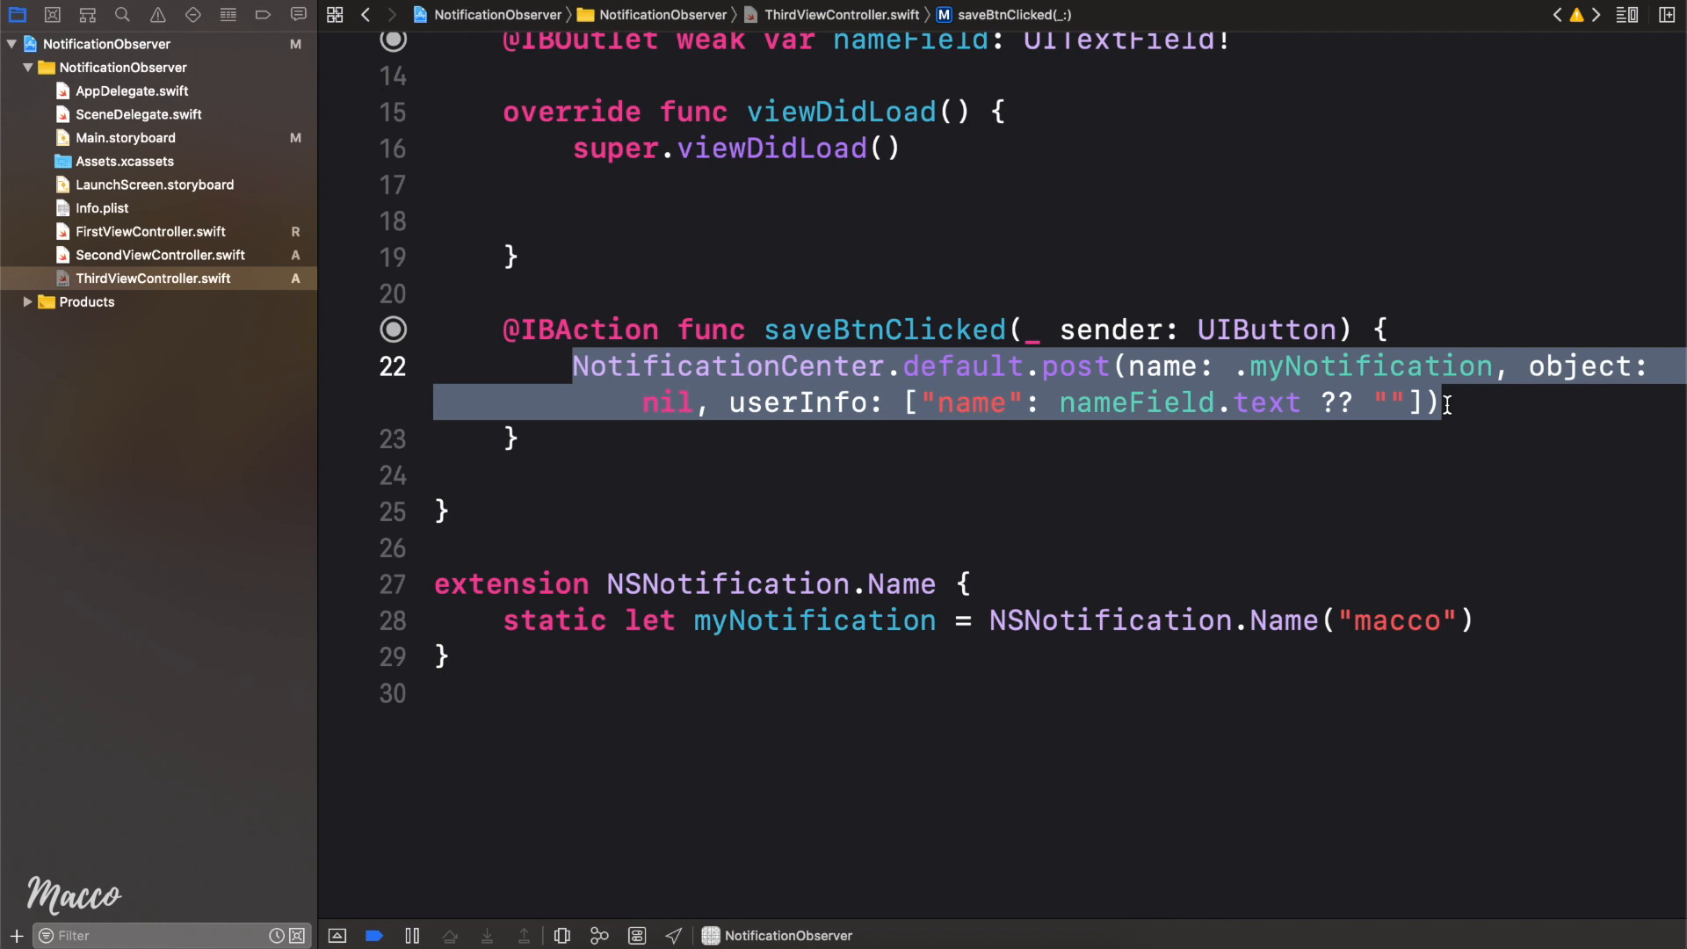
pyautogui.moveTo(170, 247)
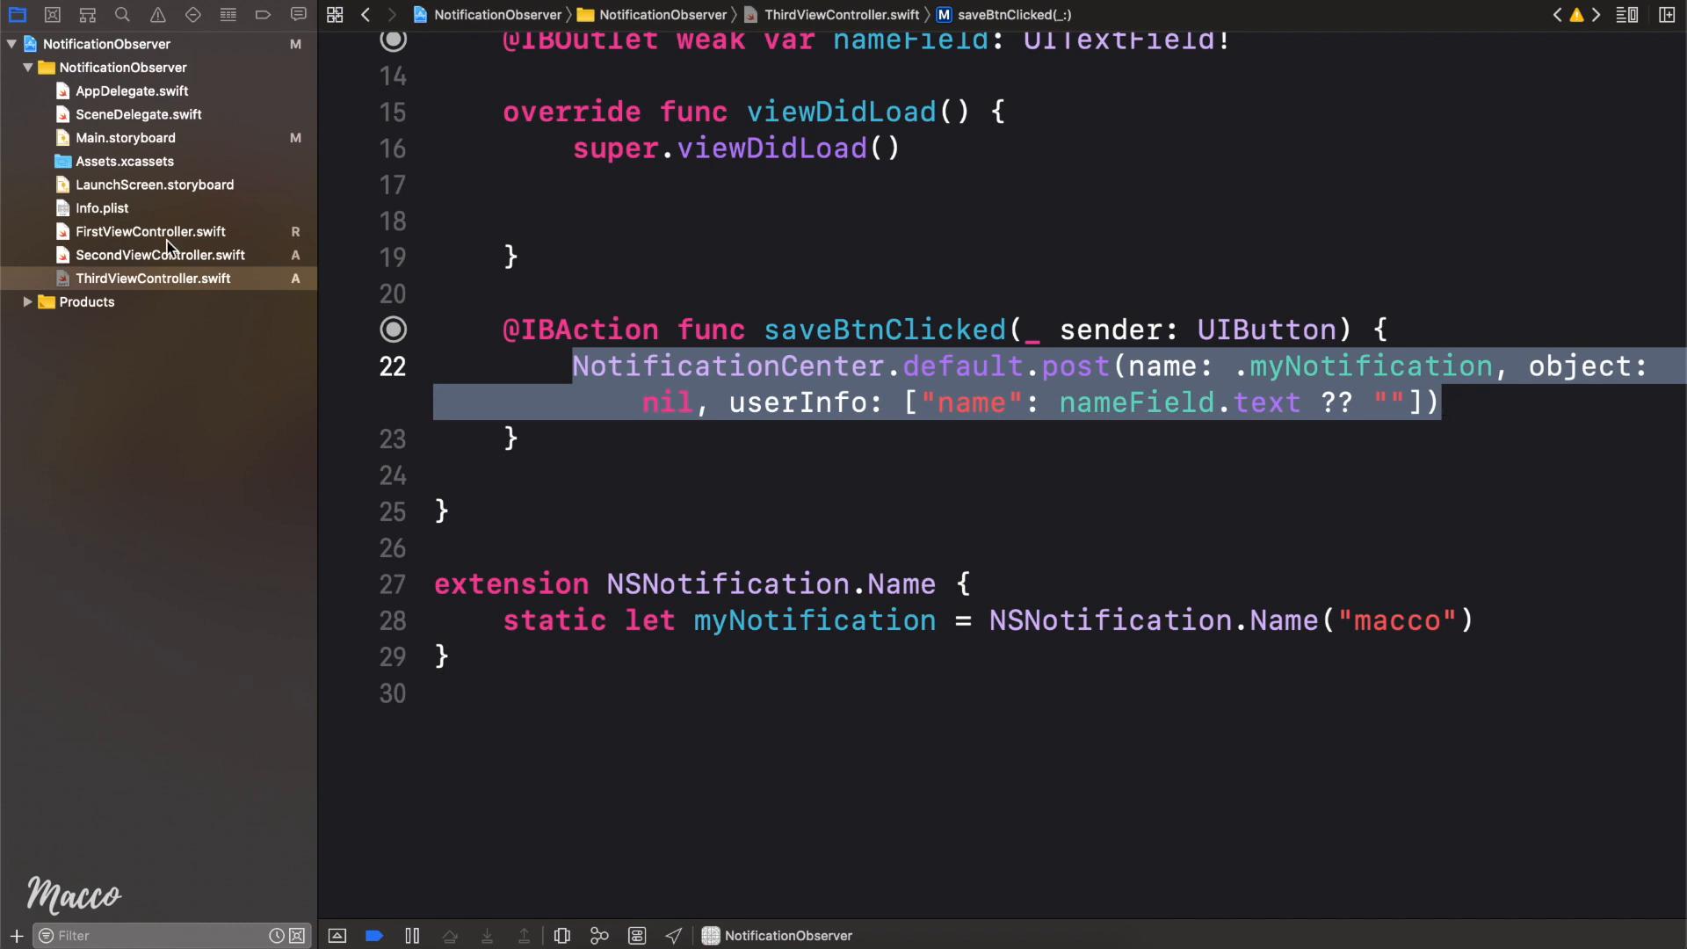
# In FirstViewController.swift, declare a new func setupObserver().
pyautogui.click(150, 232)
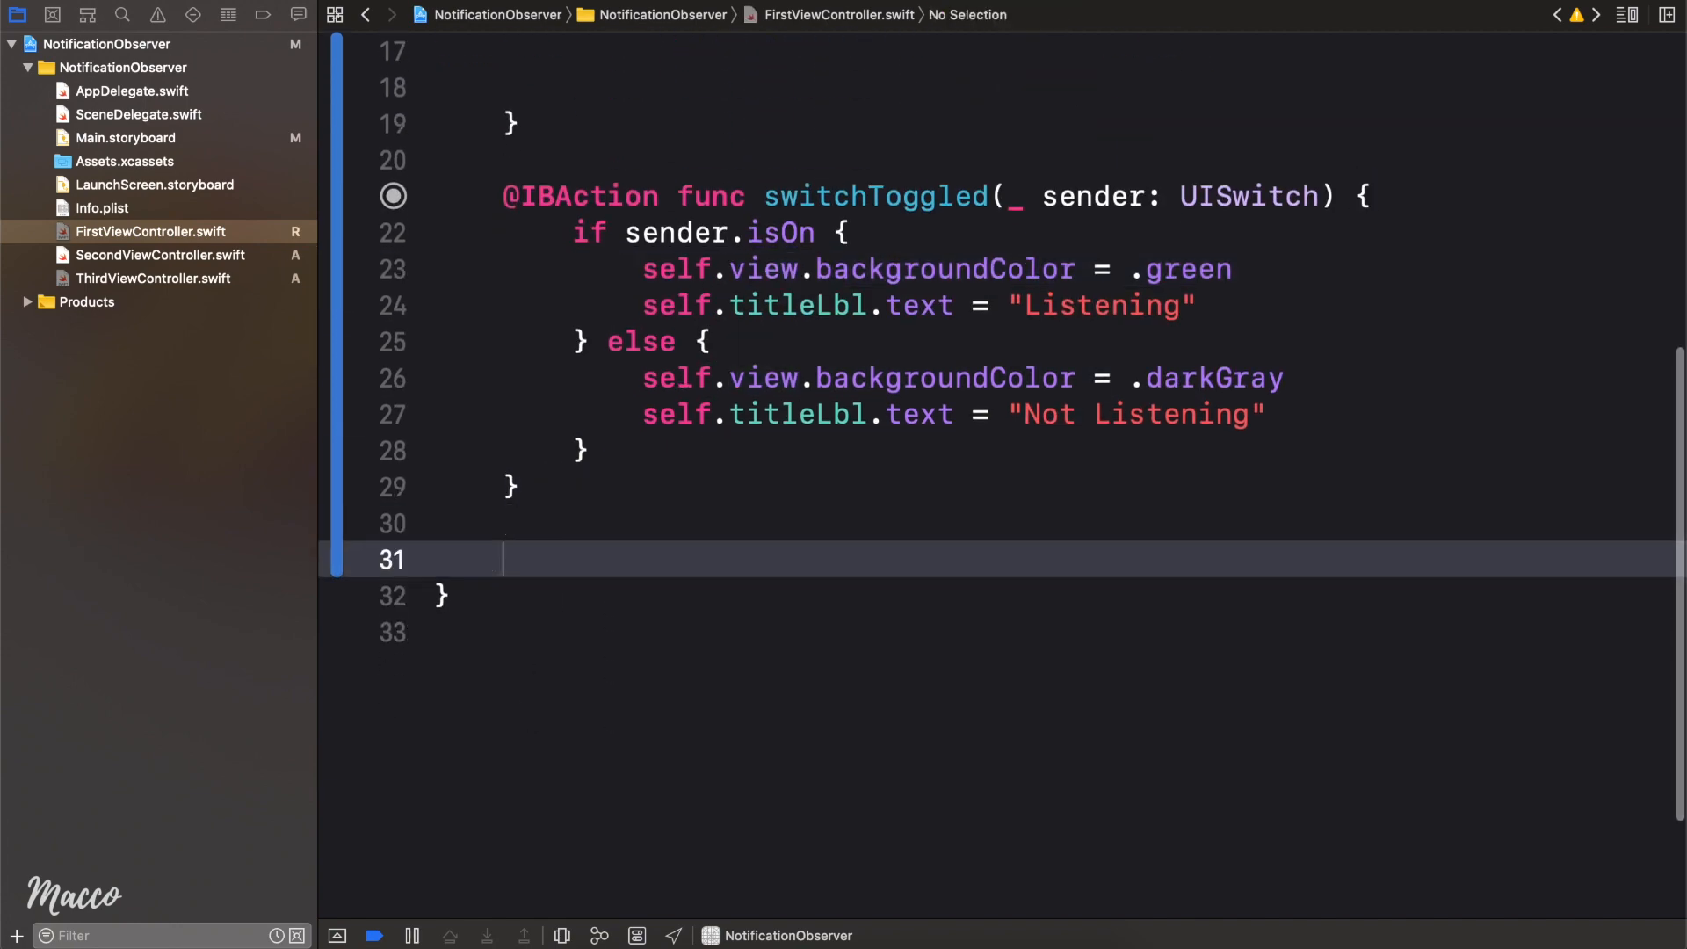
pyautogui.write('func')
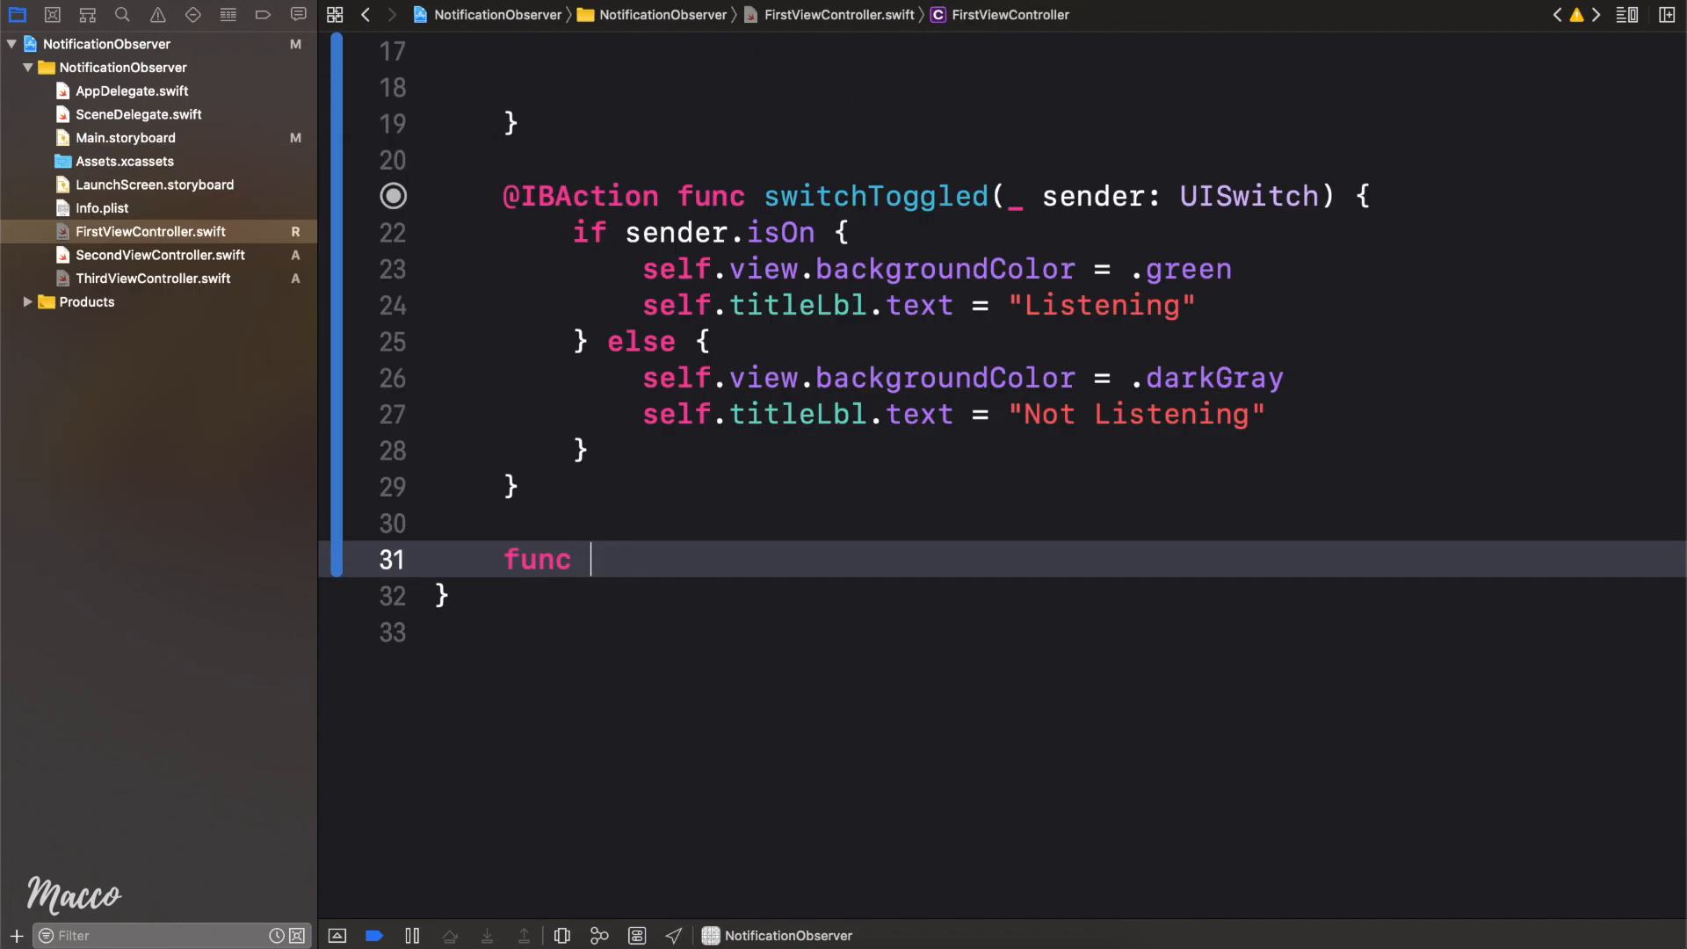
pyautogui.write('setu')
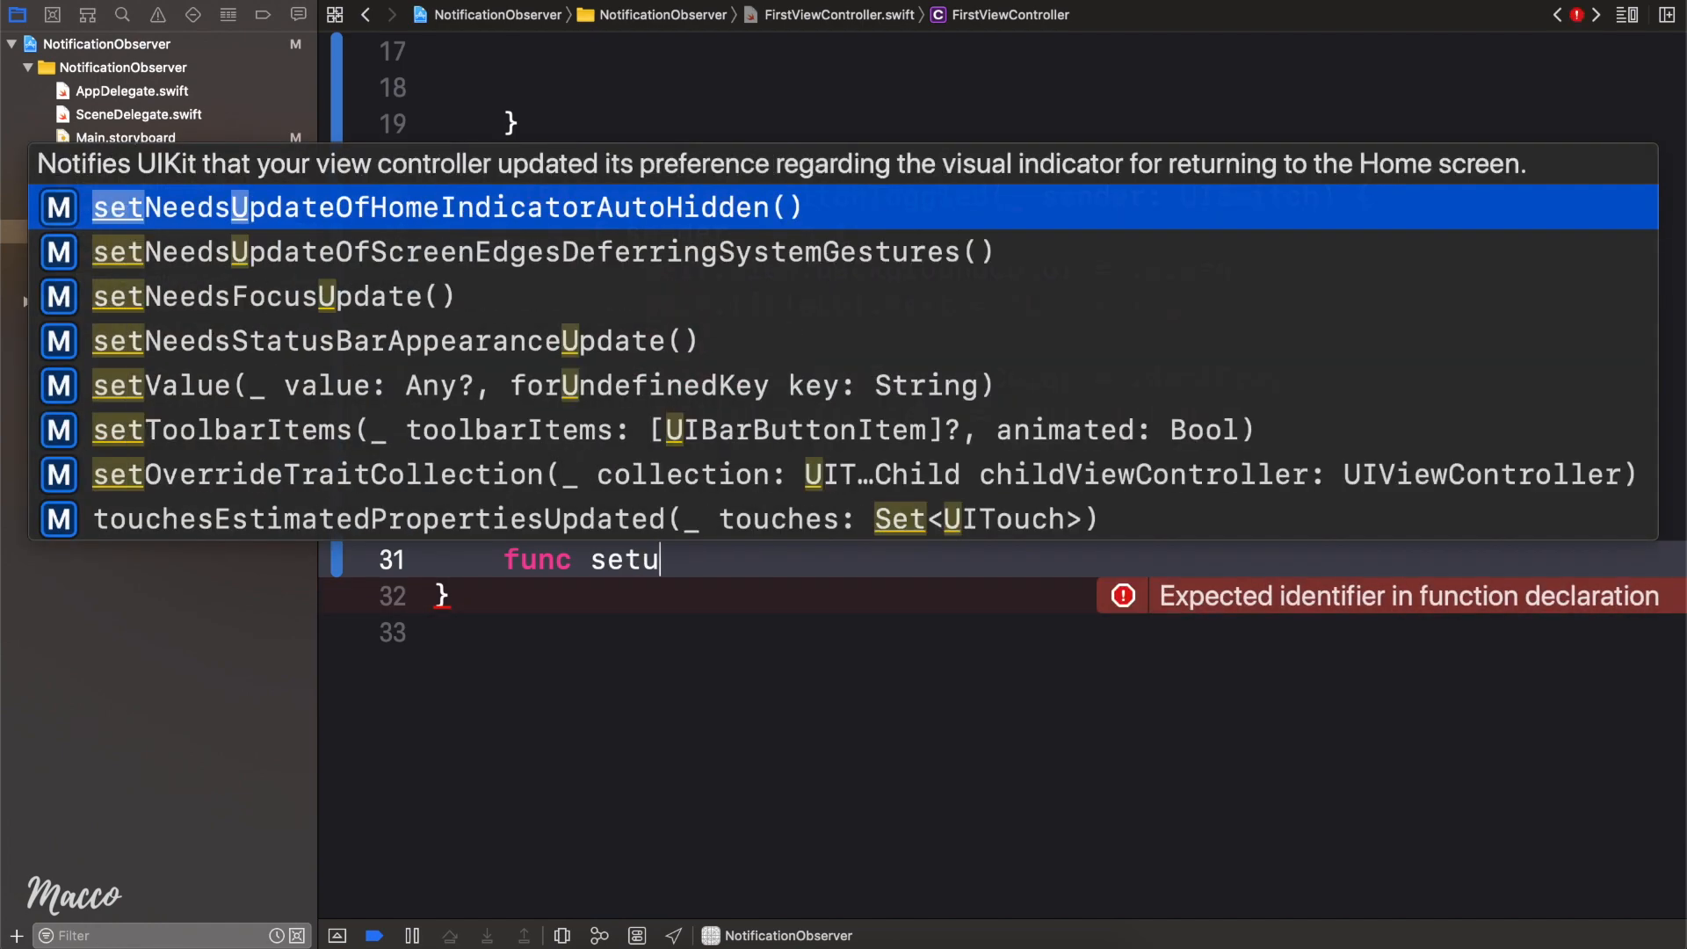
pyautogui.write('pObserver() {')
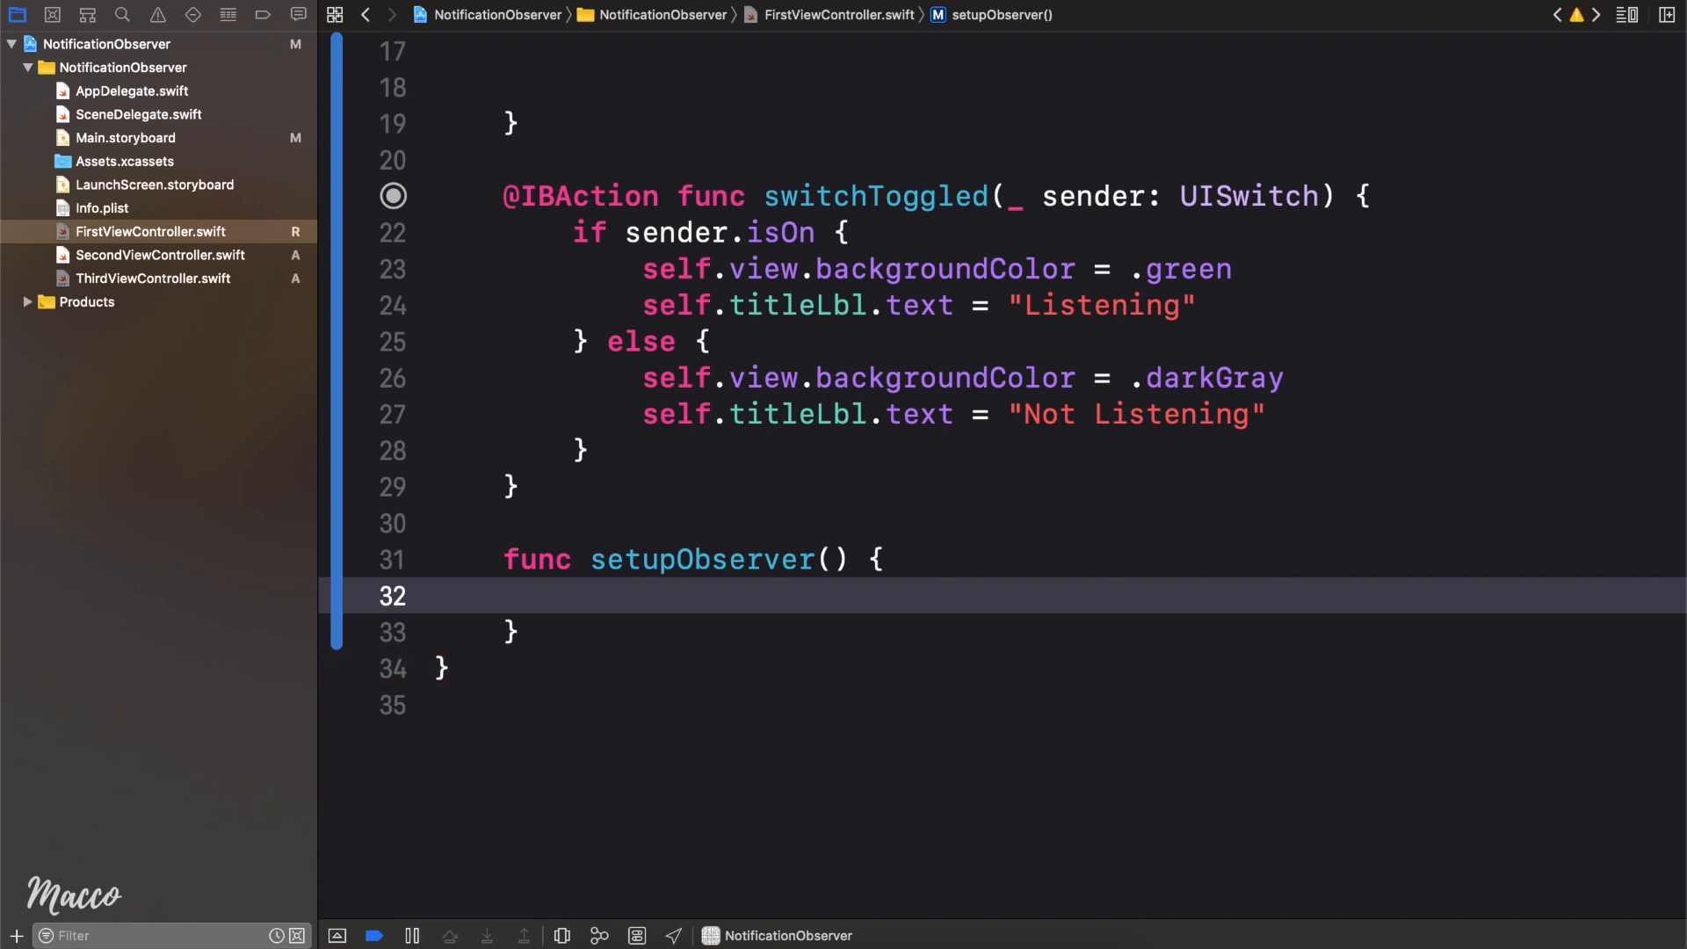
# Call NotificationCenter.default.addObserver with self, name .myNotification and object nil, selector left as placeholder.
pyautogui.write('Not')
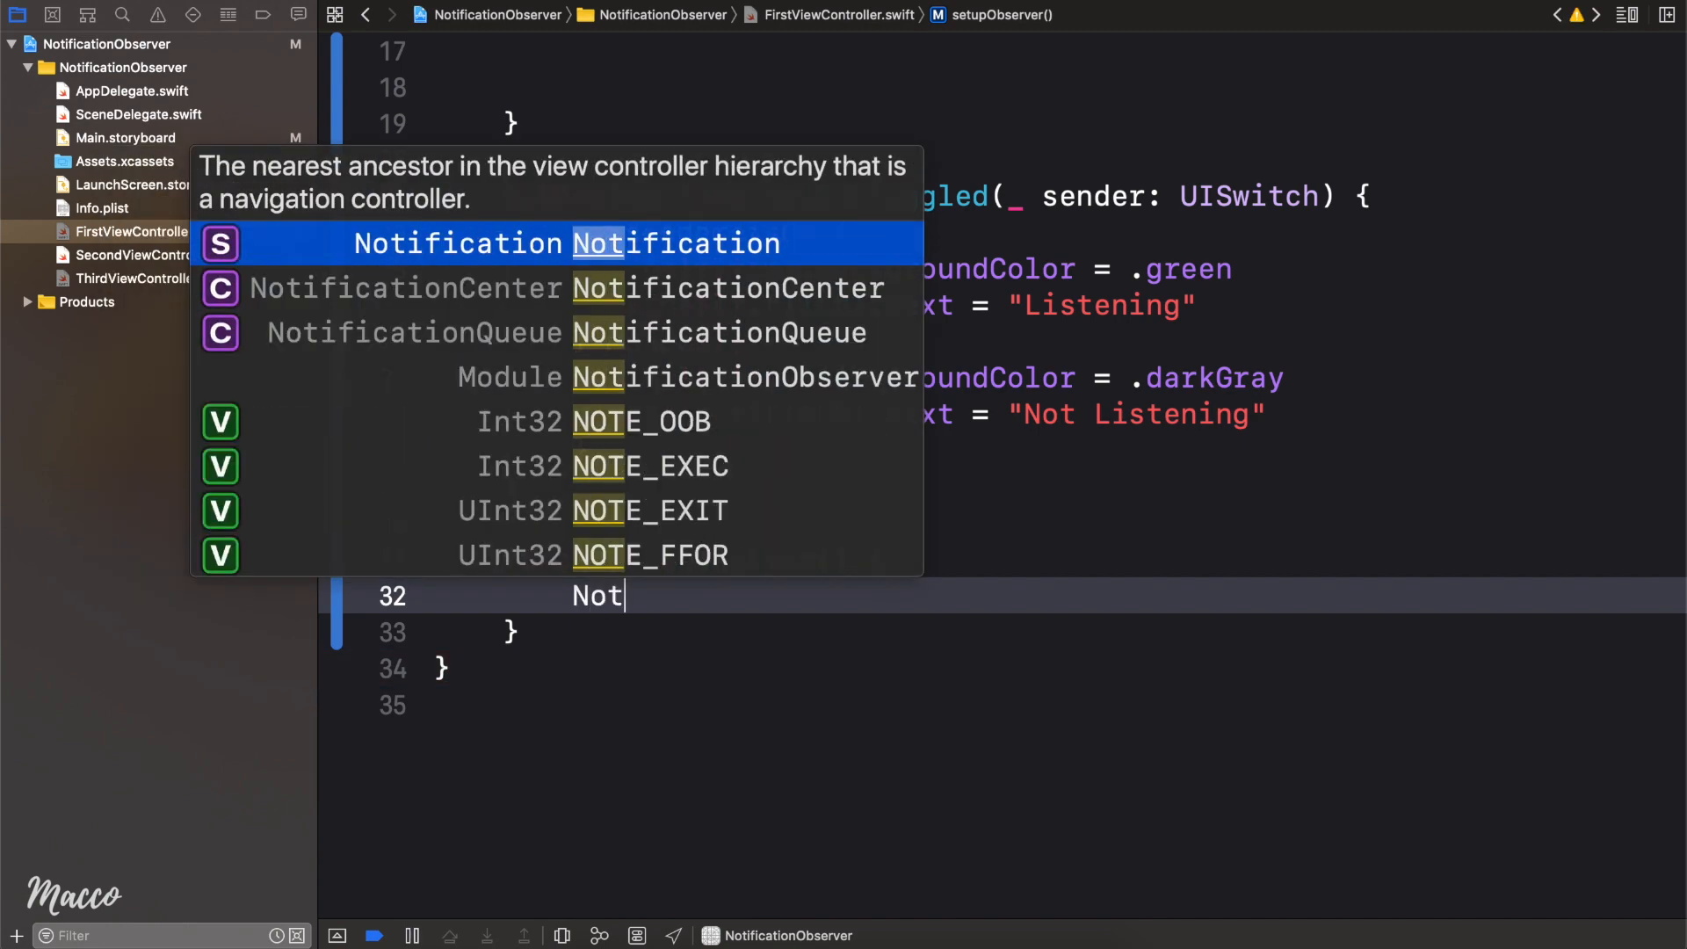
pyautogui.write('ificationCenter.default.')
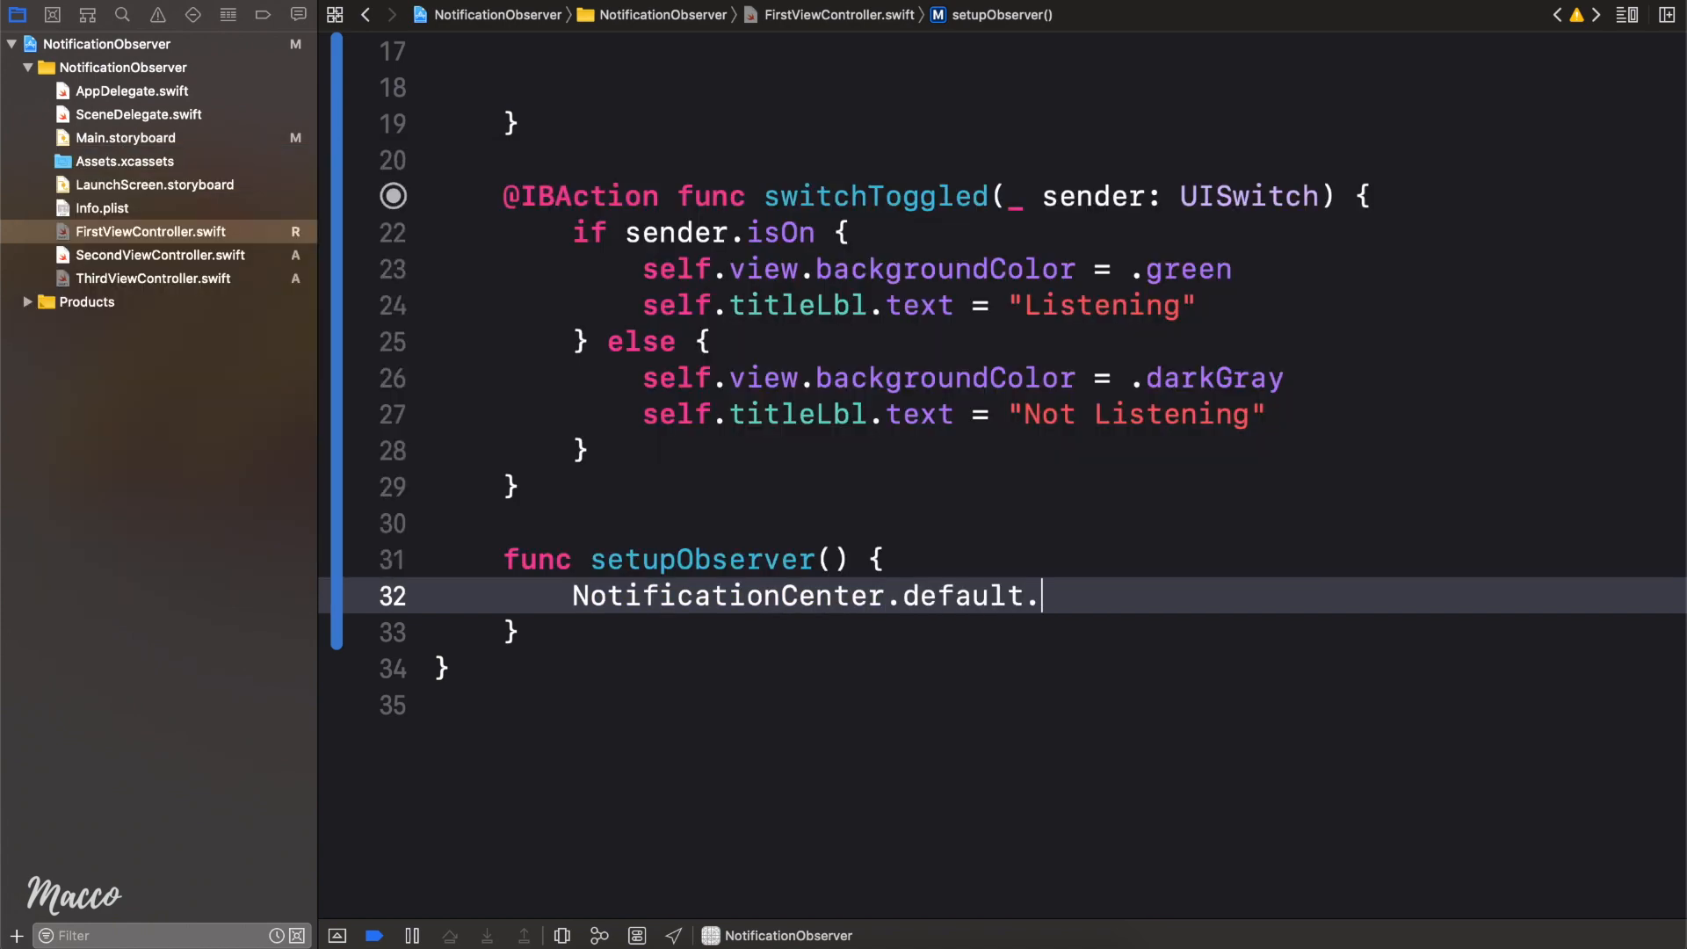
pyautogui.write('addOb')
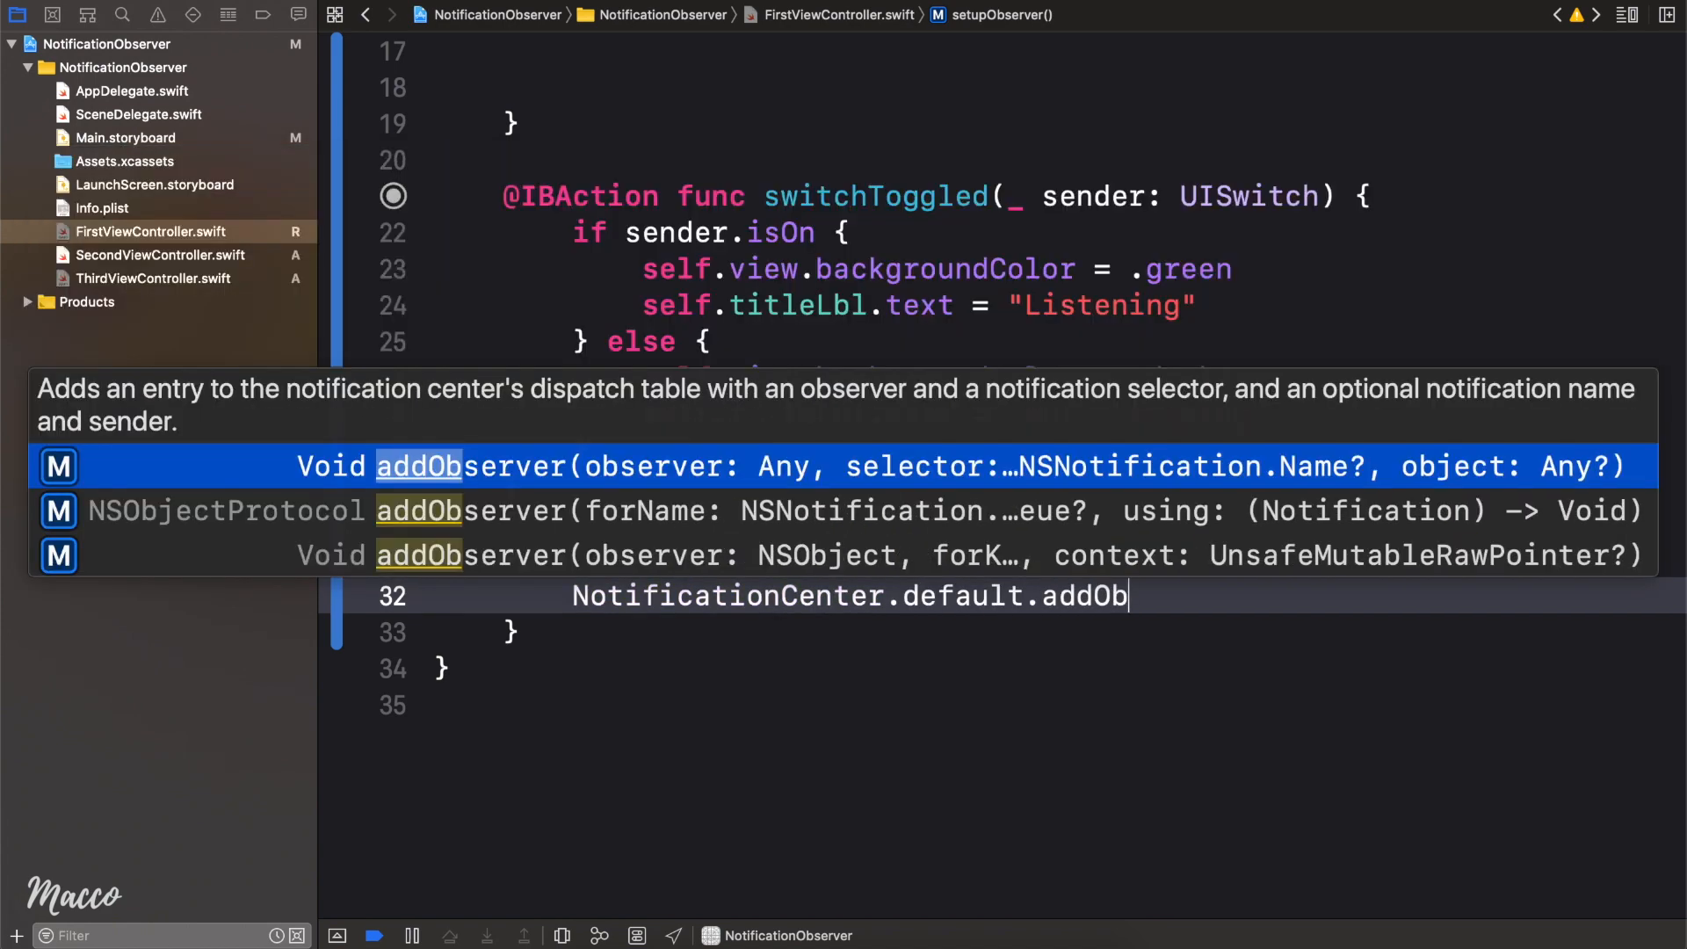
pyautogui.click(419, 466)
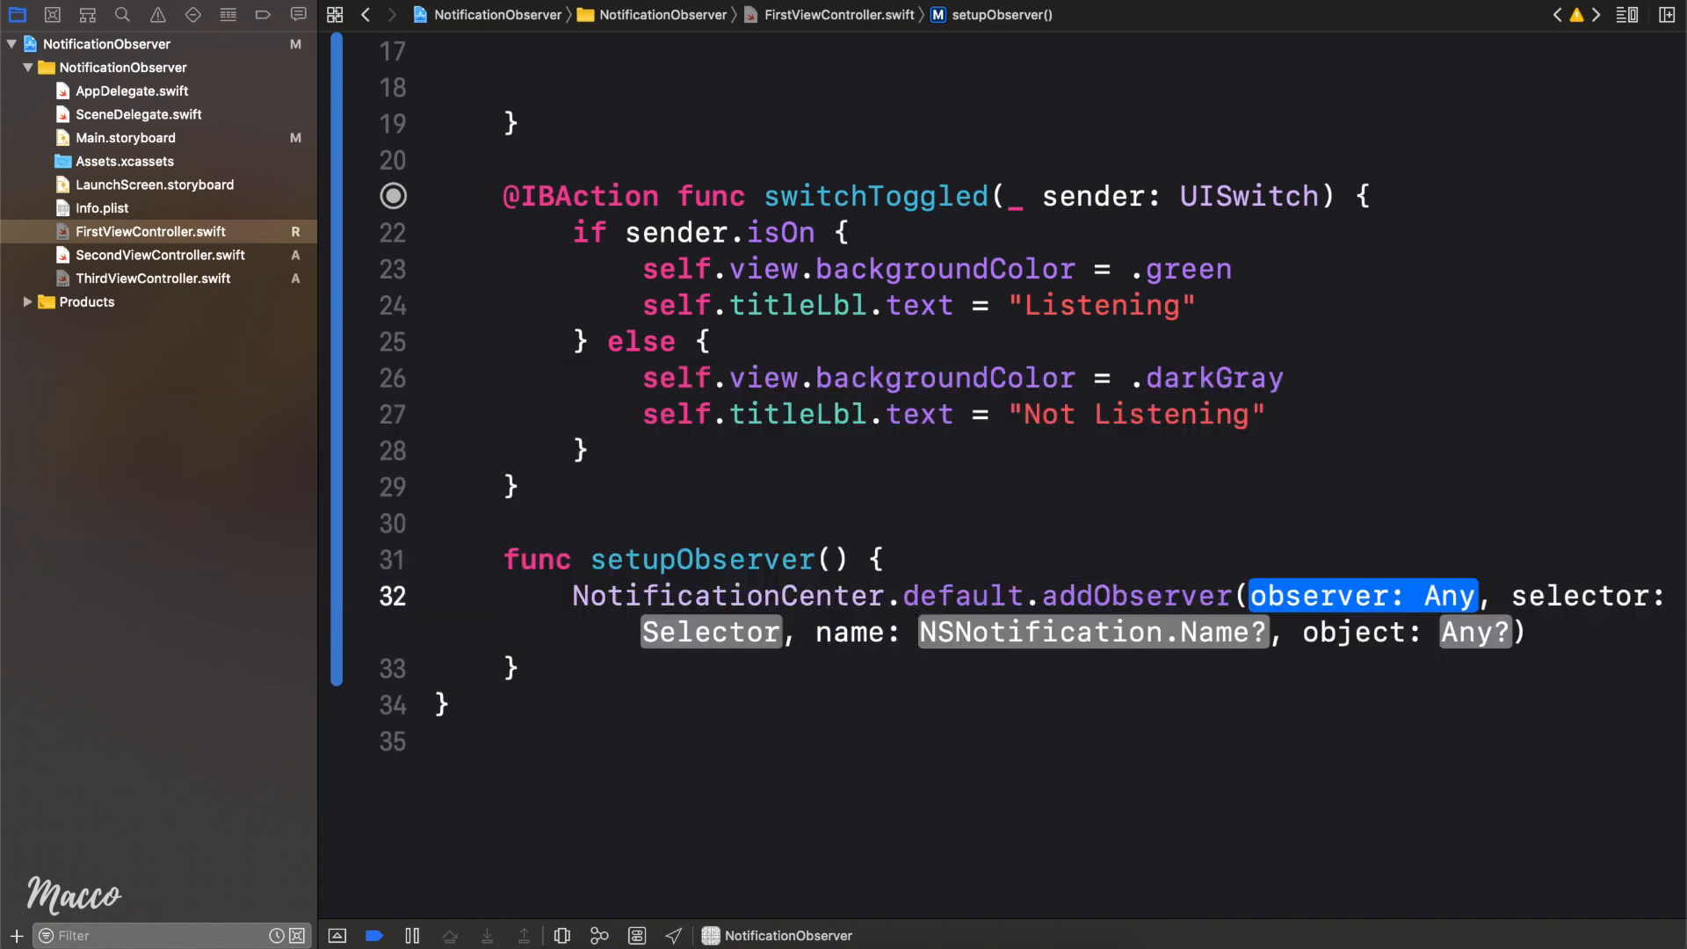
pyautogui.scroll(-3)
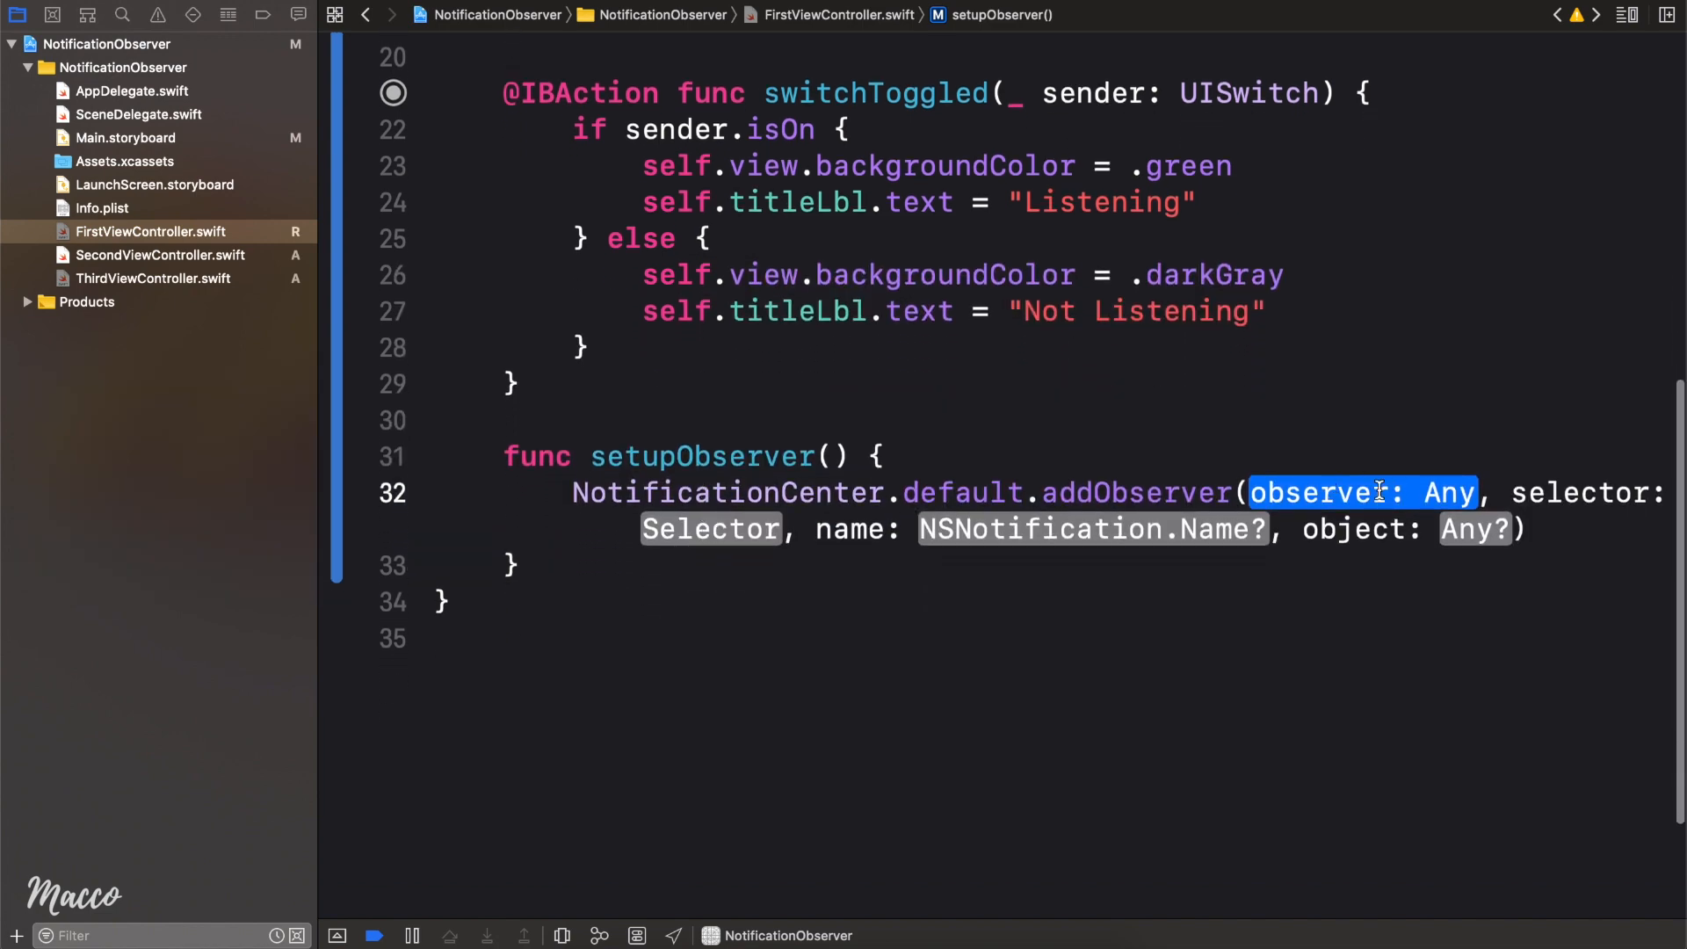
pyautogui.write('self')
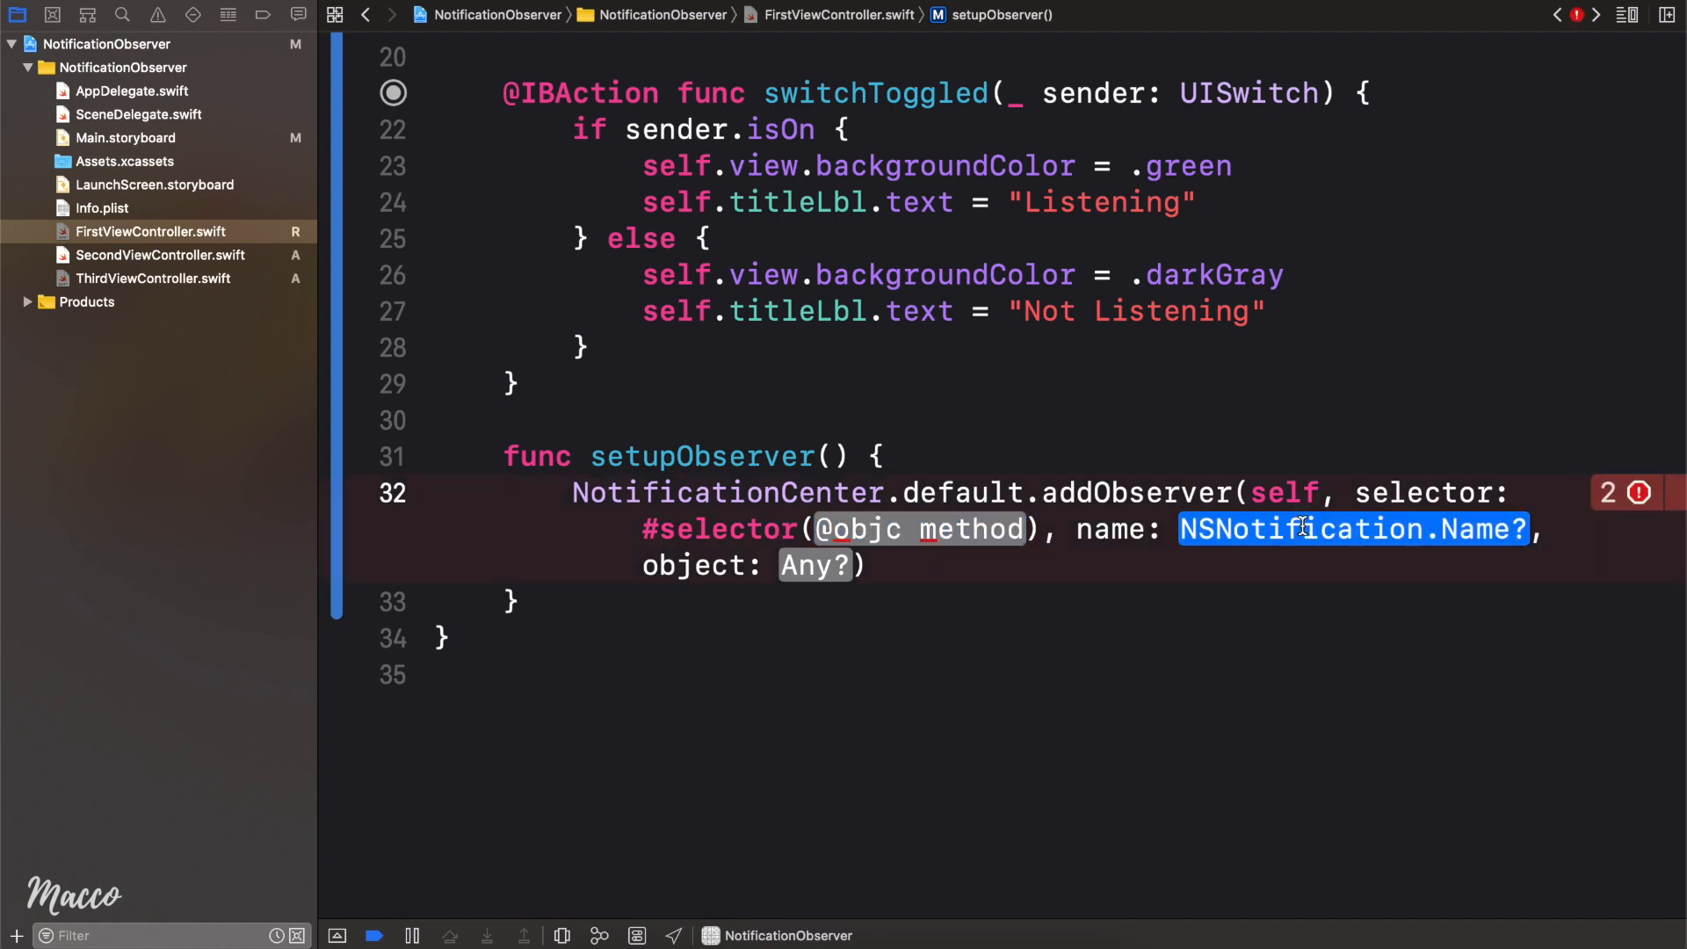
pyautogui.write('.my')
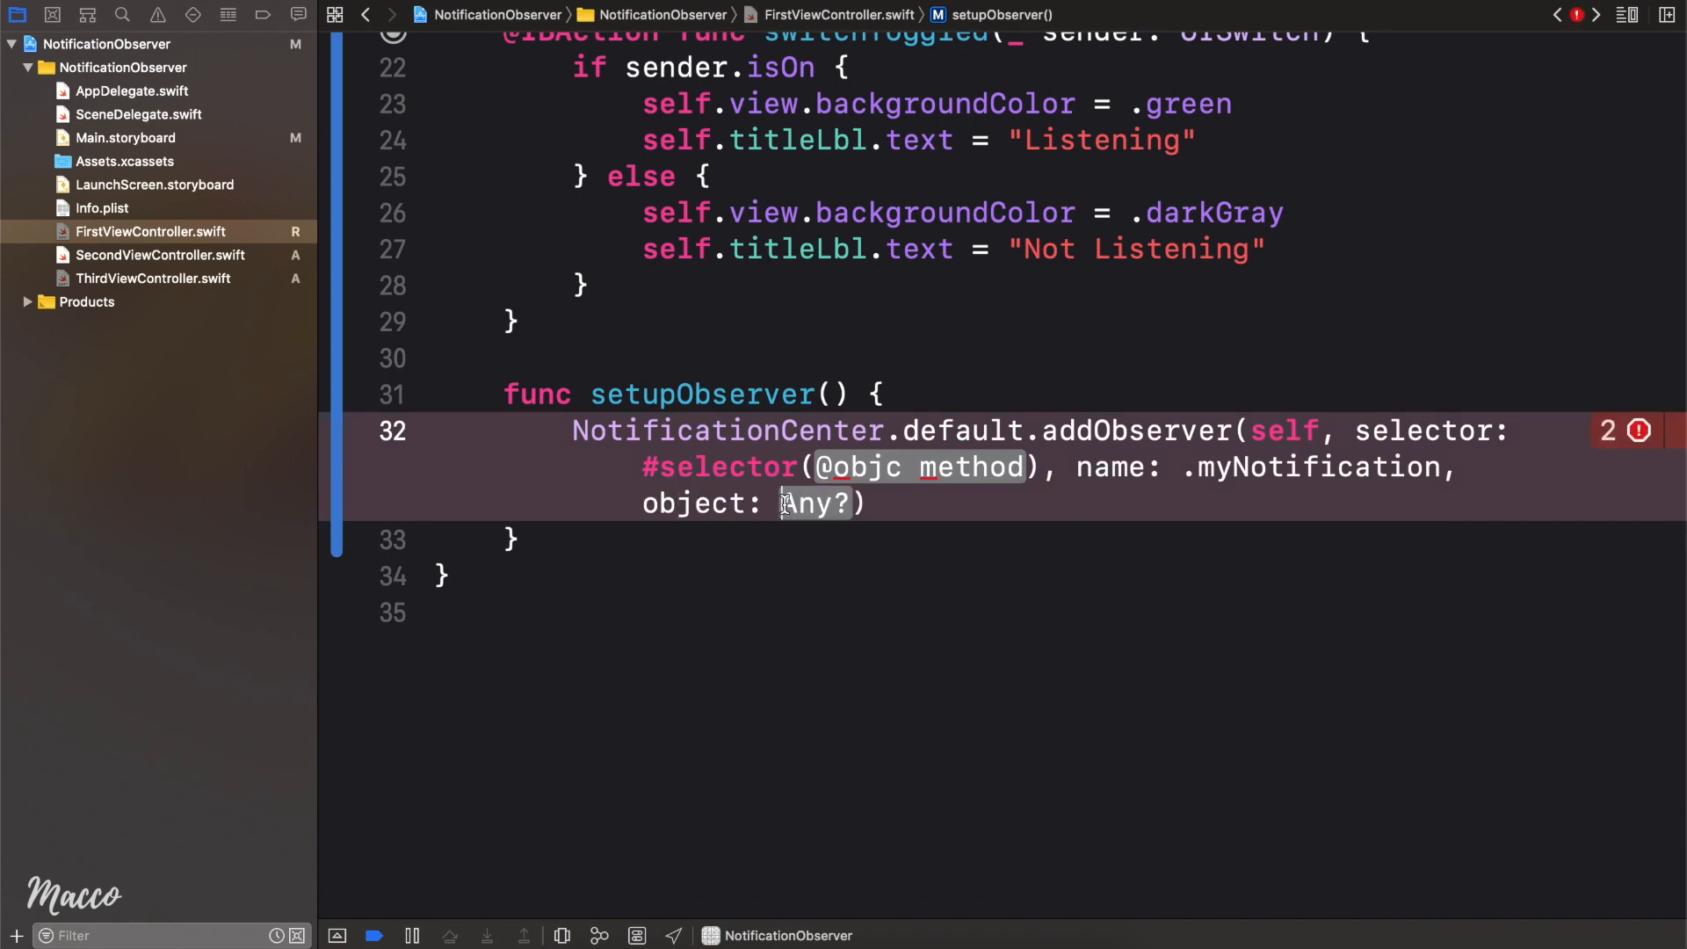
pyautogui.write('nil')
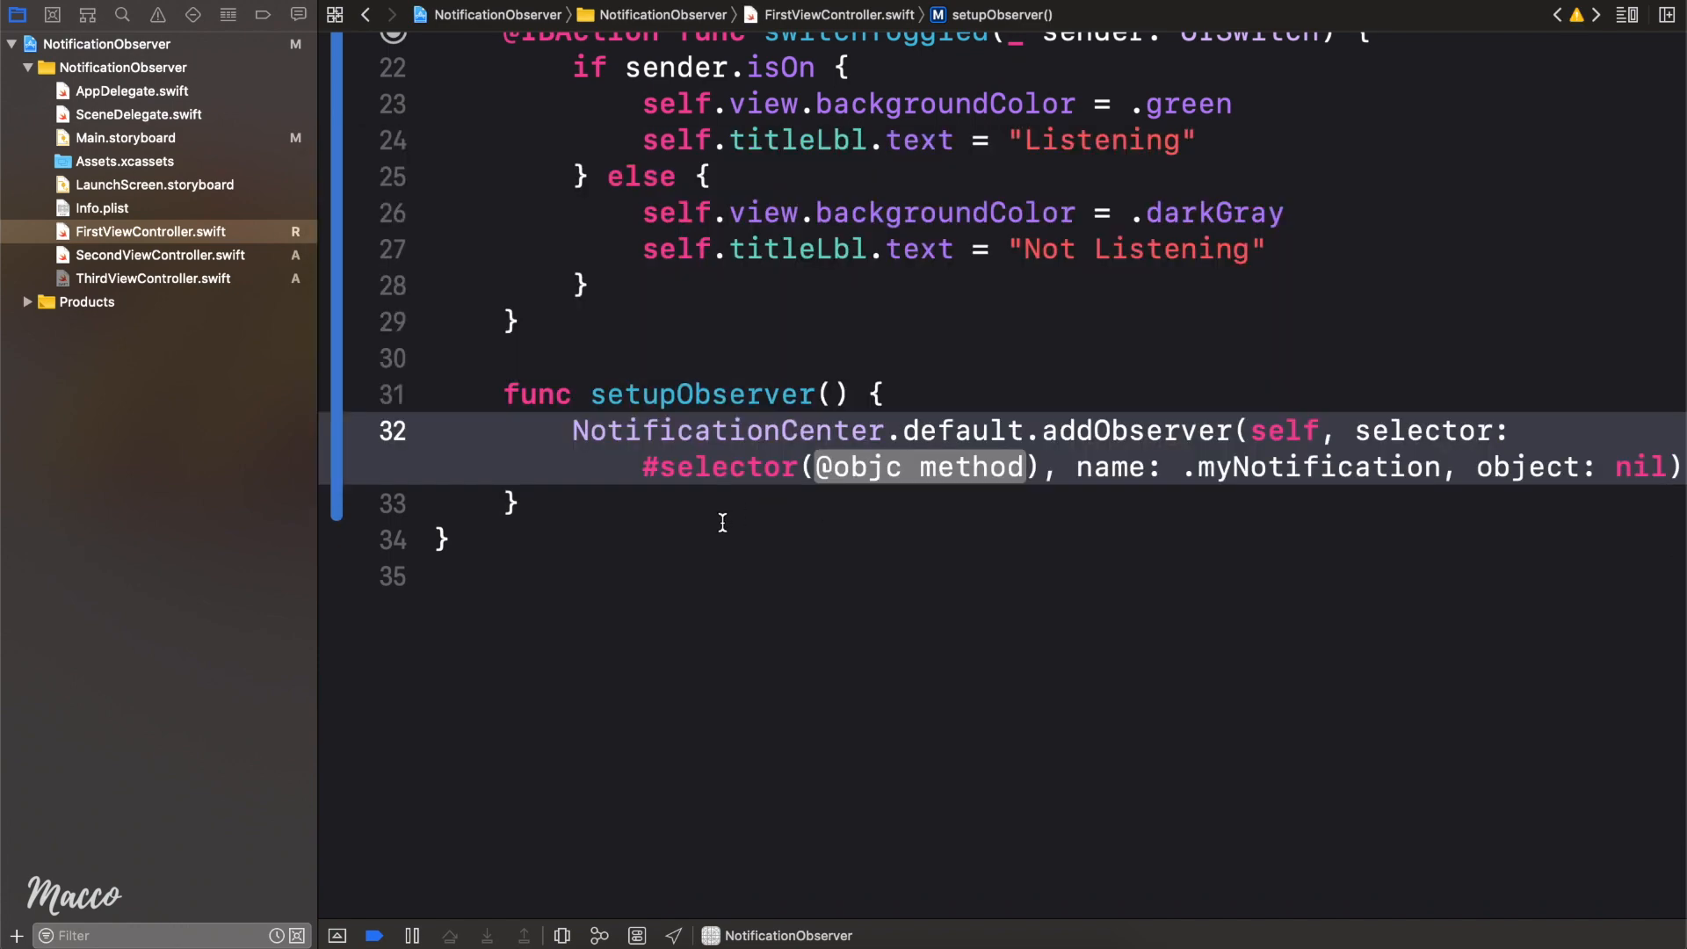
pyautogui.click(522, 502)
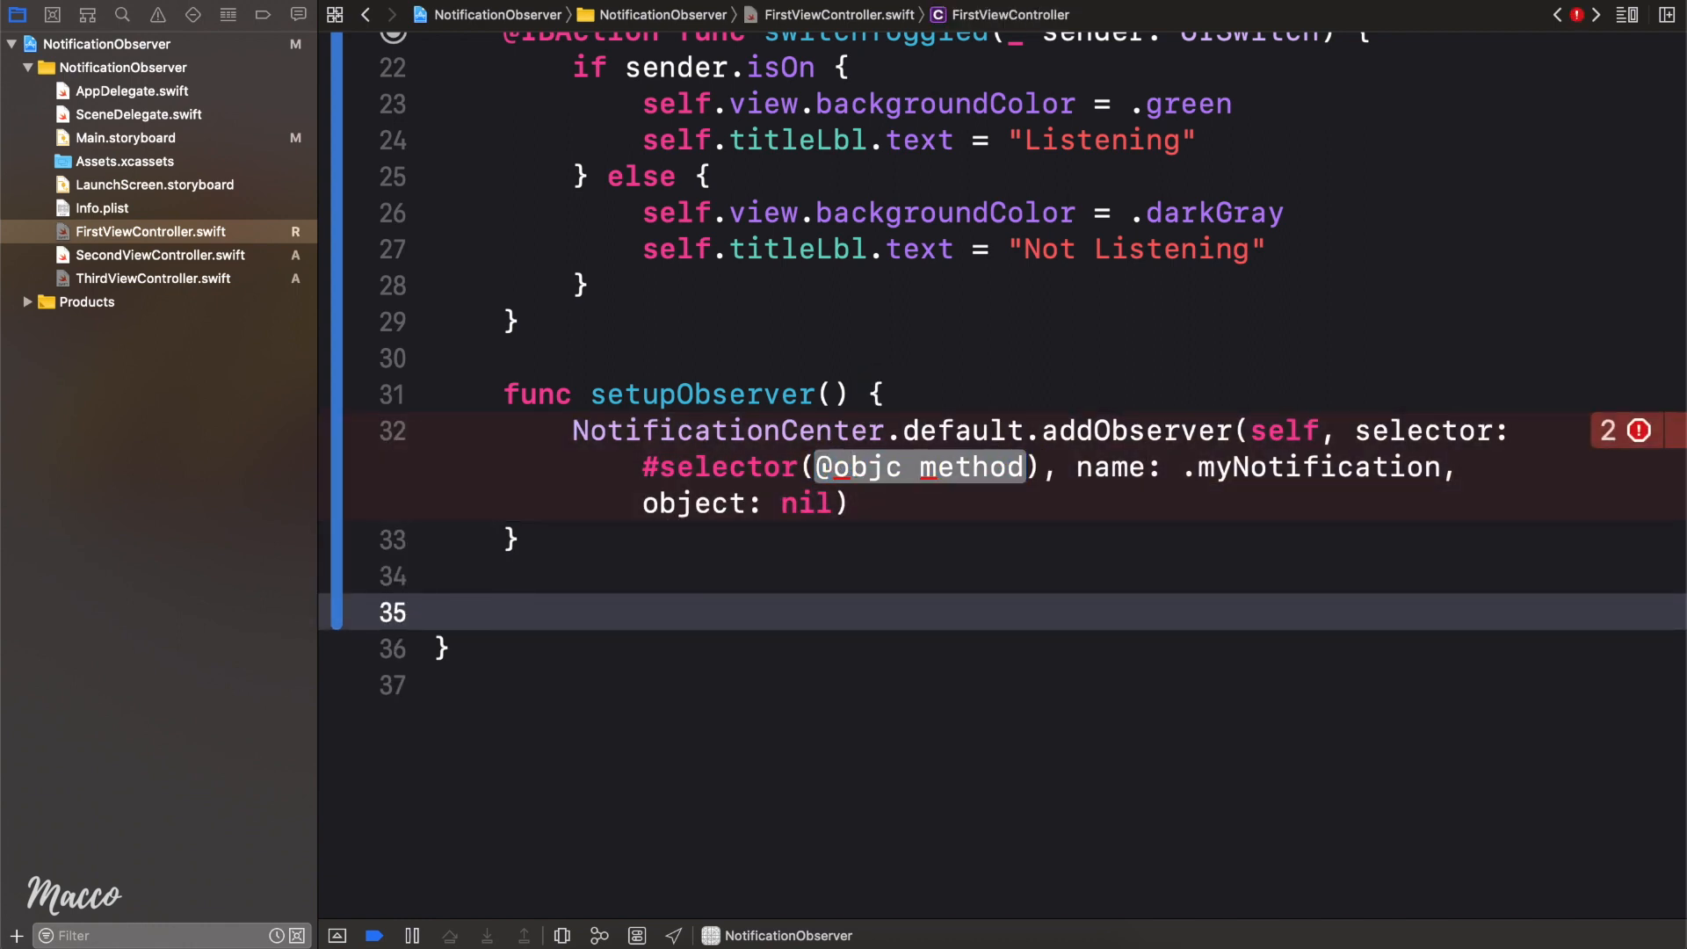
pyautogui.write('@objc f')
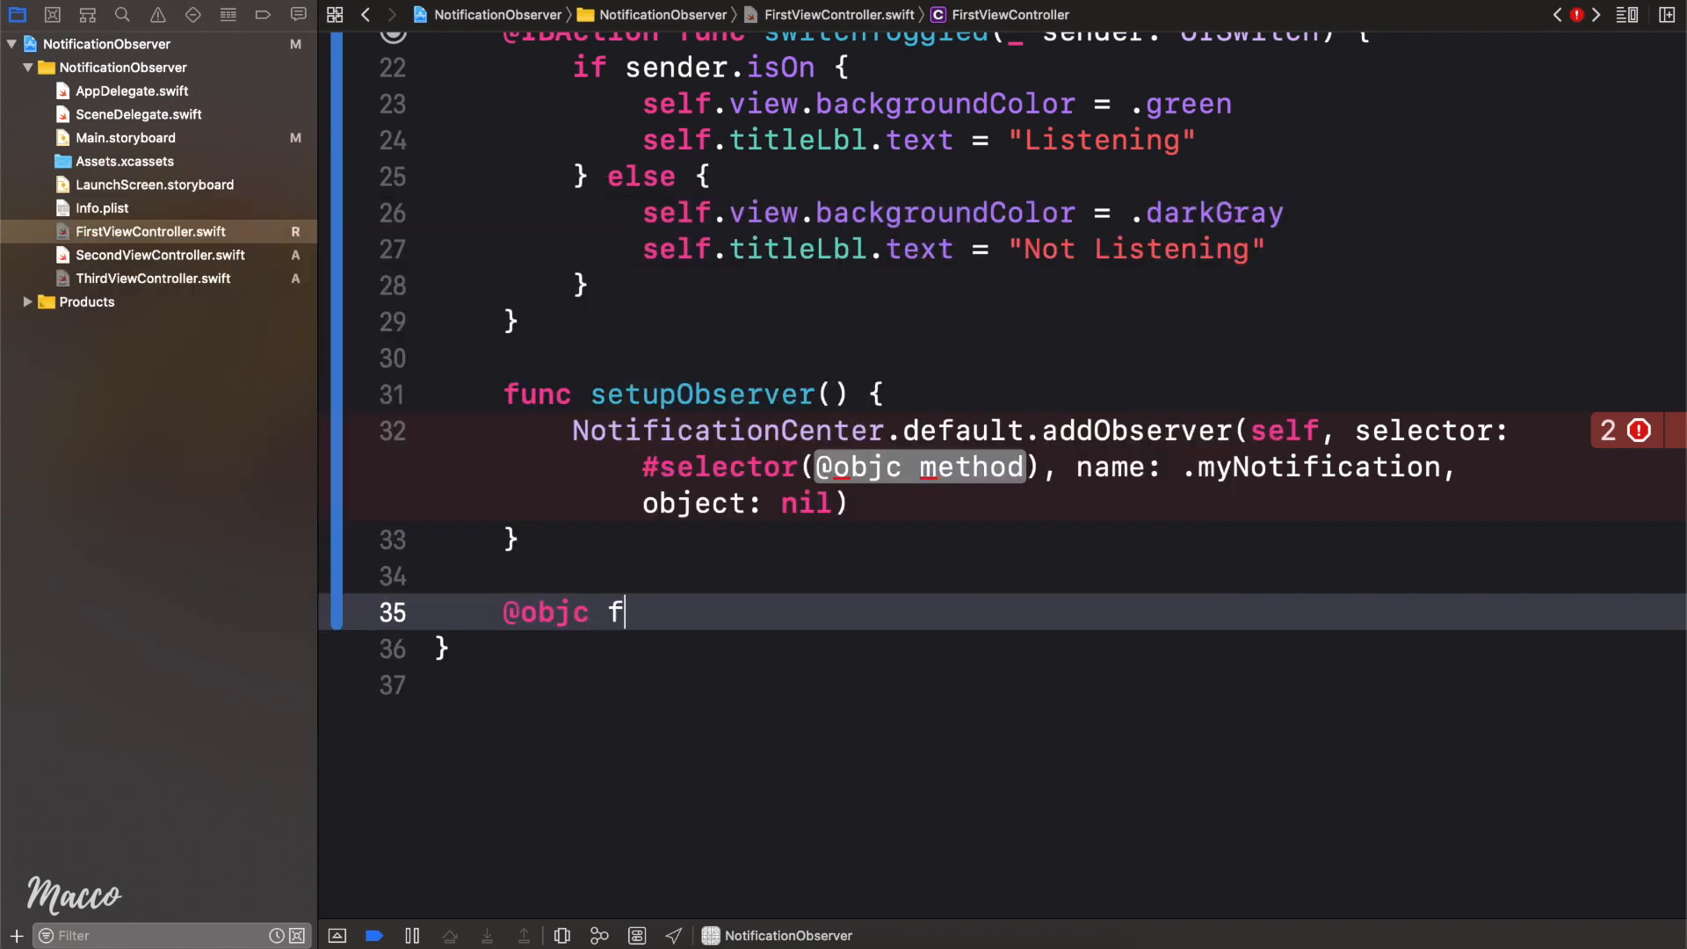
pyautogui.write('unc han')
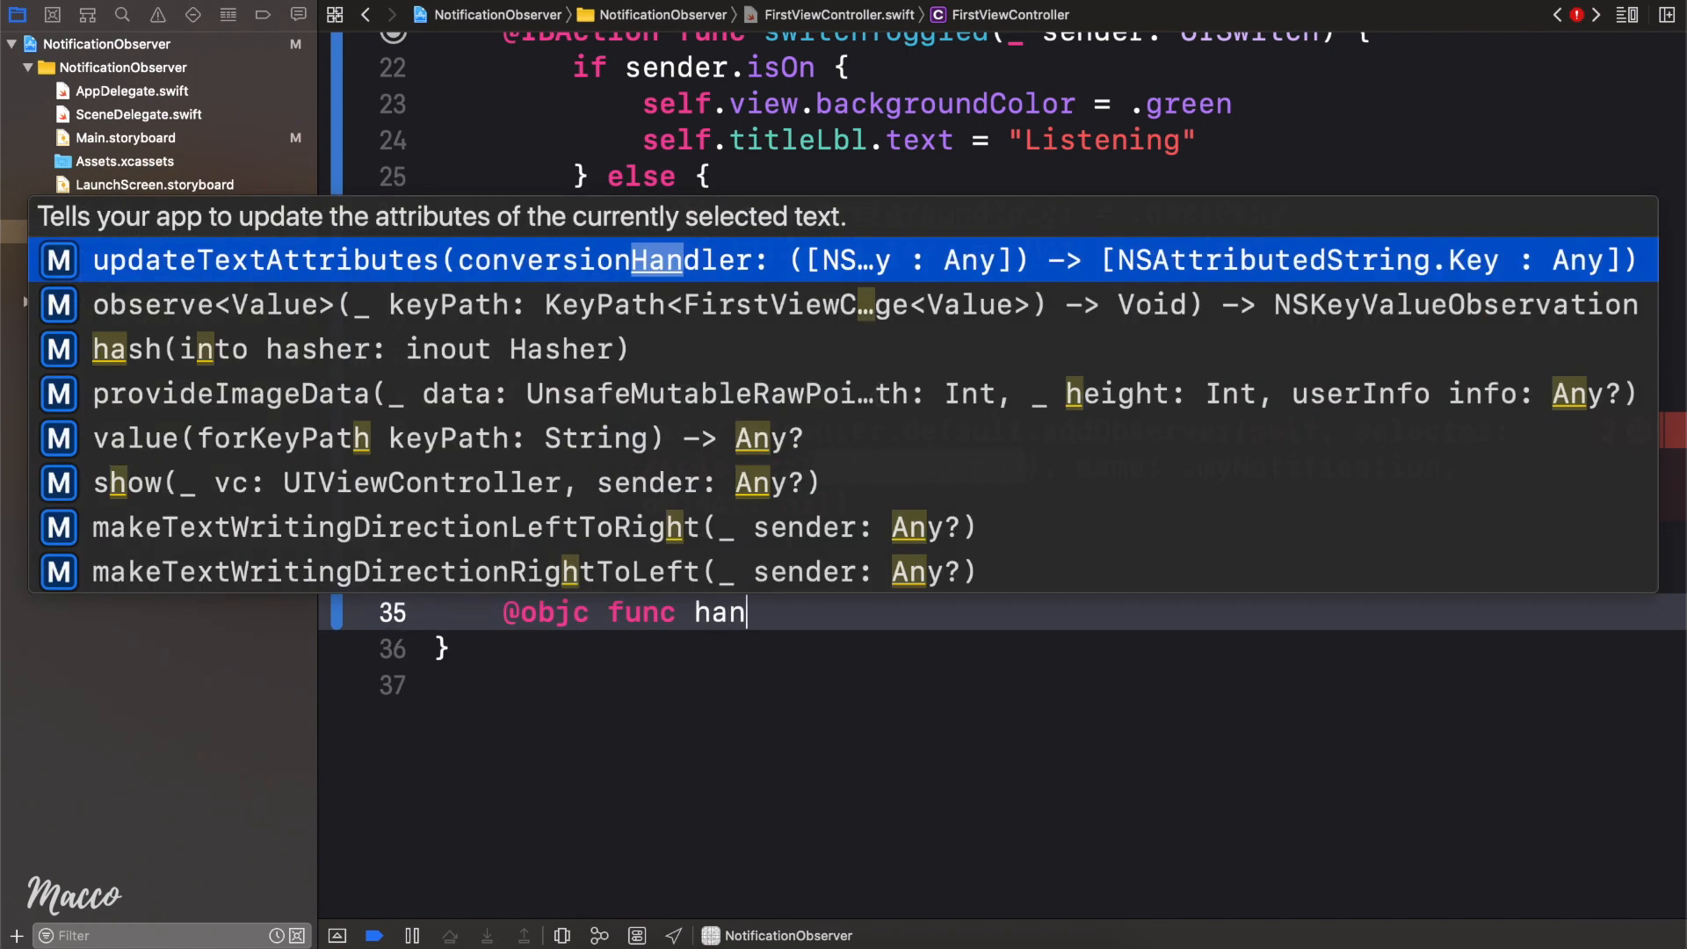
pyautogui.write('dle')
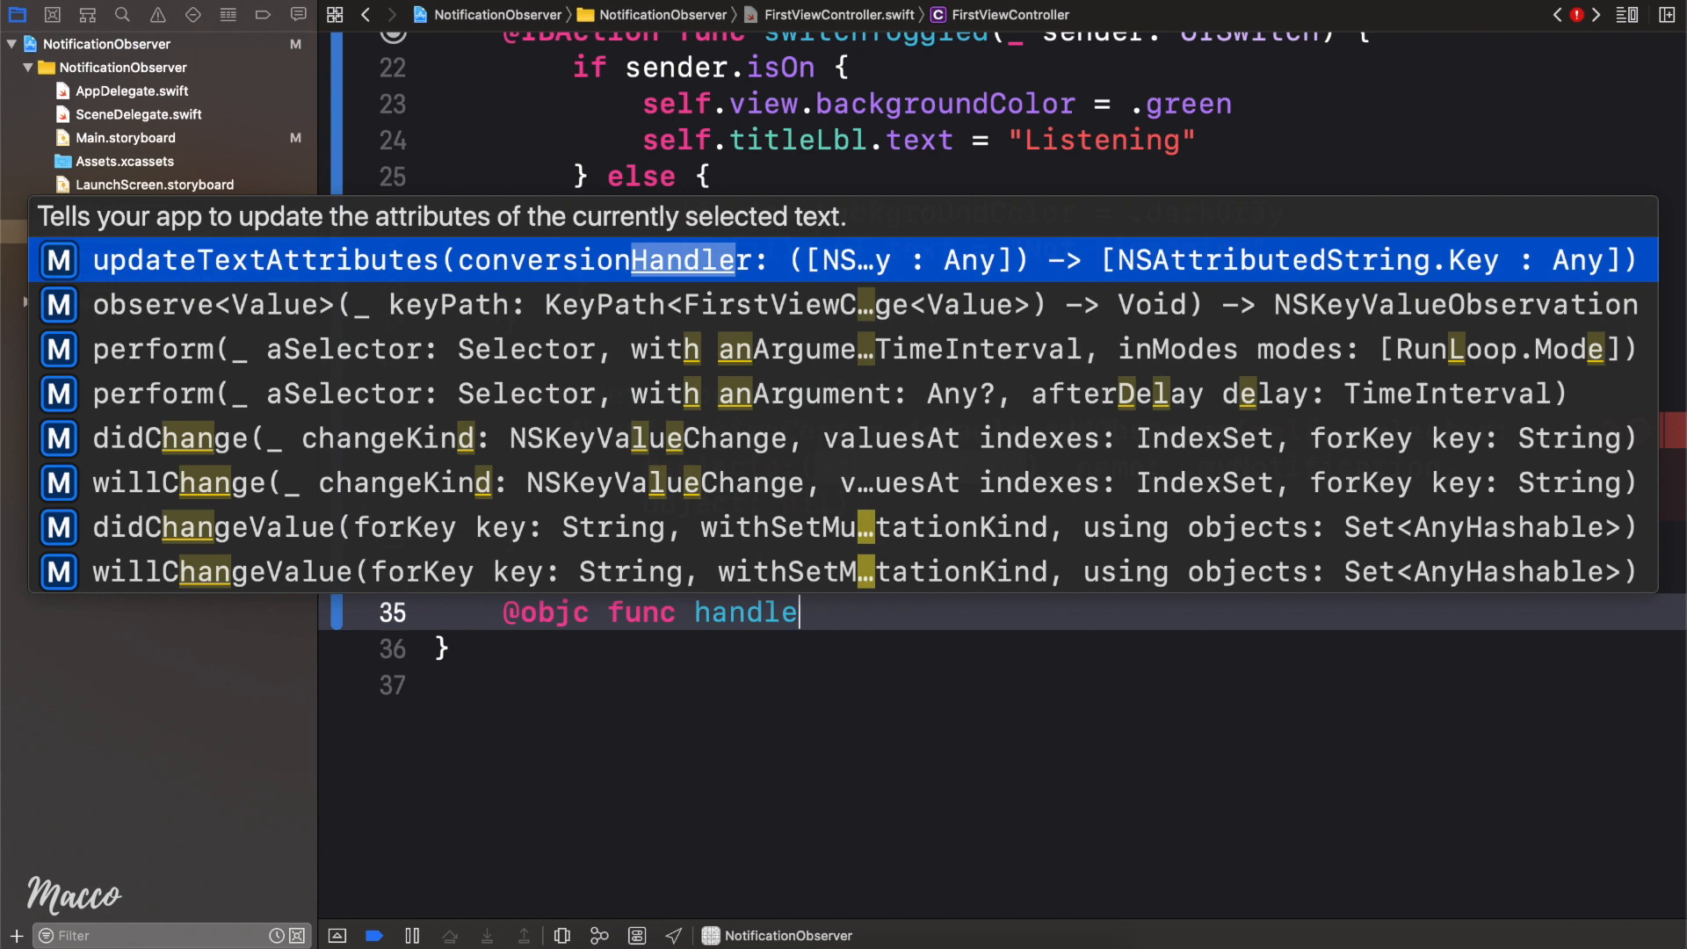
pyautogui.write('Notification')
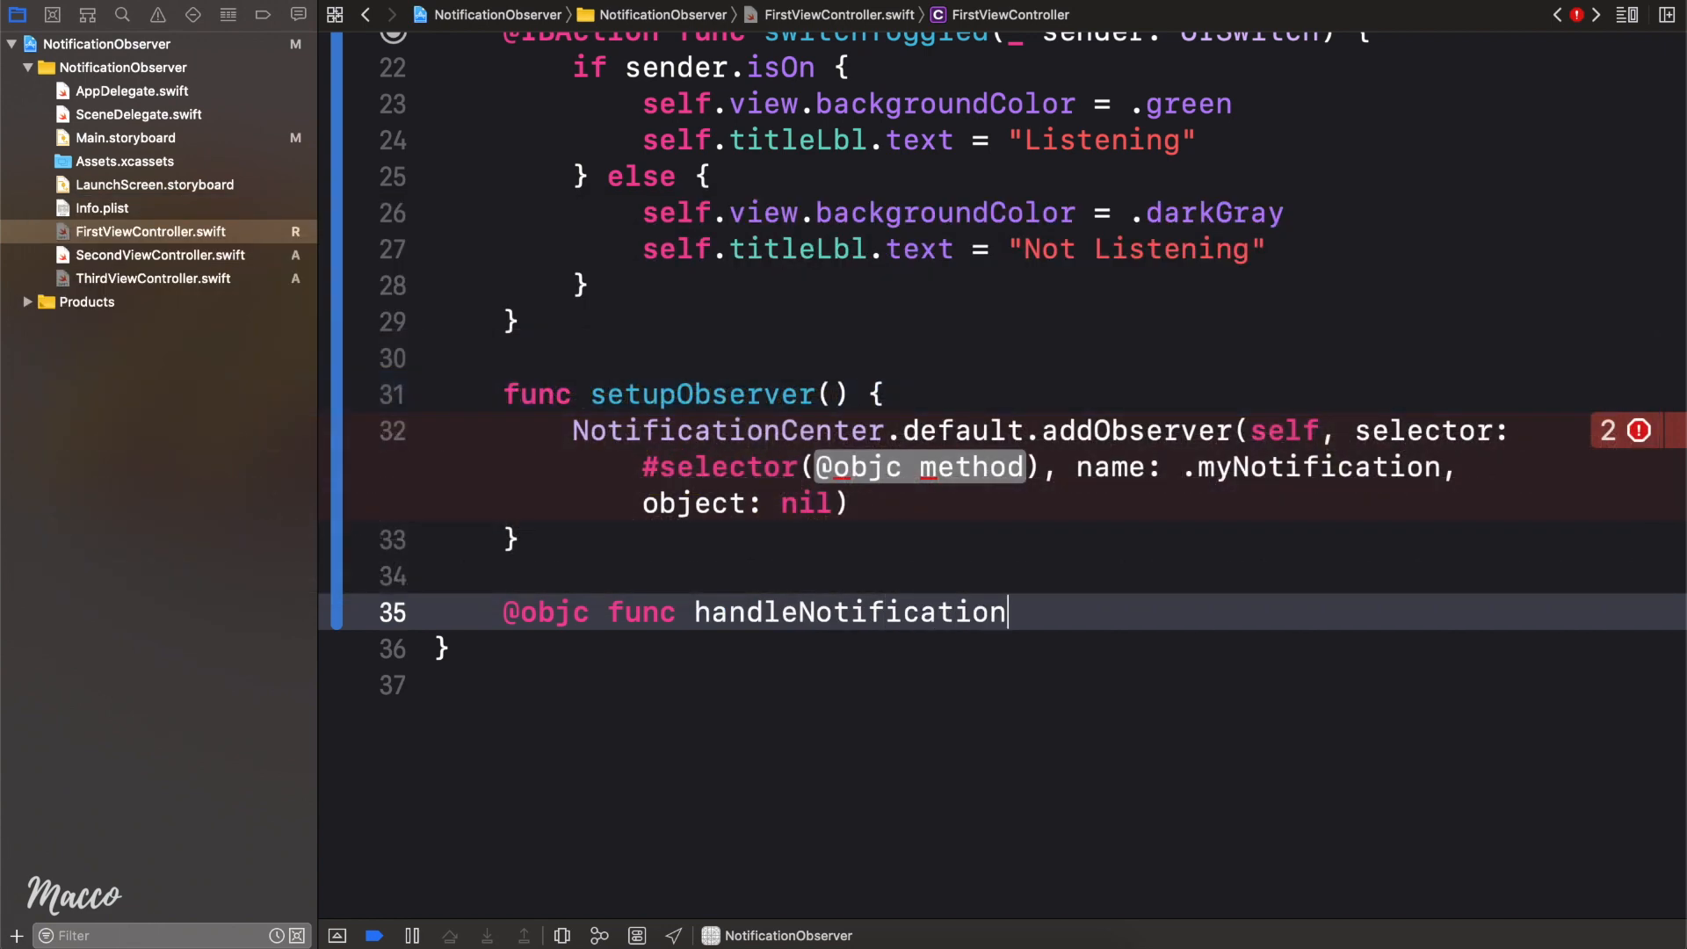
pyautogui.write('()')
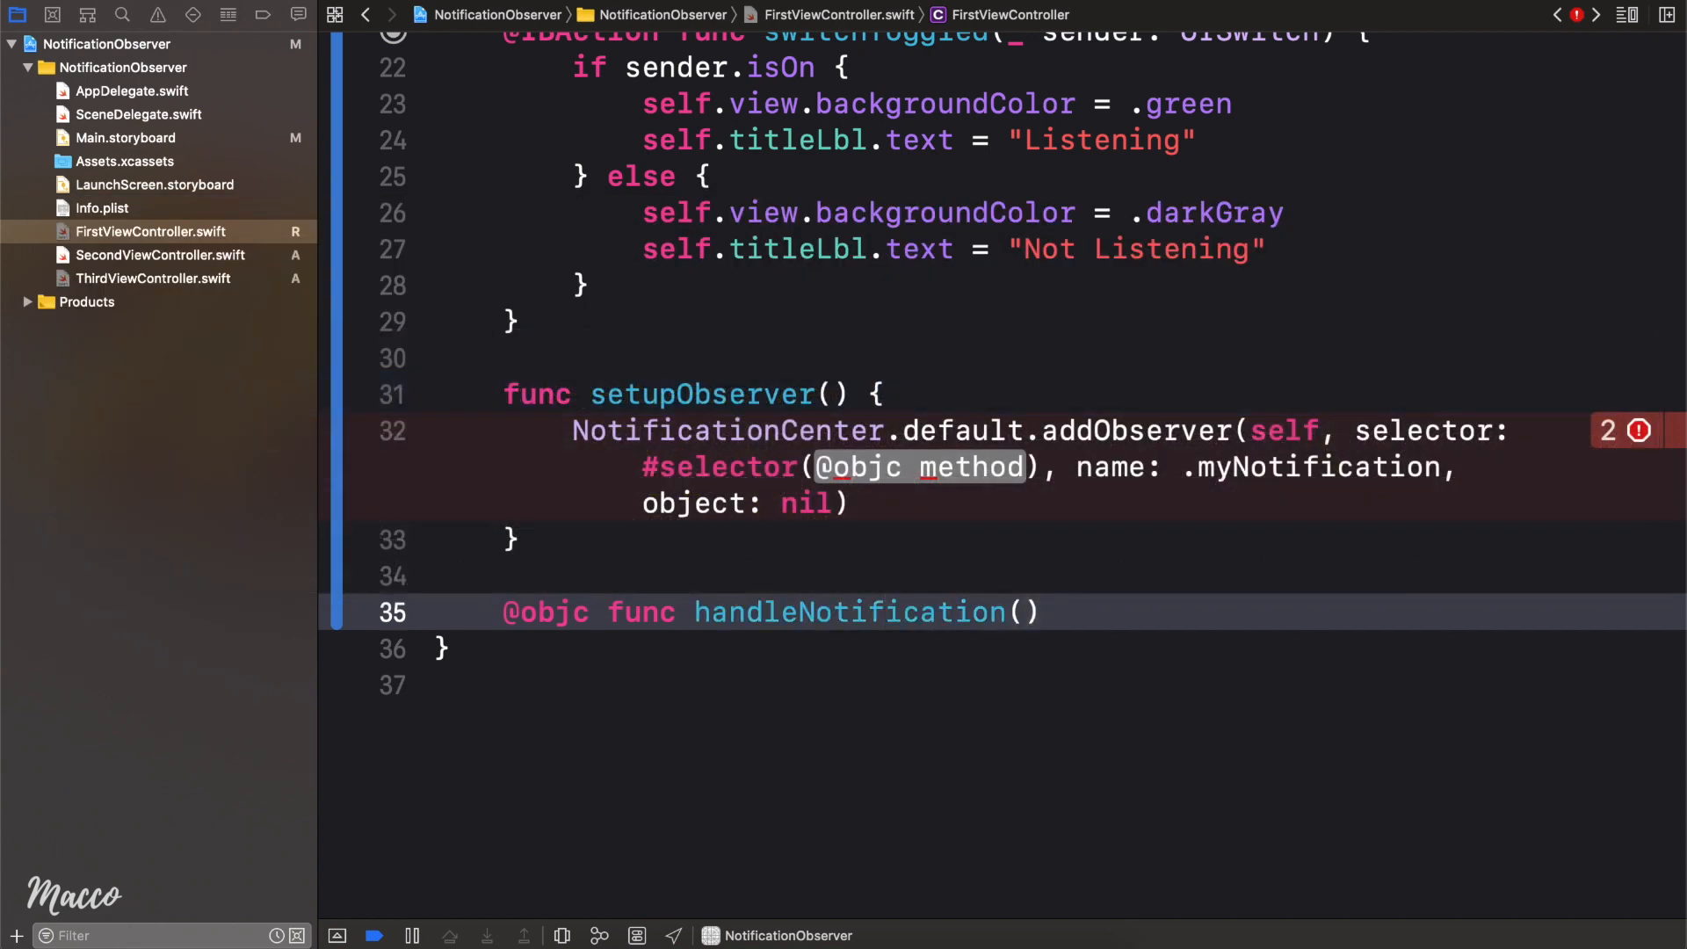
pyautogui.write('_ sender: Notification')
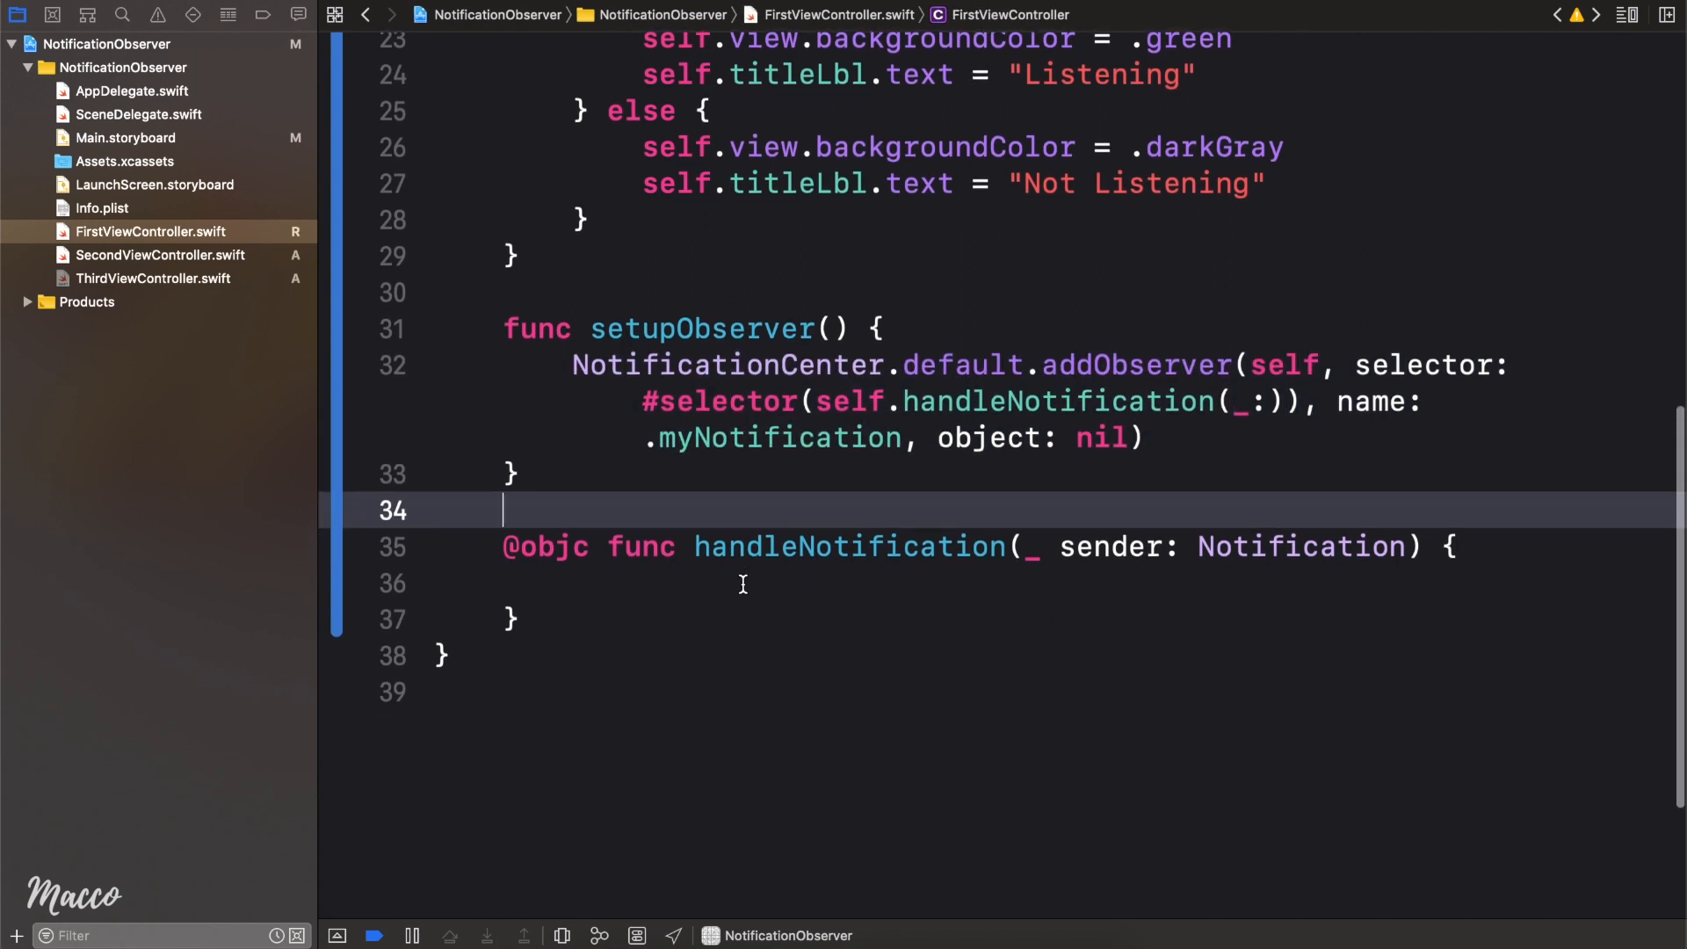
pyautogui.click(765, 581)
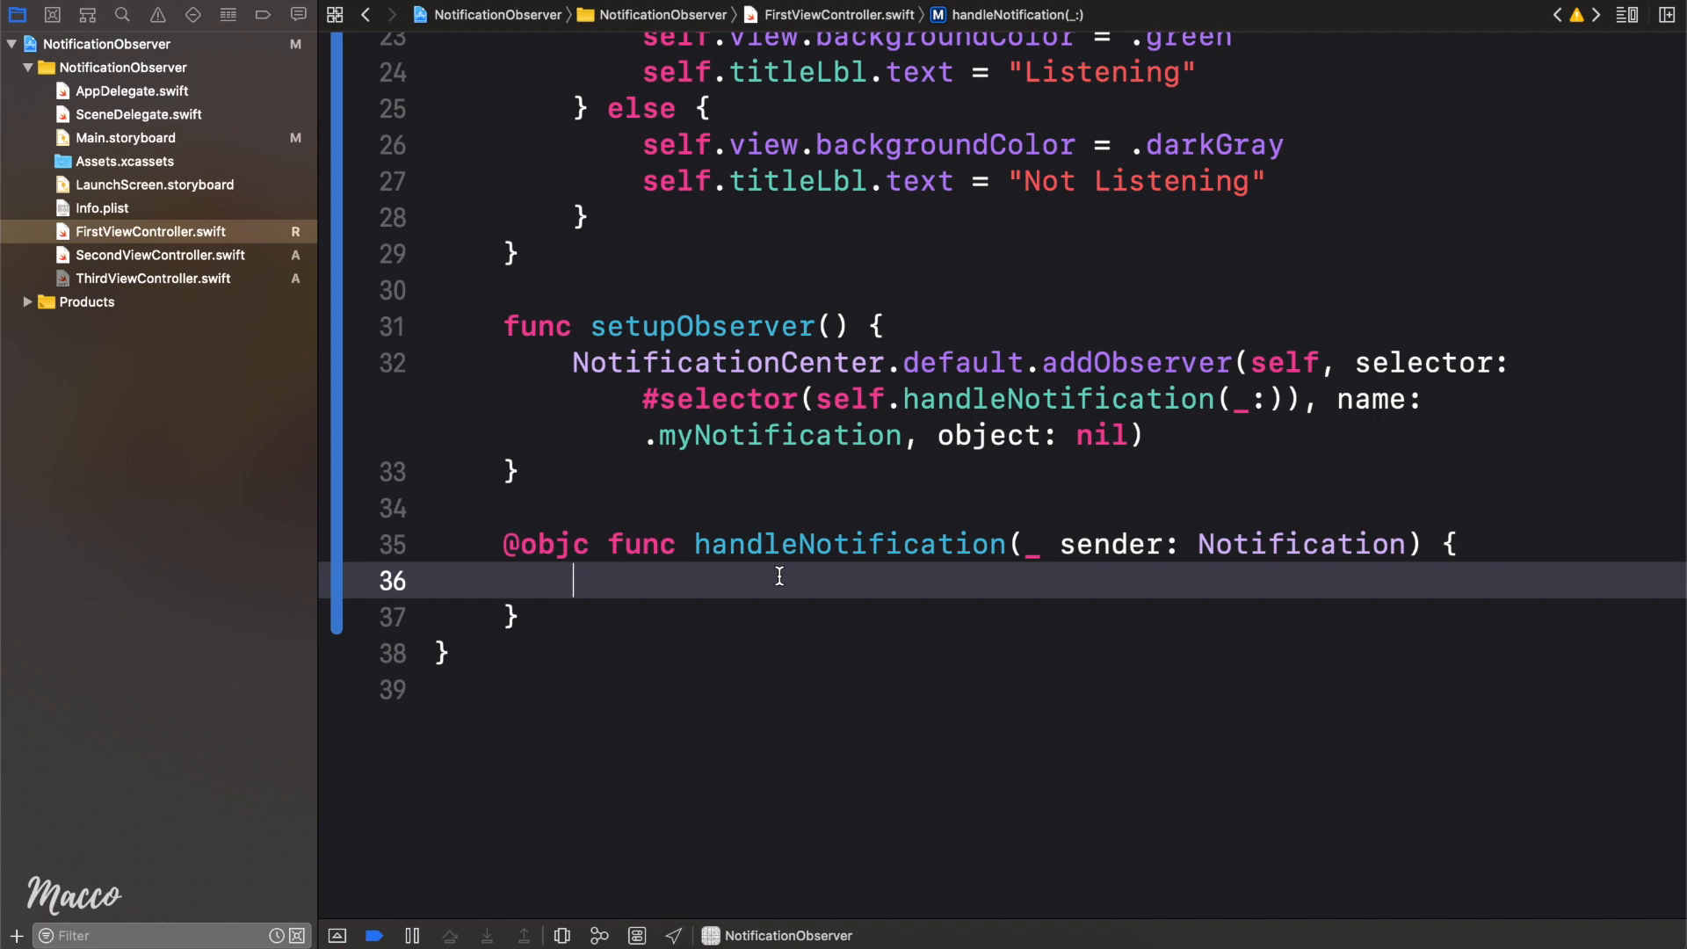
# Set titleLbl.text = sender.userInfo?["name"] as? String inside handleNotification.
pyautogui.write('name')
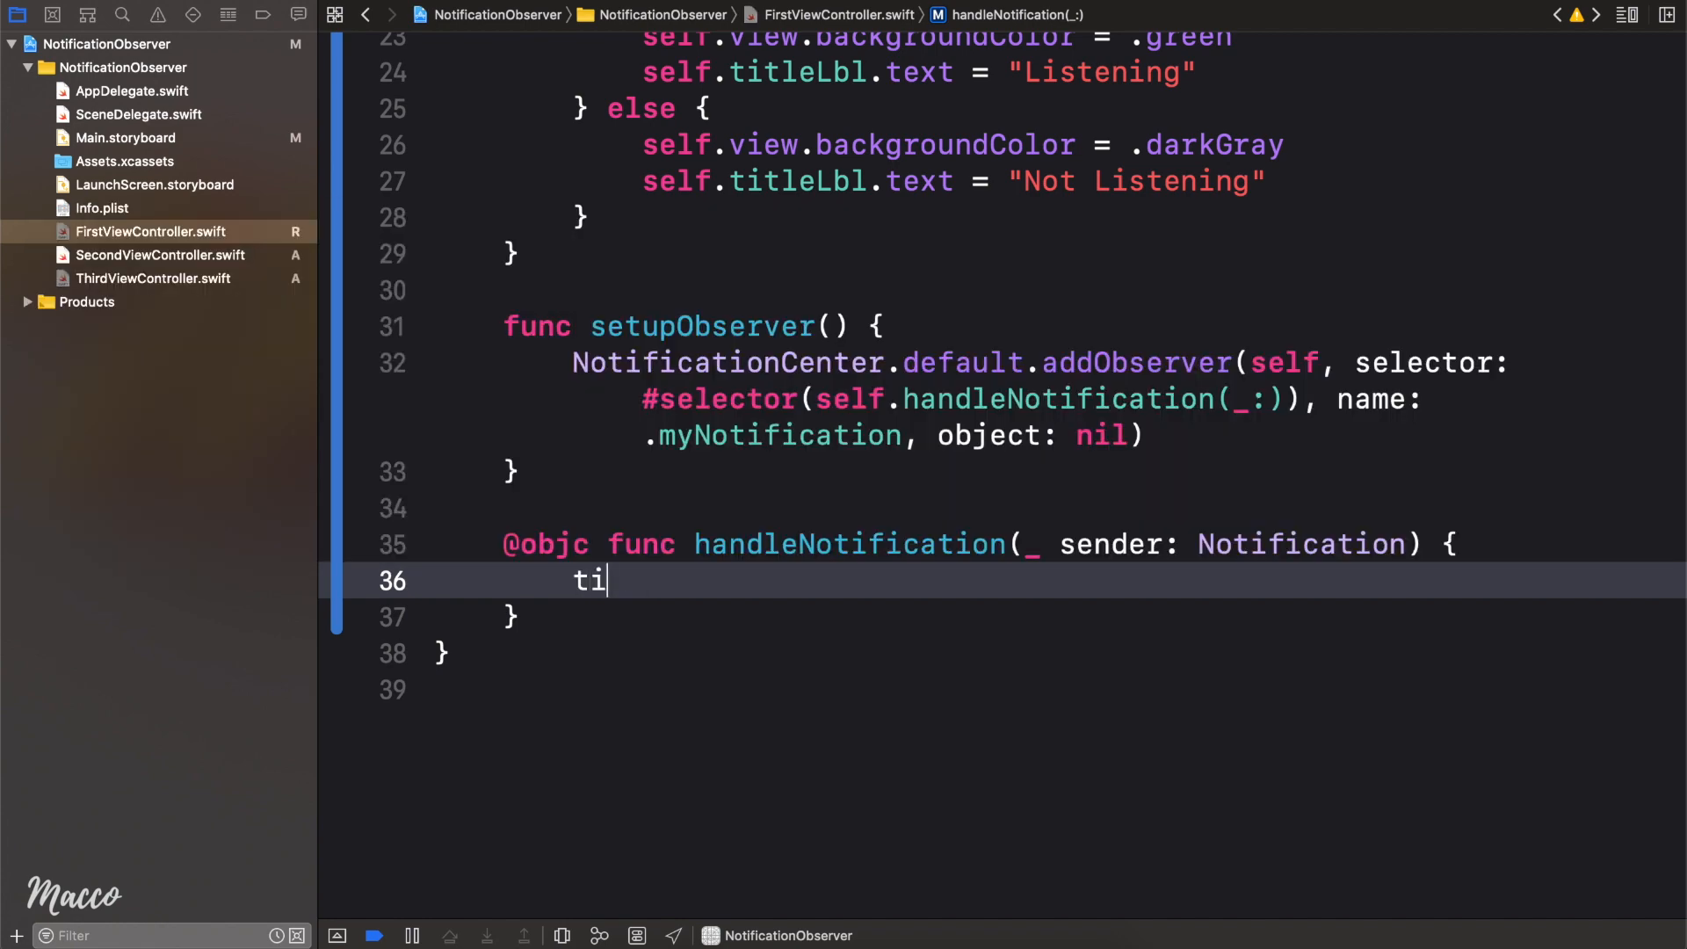
pyautogui.write('tleLbl.')
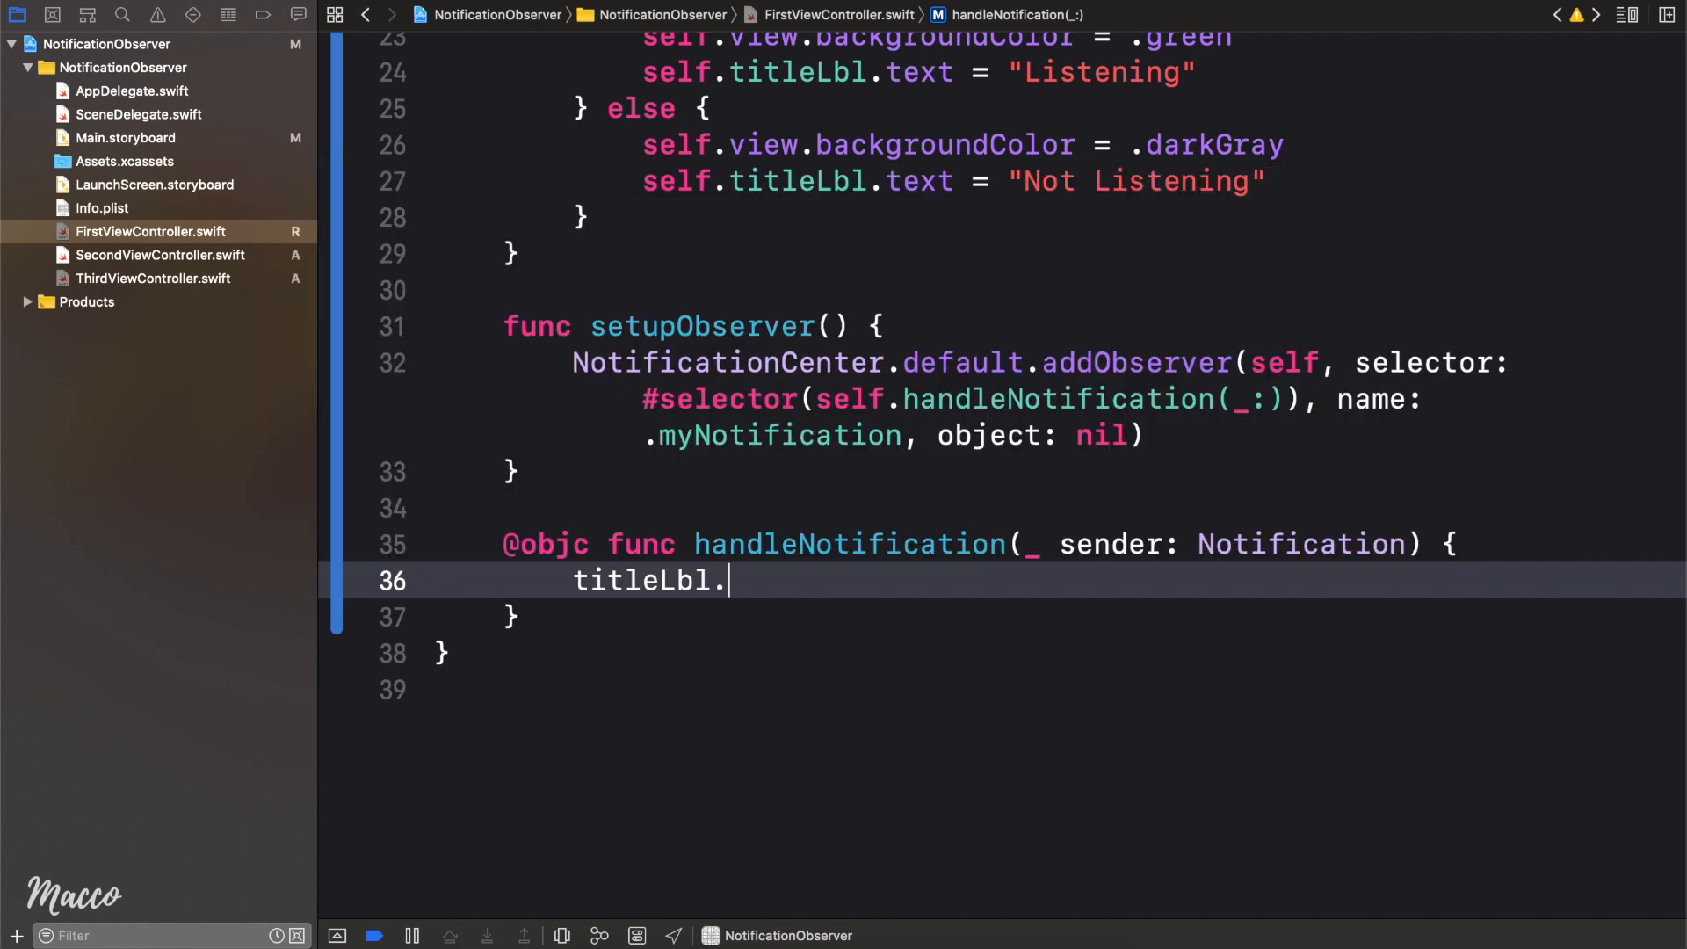
pyautogui.write('text =')
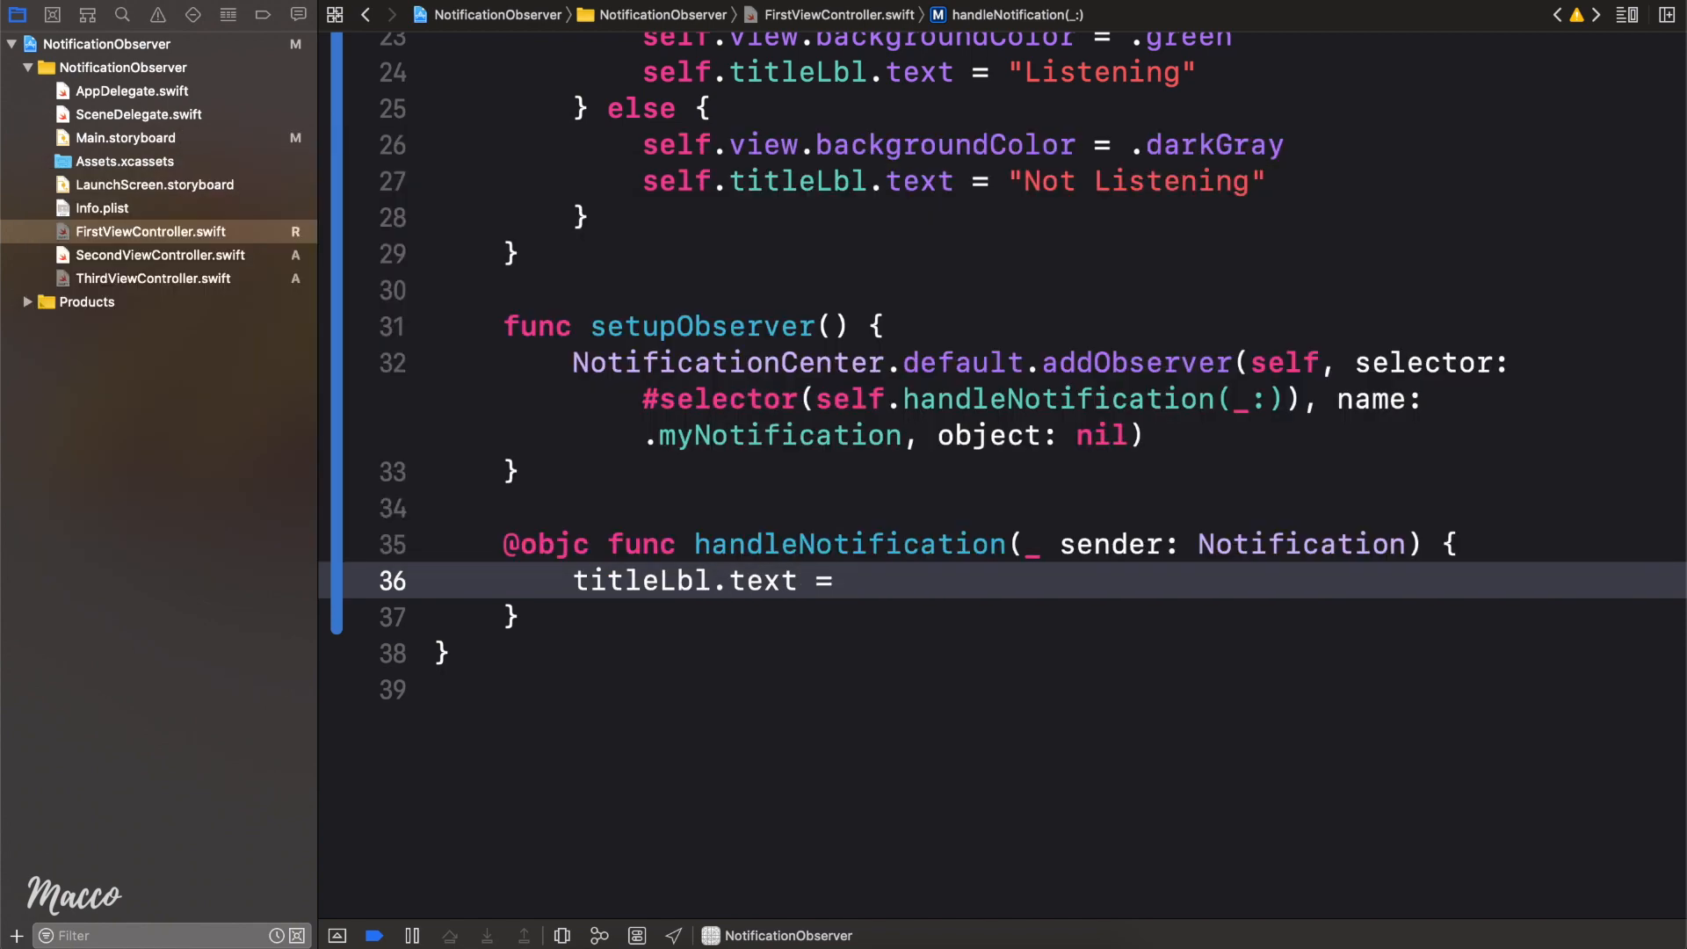
pyautogui.write('sender.userInfo')
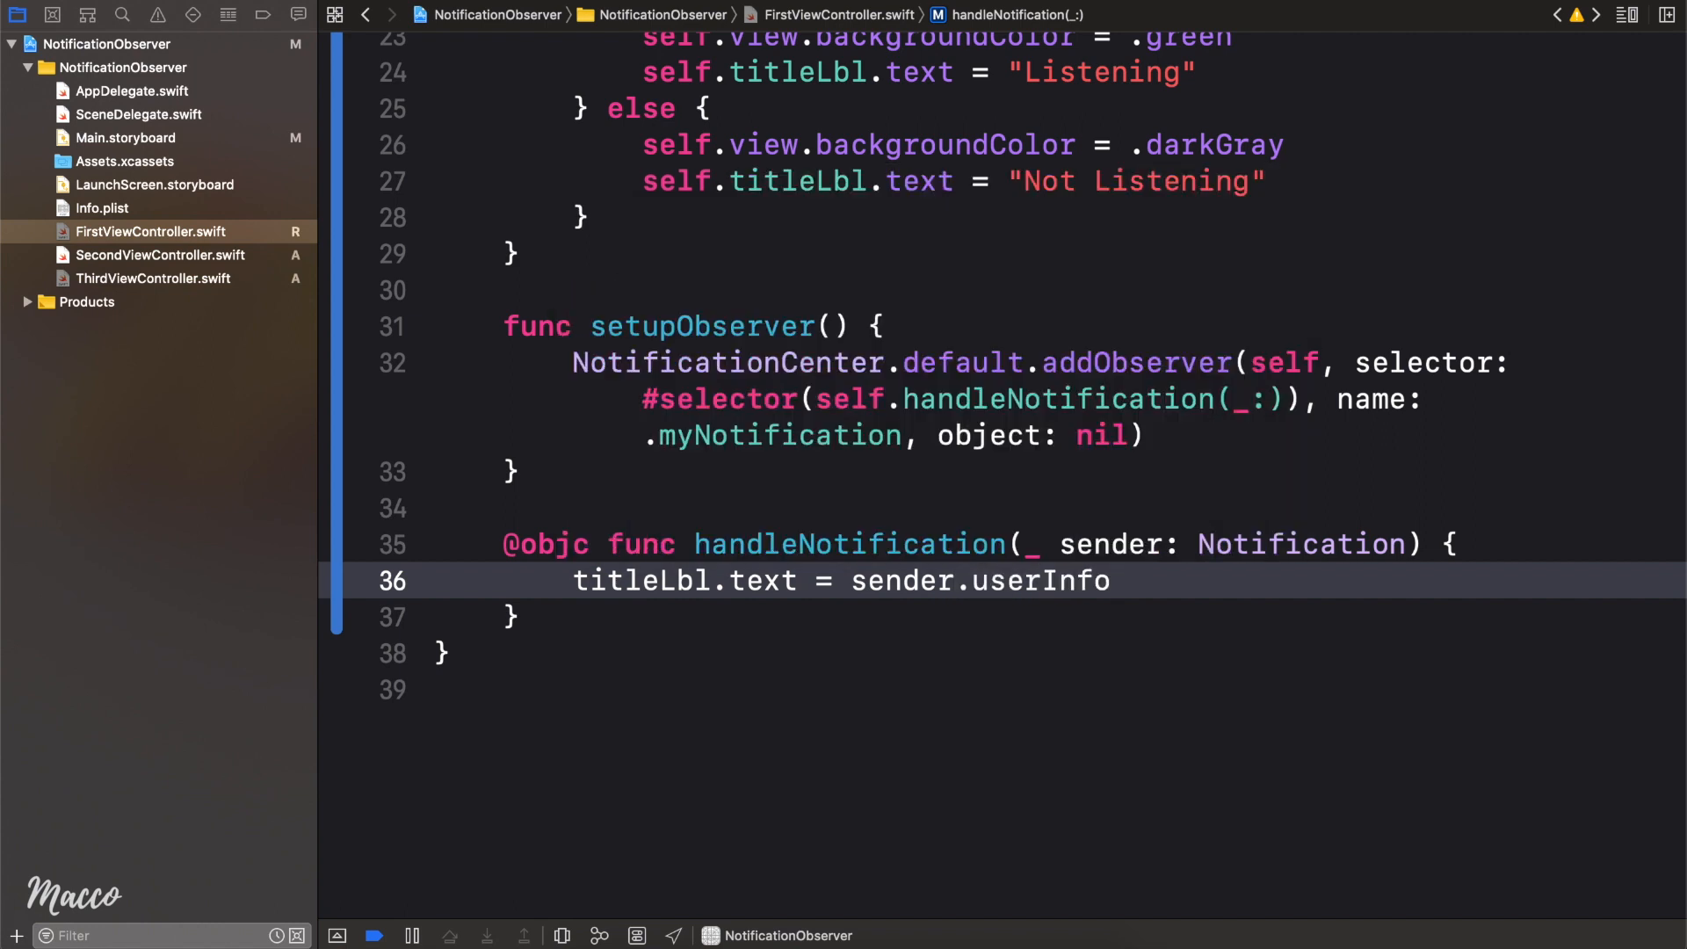
pyautogui.write('["')
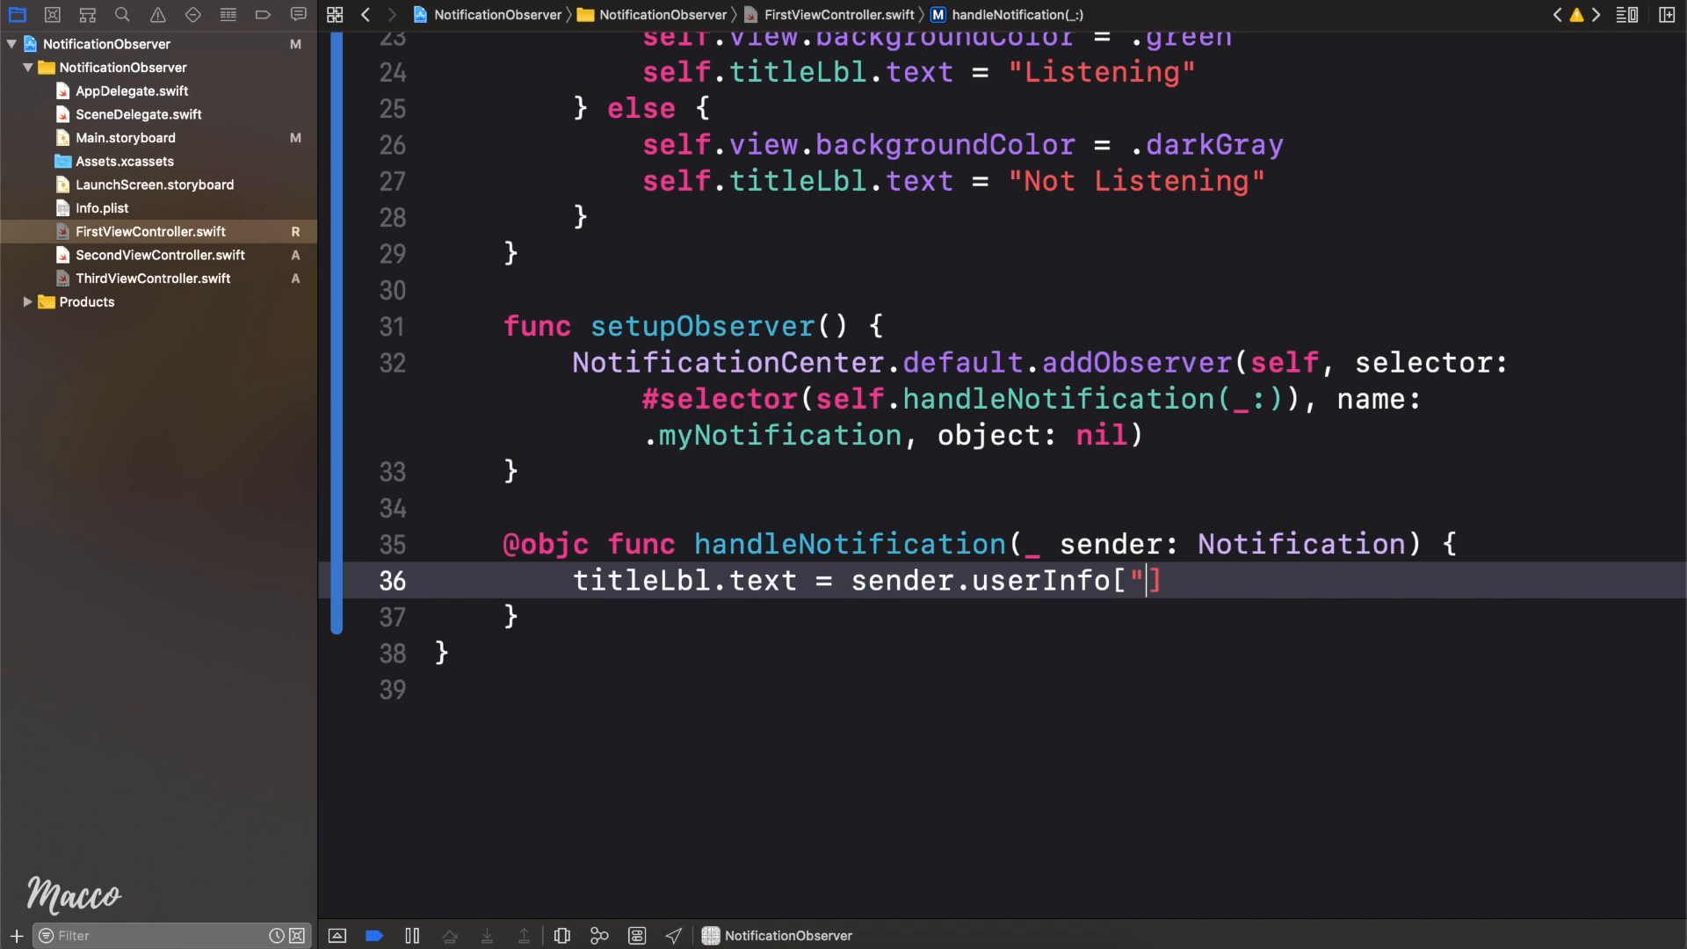
pyautogui.write('name')
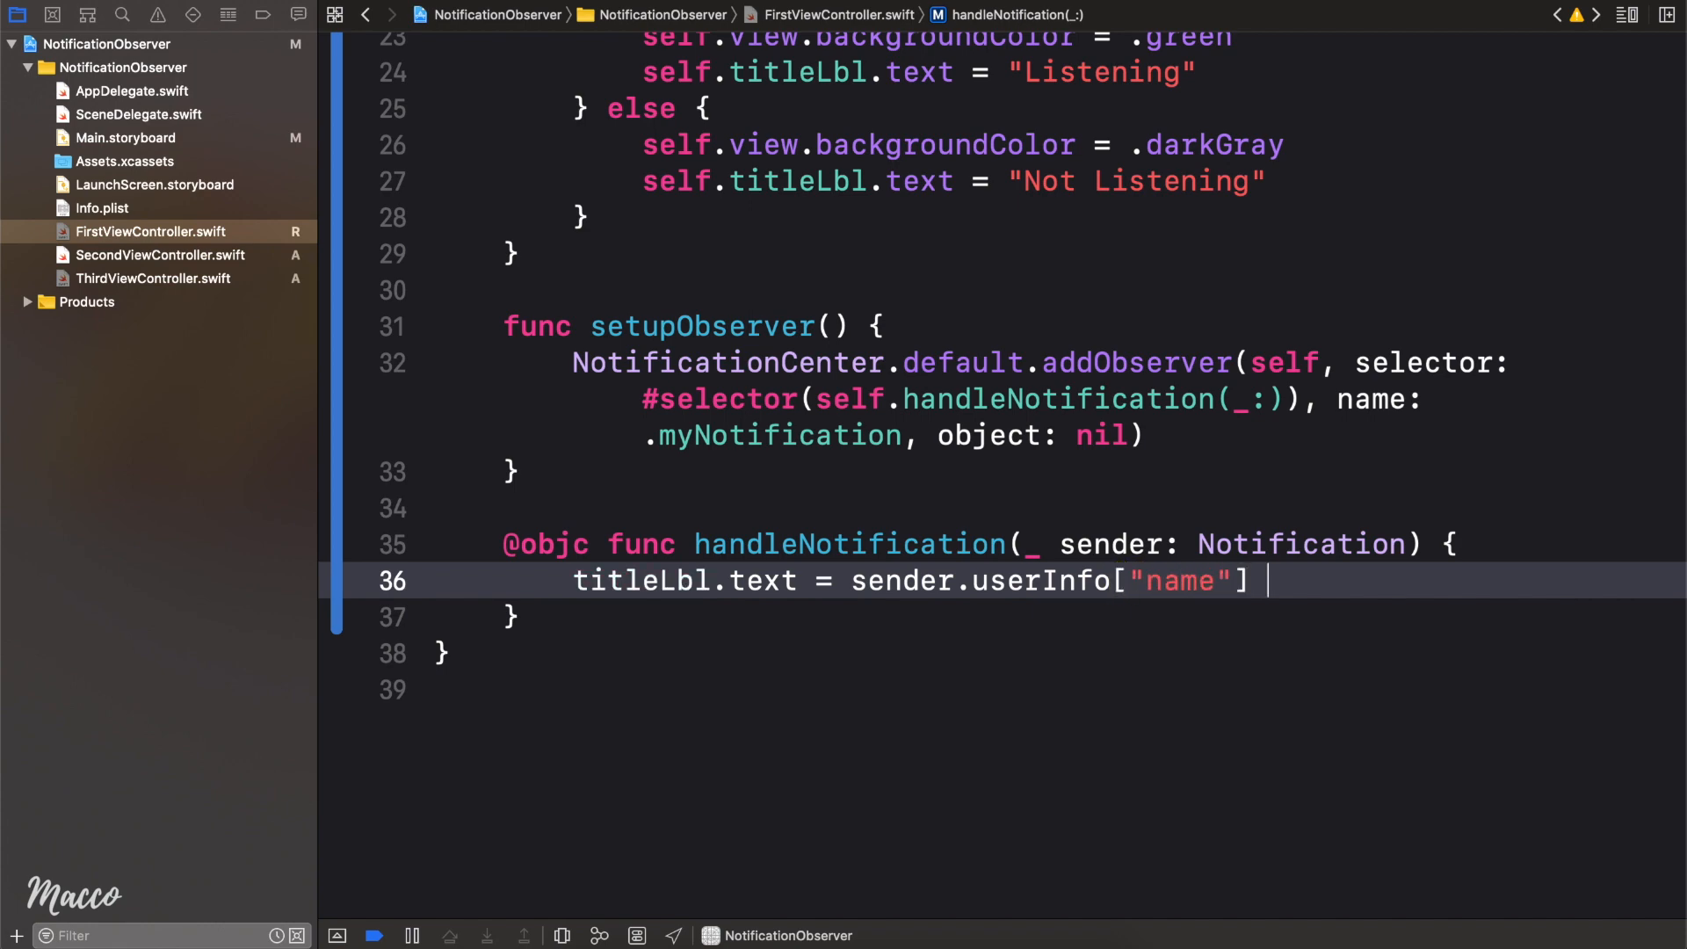
pyautogui.write('as? String')
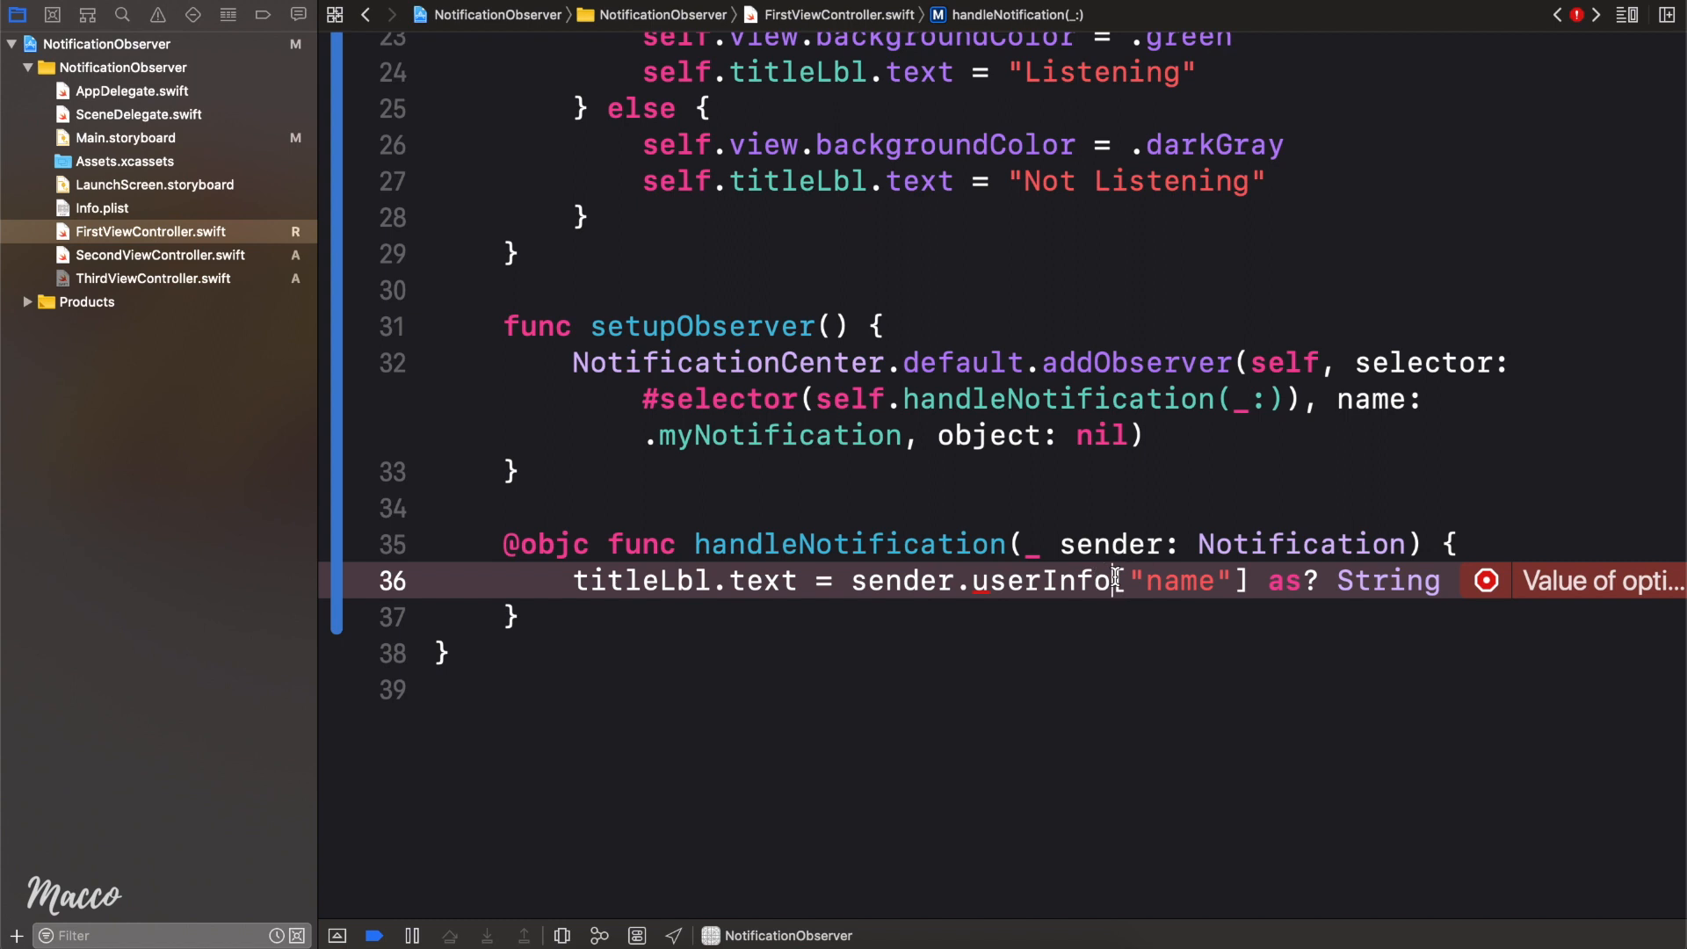
pyautogui.write('?')
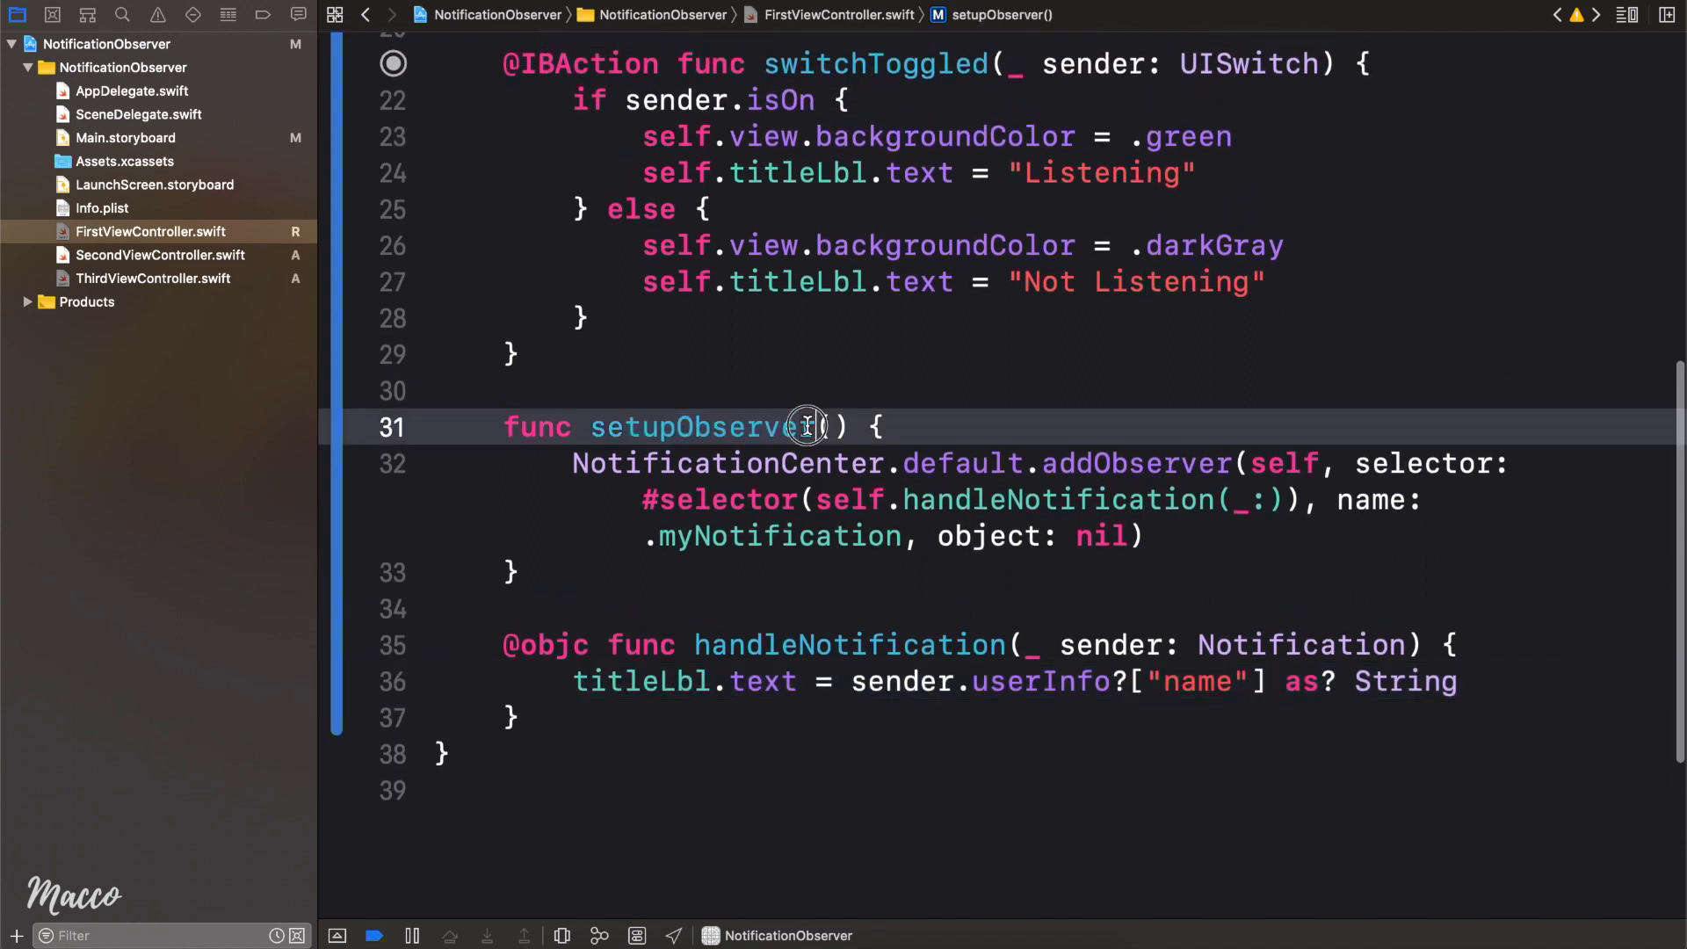
# Call setupObserver() in the switch's isOn branch of FirstViewController.
pyautogui.doubleClick(715, 427)
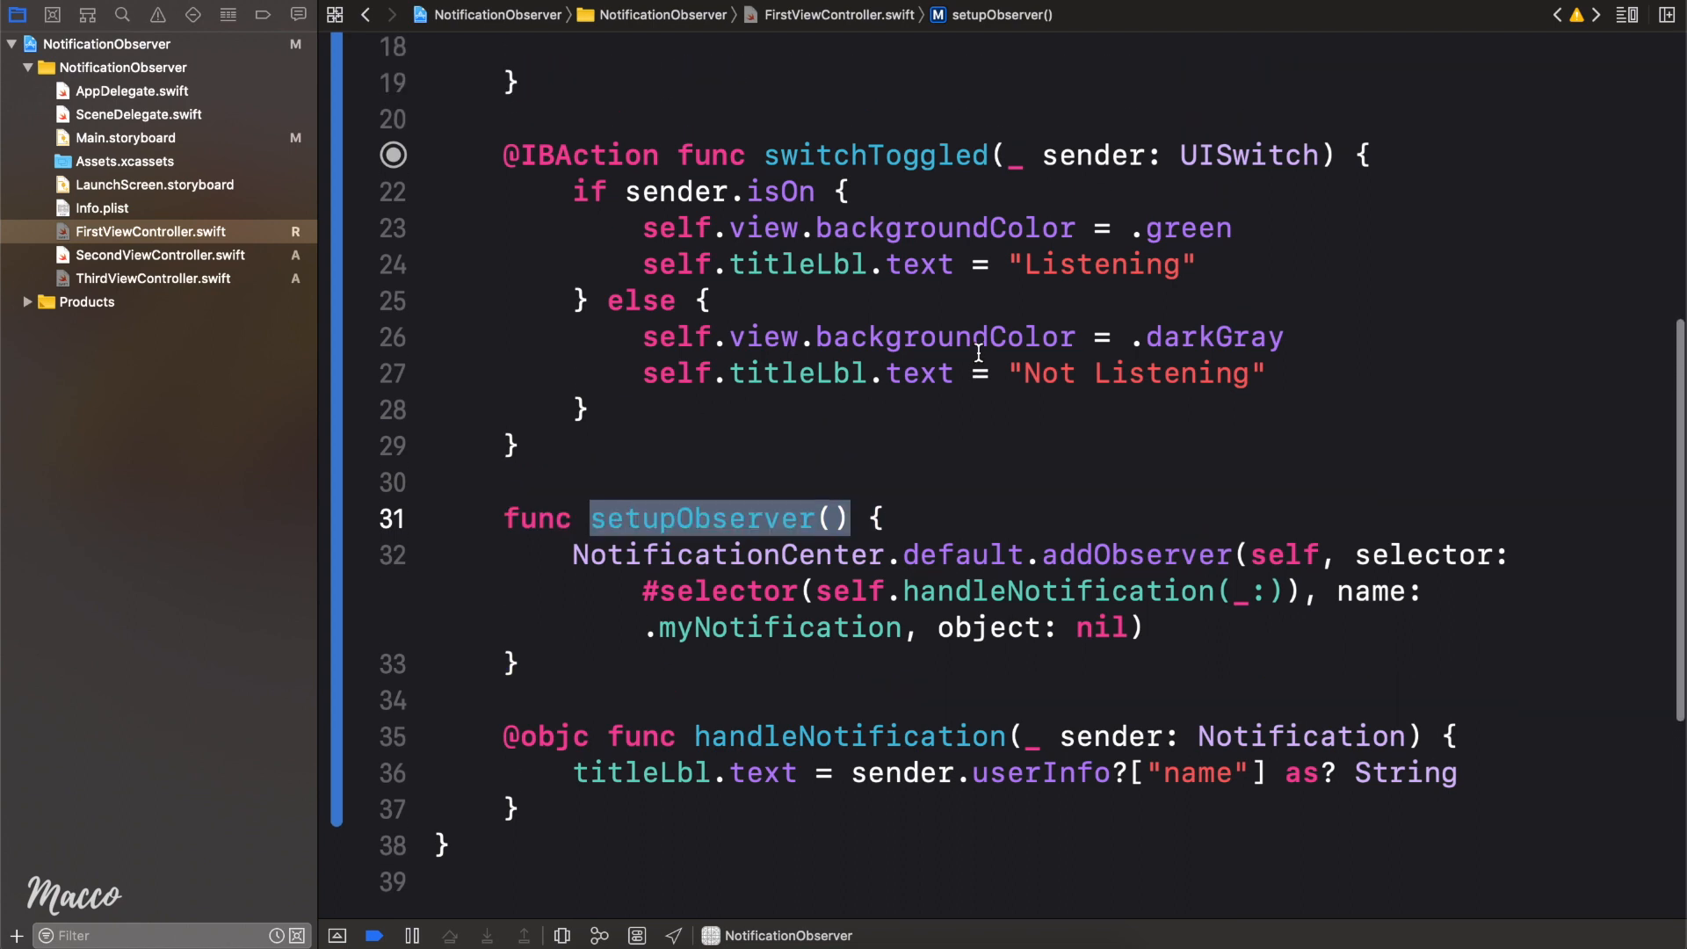
pyautogui.write('setupObserver()')
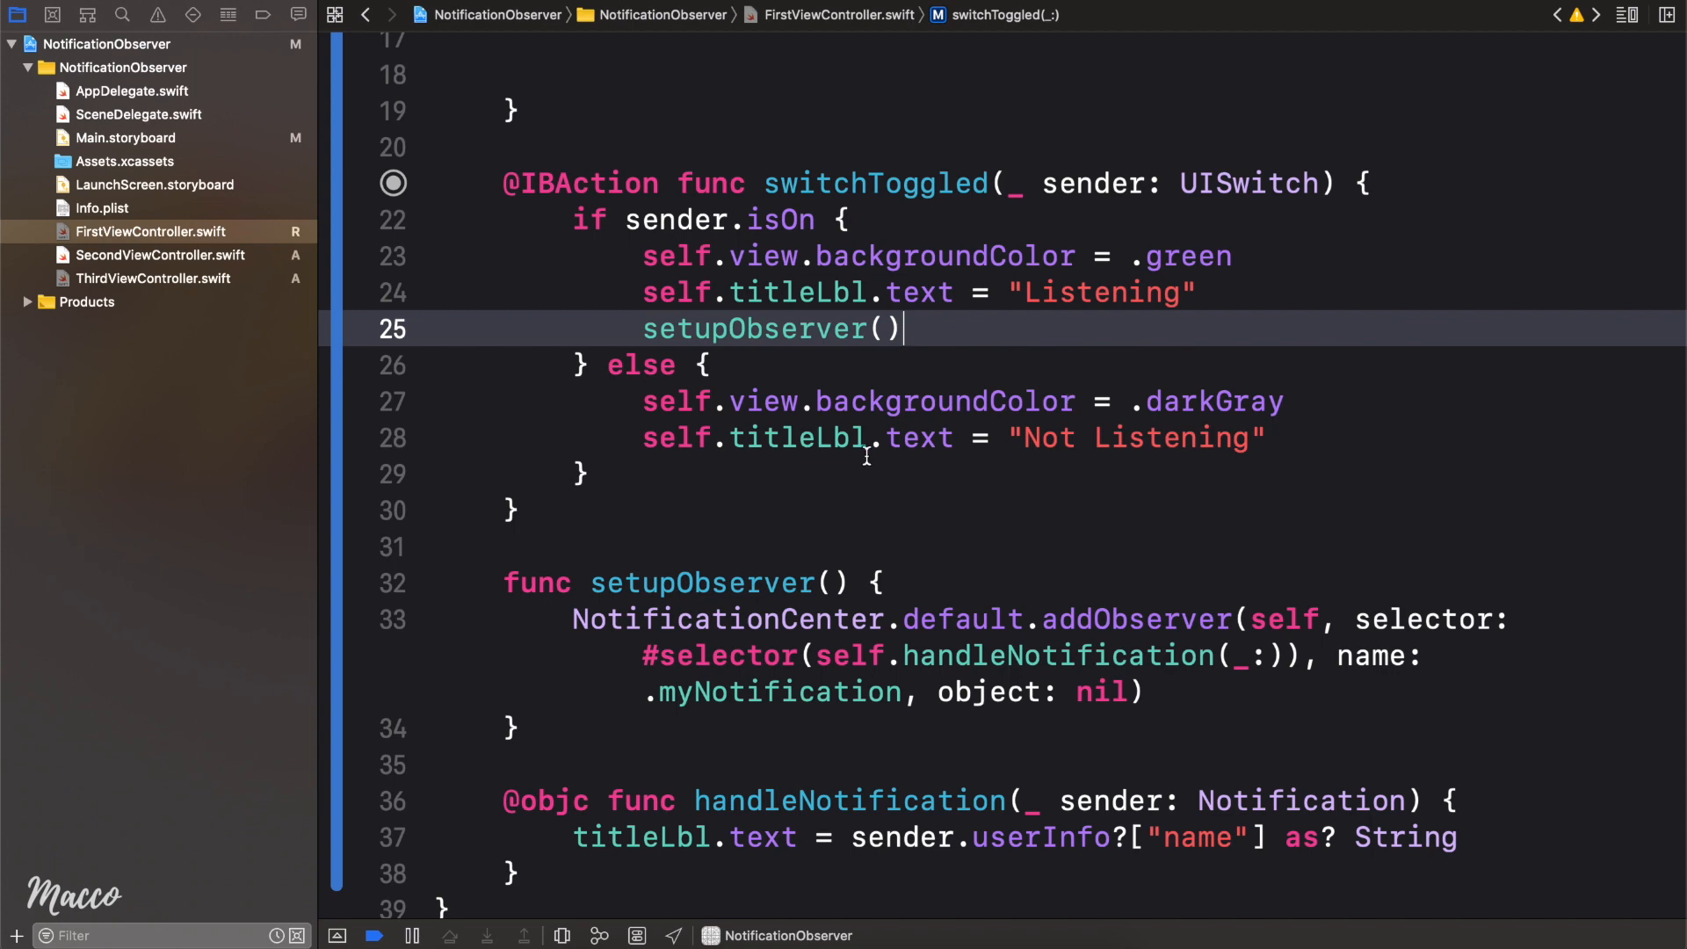
# Write func clearObserver() calling NotificationCenter.default.removeObserver(self).
pyautogui.write('func c')
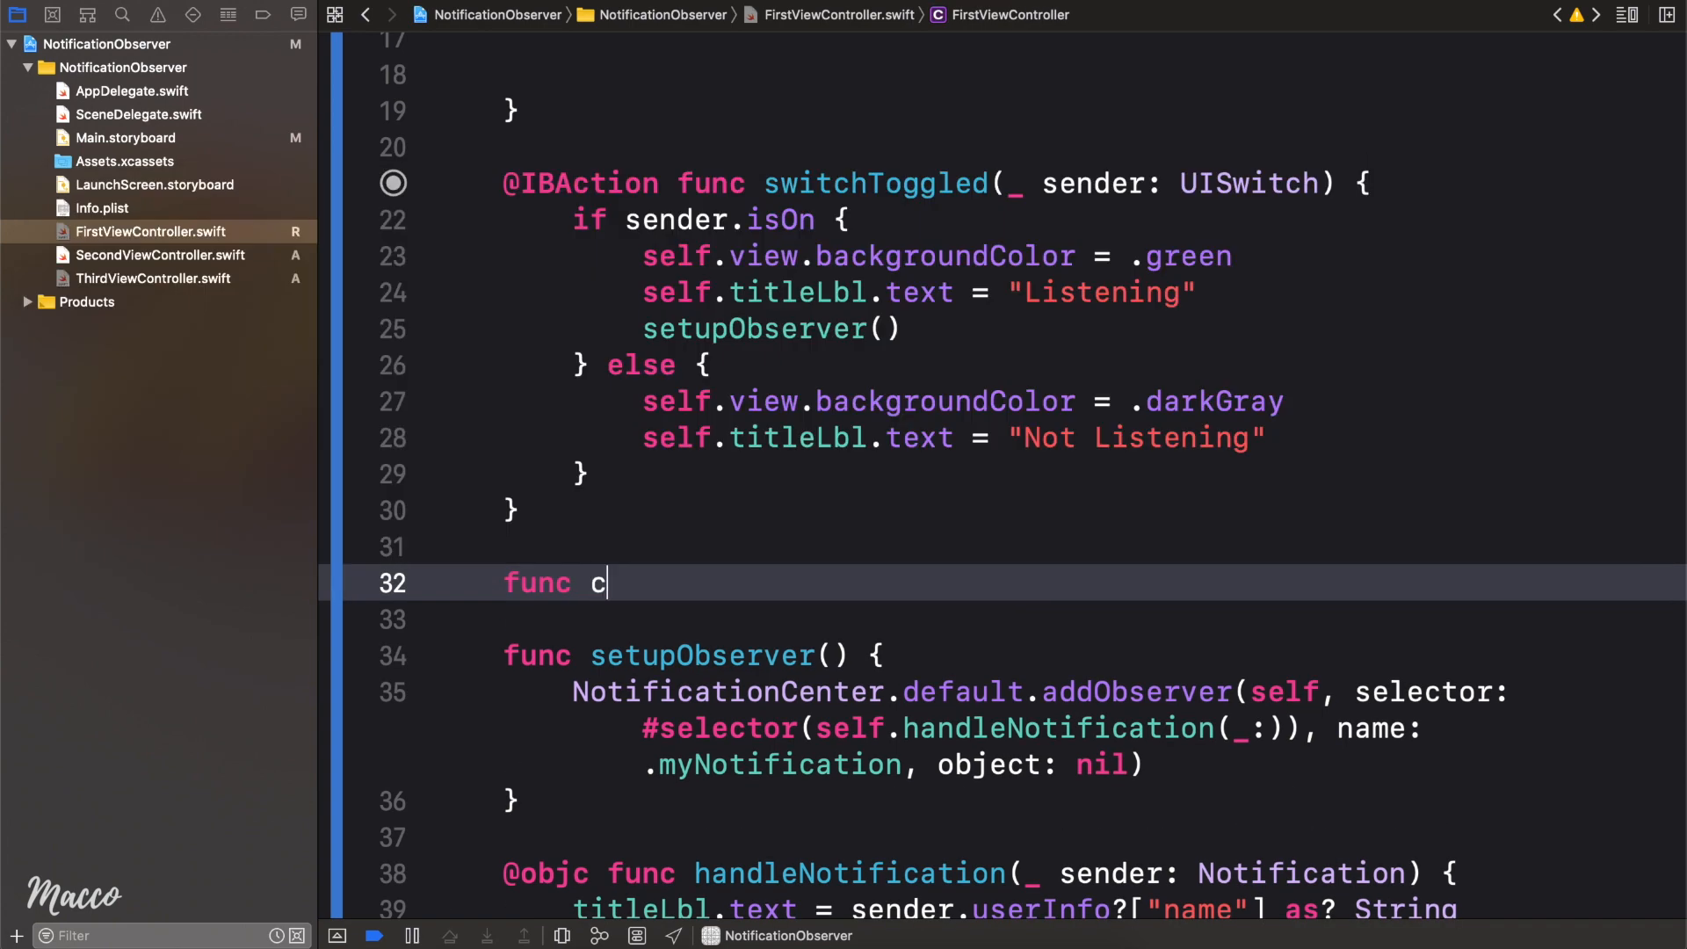
pyautogui.write('lear')
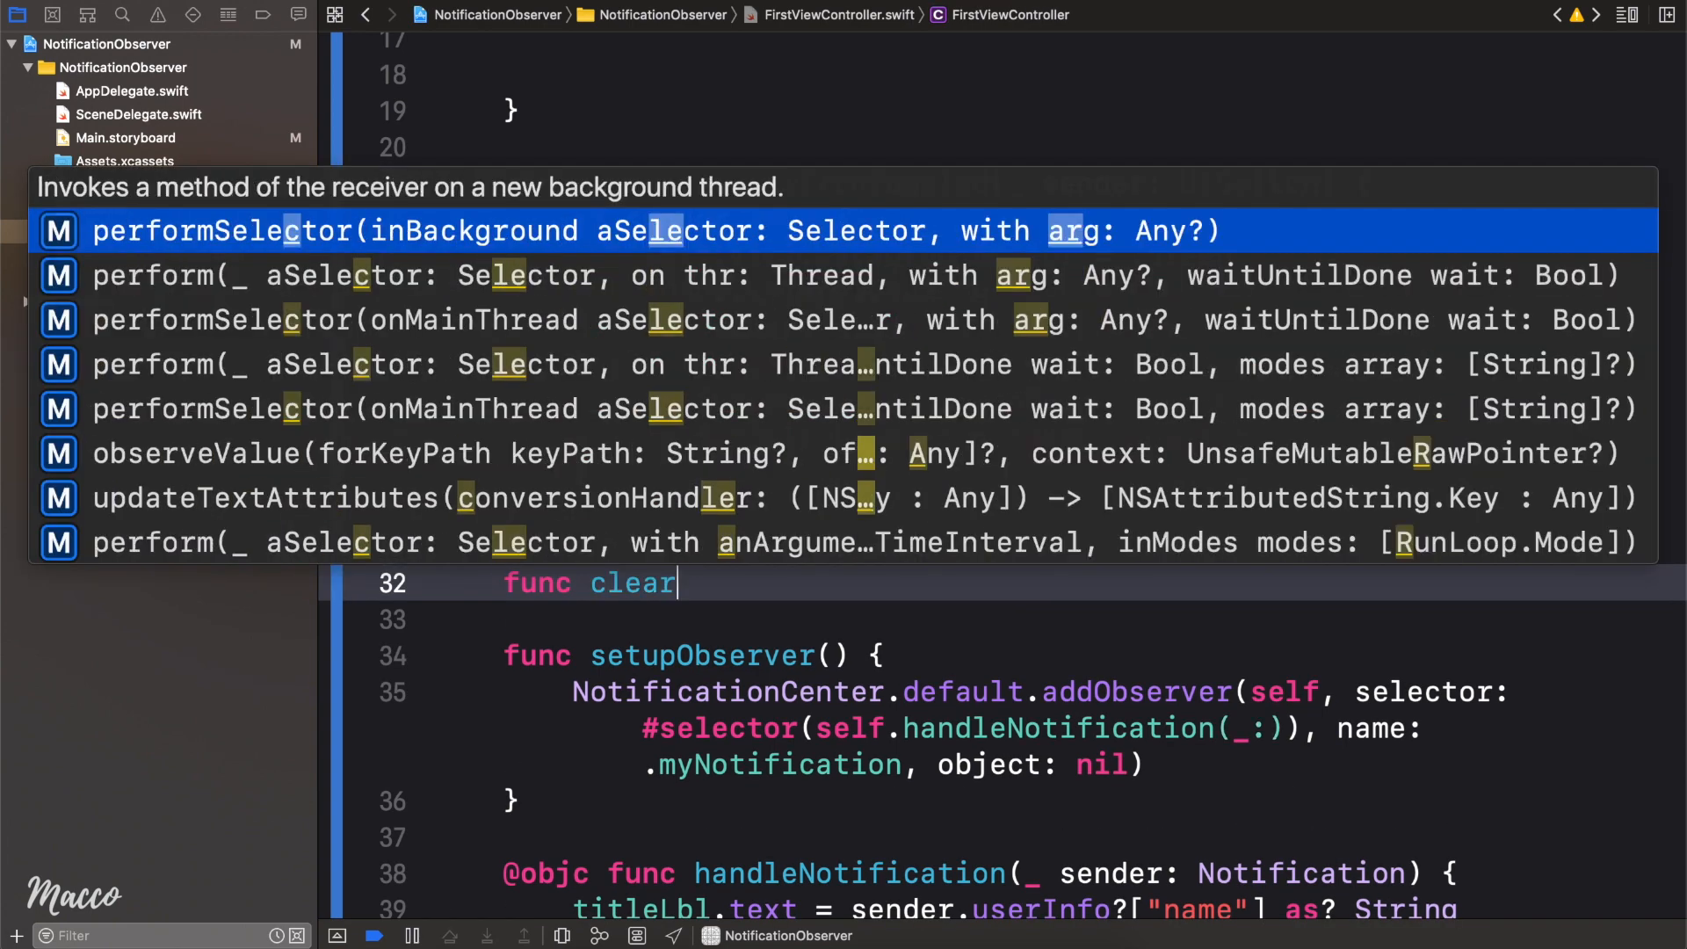
pyautogui.write('Observer)')
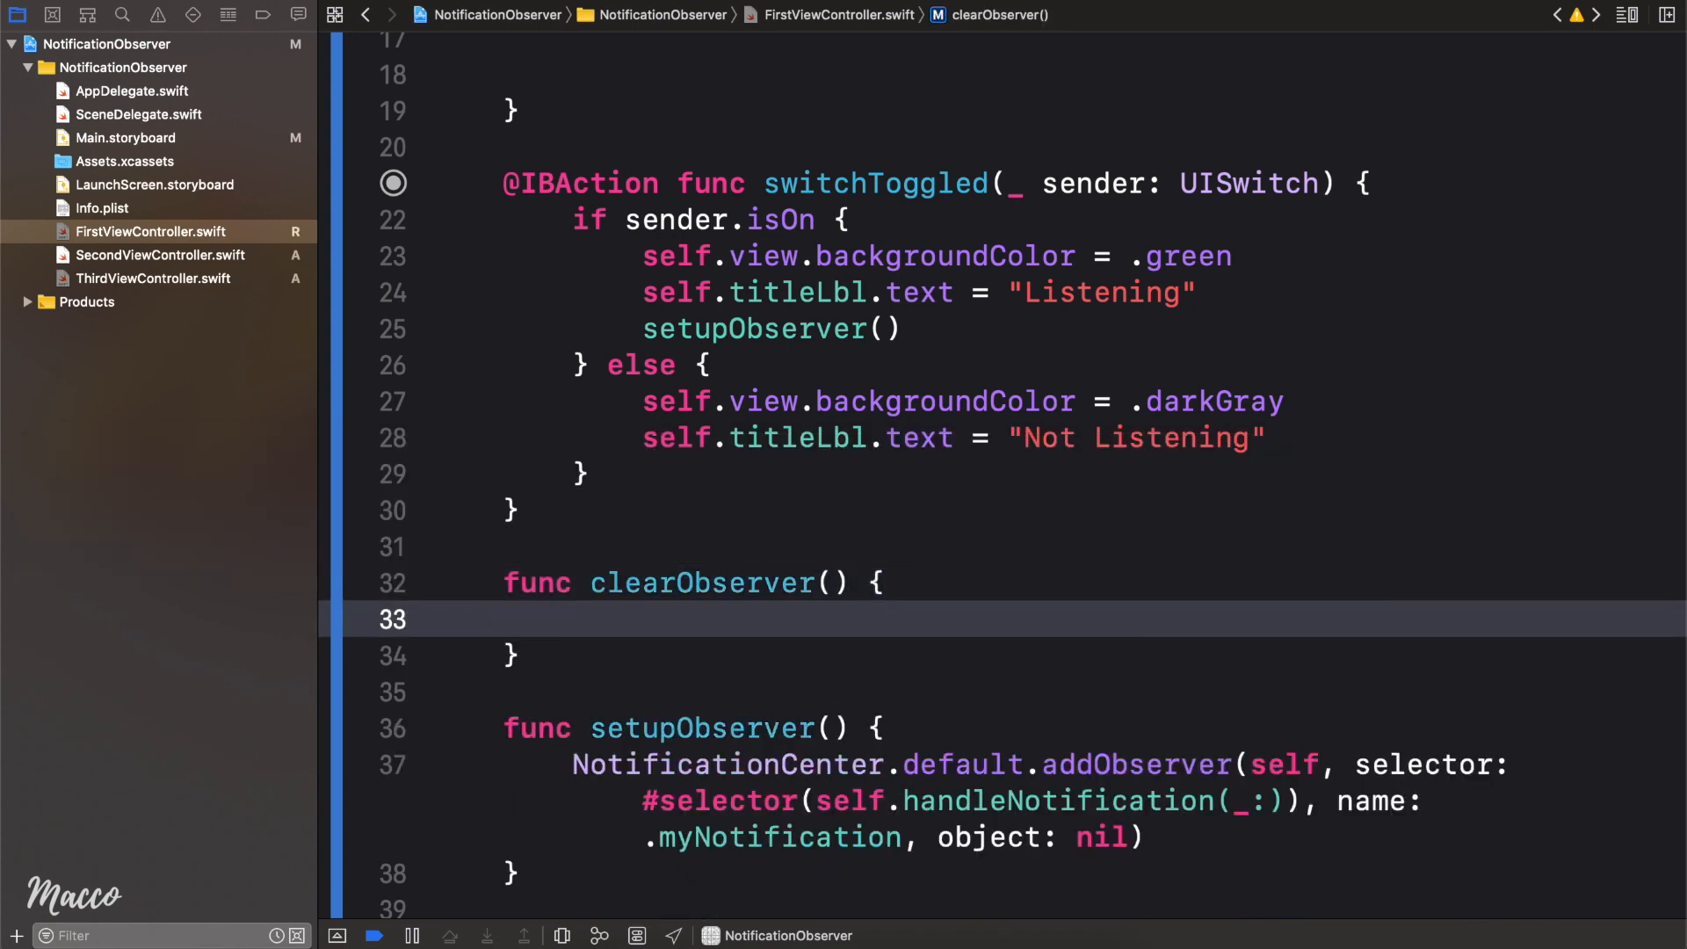
pyautogui.write('NotificationCenter.default.removeObserver(observer: Any)')
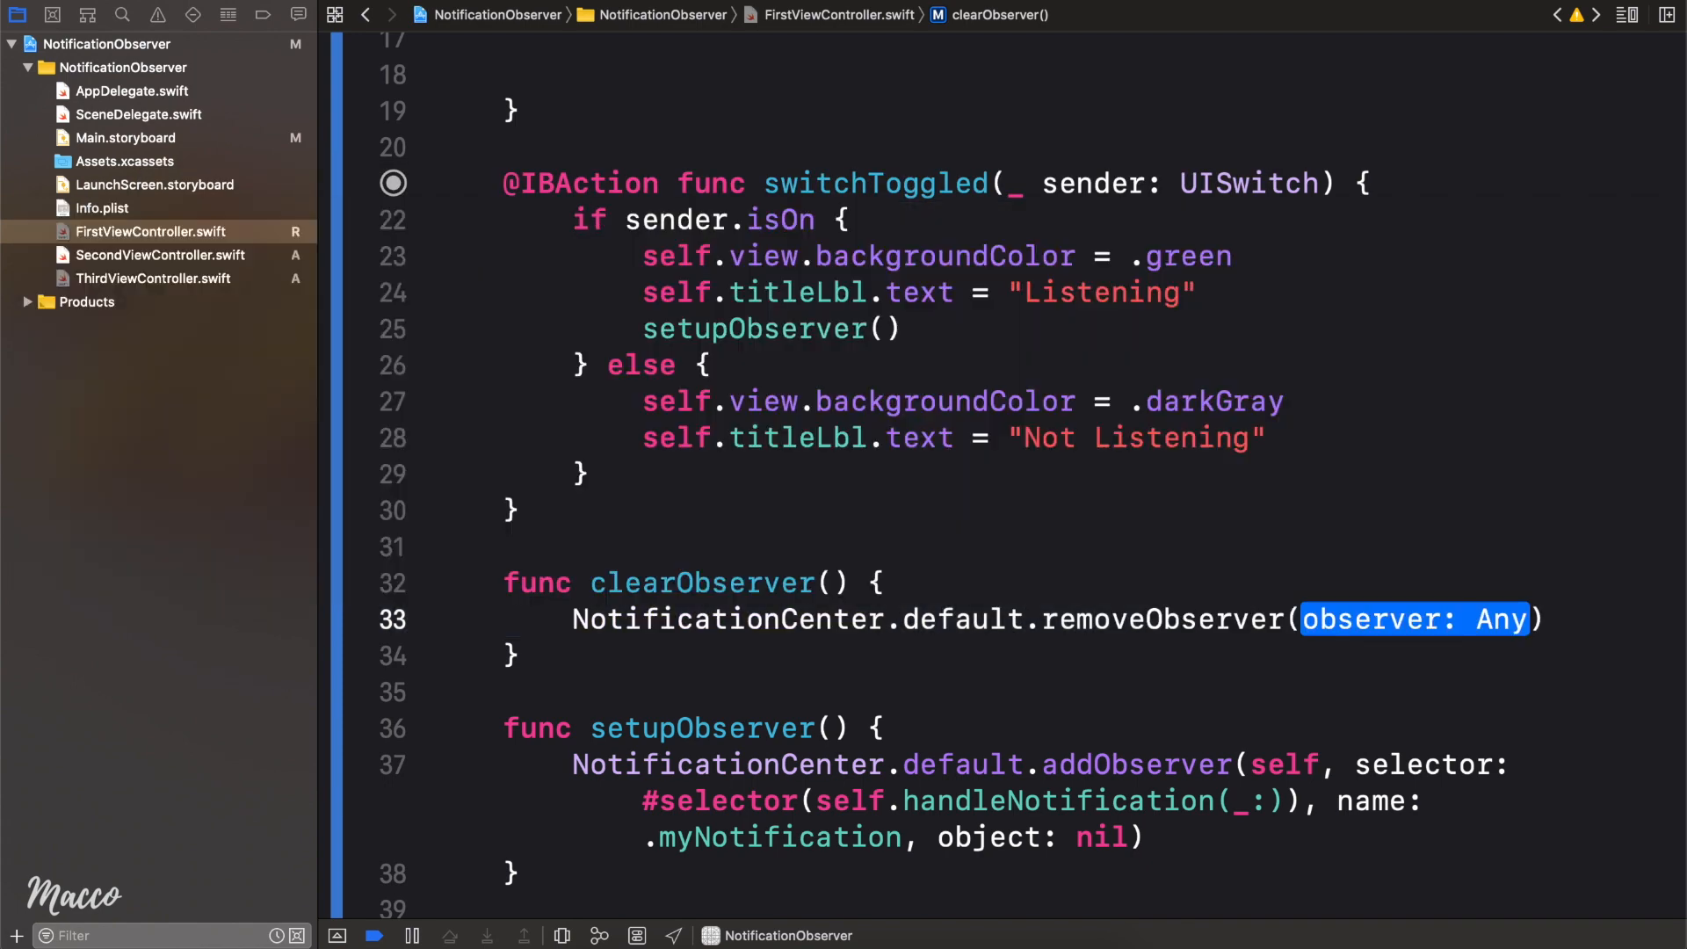
pyautogui.write('self')
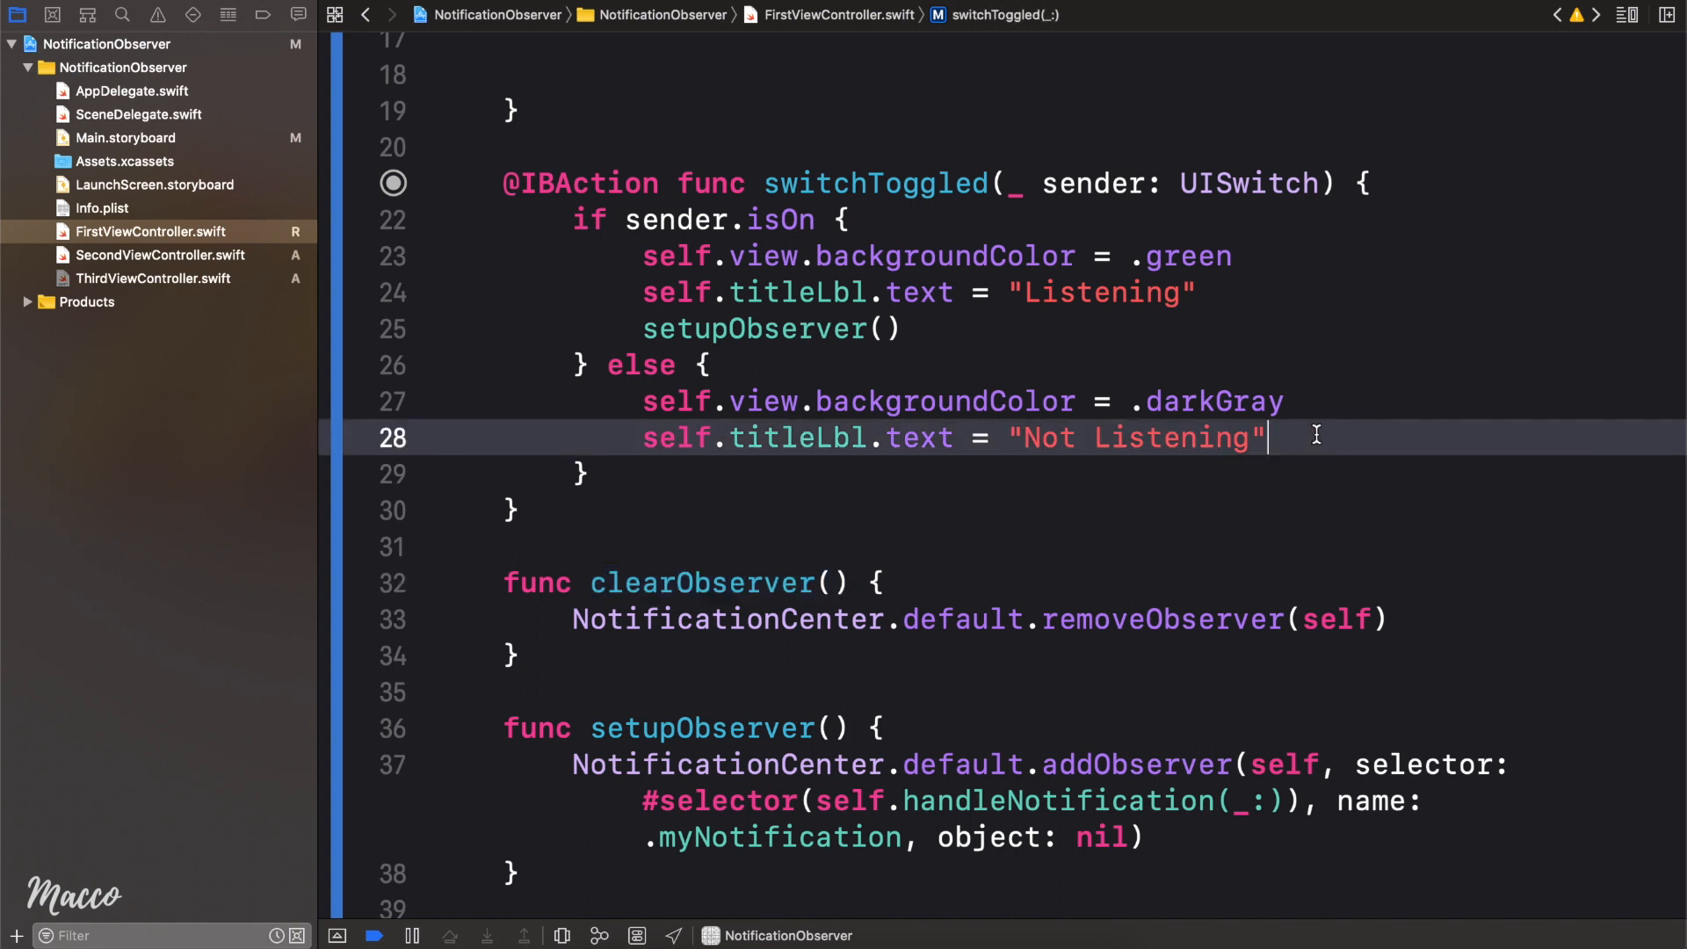
# Call clearObserver() in the else branch and in deinit, then move to SecondViewController.swift.
pyautogui.write('clearObserver()')
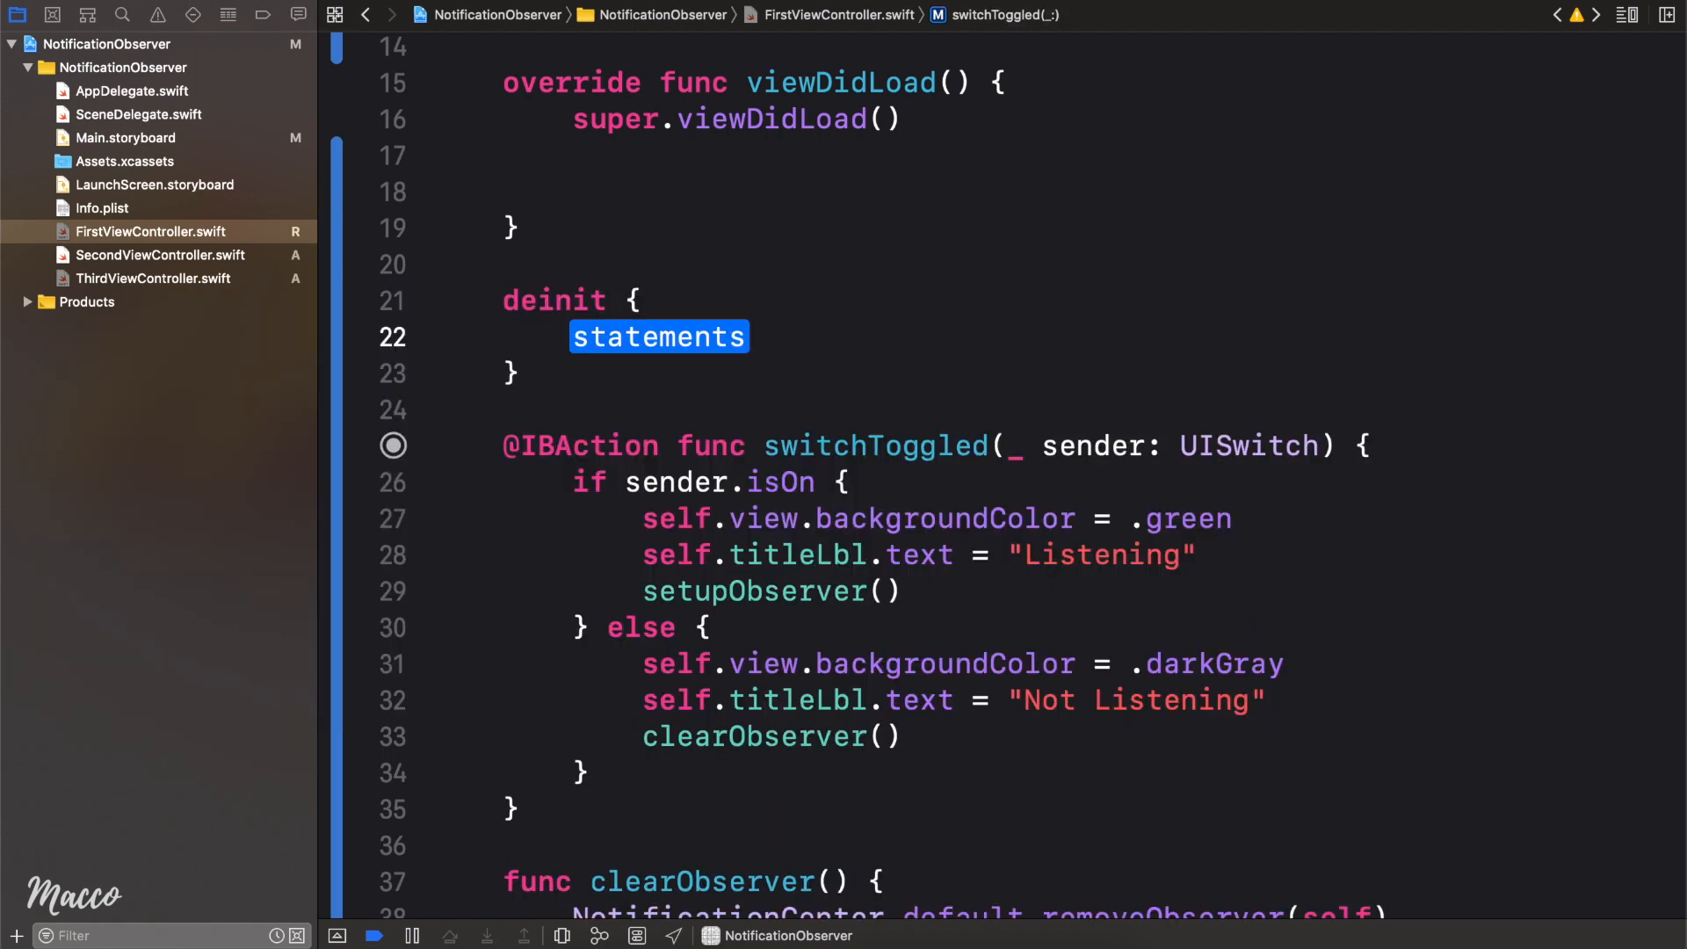
pyautogui.write('clearObserver()')
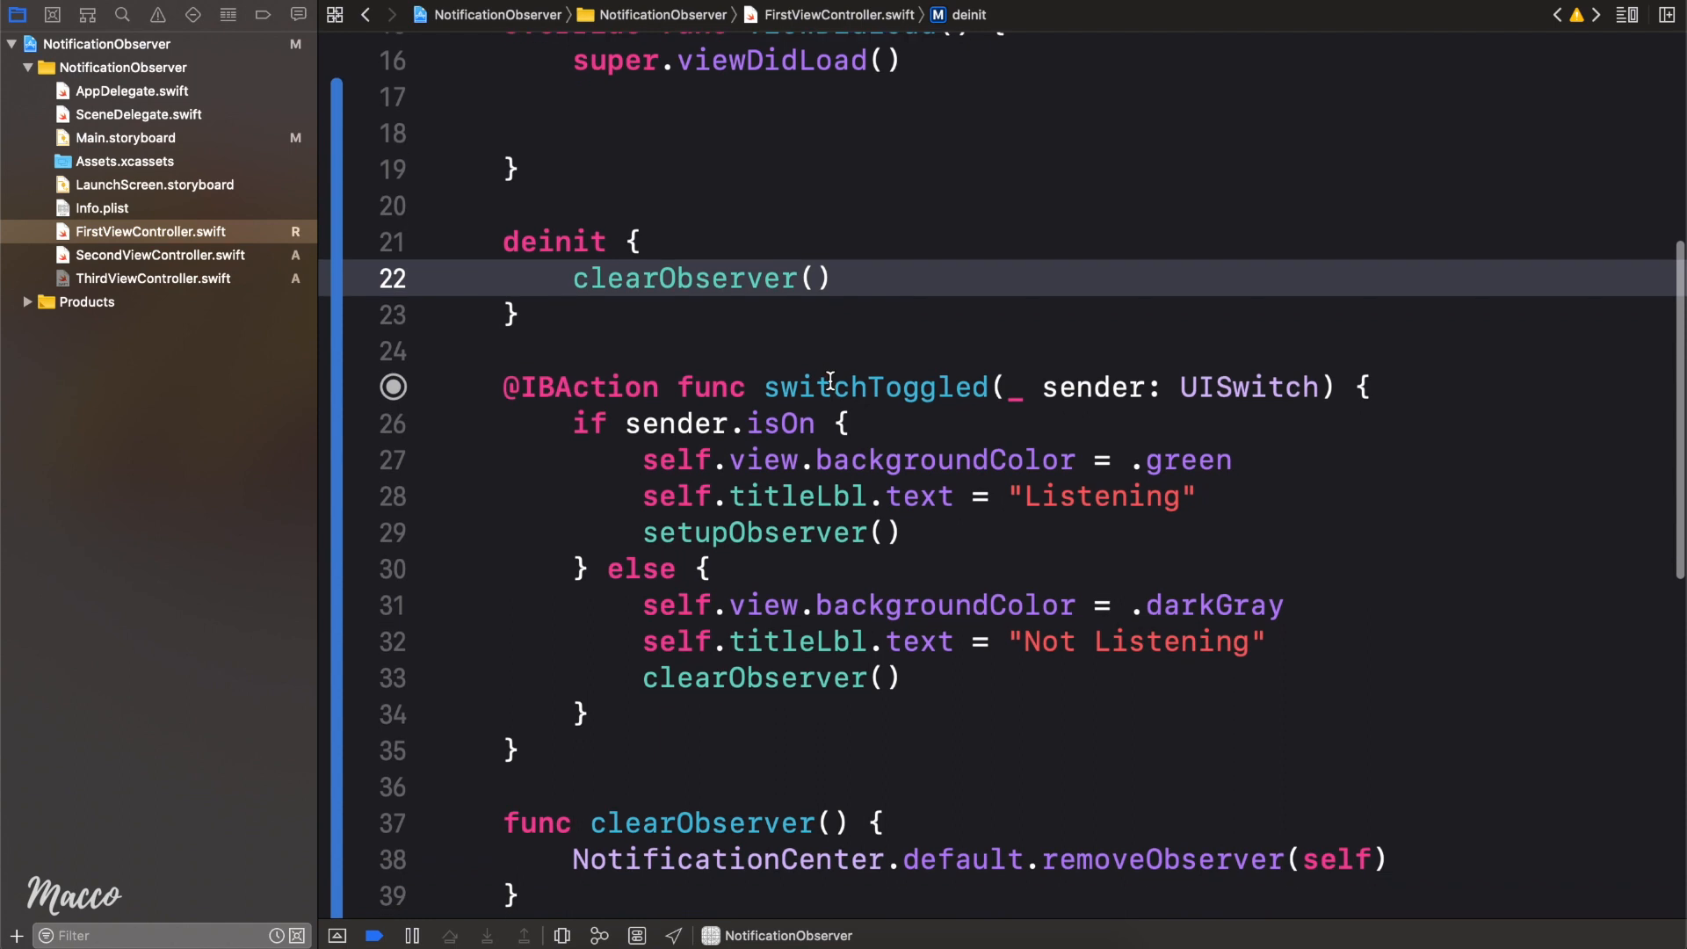
pyautogui.scroll(-3)
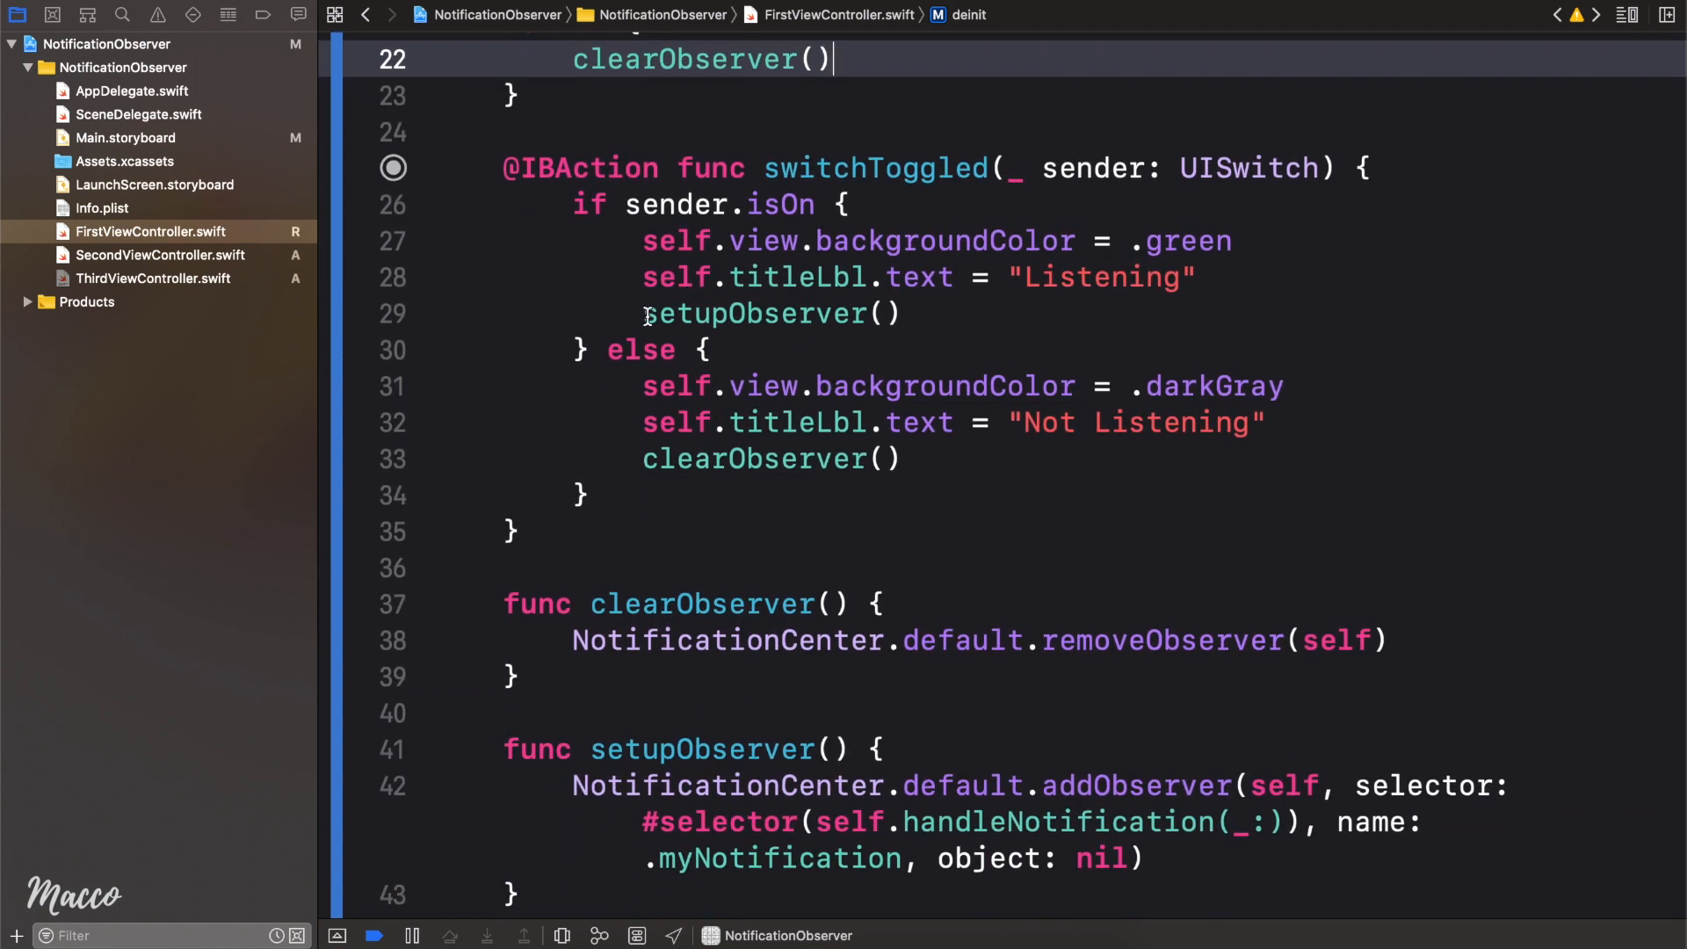
pyautogui.doubleClick(701, 459)
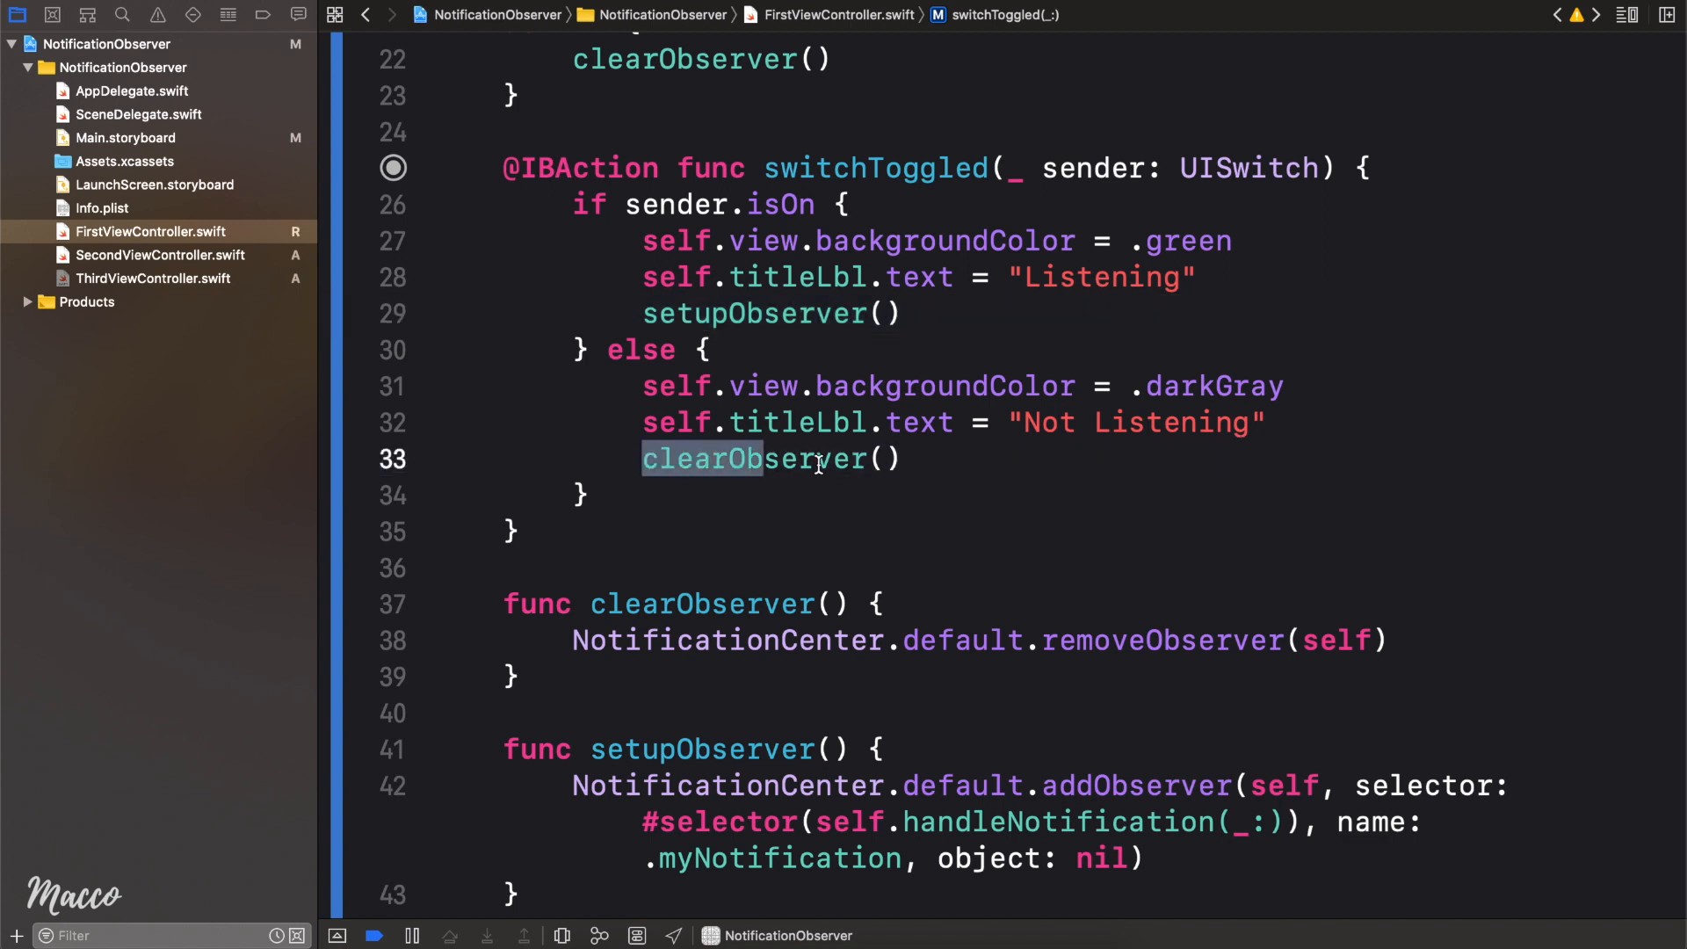
pyautogui.scroll(-3)
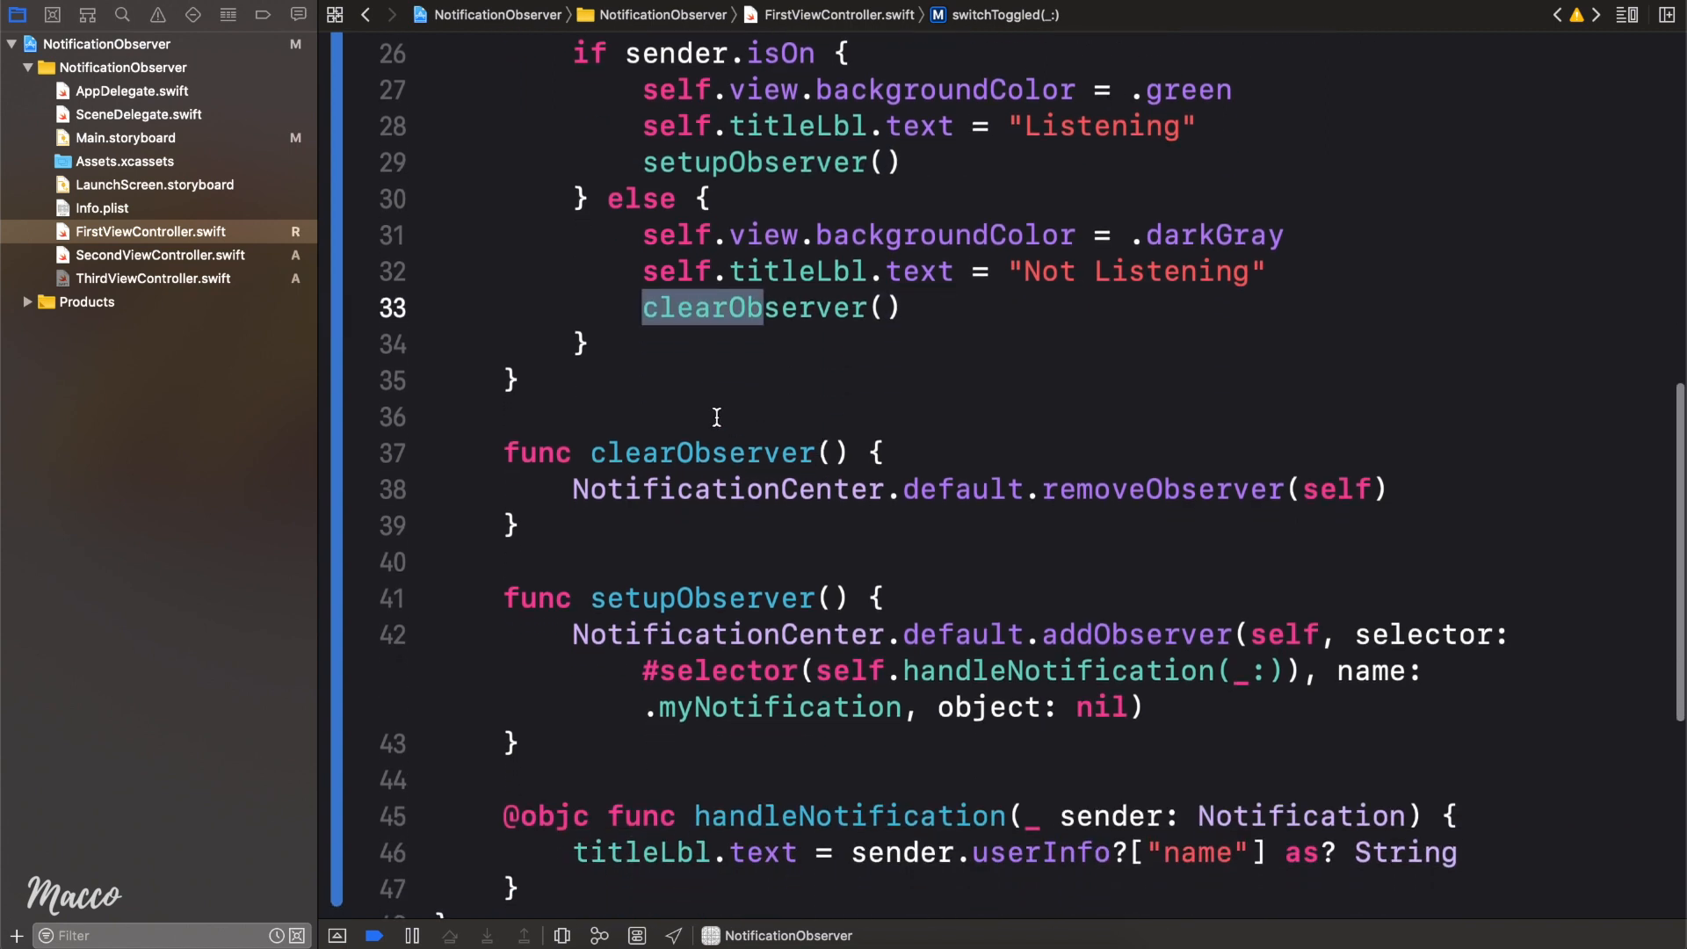
pyautogui.scroll(-3)
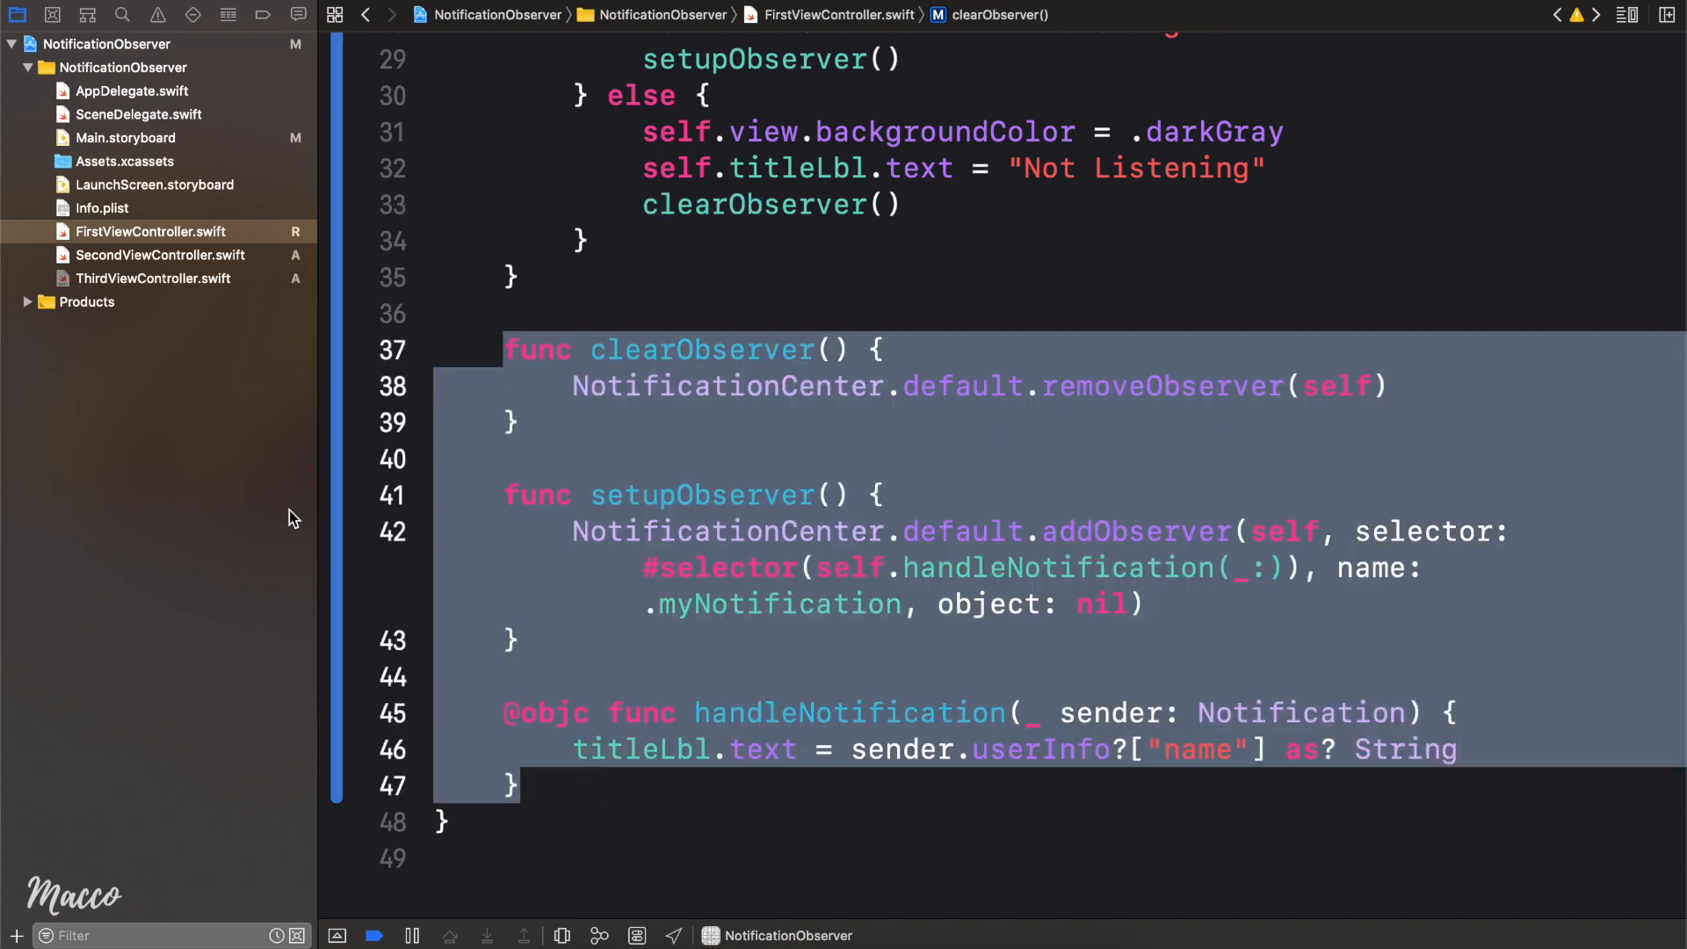
pyautogui.click(160, 255)
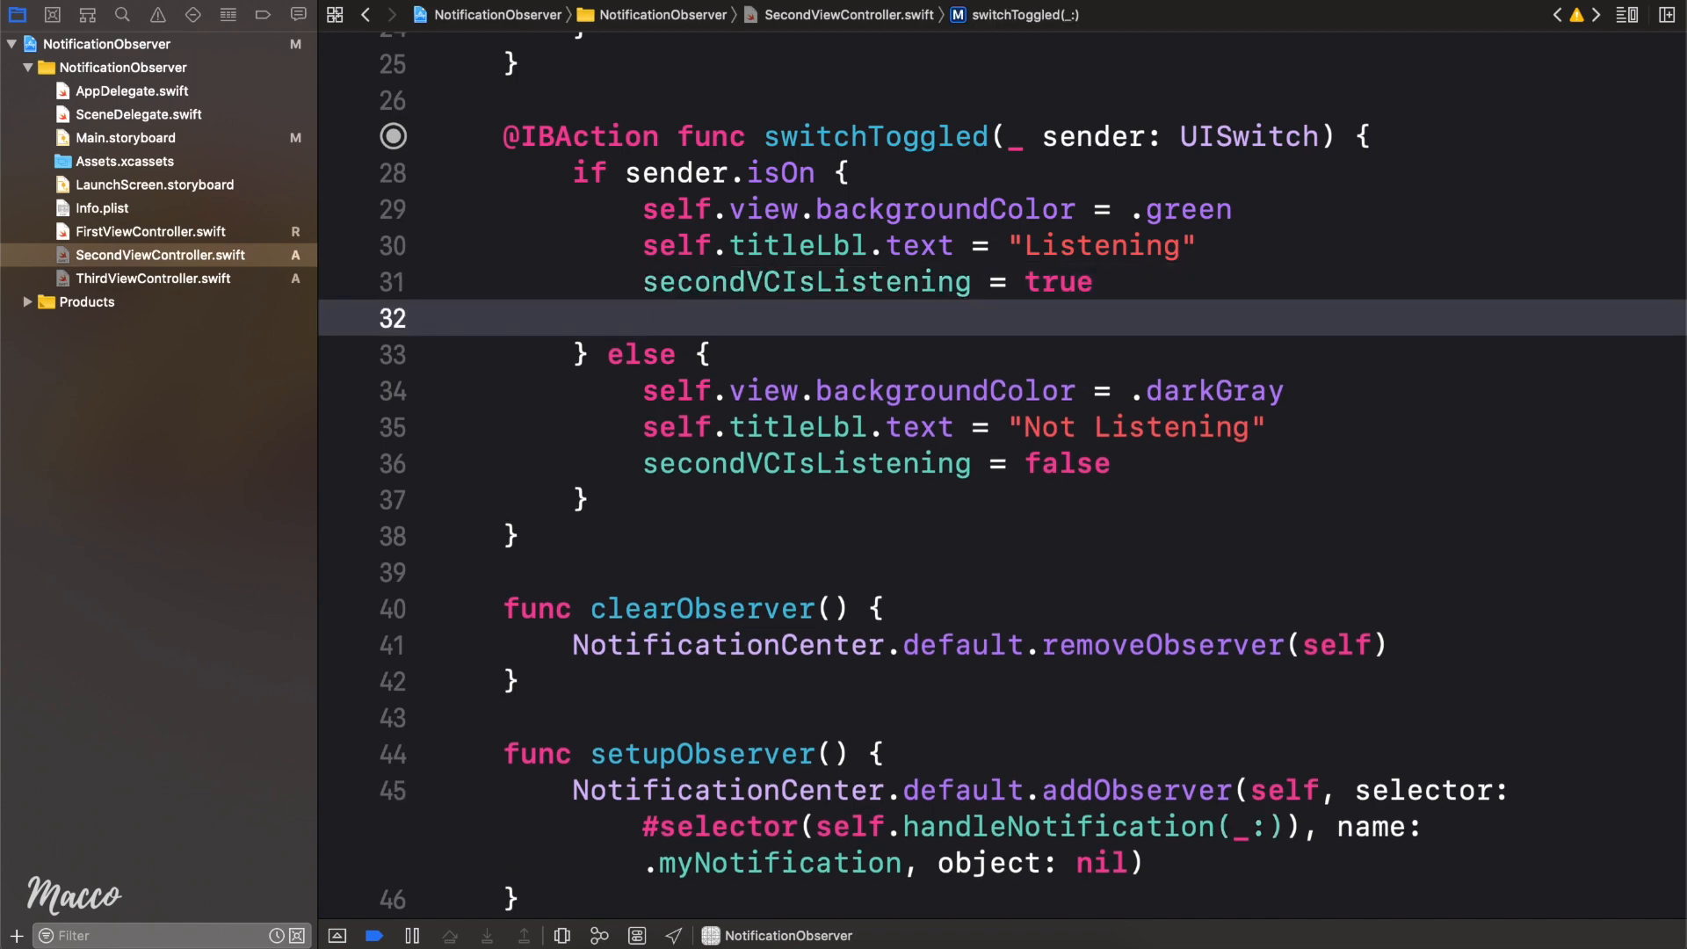
# In SecondViewController call setupObserver/clearObserver from the switch and viewDidLoad, and clearObserver in a new deinit.
pyautogui.write('setupObserver()')
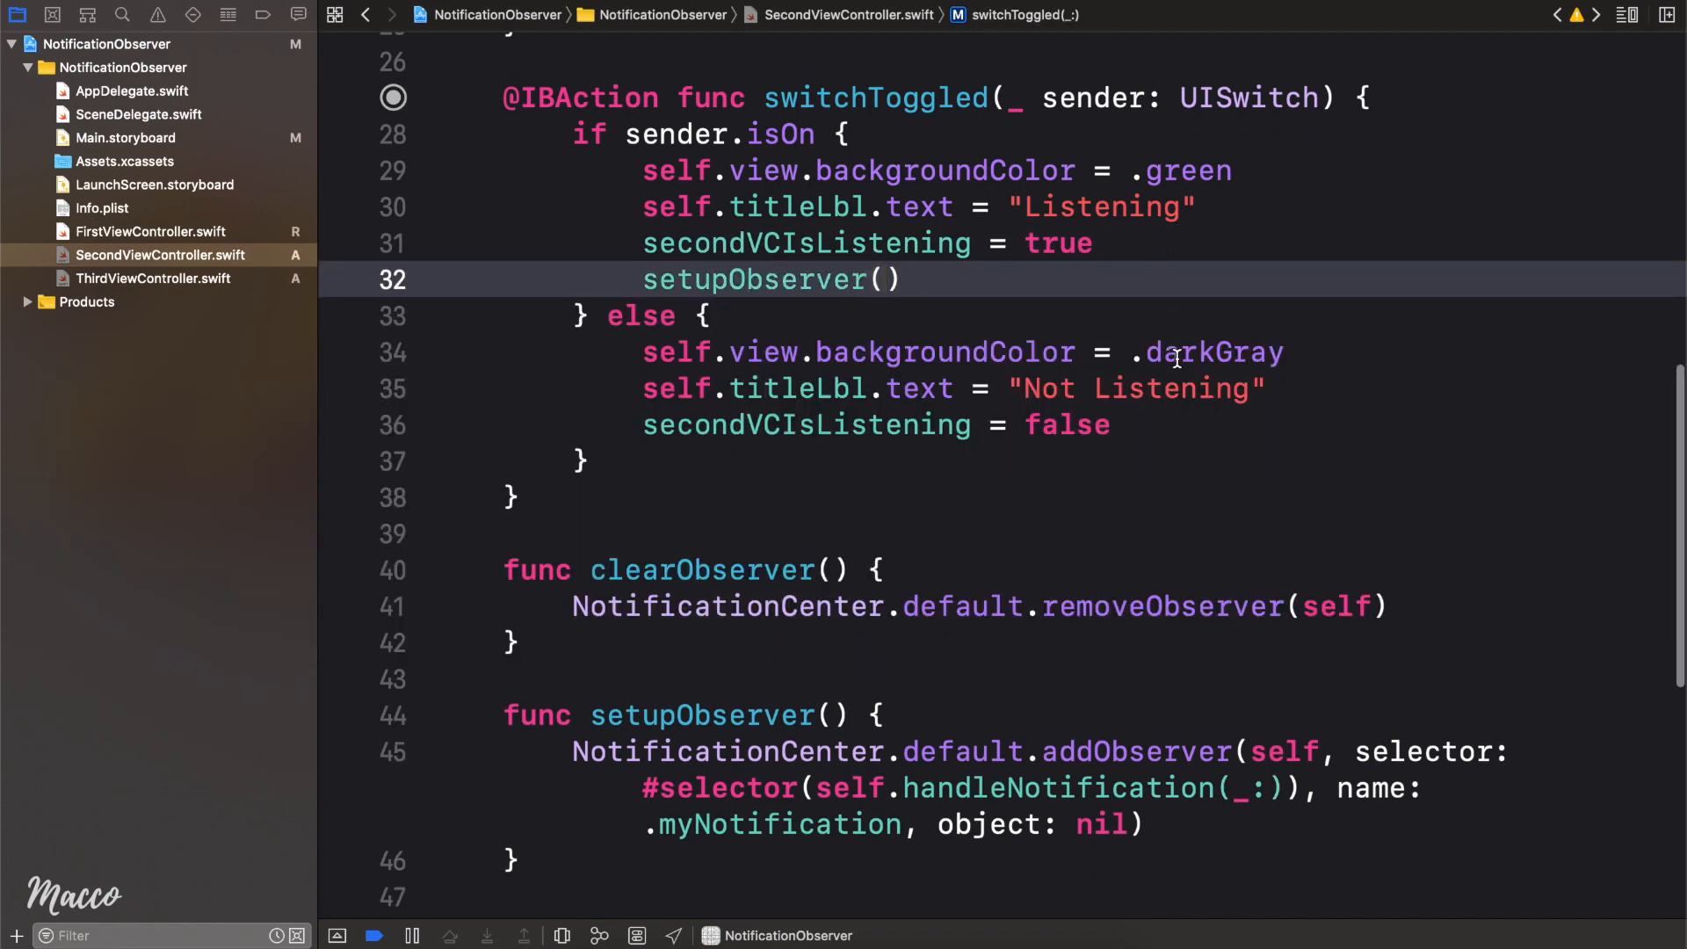
pyautogui.write('c')
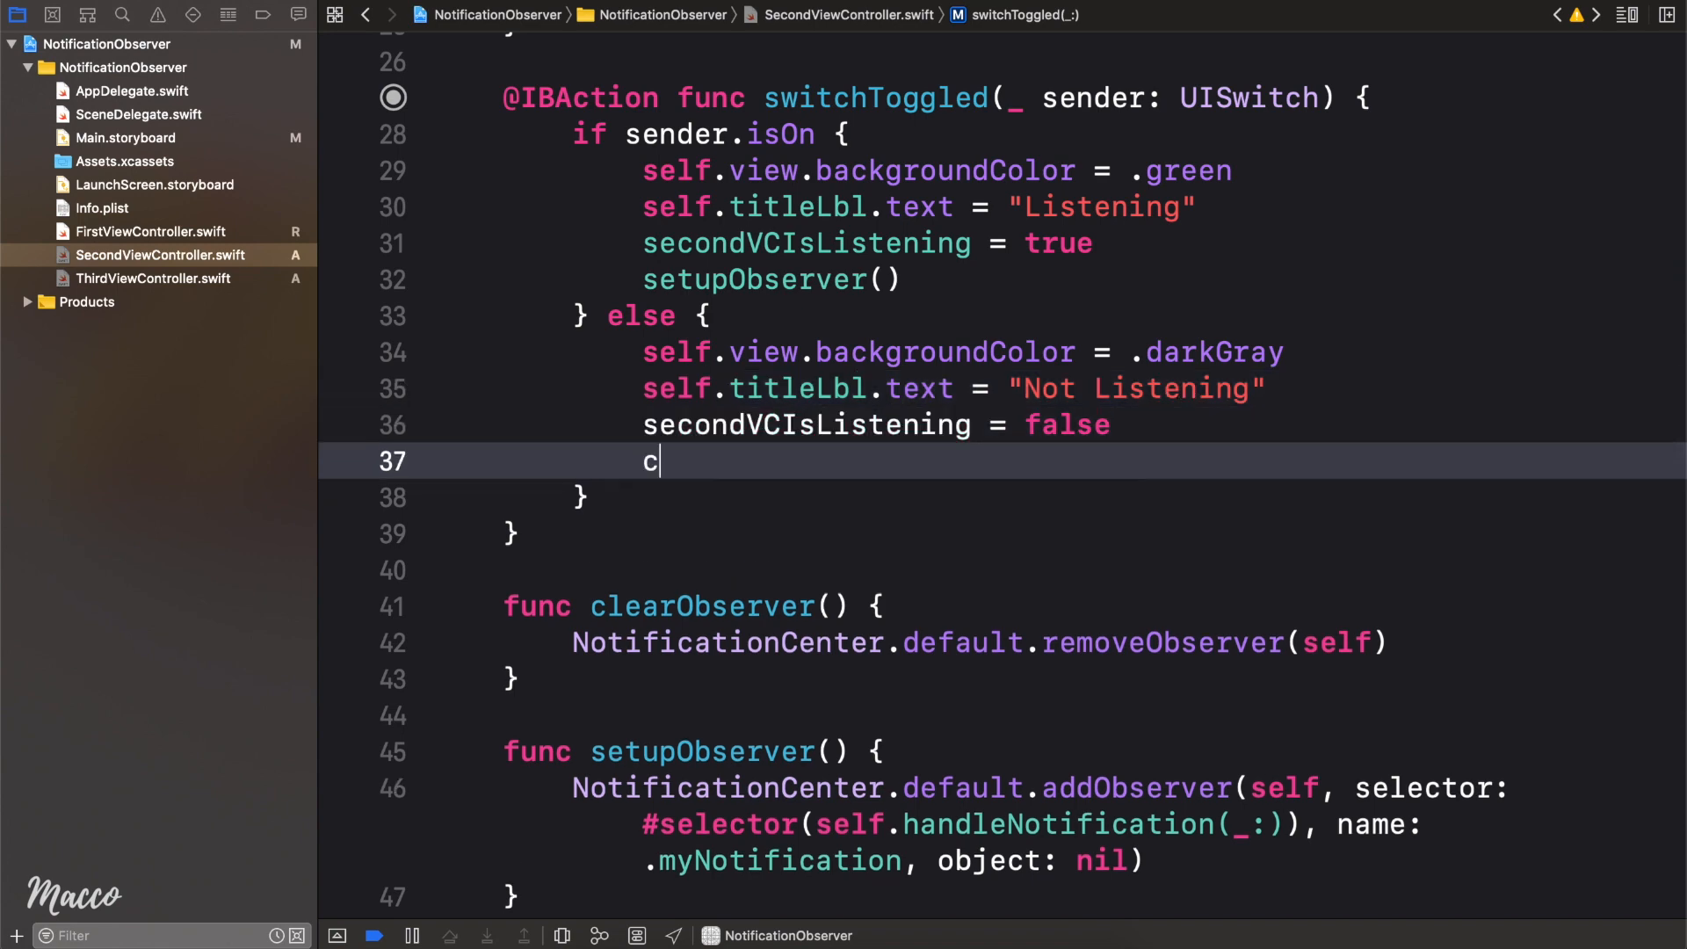
pyautogui.write('learObserver()')
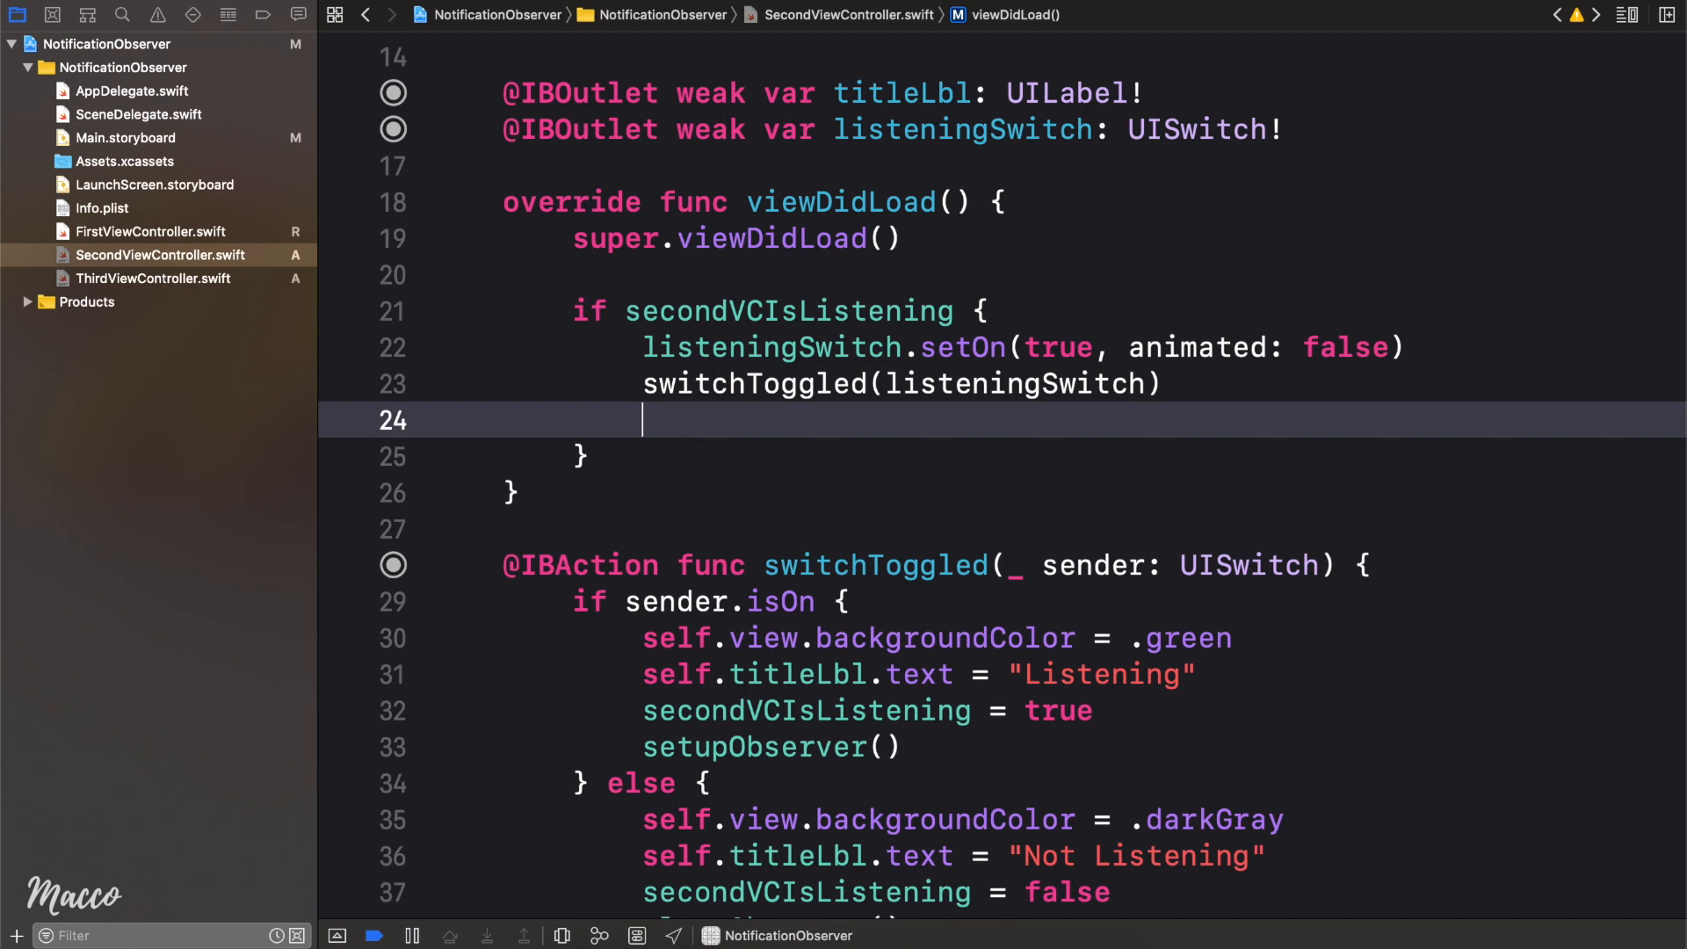
pyautogui.write('setupObserver()')
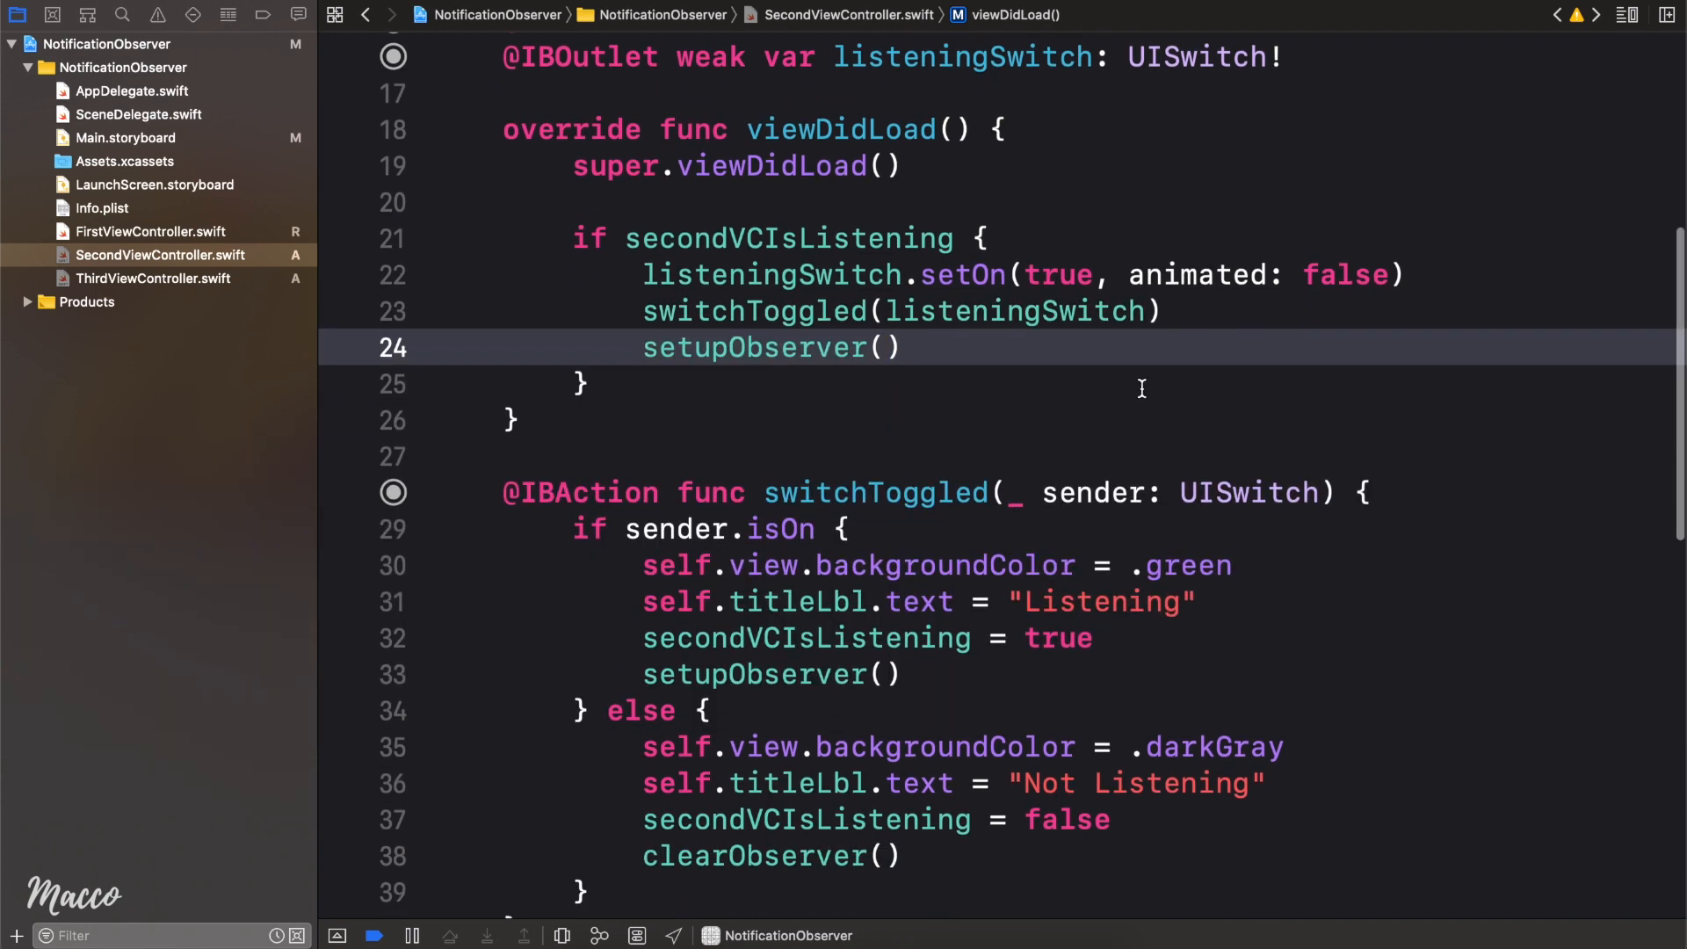
pyautogui.write('deini')
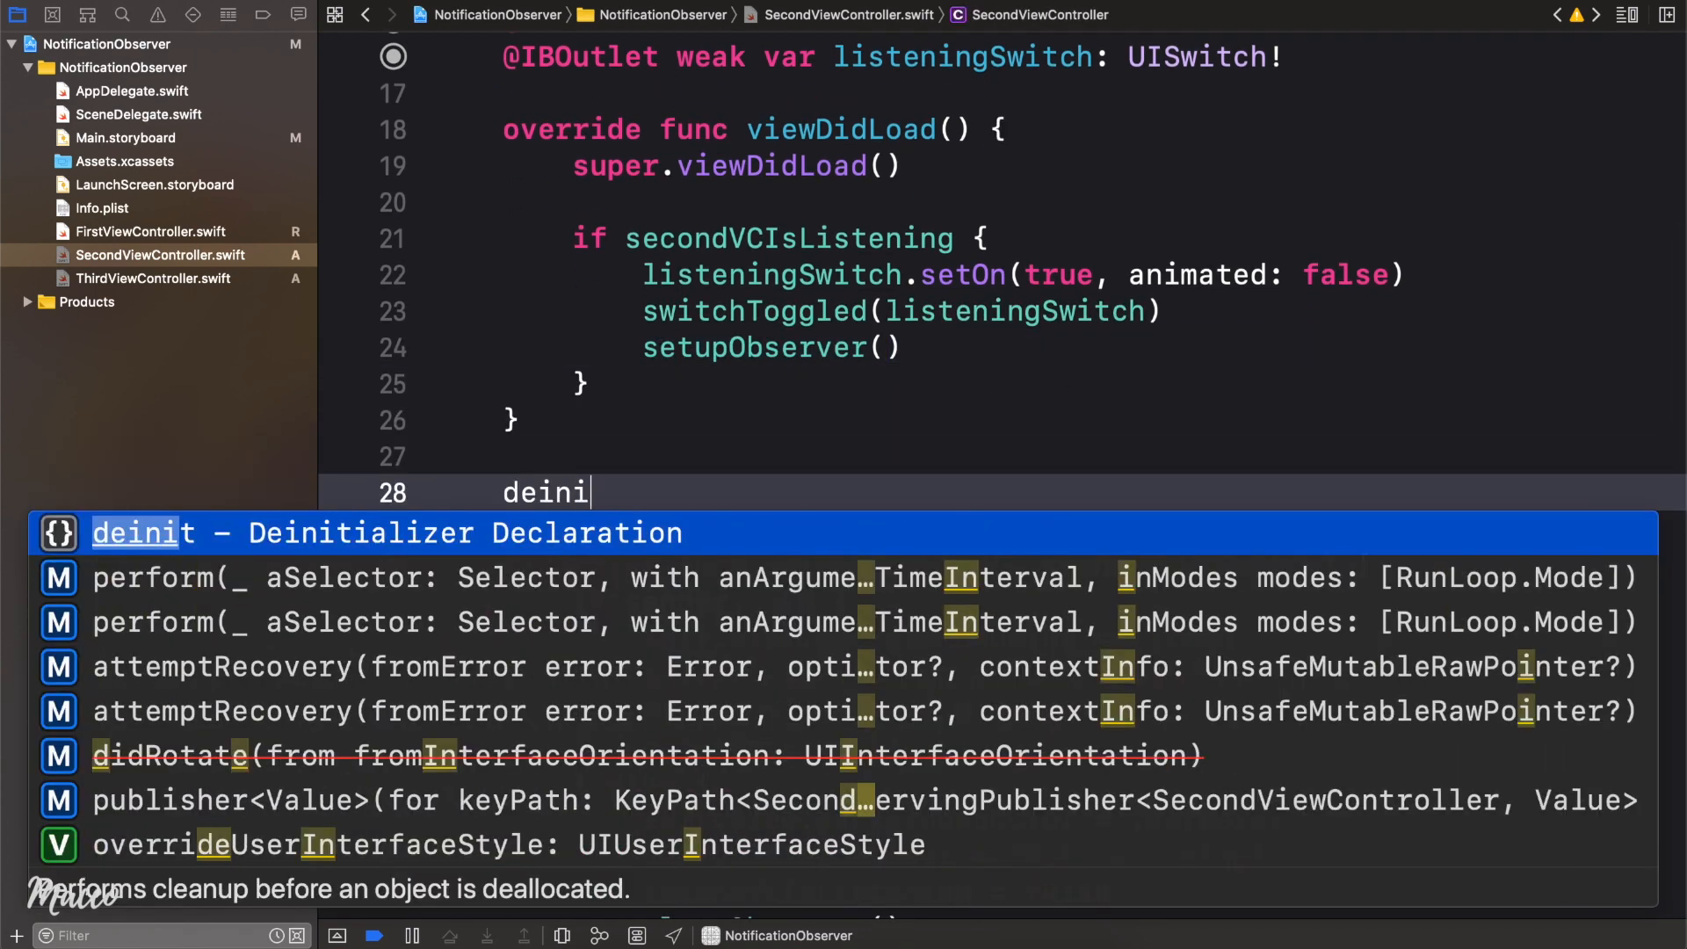
pyautogui.write('clea')
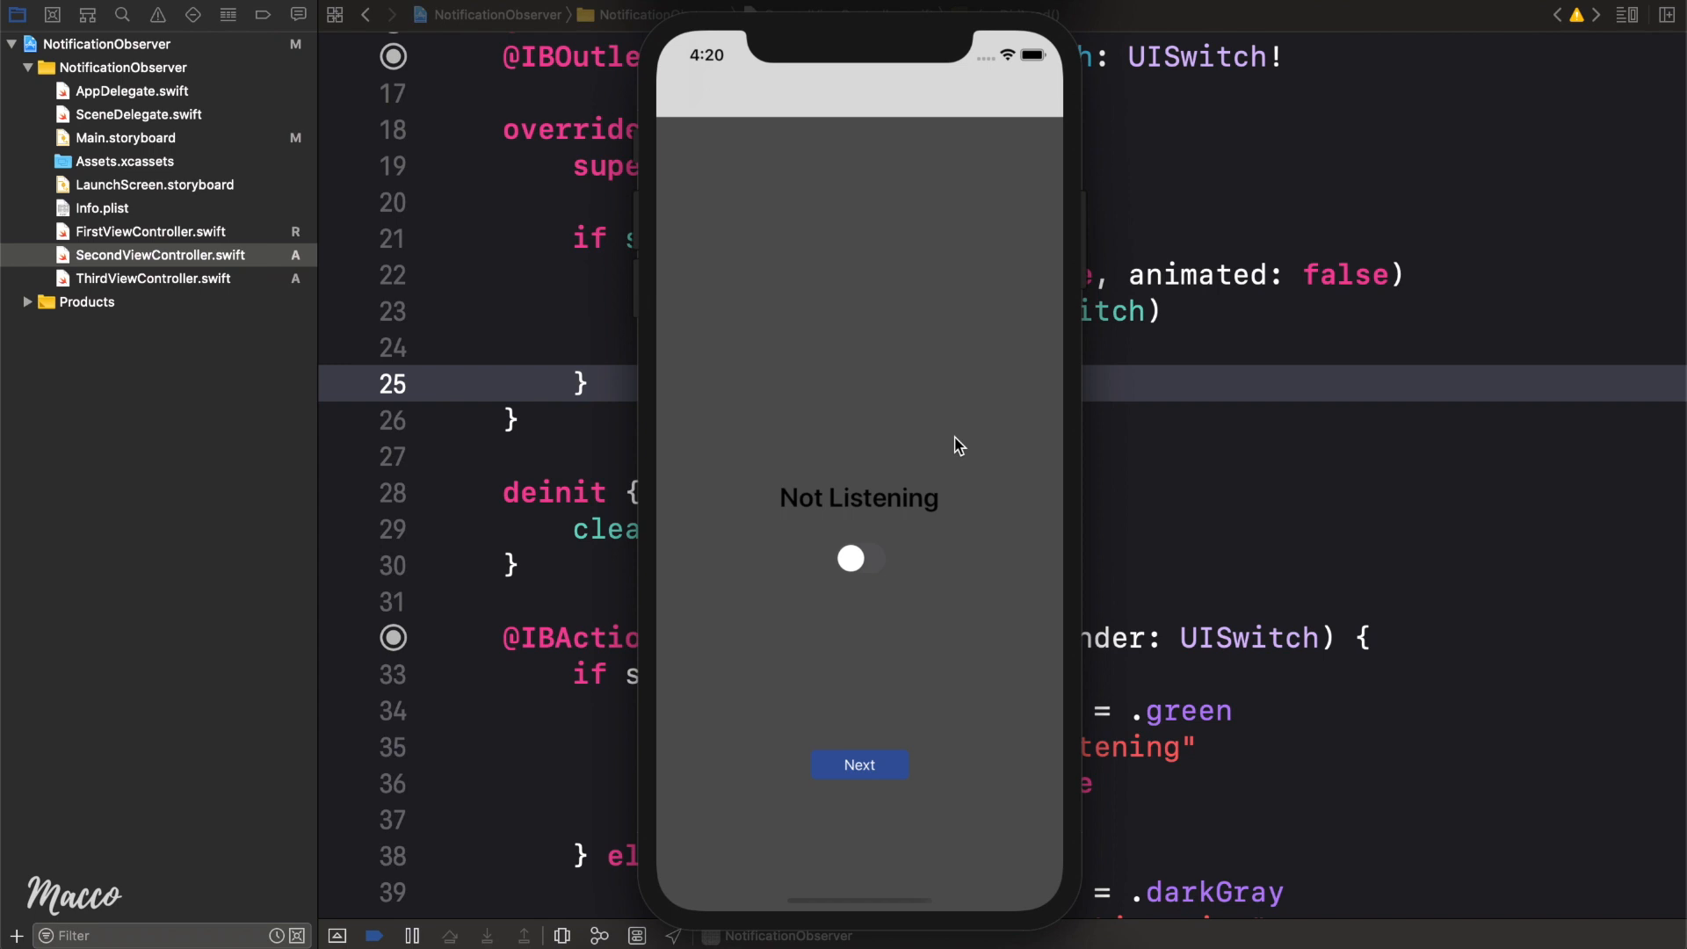
# Save the name Emmanuel while nobody listens, then switch the first screen's listening on.
pyautogui.click(860, 764)
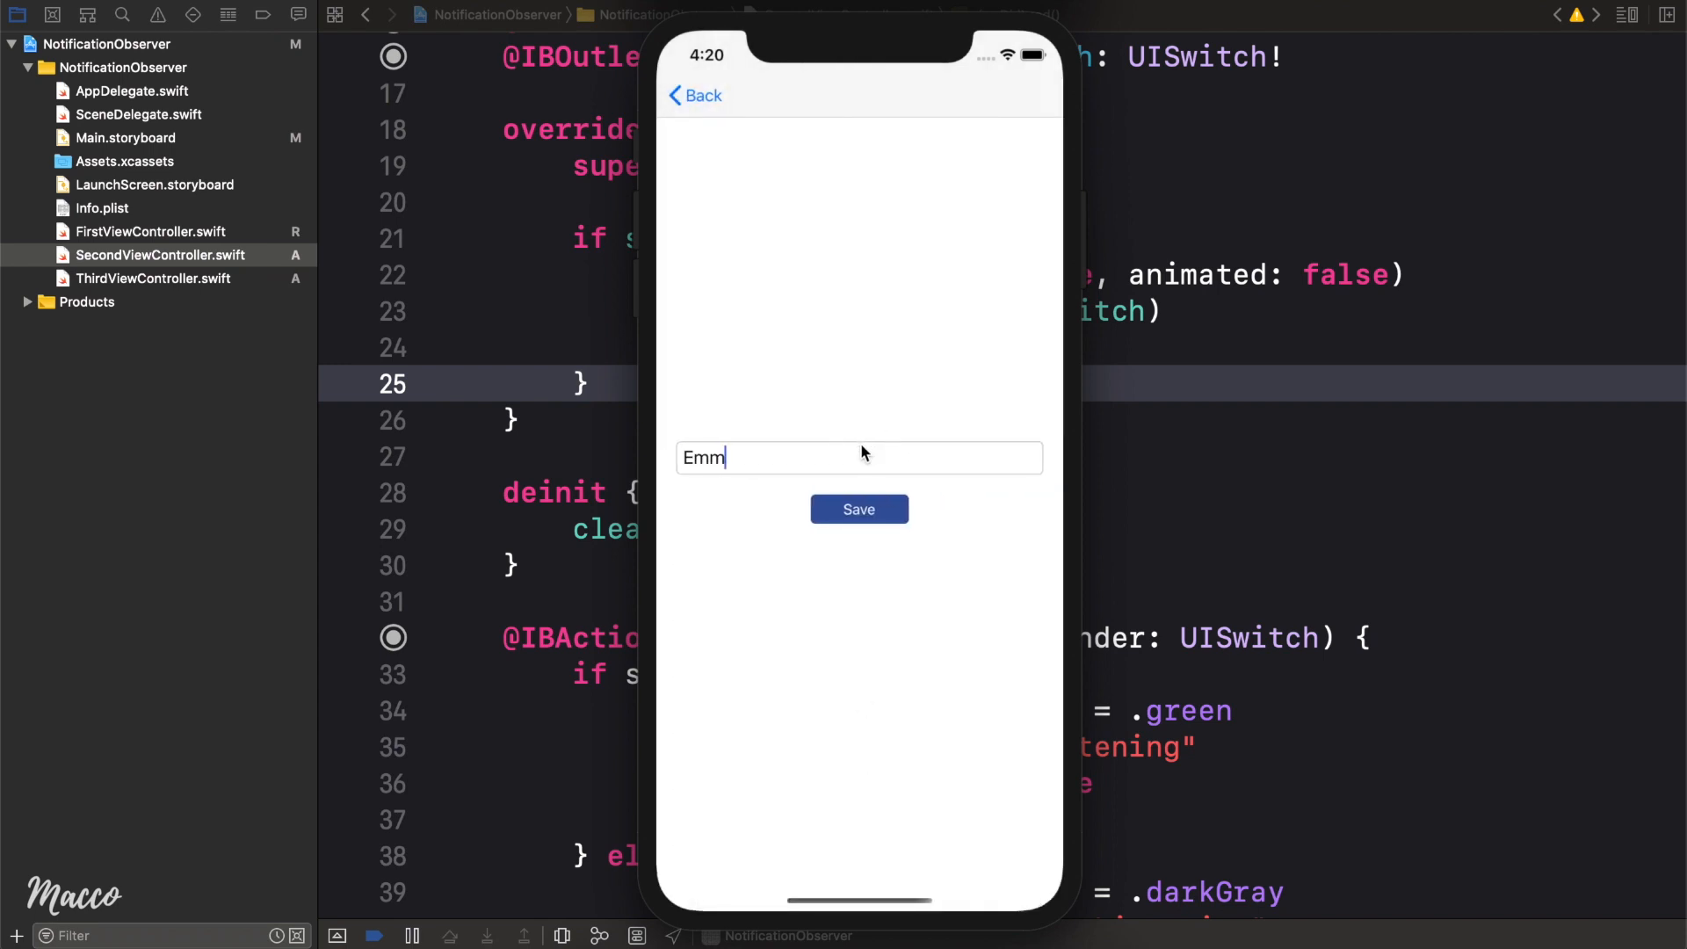
pyautogui.write('anuel')
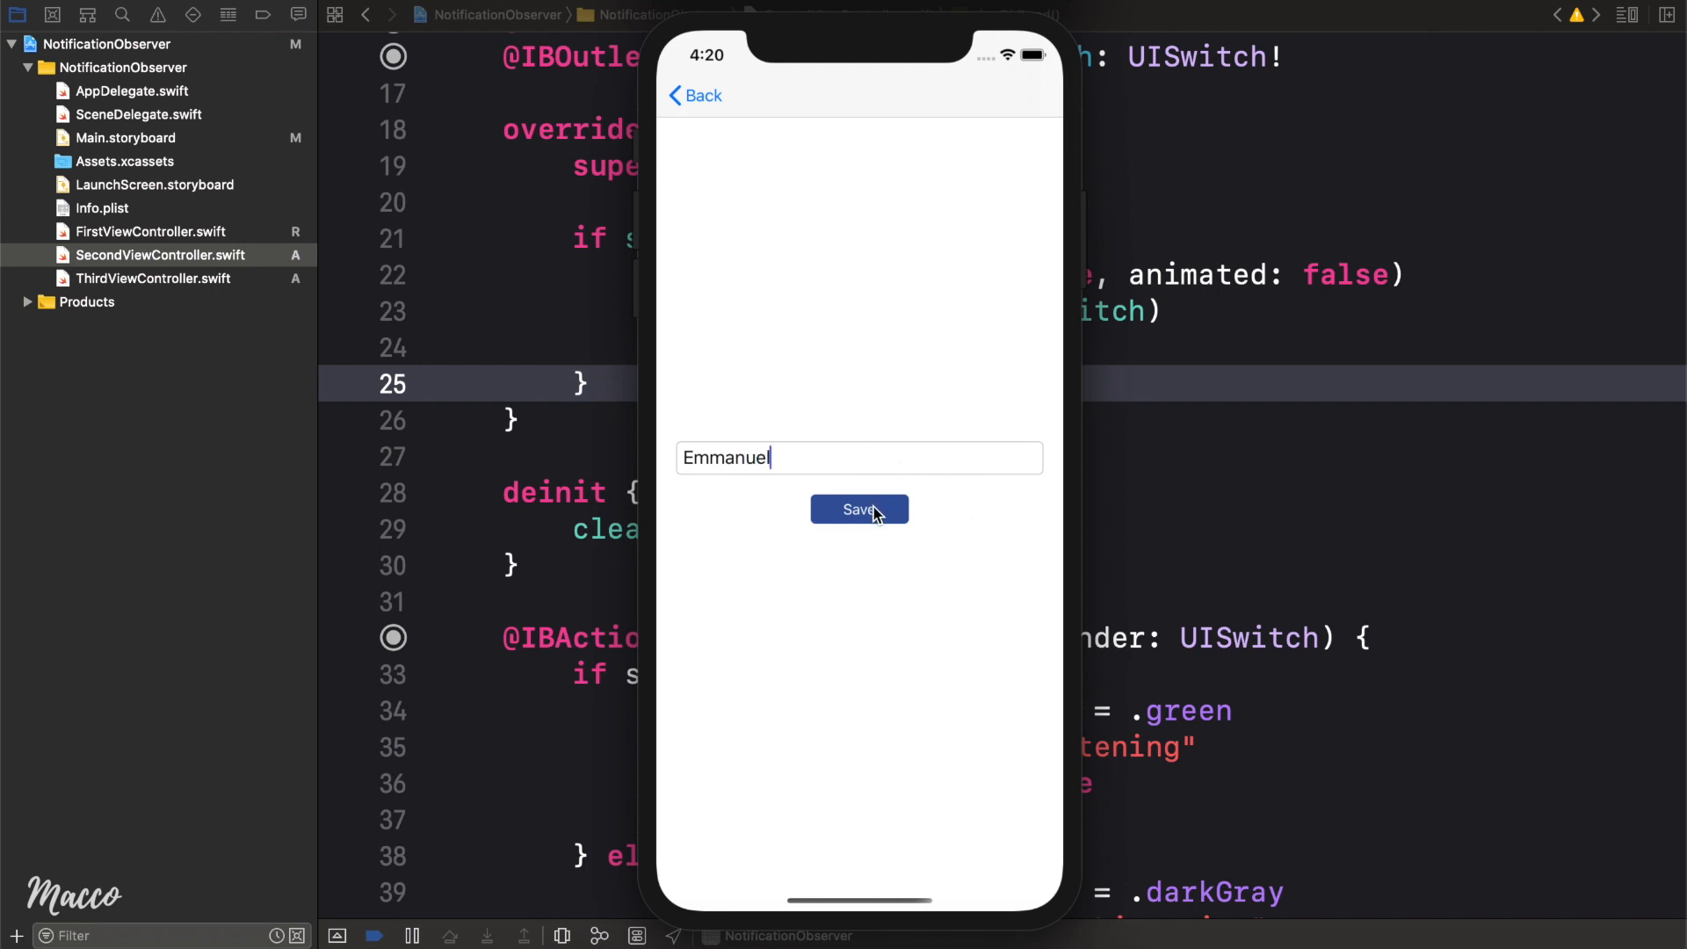
pyautogui.click(859, 509)
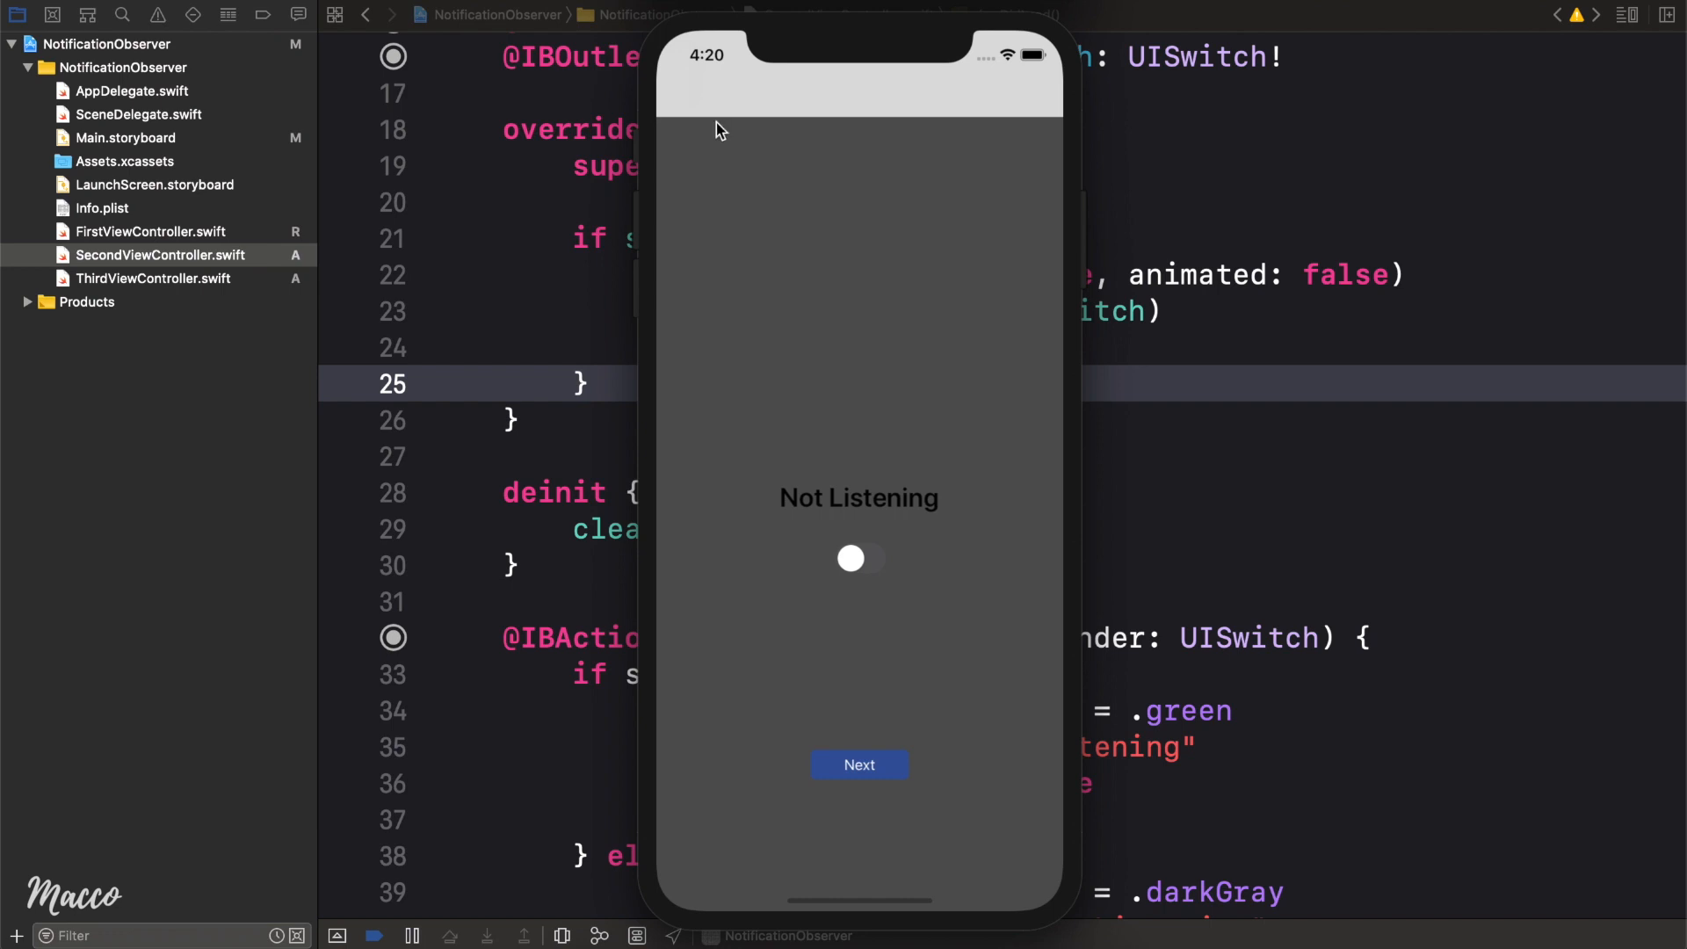
pyautogui.click(859, 559)
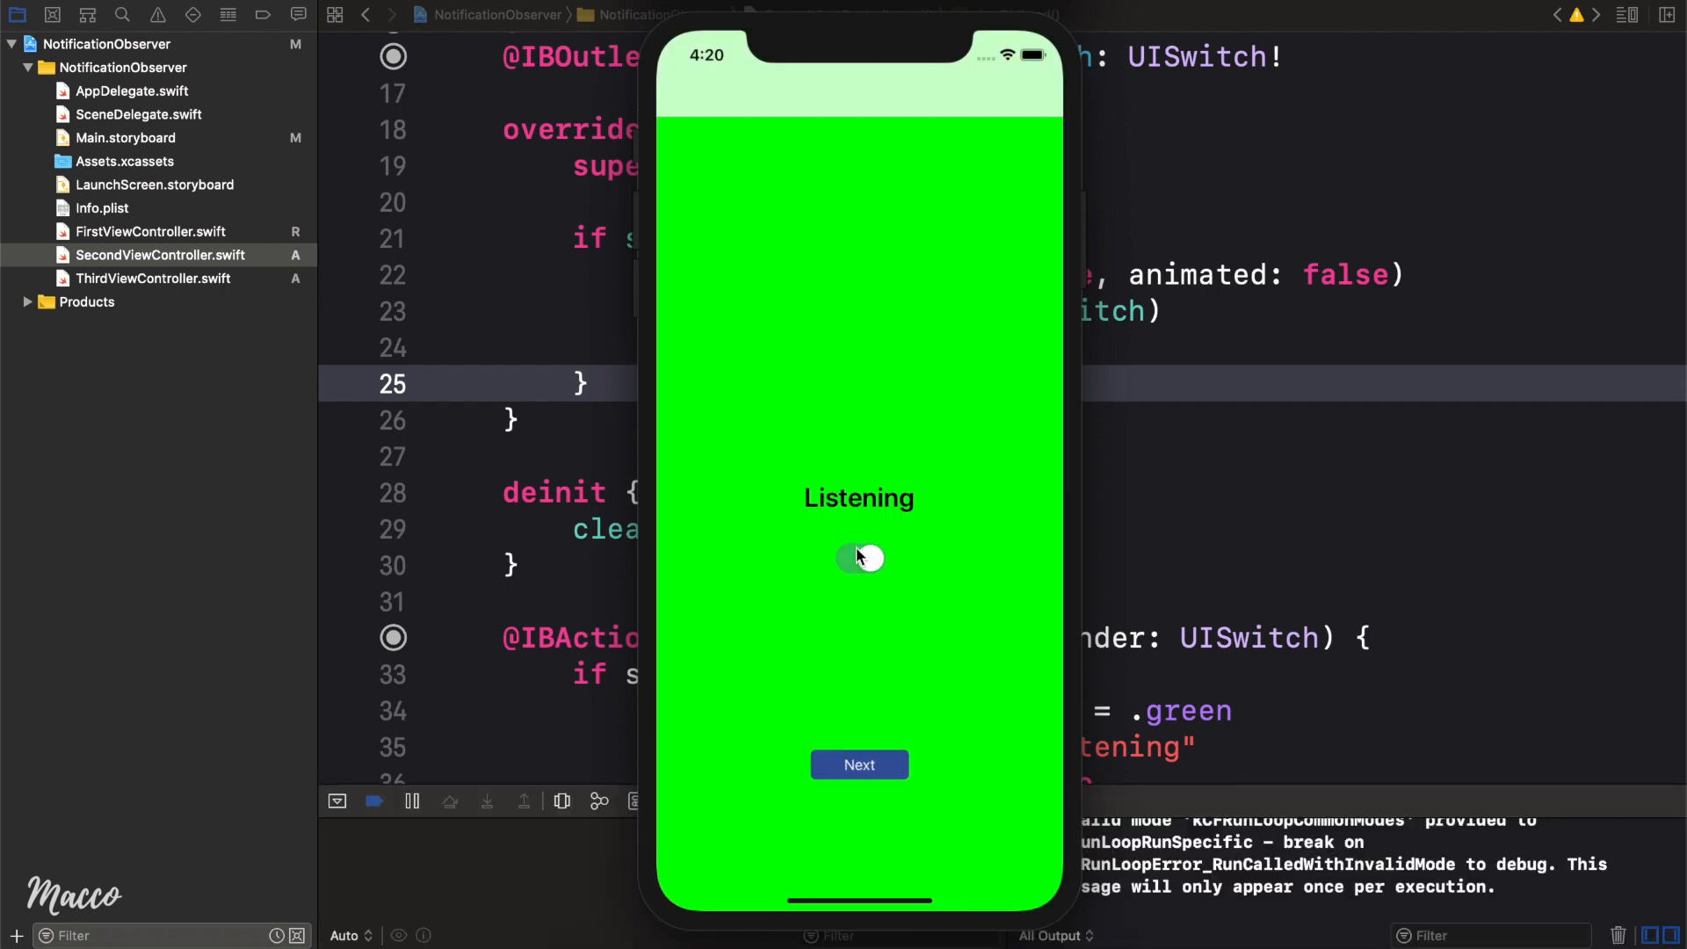
# From the second screen, enter and save the name Macco.
pyautogui.click(859, 557)
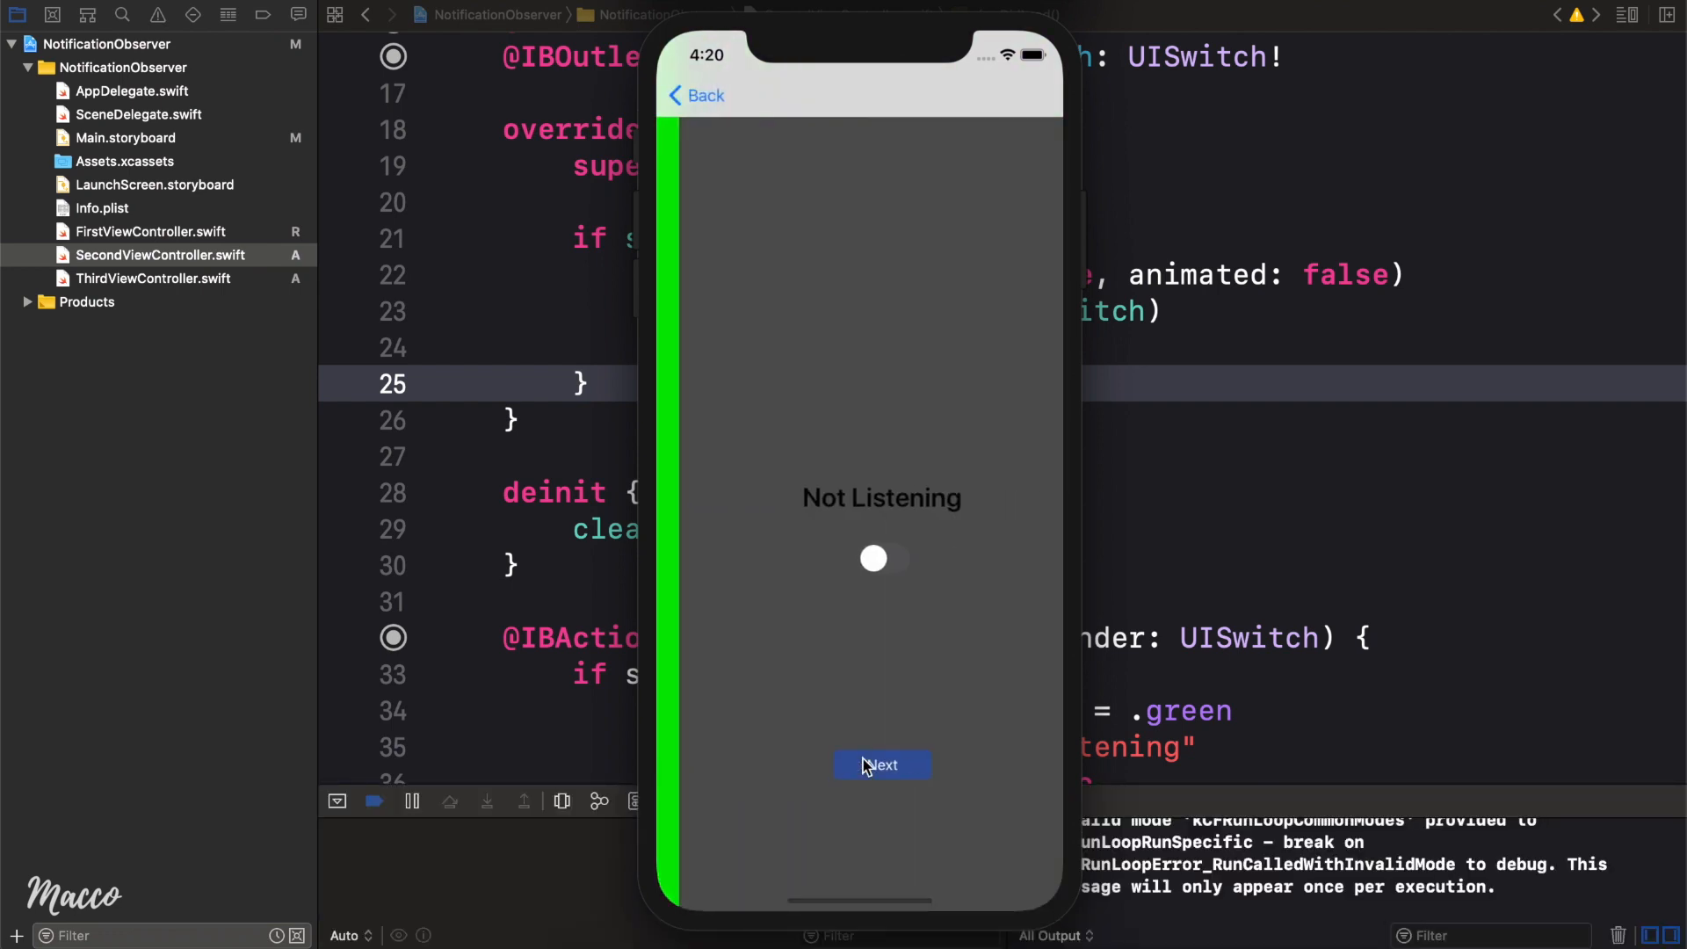
pyautogui.click(880, 764)
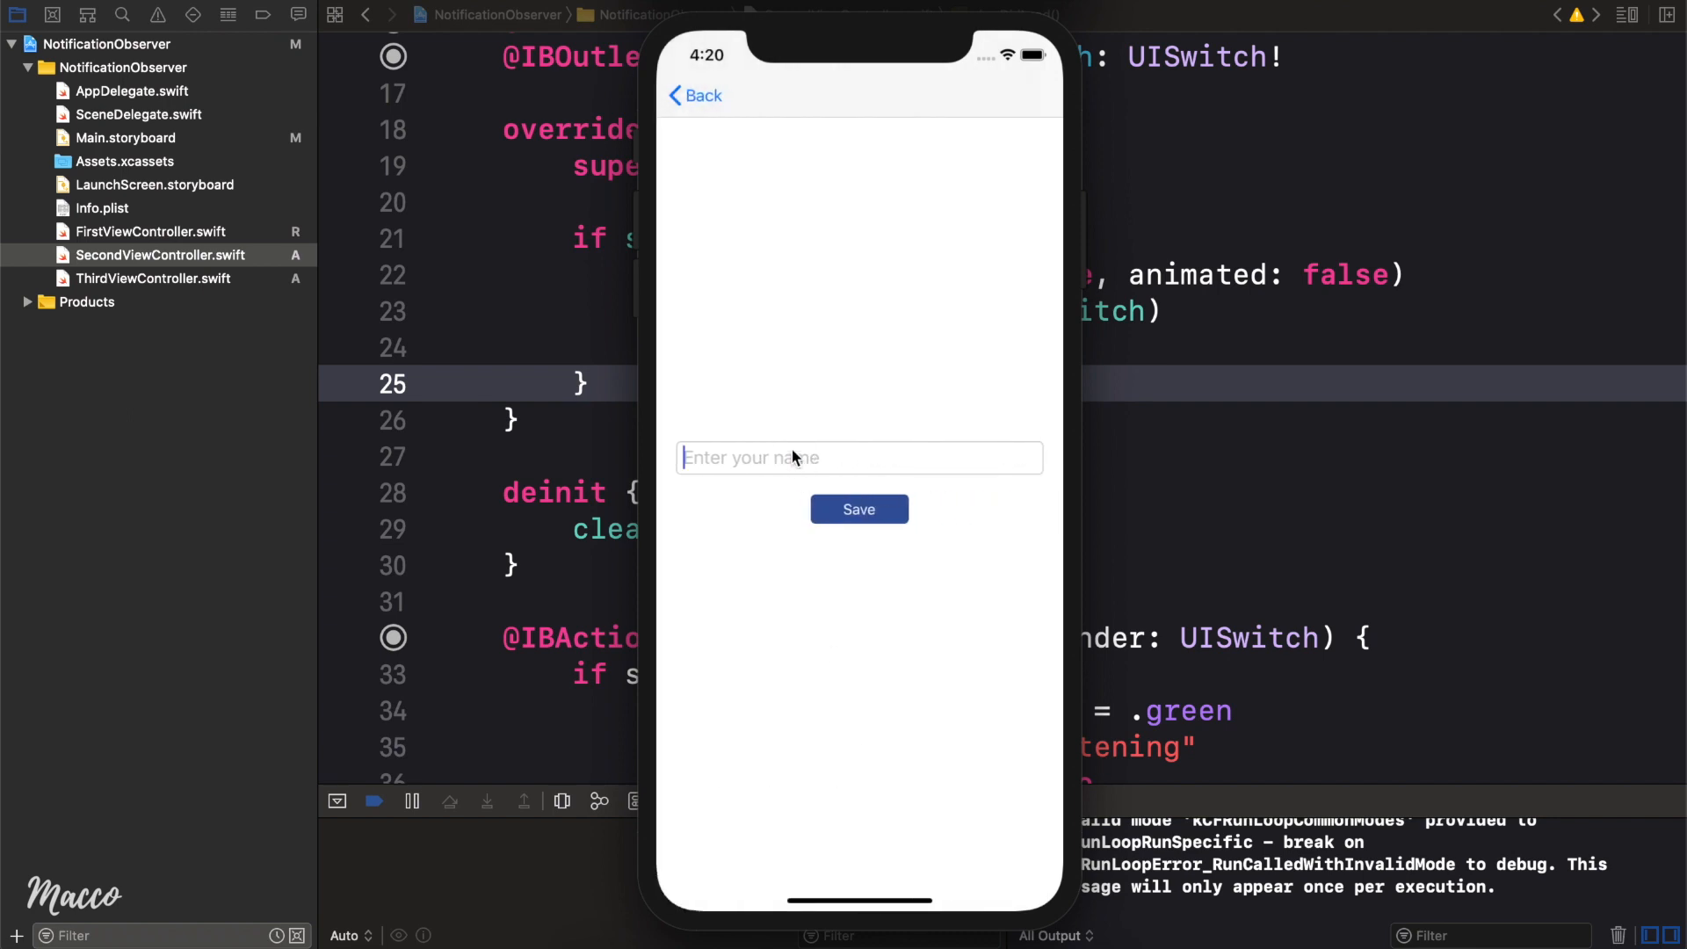
pyautogui.write('Macco')
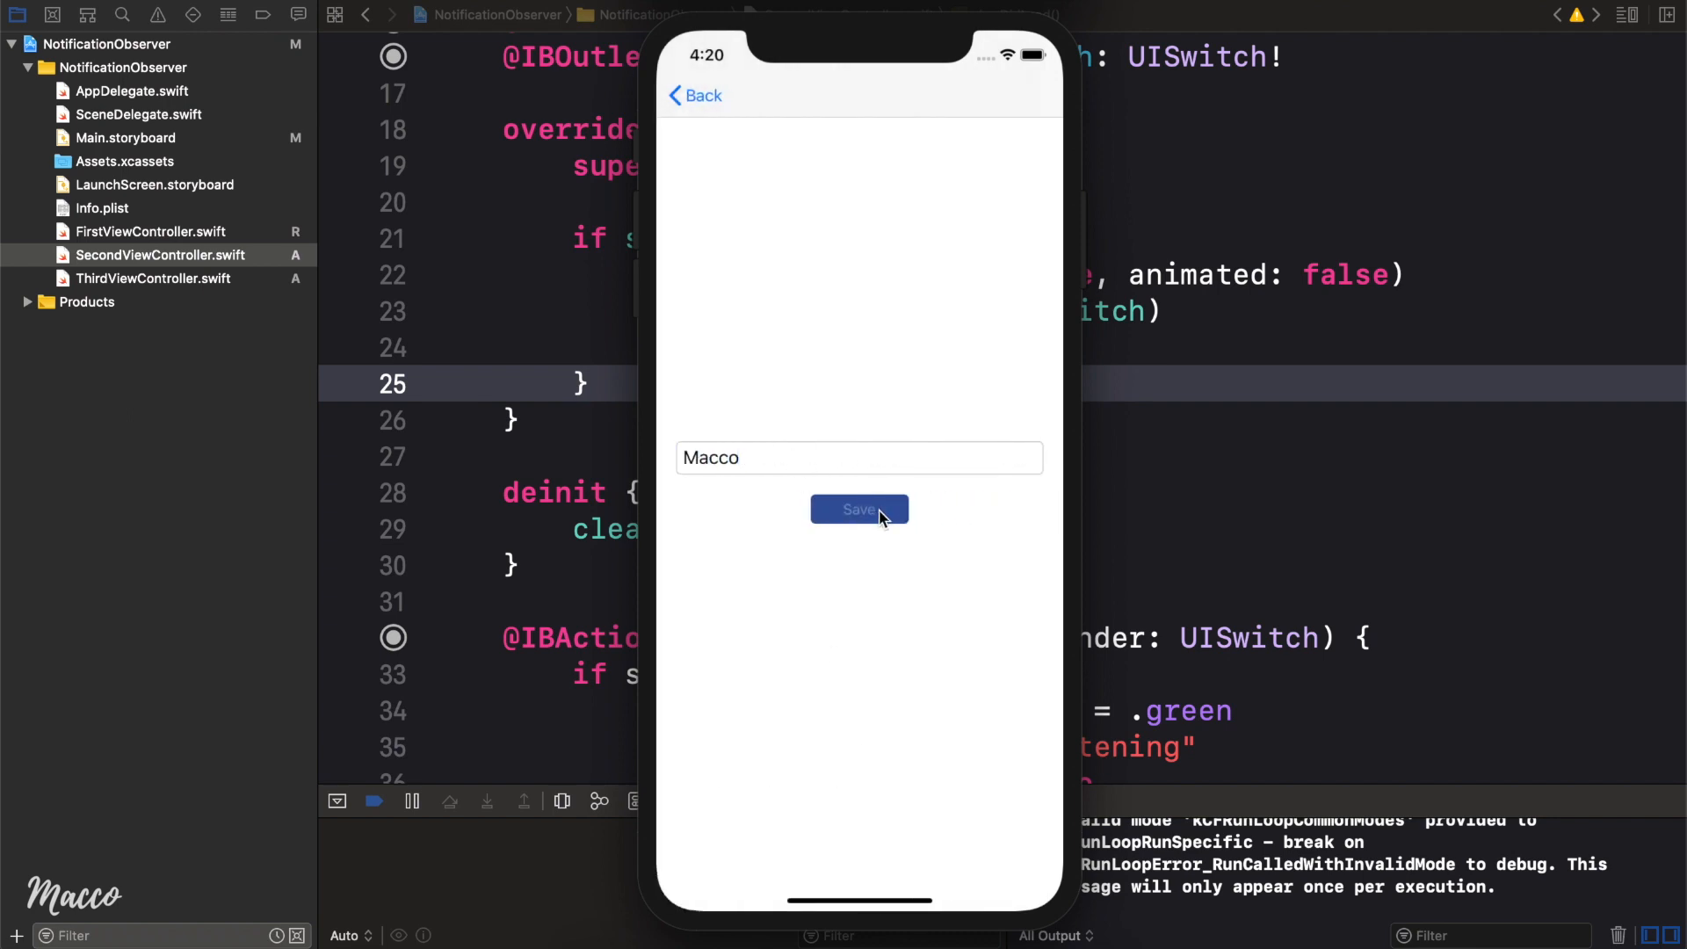
pyautogui.click(859, 508)
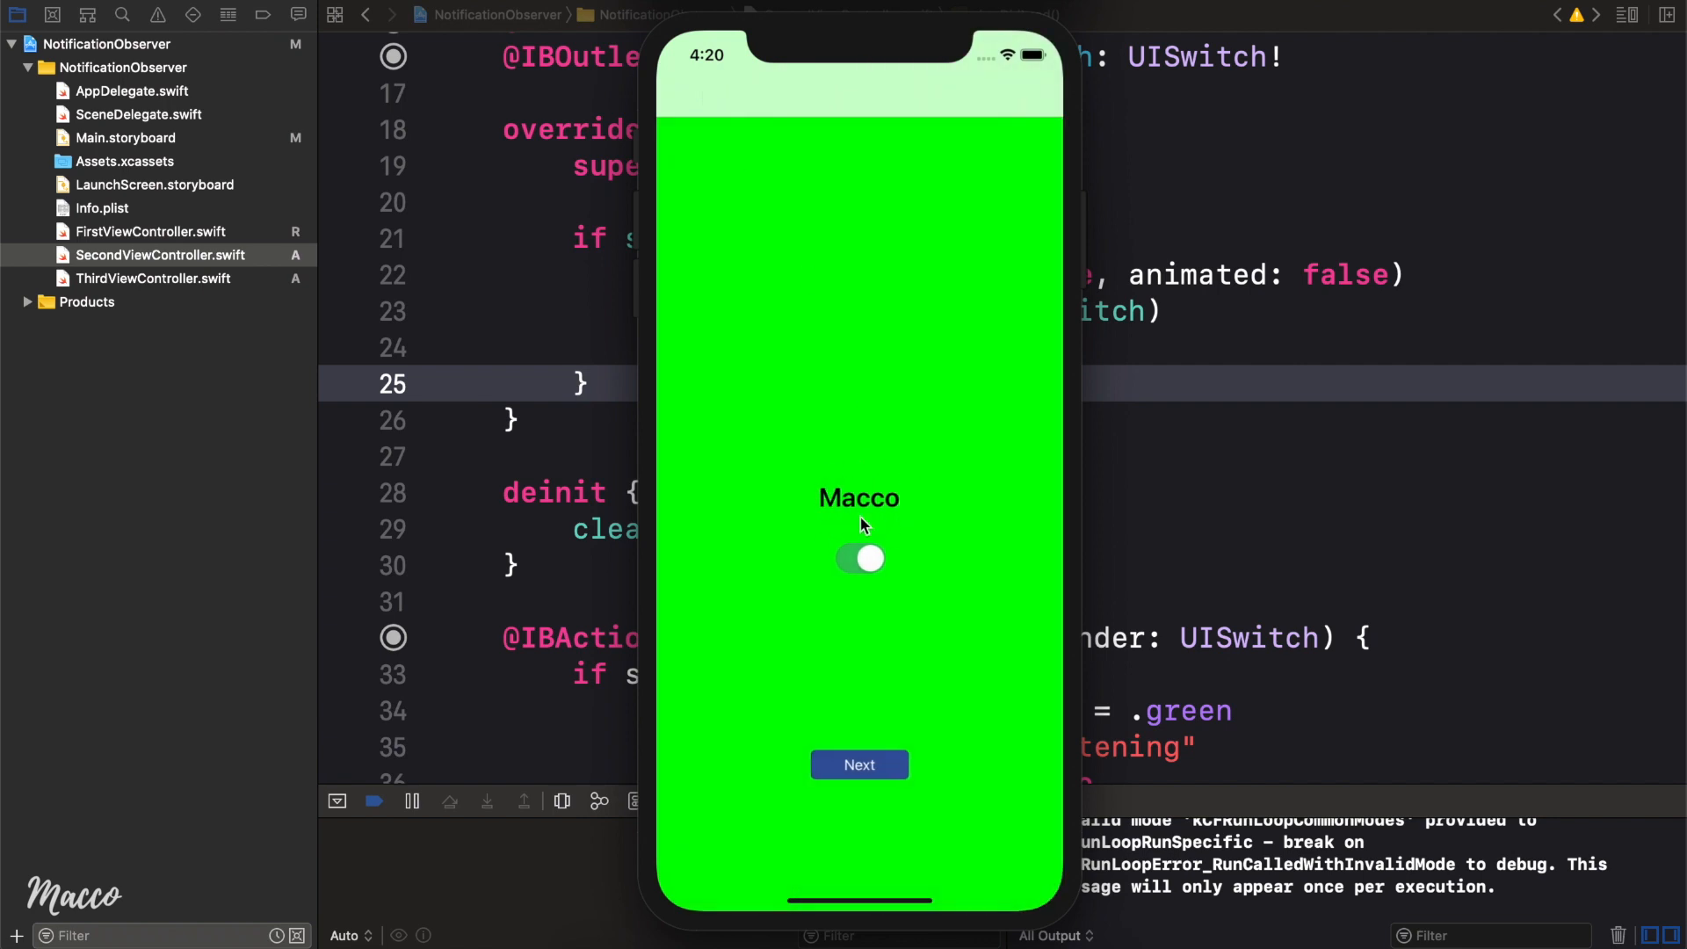
# Turn on the second screen's listening and save the name Emmanuel to both listeners.
pyautogui.click(860, 558)
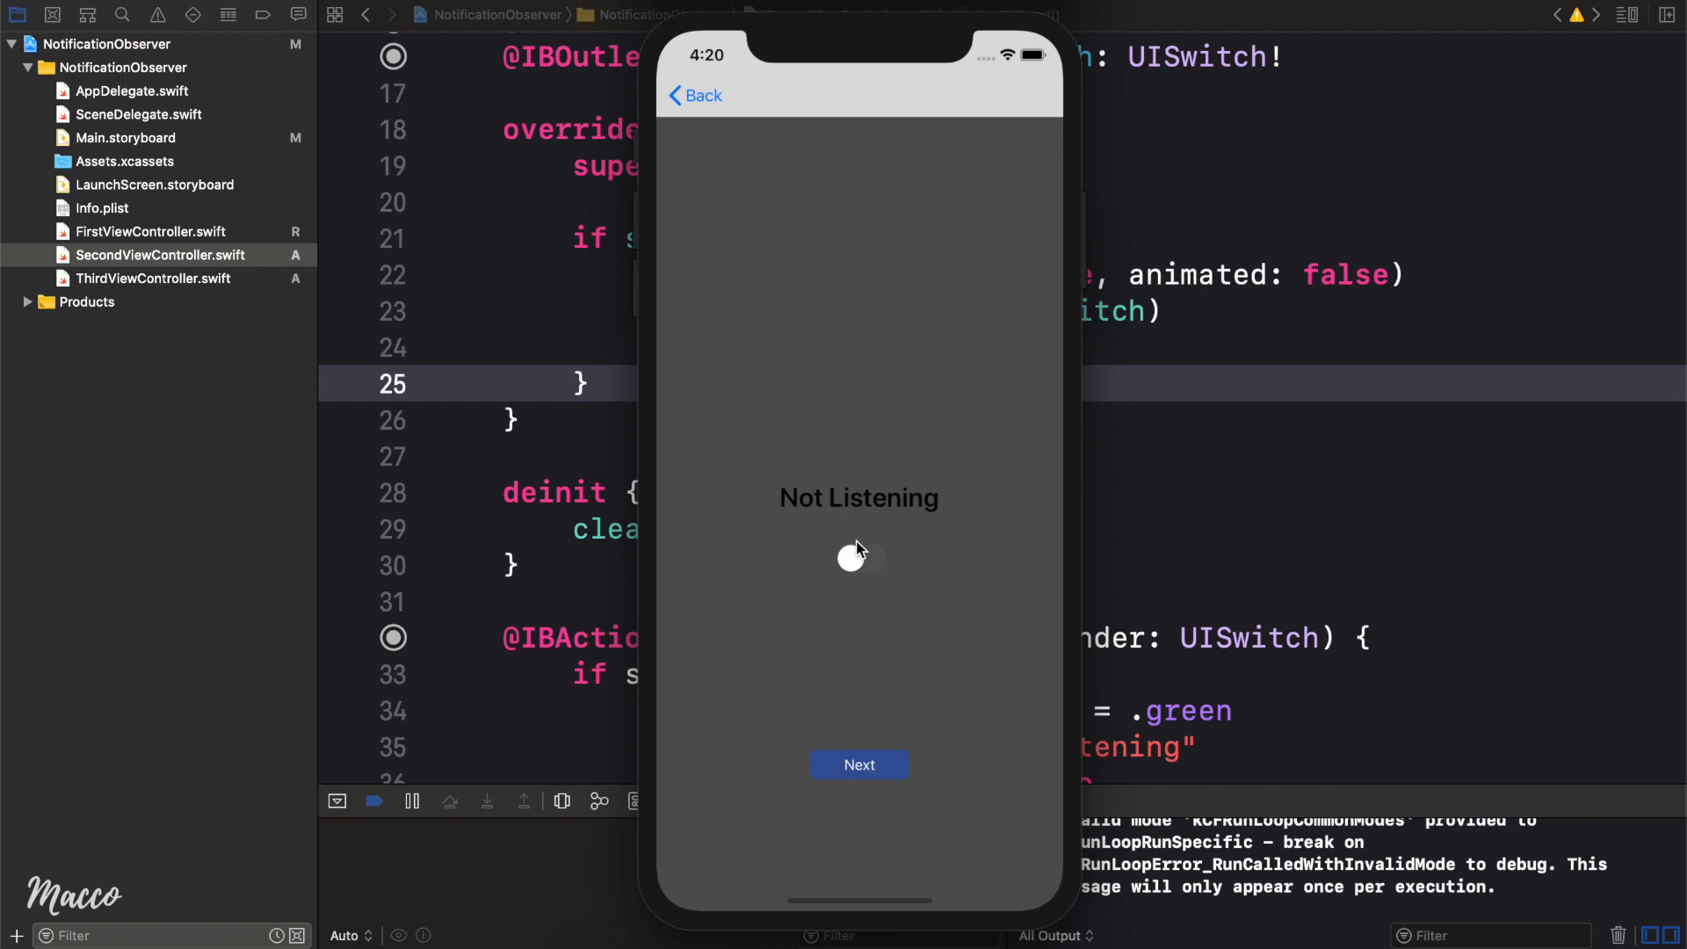
pyautogui.click(859, 558)
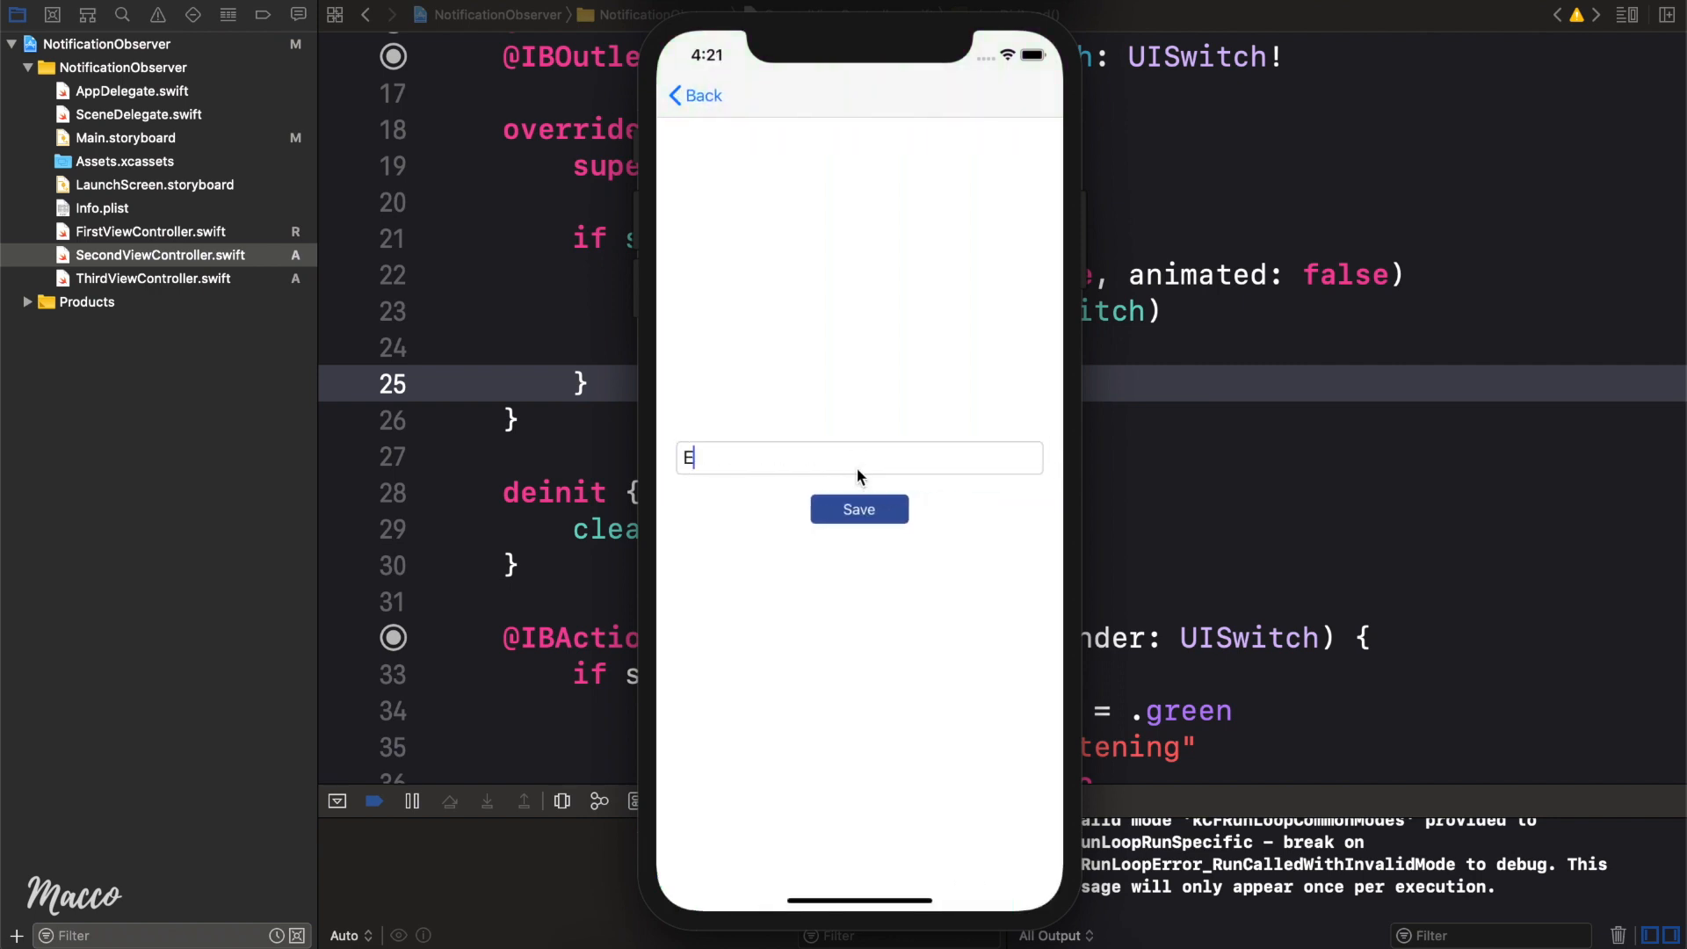
pyautogui.write('mmanuel')
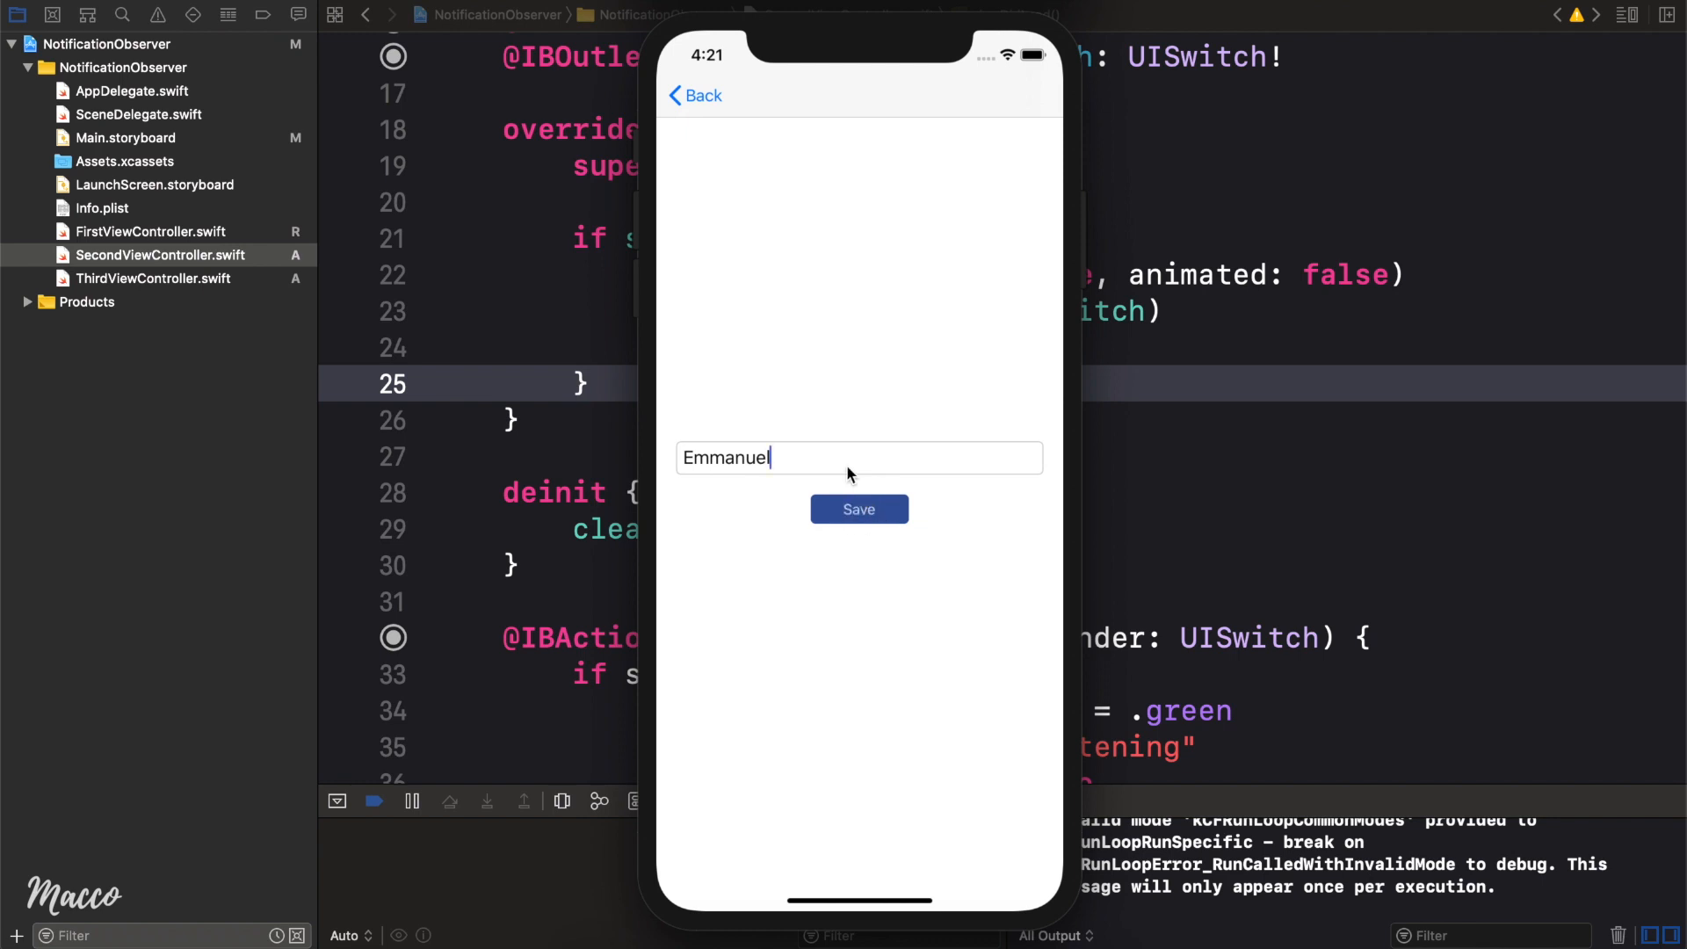
pyautogui.click(858, 508)
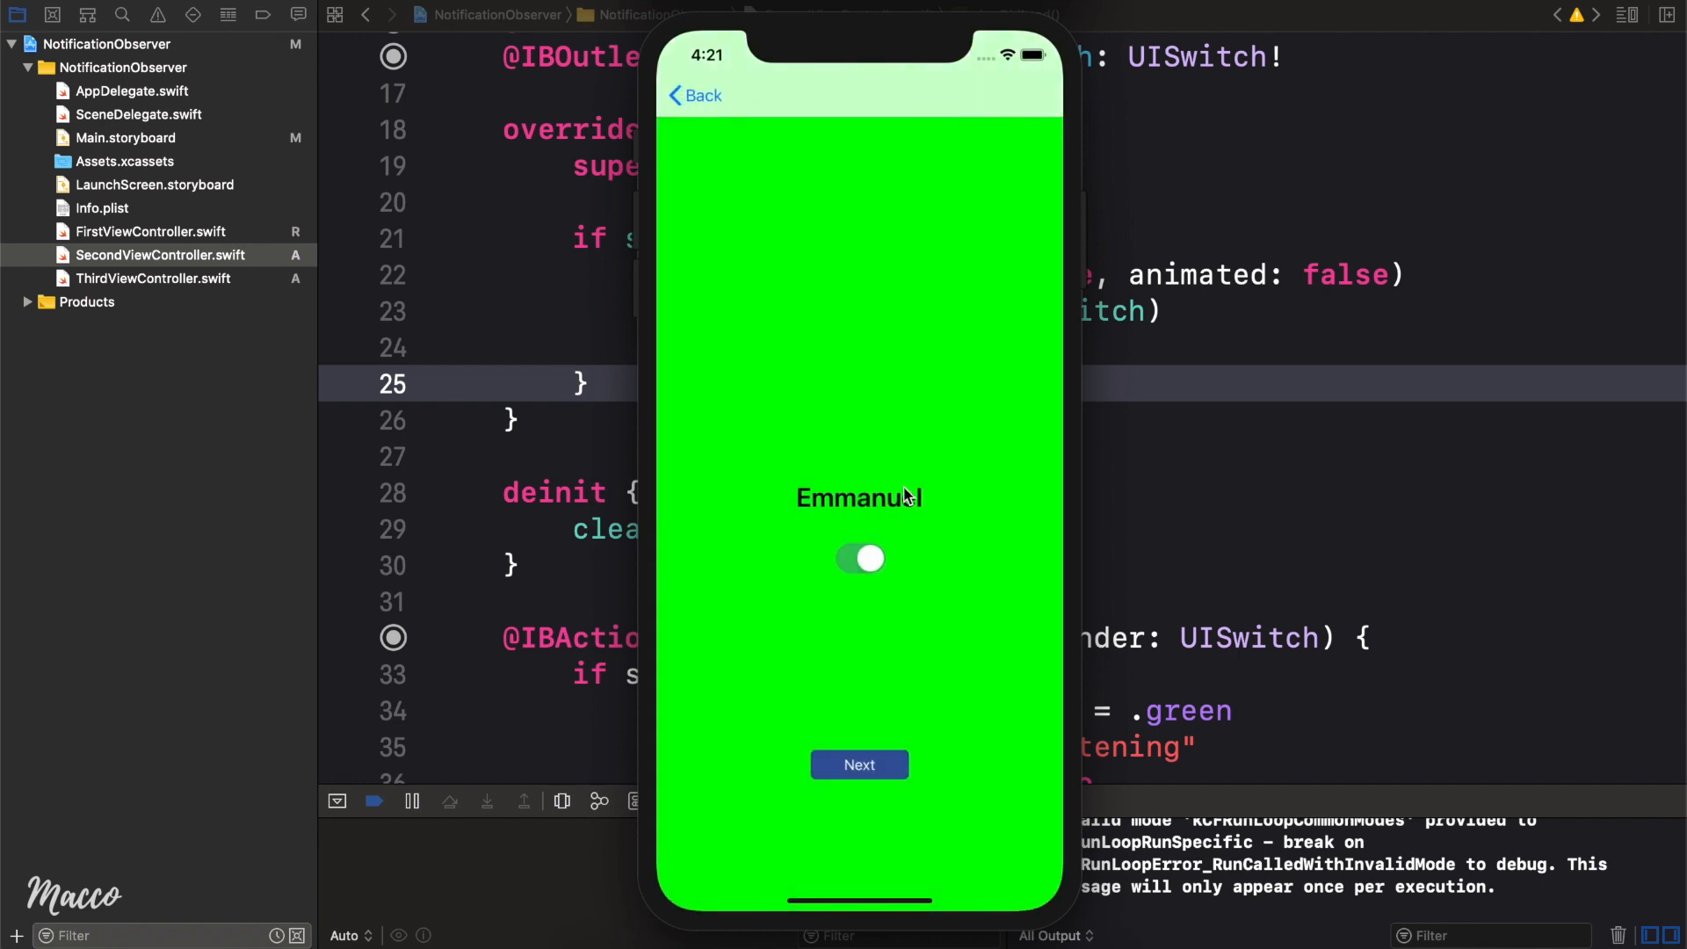
pyautogui.moveTo(710, 85)
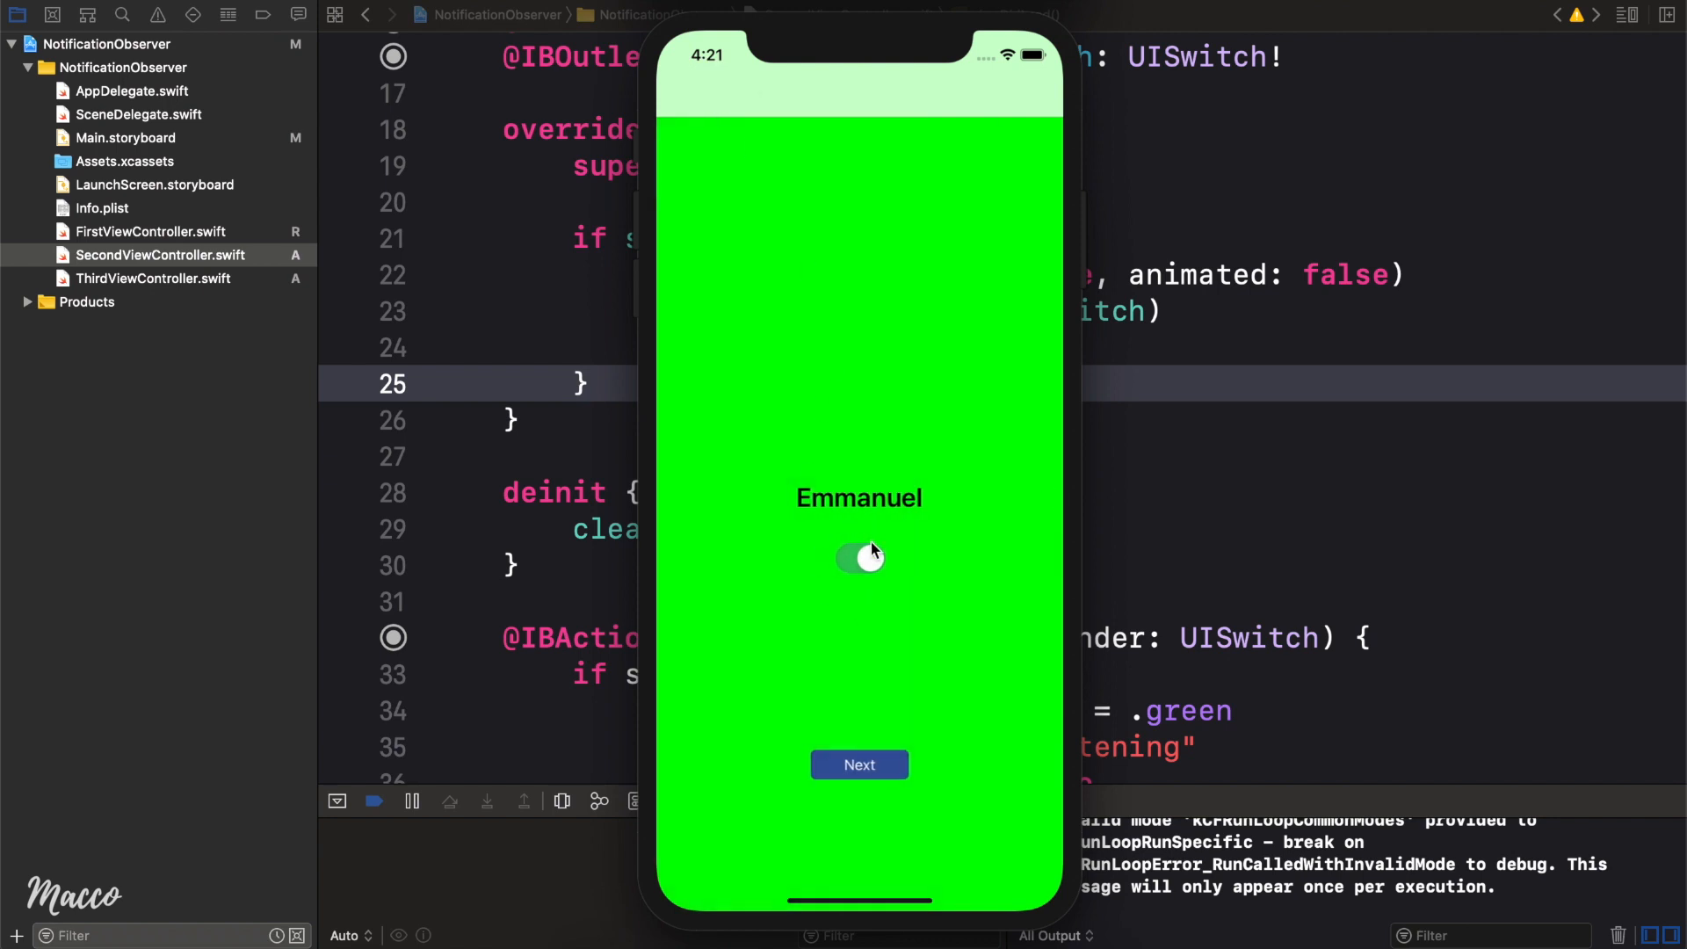
# Switch the first screen's listening off and return to the green second screen.
pyautogui.click(860, 557)
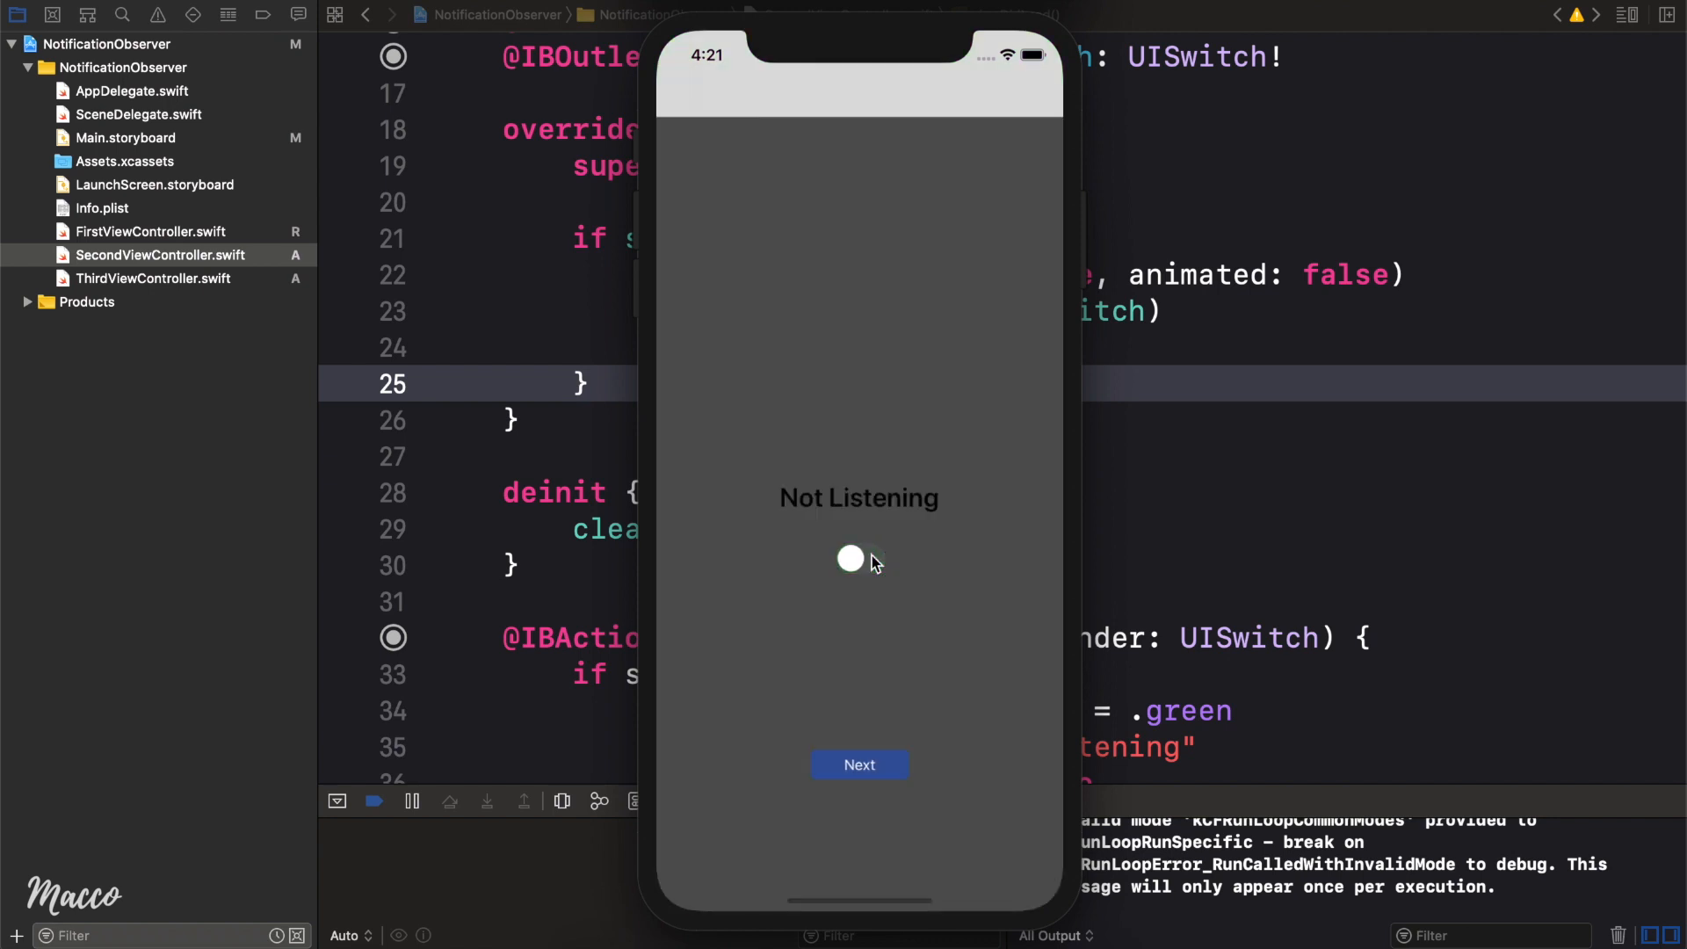
pyautogui.click(850, 559)
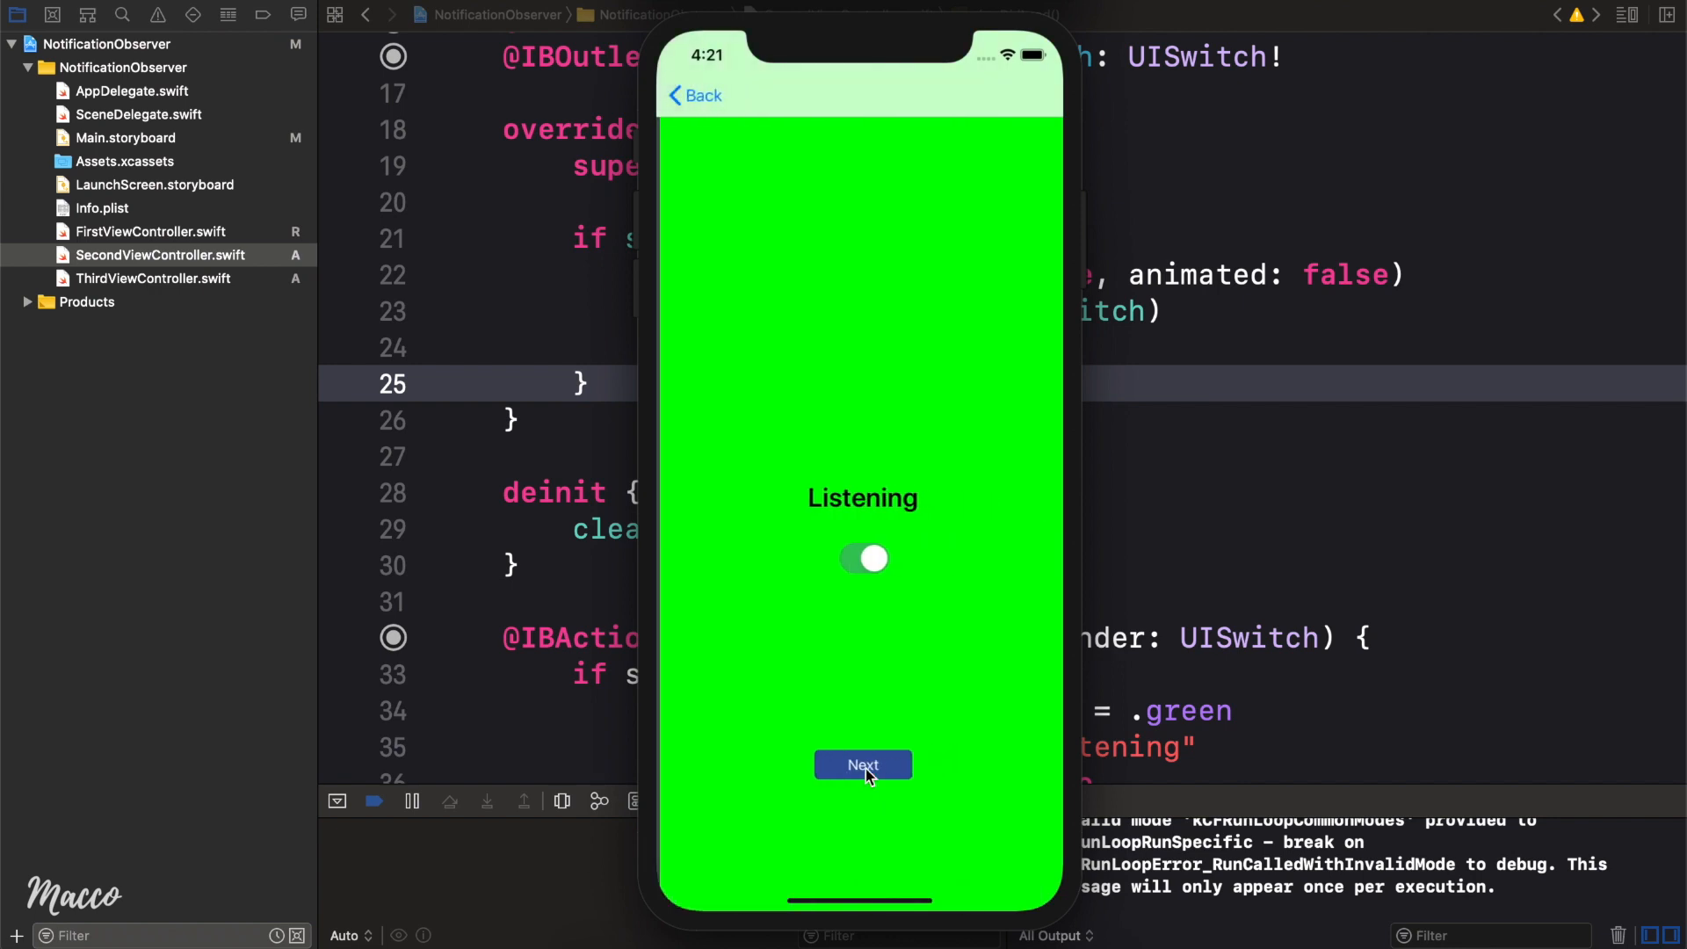
# Save the text "It works" so only the listening second screen is retitled.
pyautogui.click(864, 559)
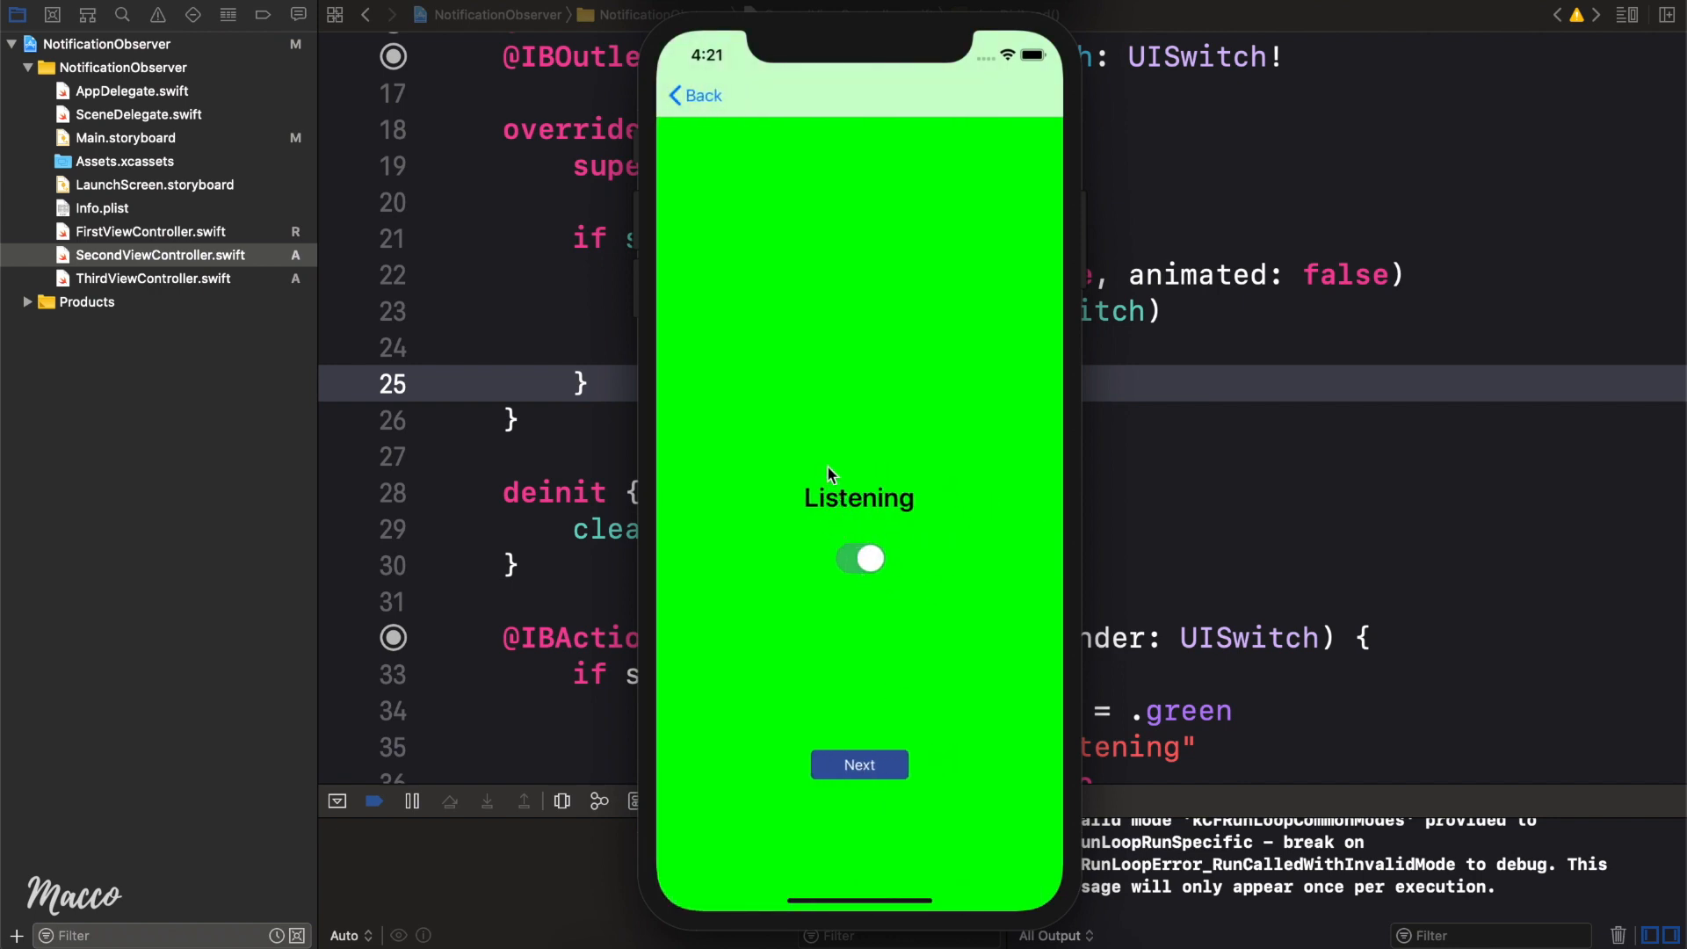
pyautogui.moveTo(851, 681)
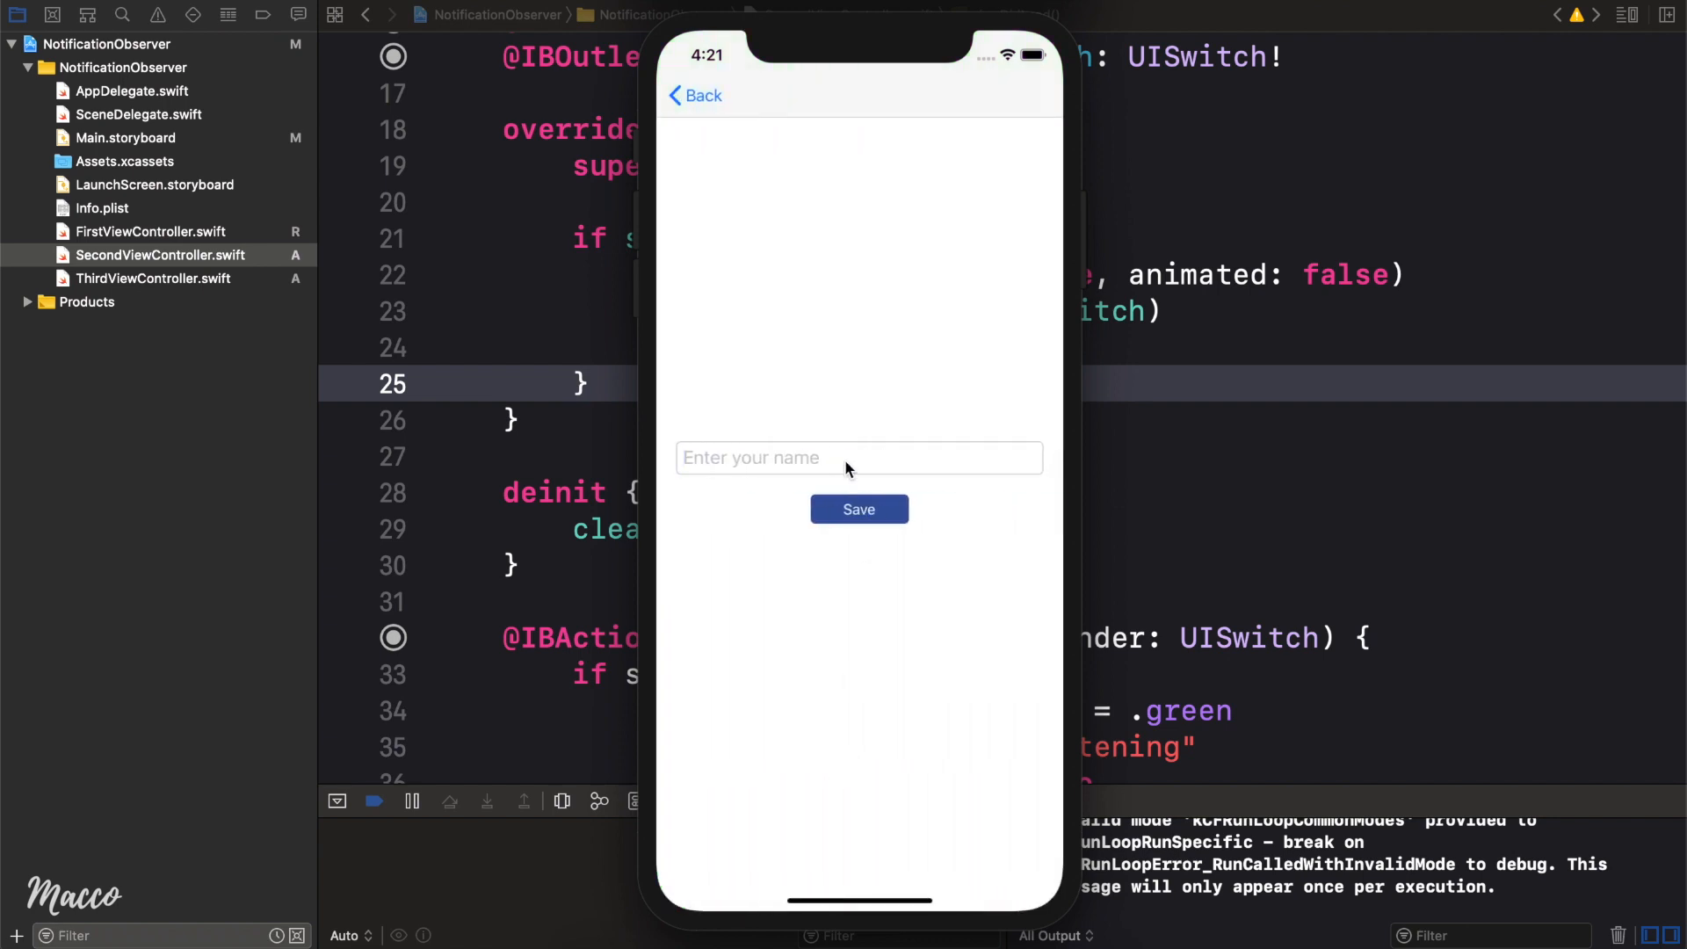
pyautogui.write('It')
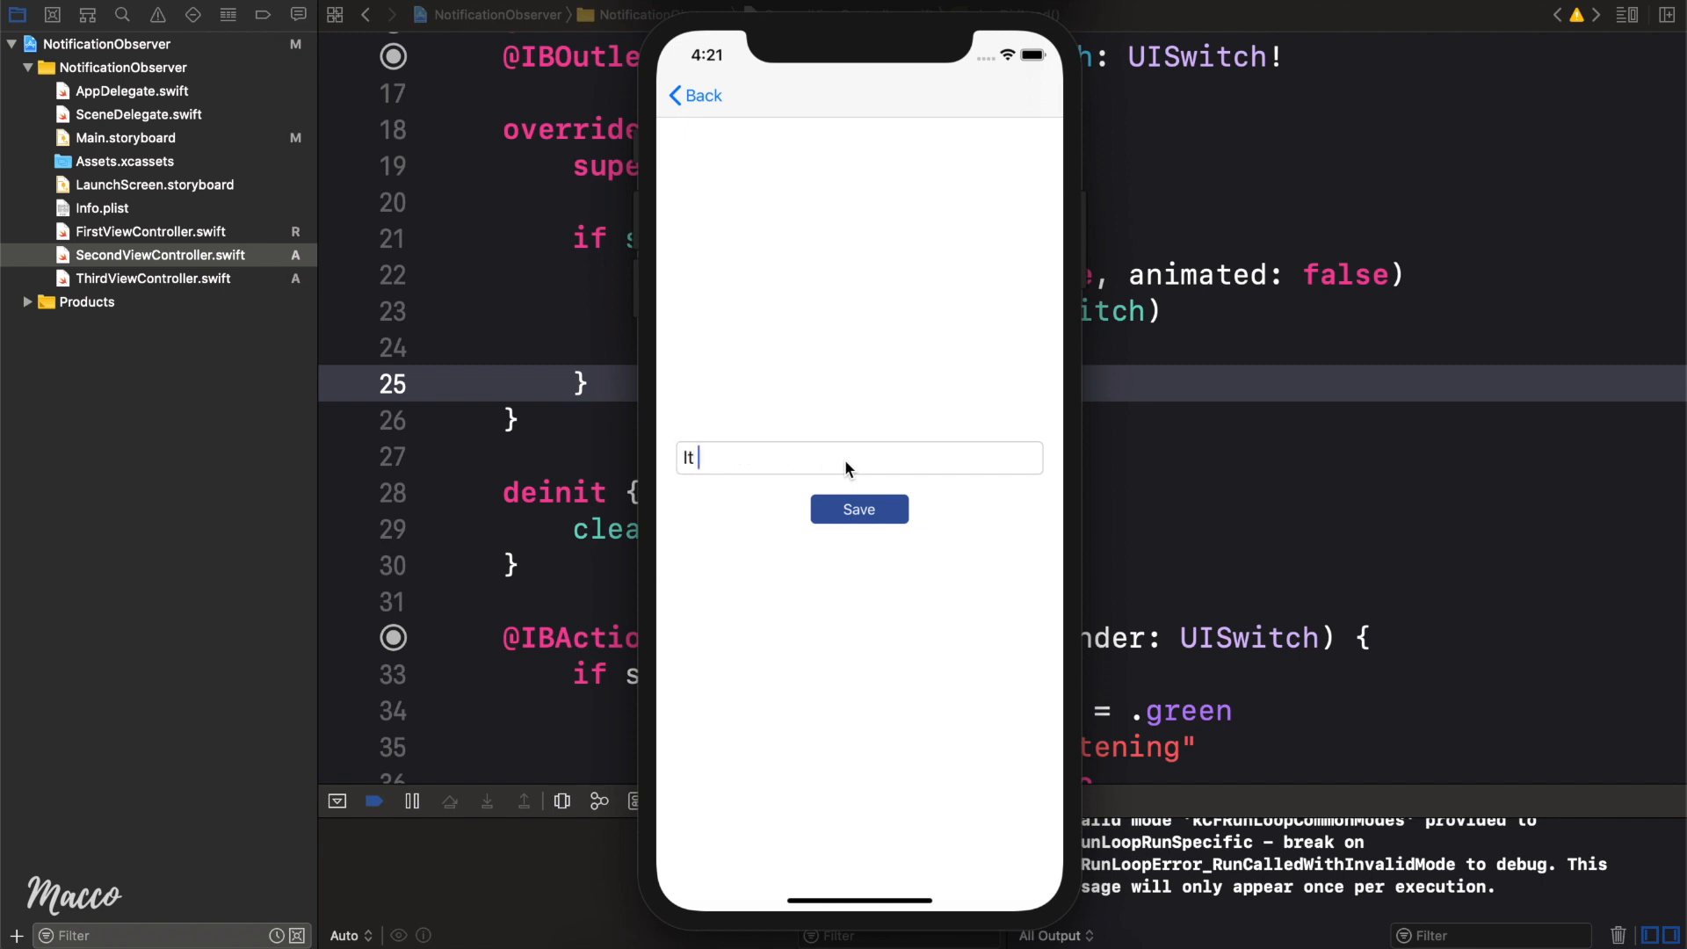
pyautogui.write('works')
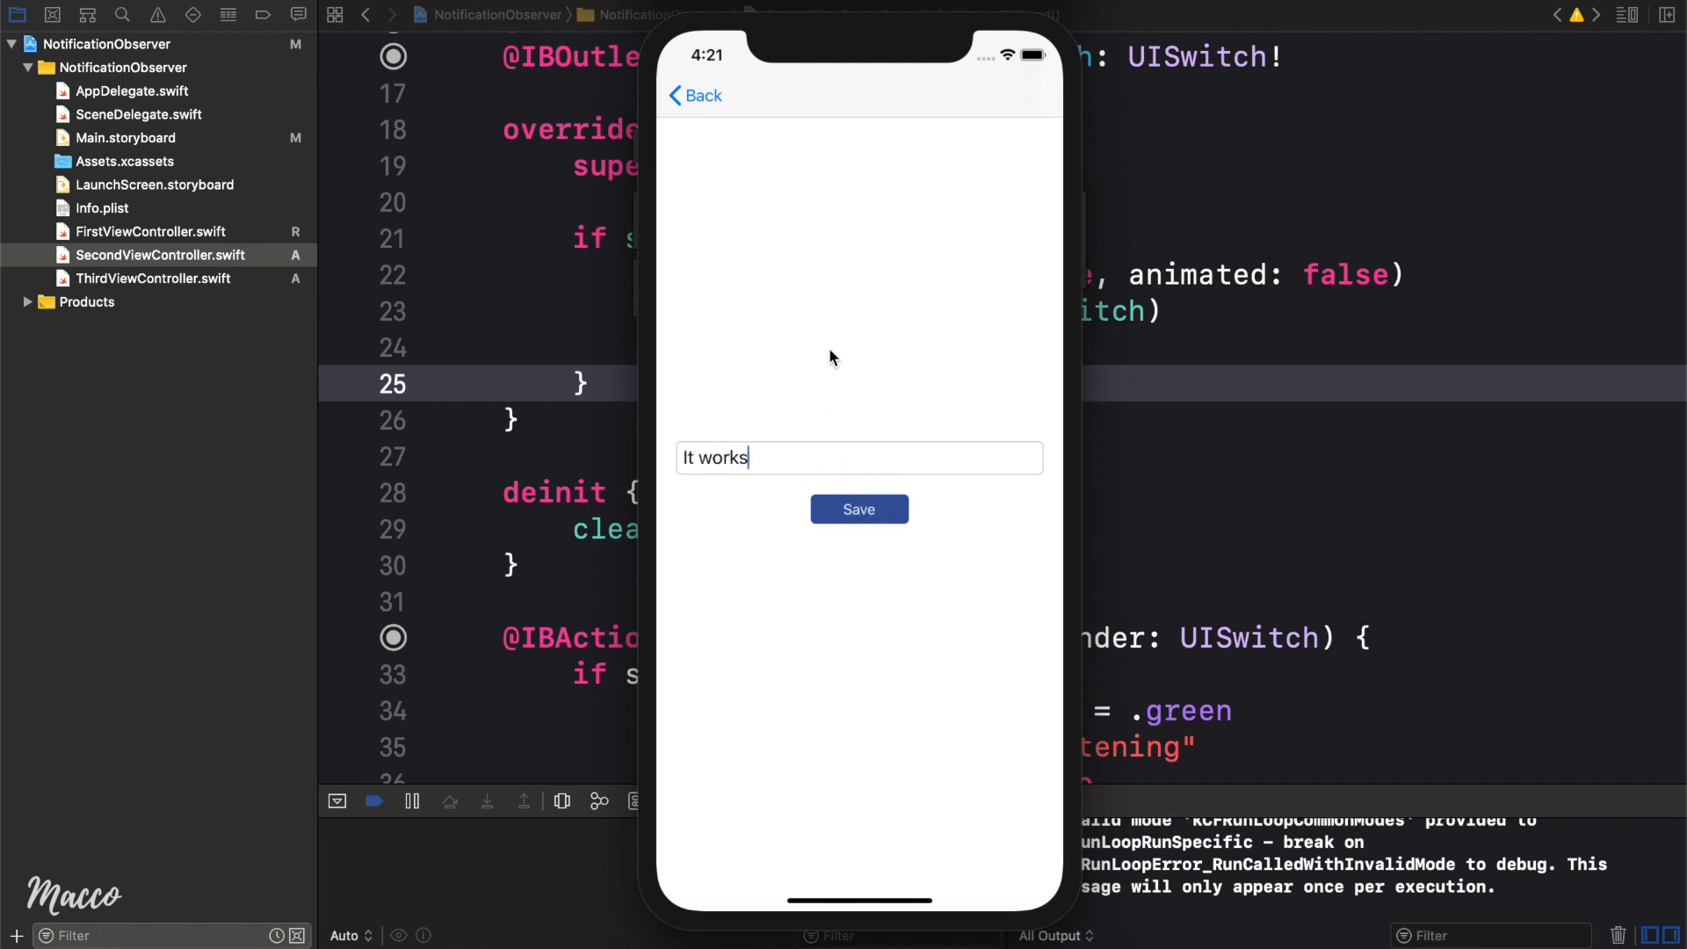
pyautogui.click(857, 510)
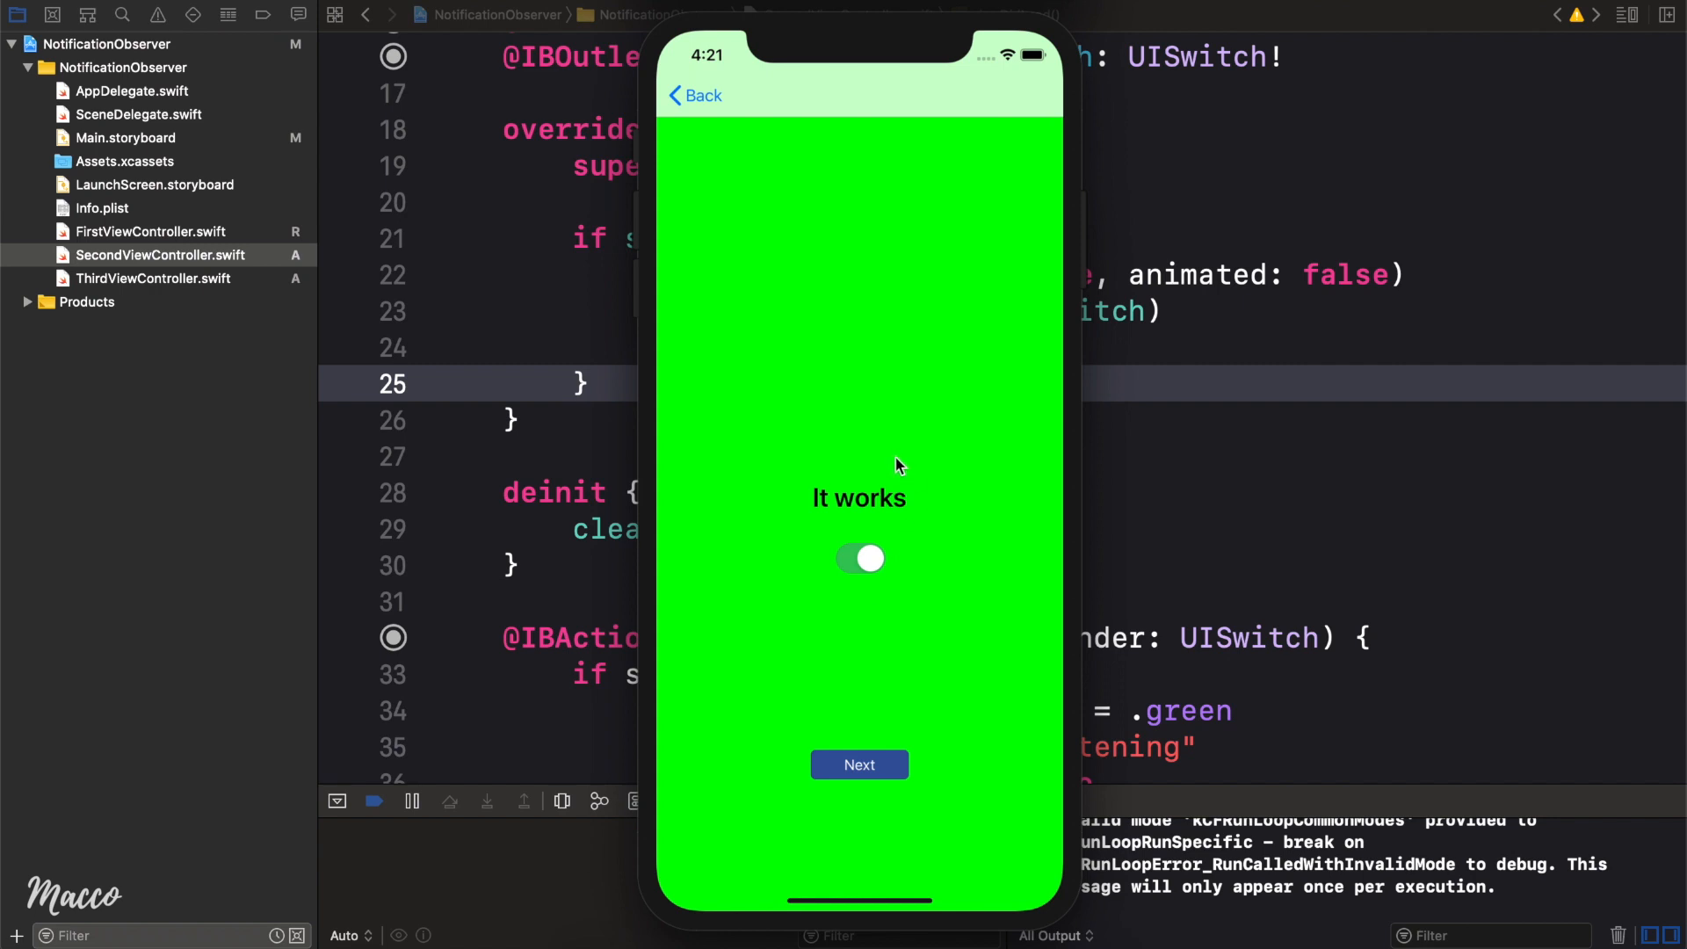
# Go back to confirm the first screen stayed Not Listening, then reopen name entry.
pyautogui.click(859, 558)
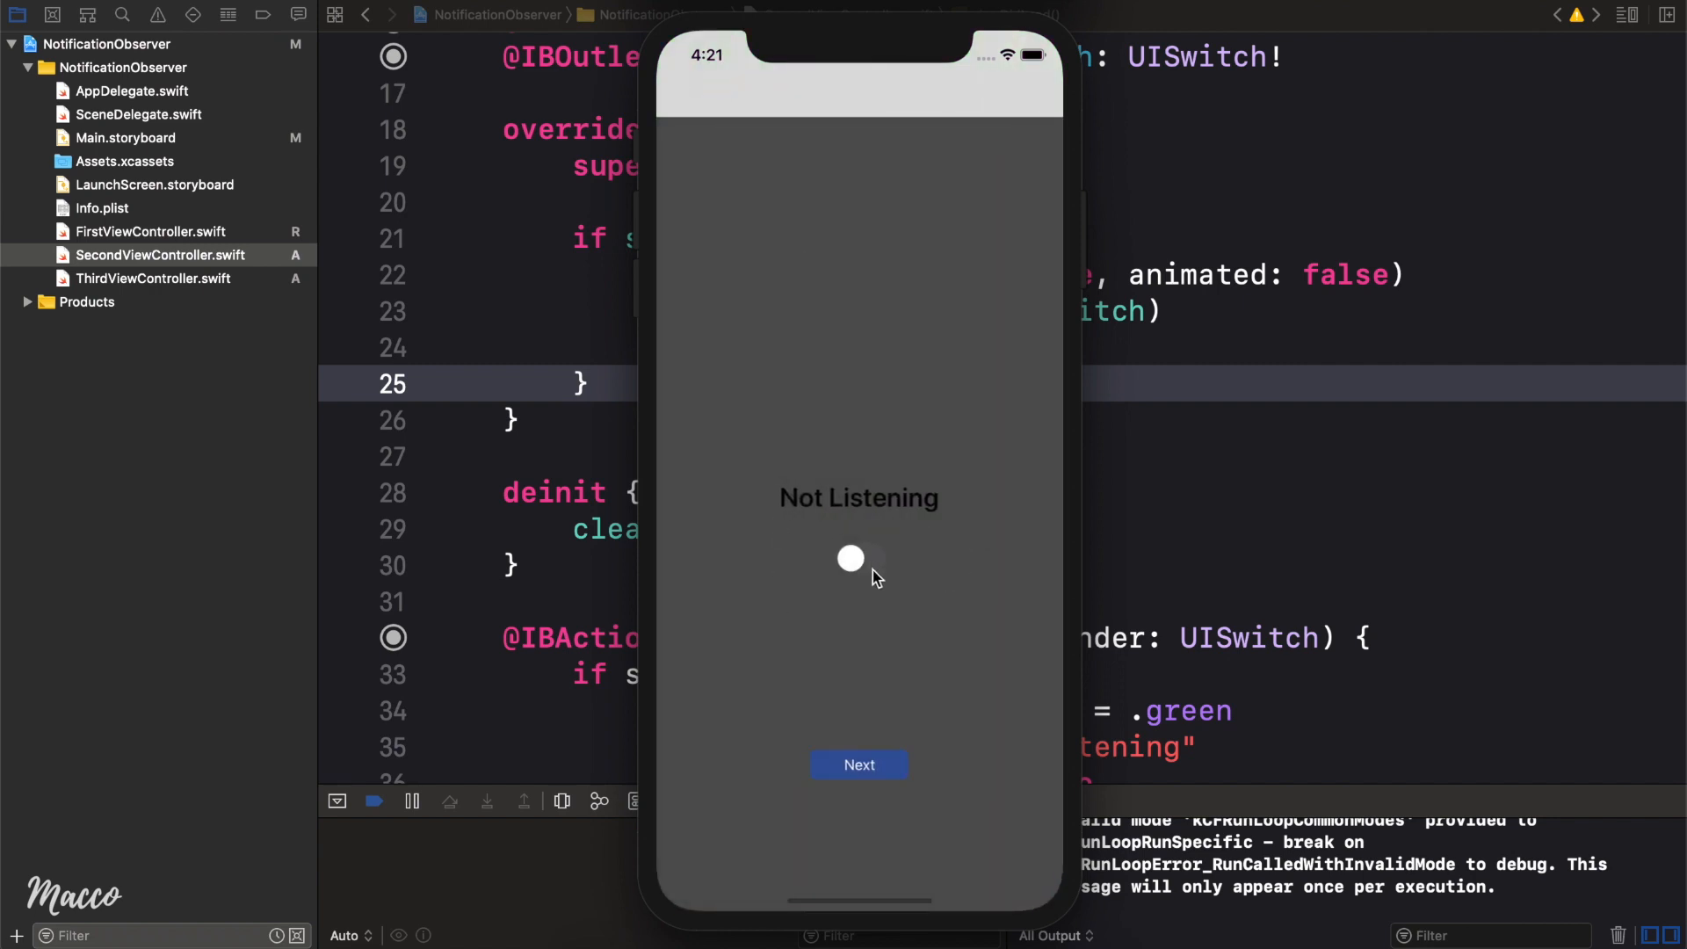
pyautogui.moveTo(891, 526)
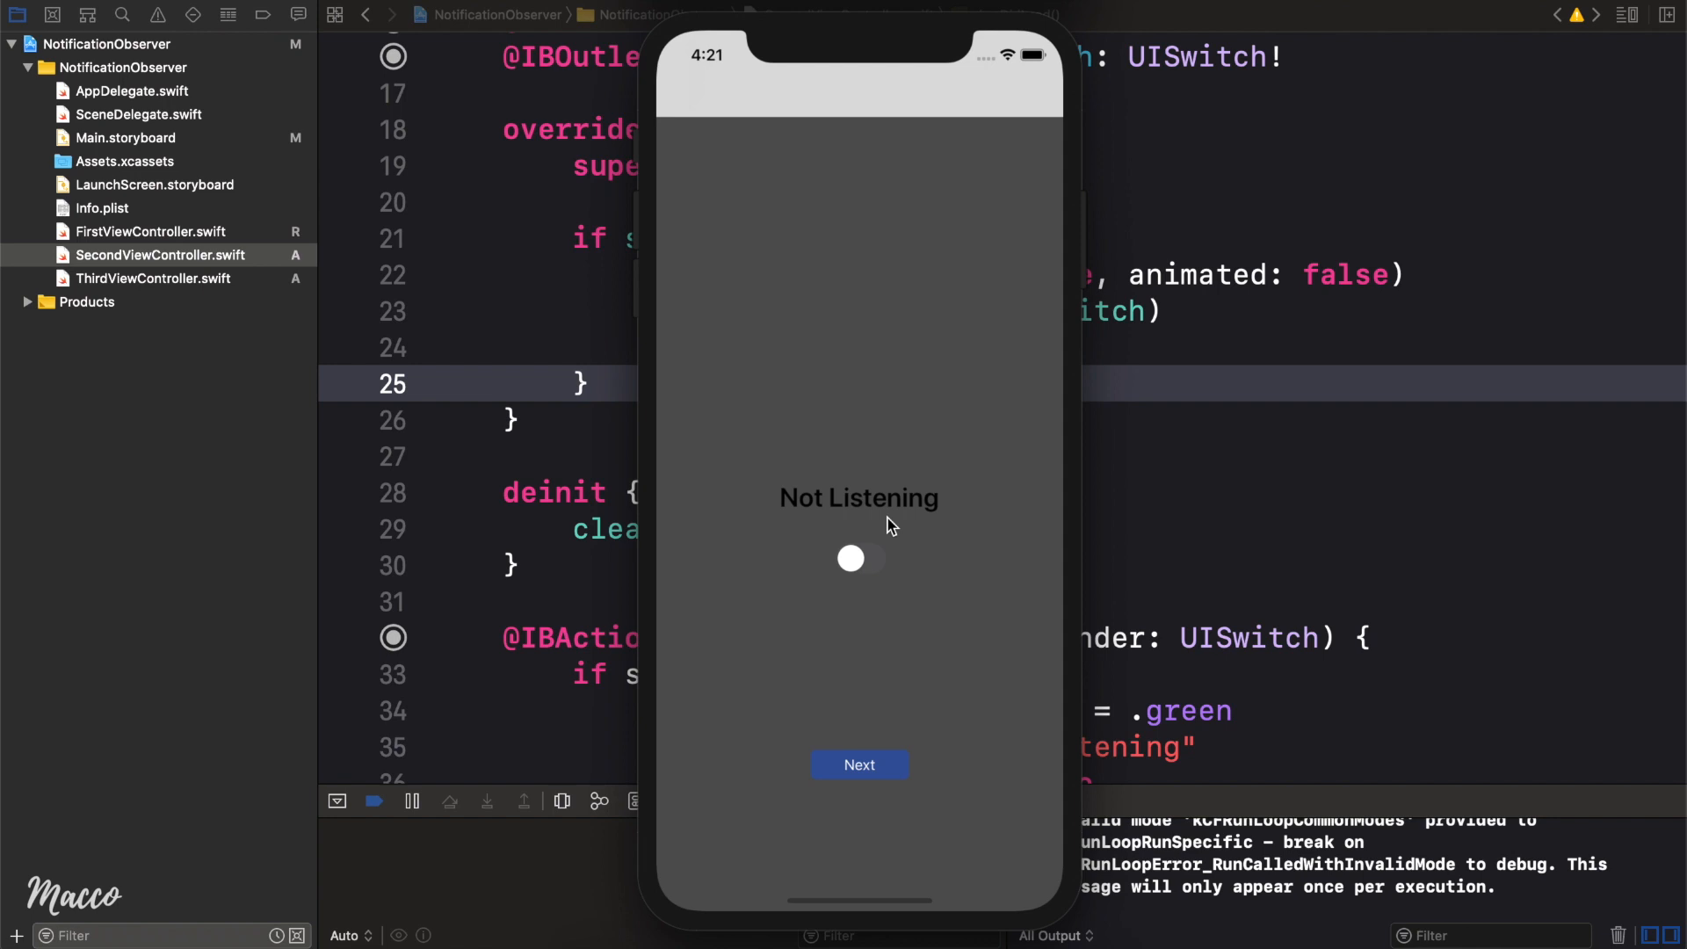
pyautogui.moveTo(909, 500)
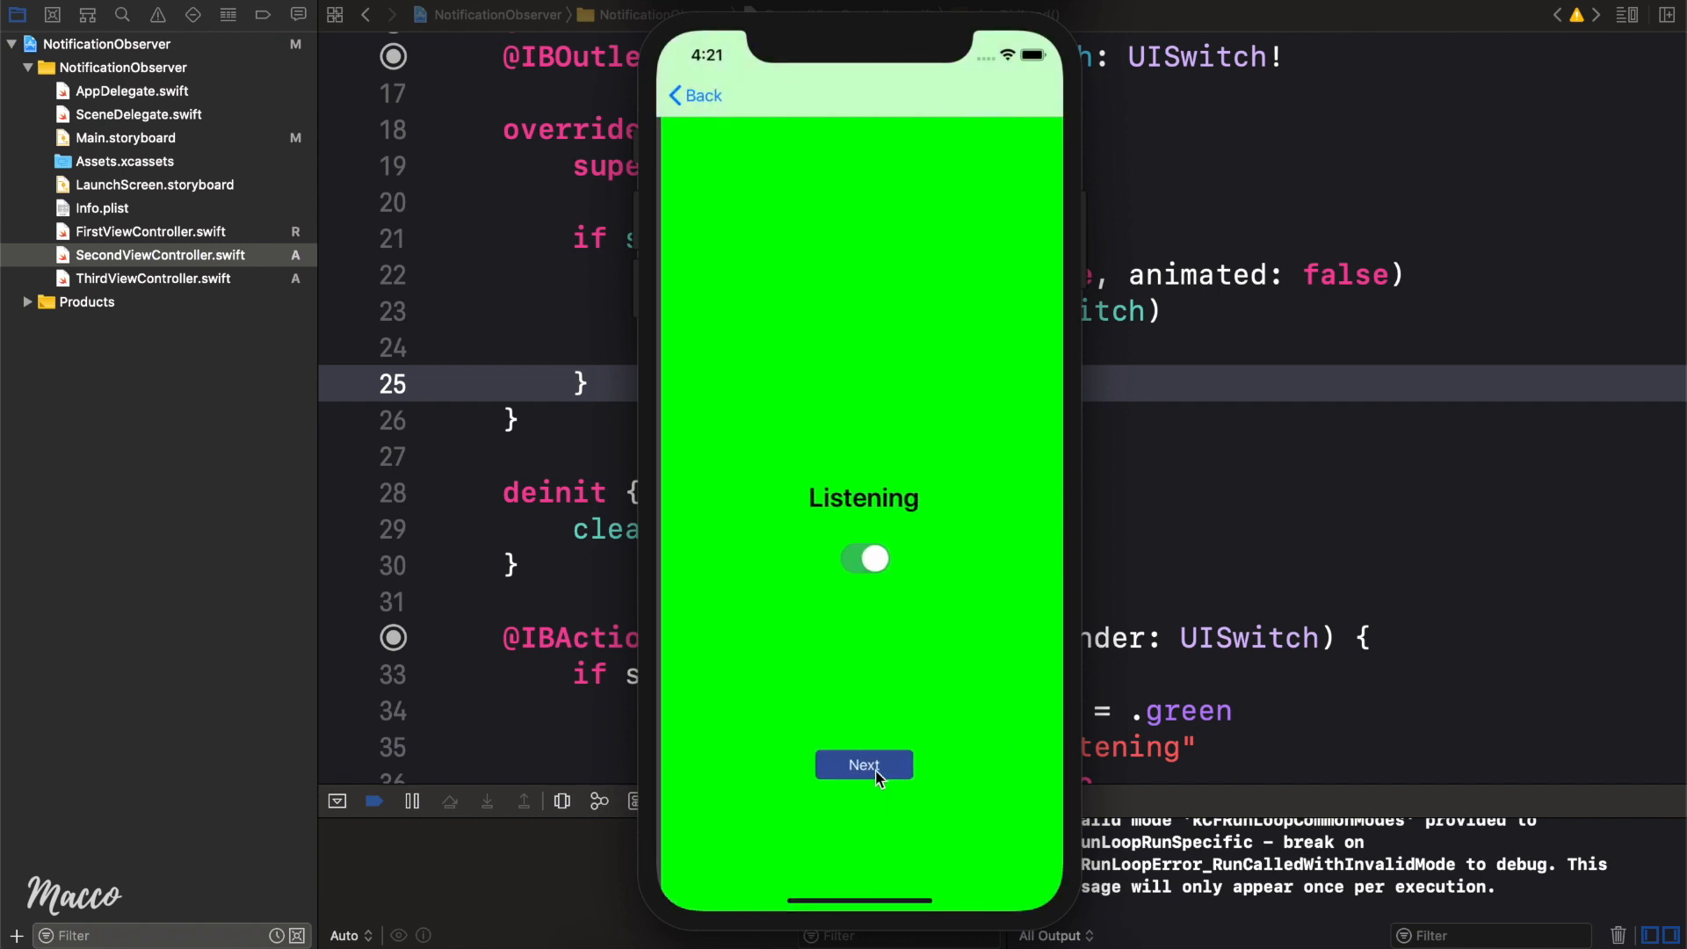
pyautogui.click(863, 764)
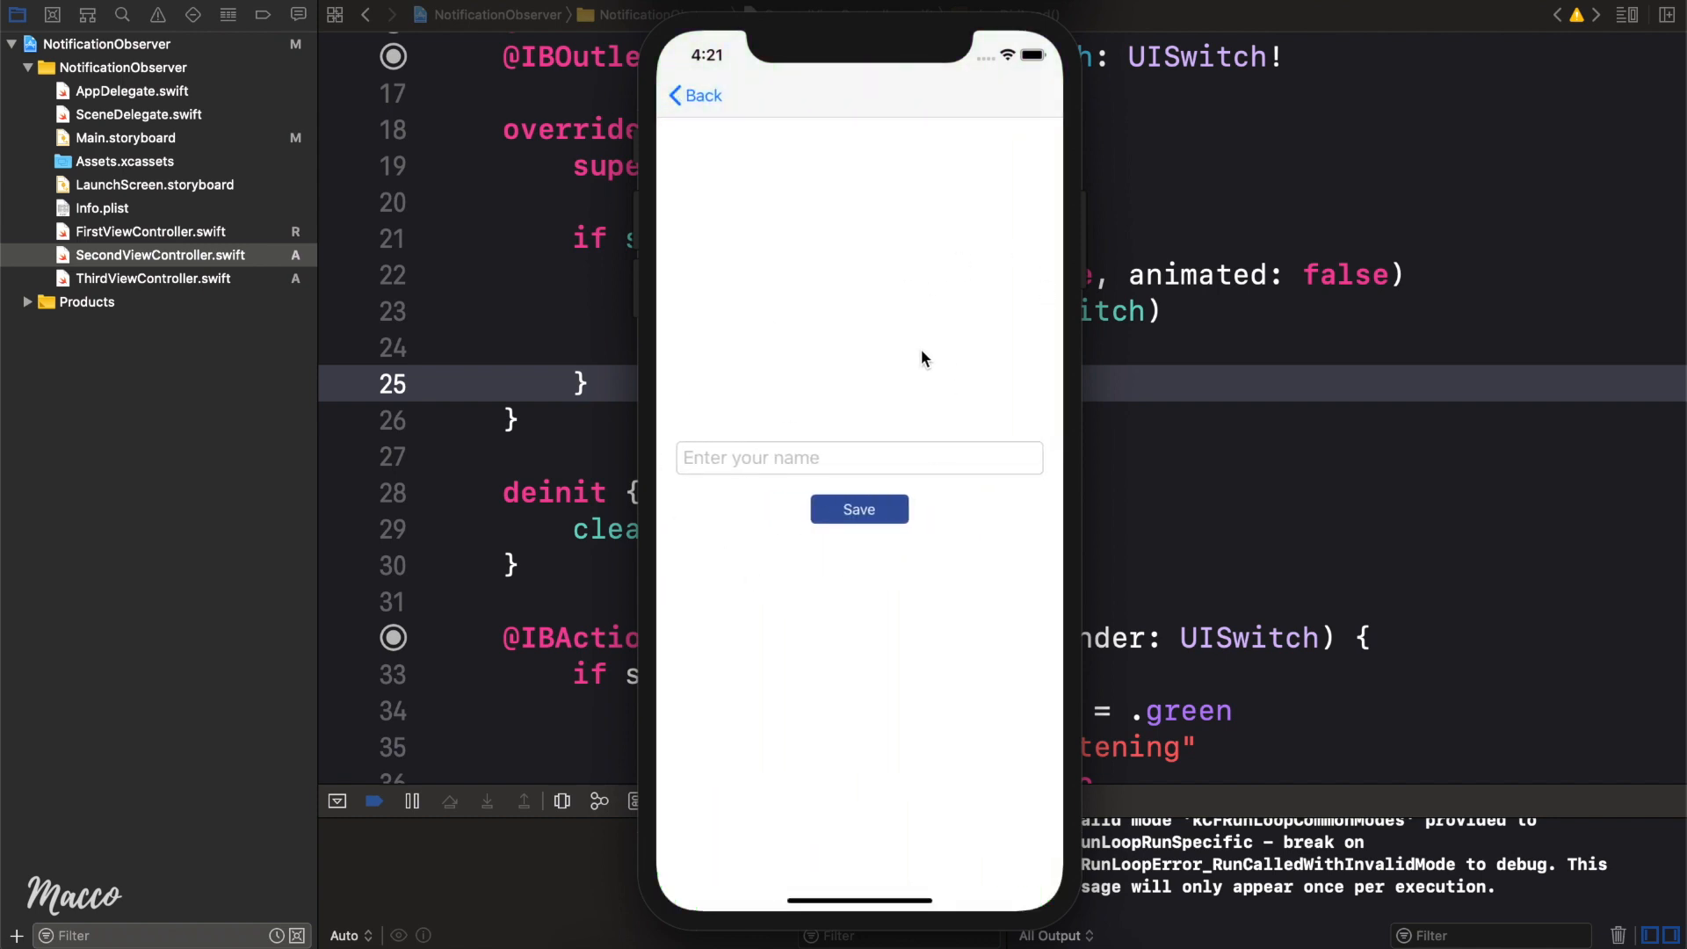
pyautogui.moveTo(720, 97)
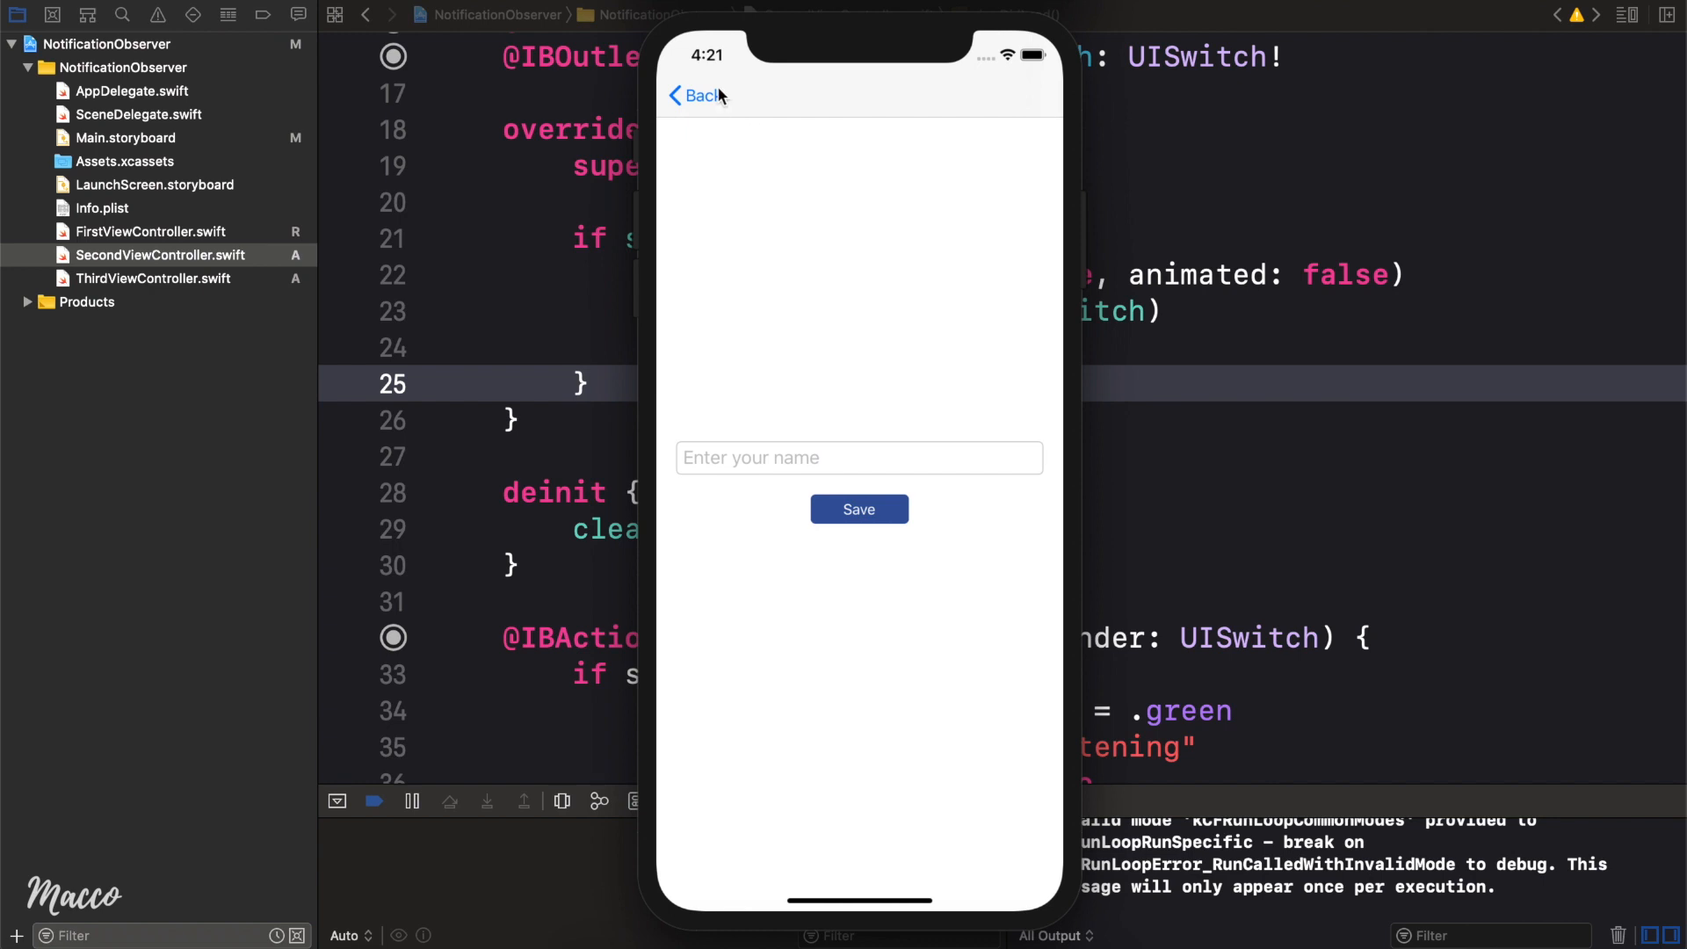